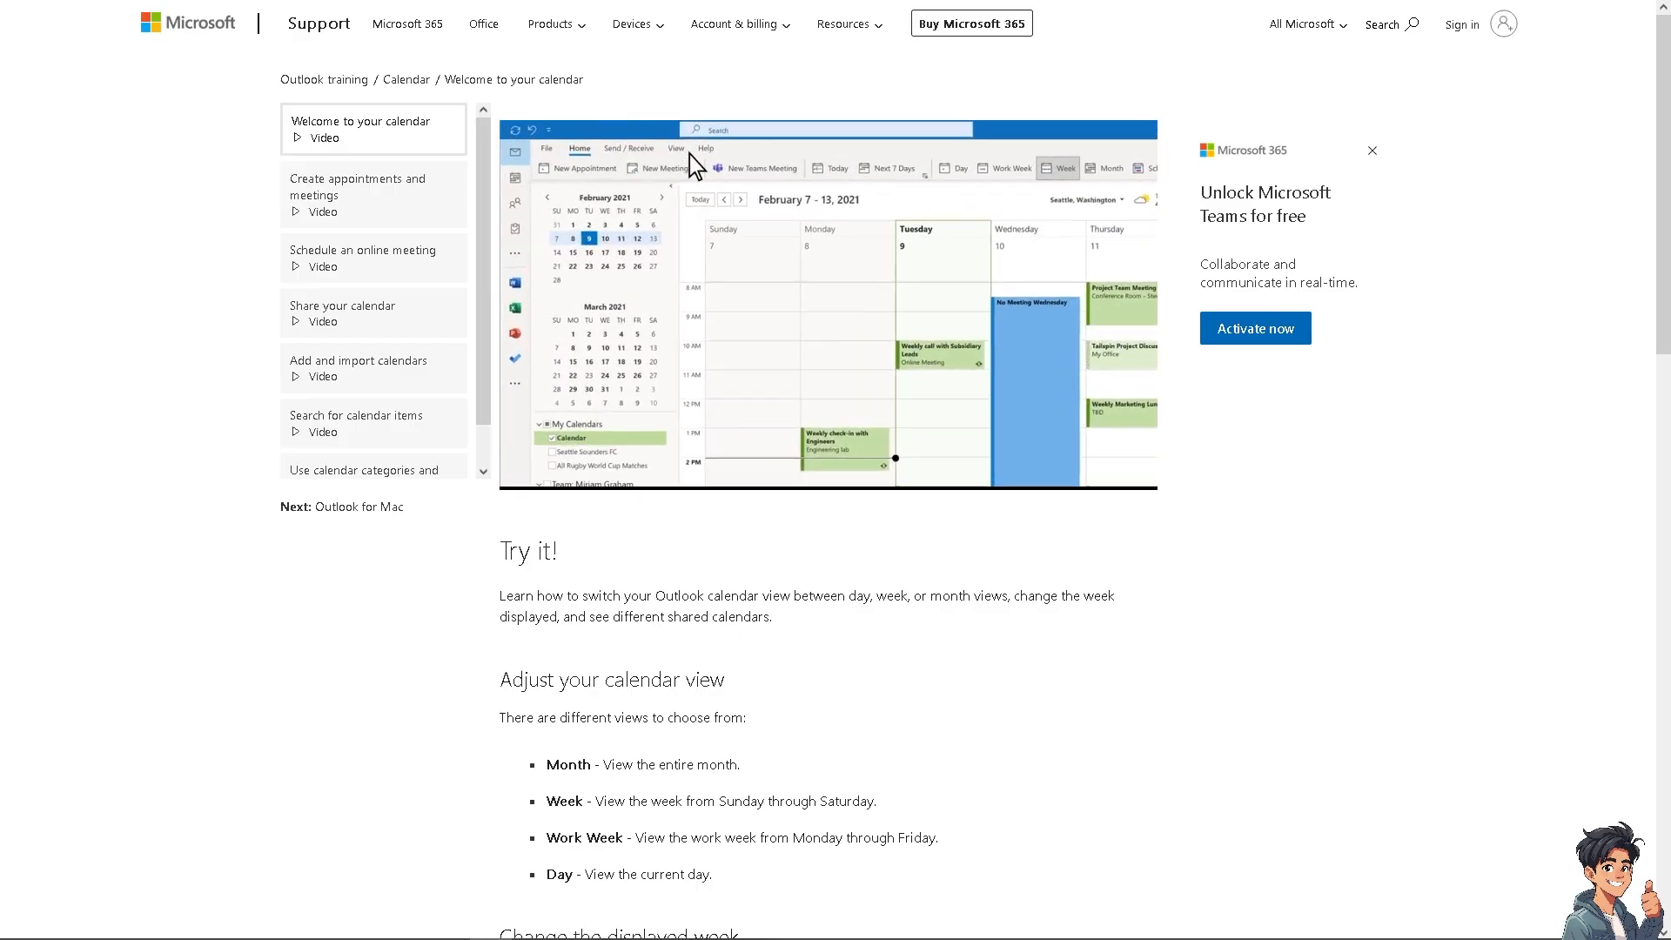
# Control the Outlook calendar training video, then activate the Microsoft 365 promo to reach the Teams plans page
pyautogui.click(675, 148)
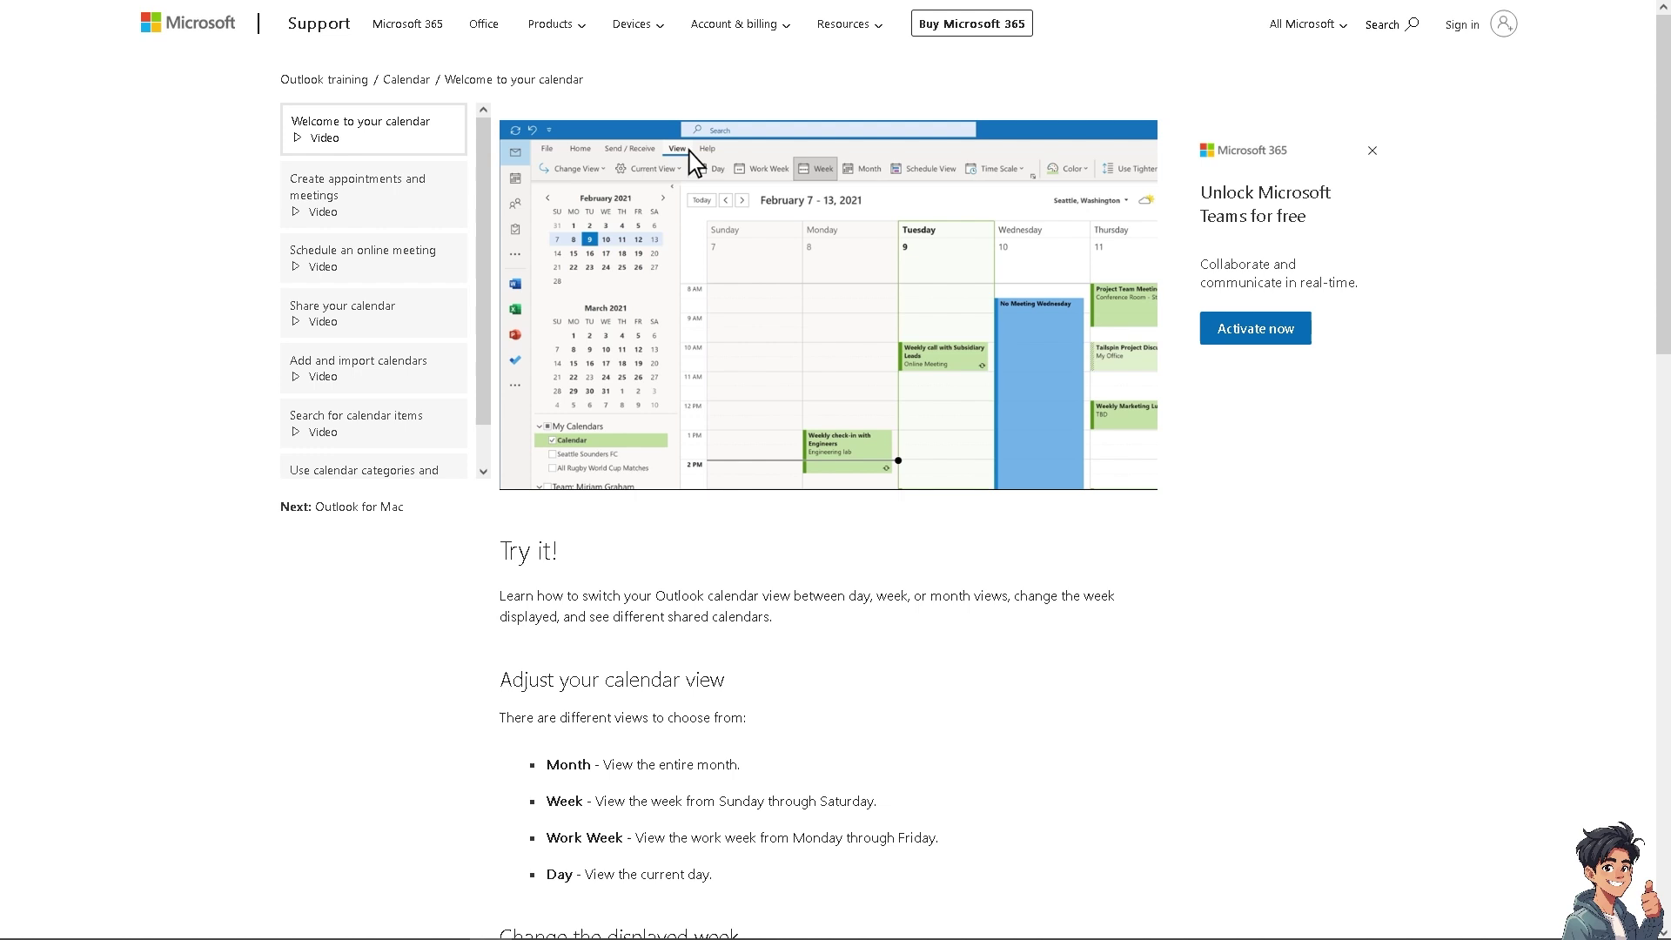
pyautogui.click(867, 168)
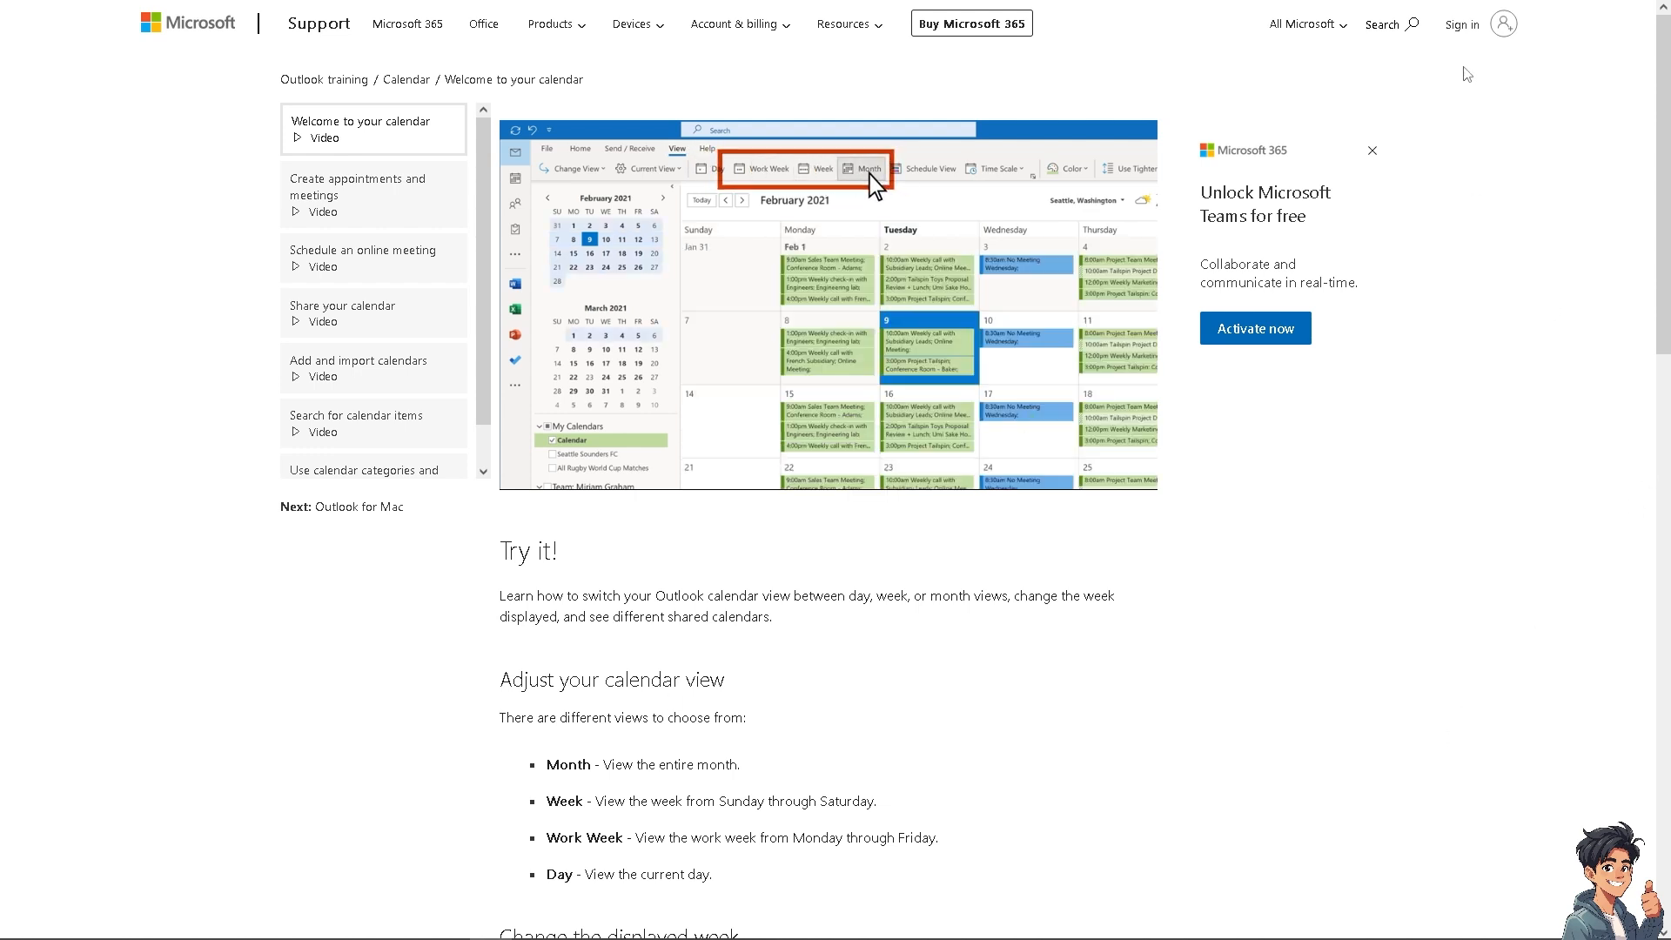
pyautogui.click(822, 169)
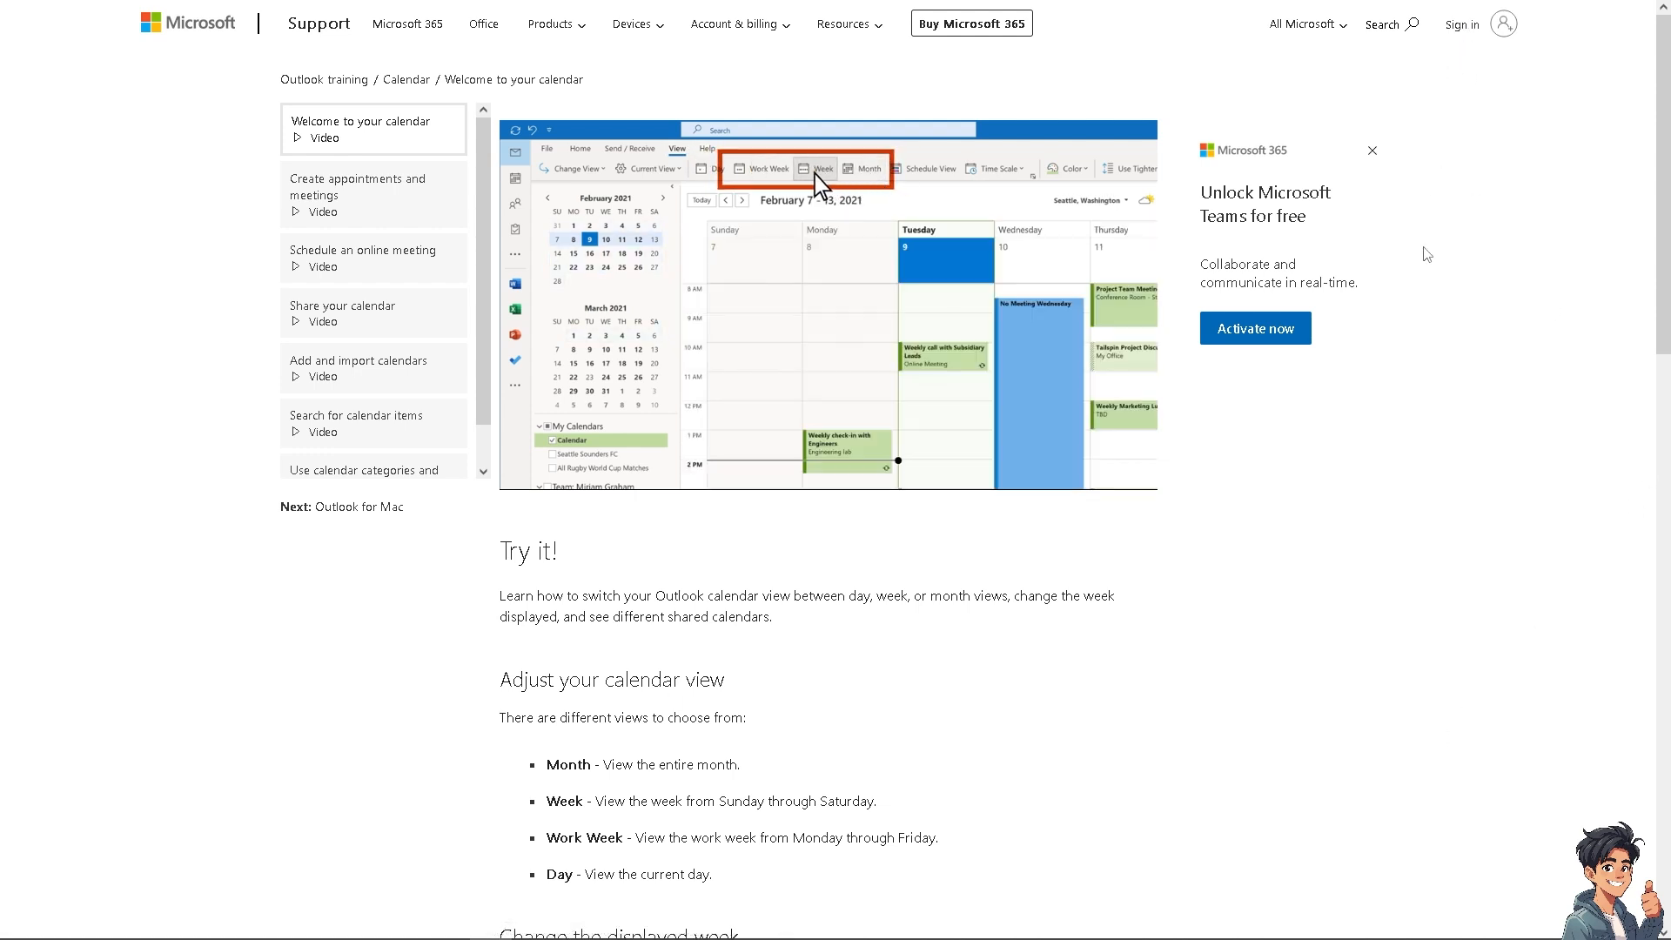
pyautogui.click(762, 169)
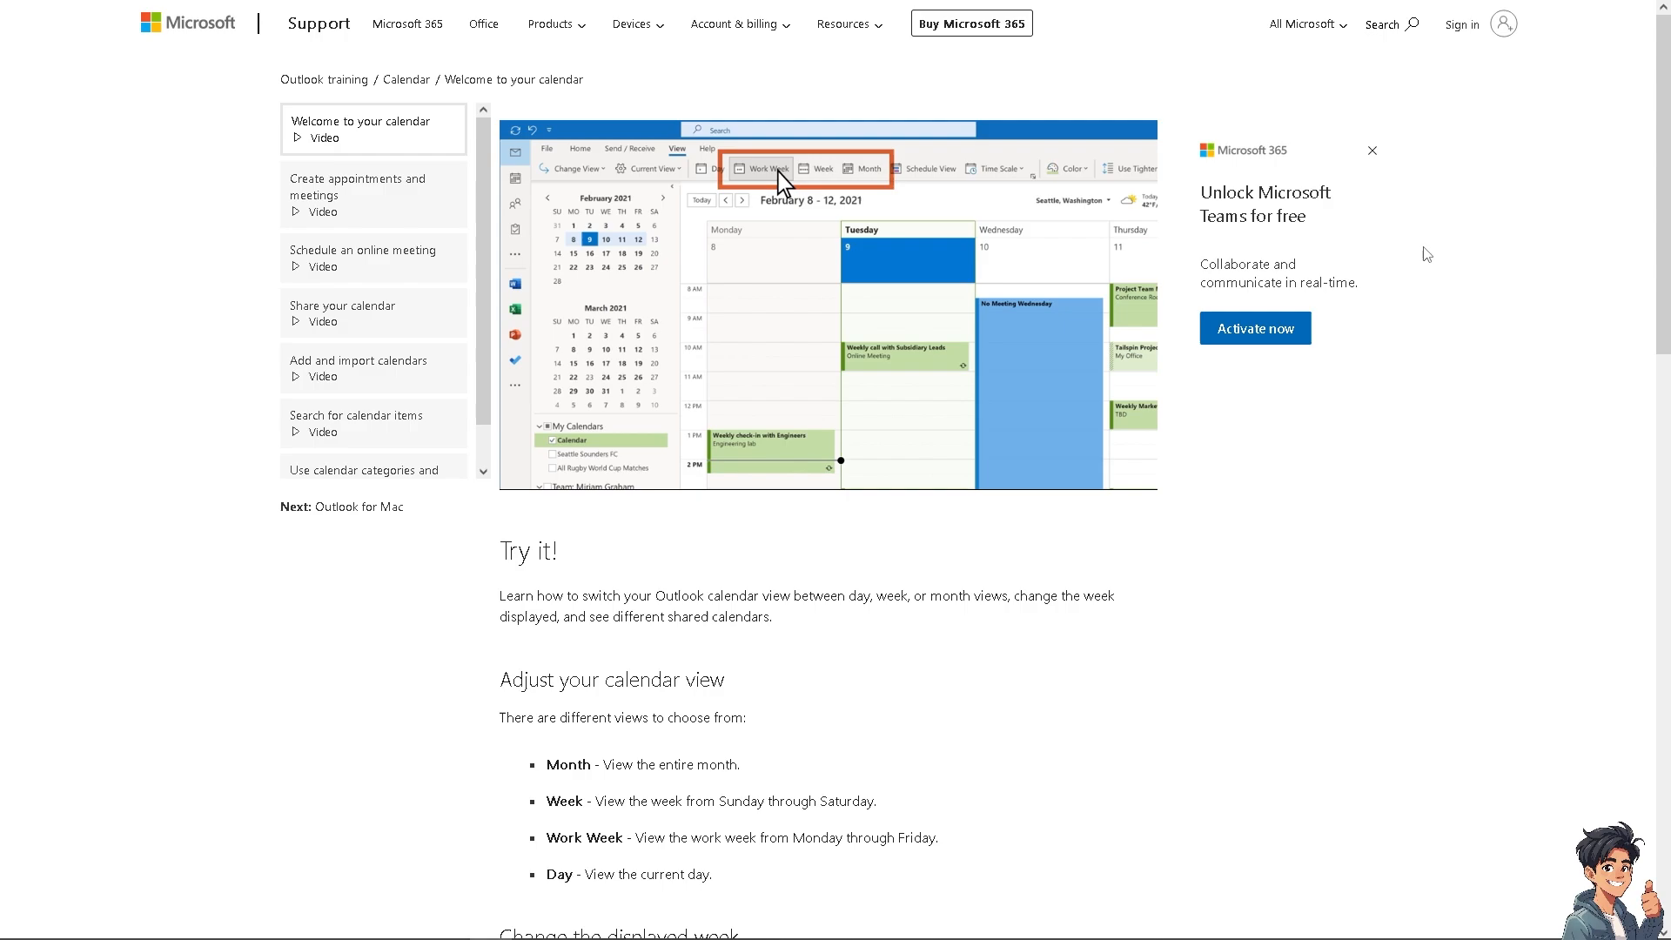
pyautogui.click(1255, 327)
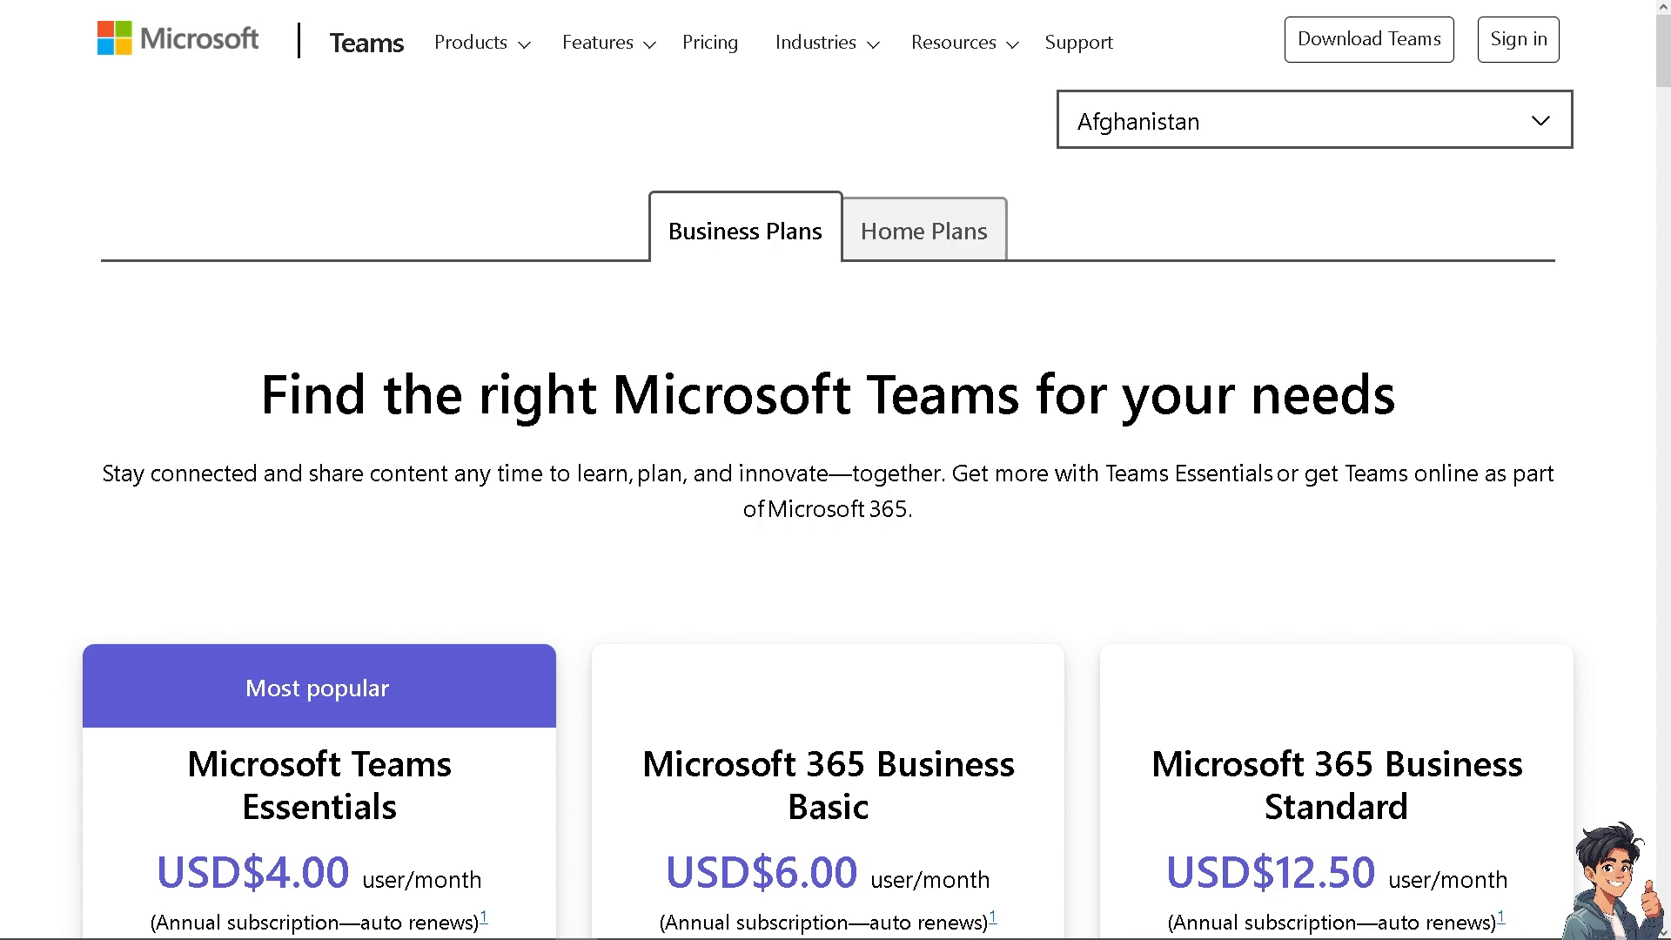
pyautogui.scroll(-3)
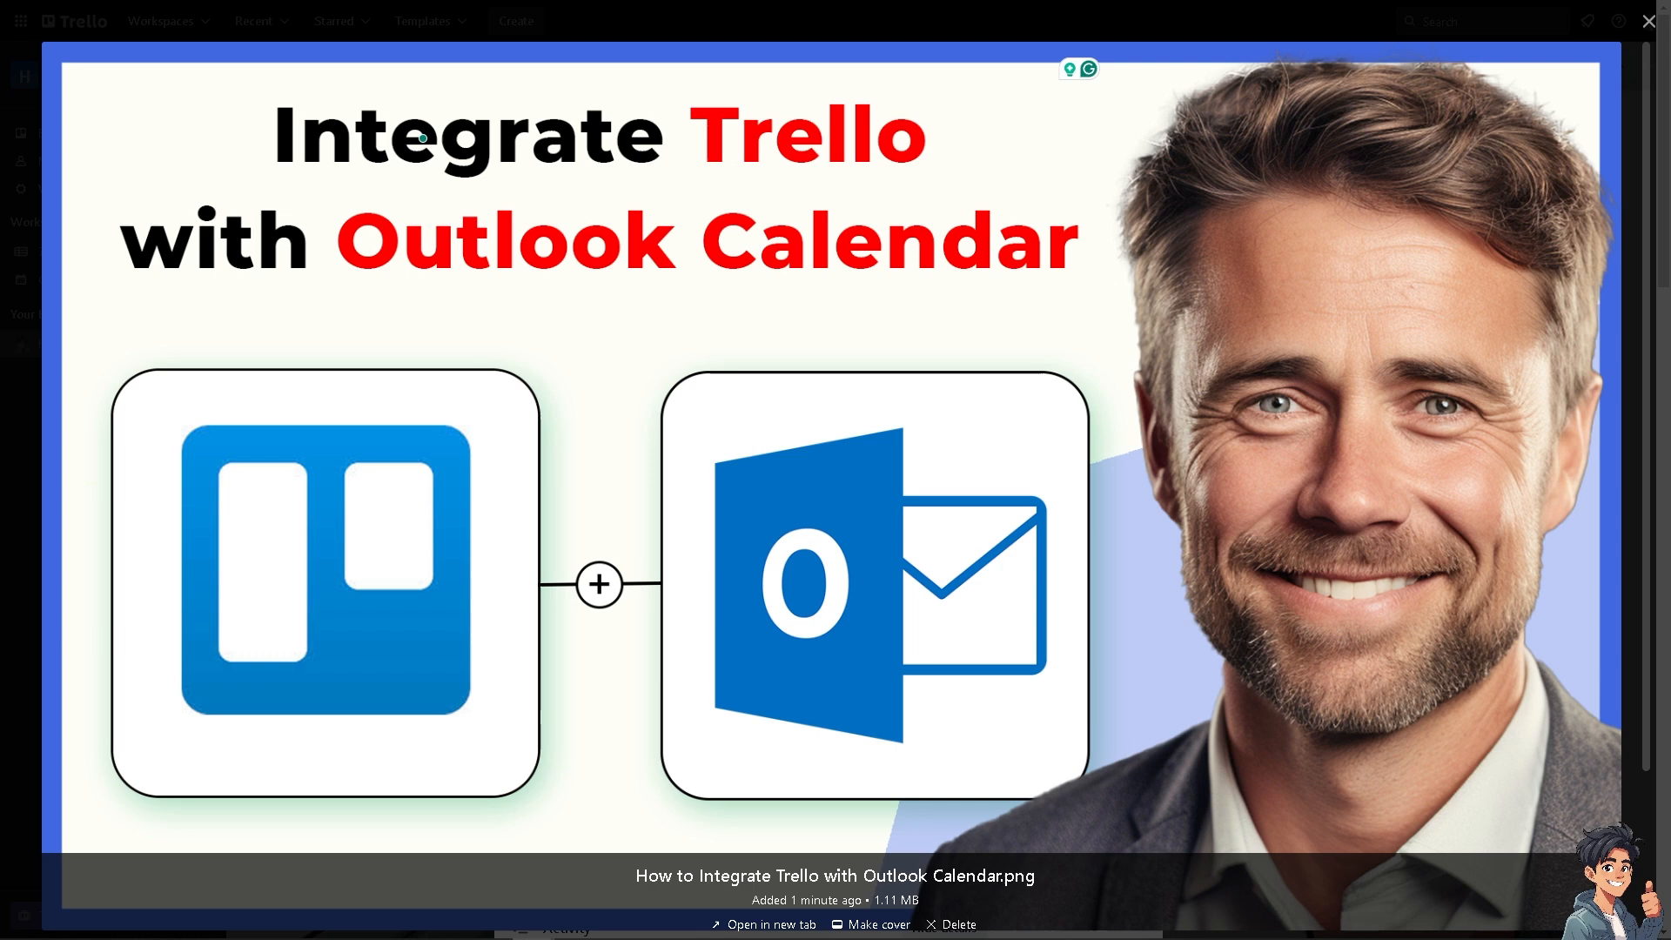
pyautogui.moveTo(1334, 112)
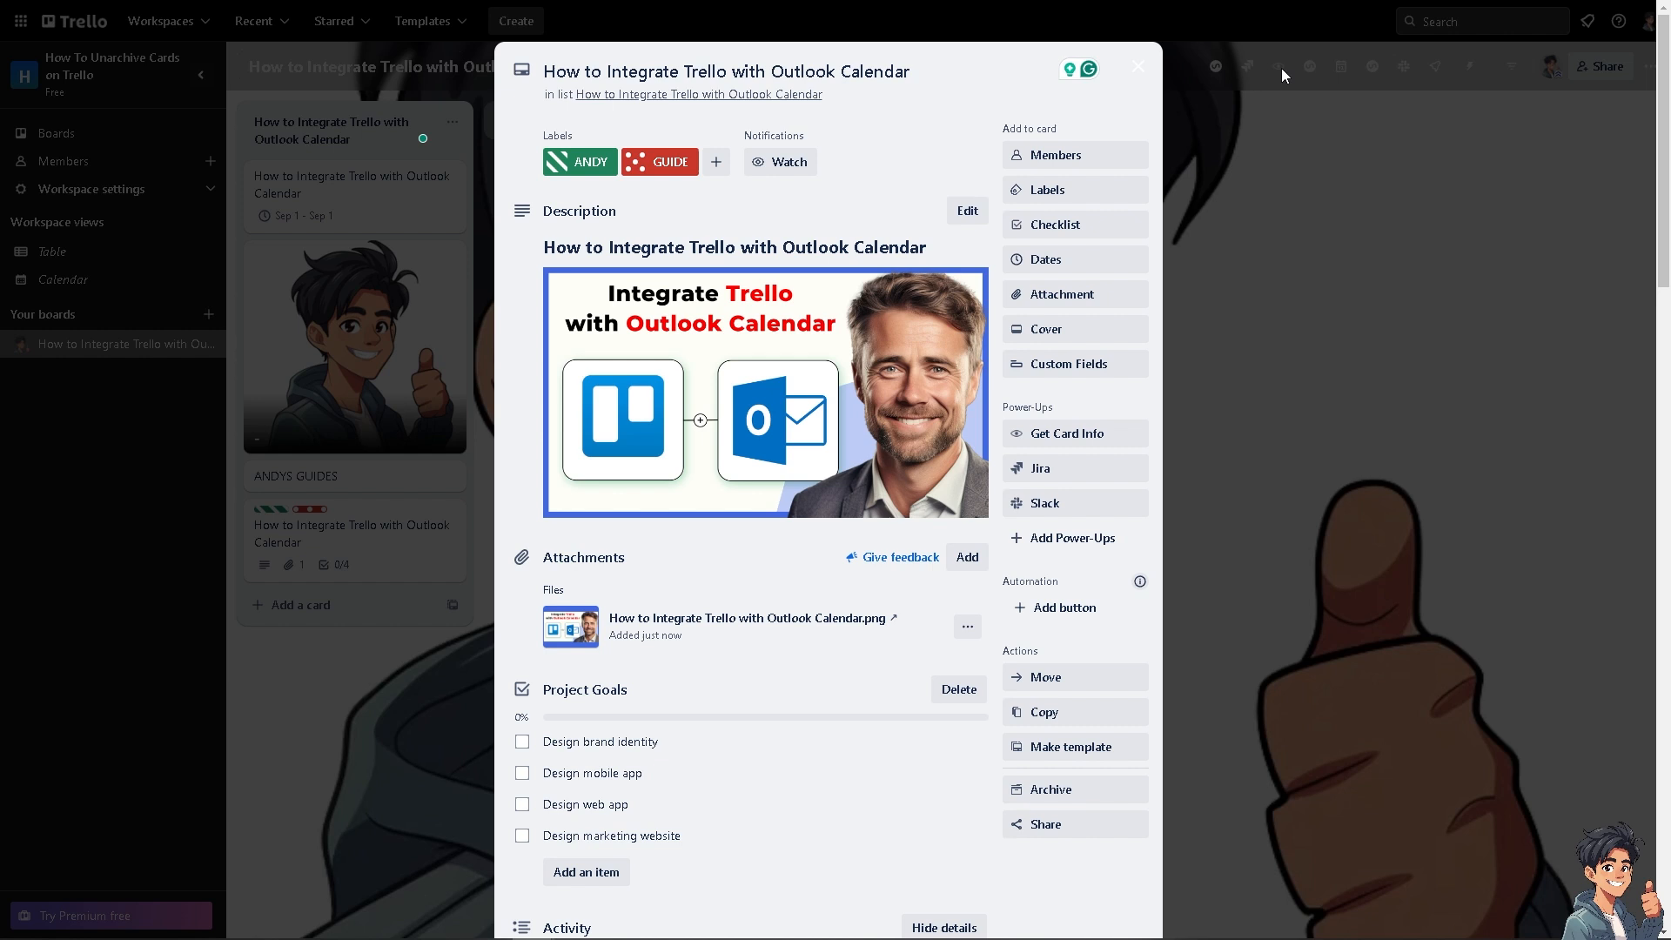
pyautogui.moveTo(886, 292)
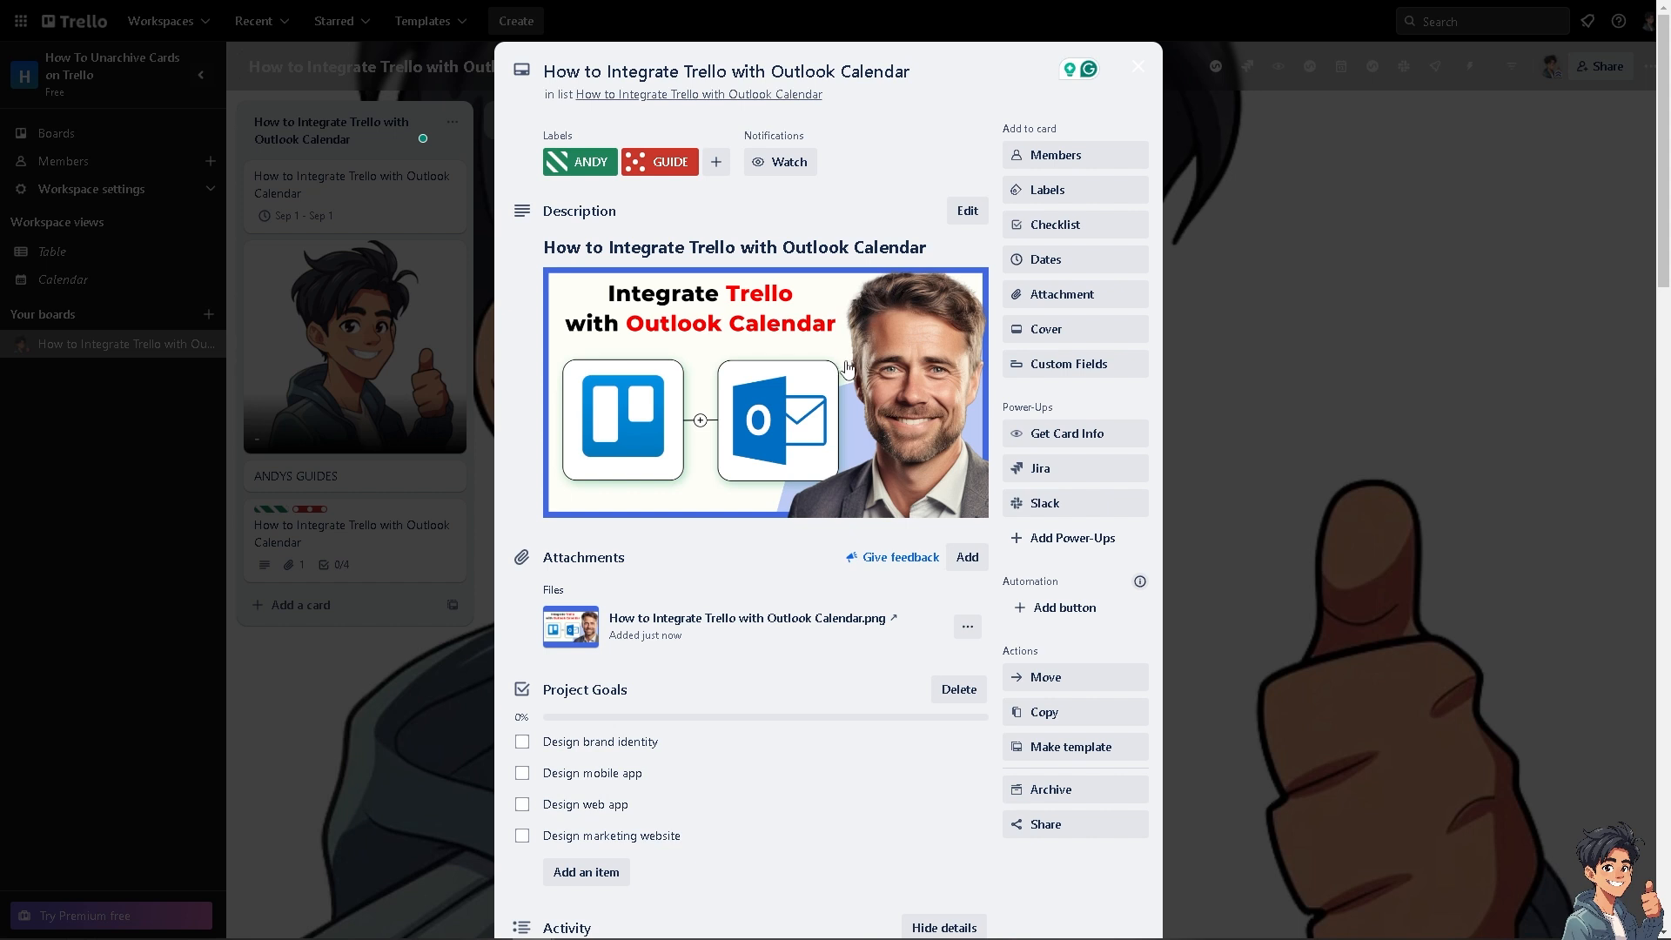
pyautogui.moveTo(1117, 129)
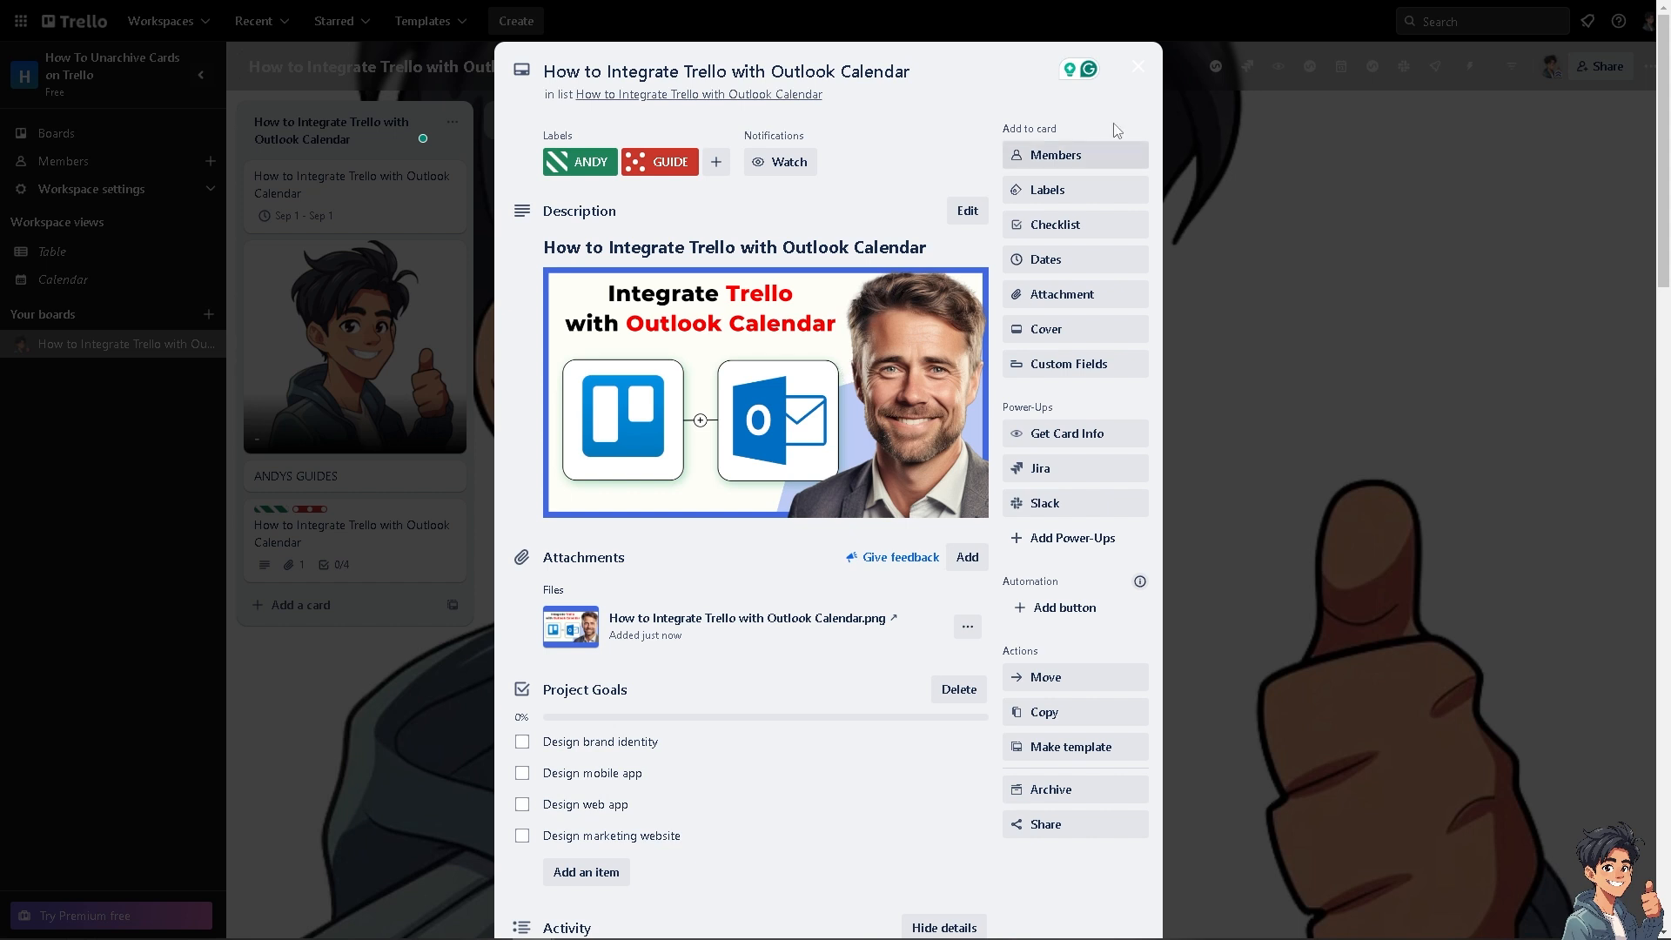
# Close the 'How to Integrate Trello with Outlook Calendar' card to return to the board
pyautogui.click(1138, 66)
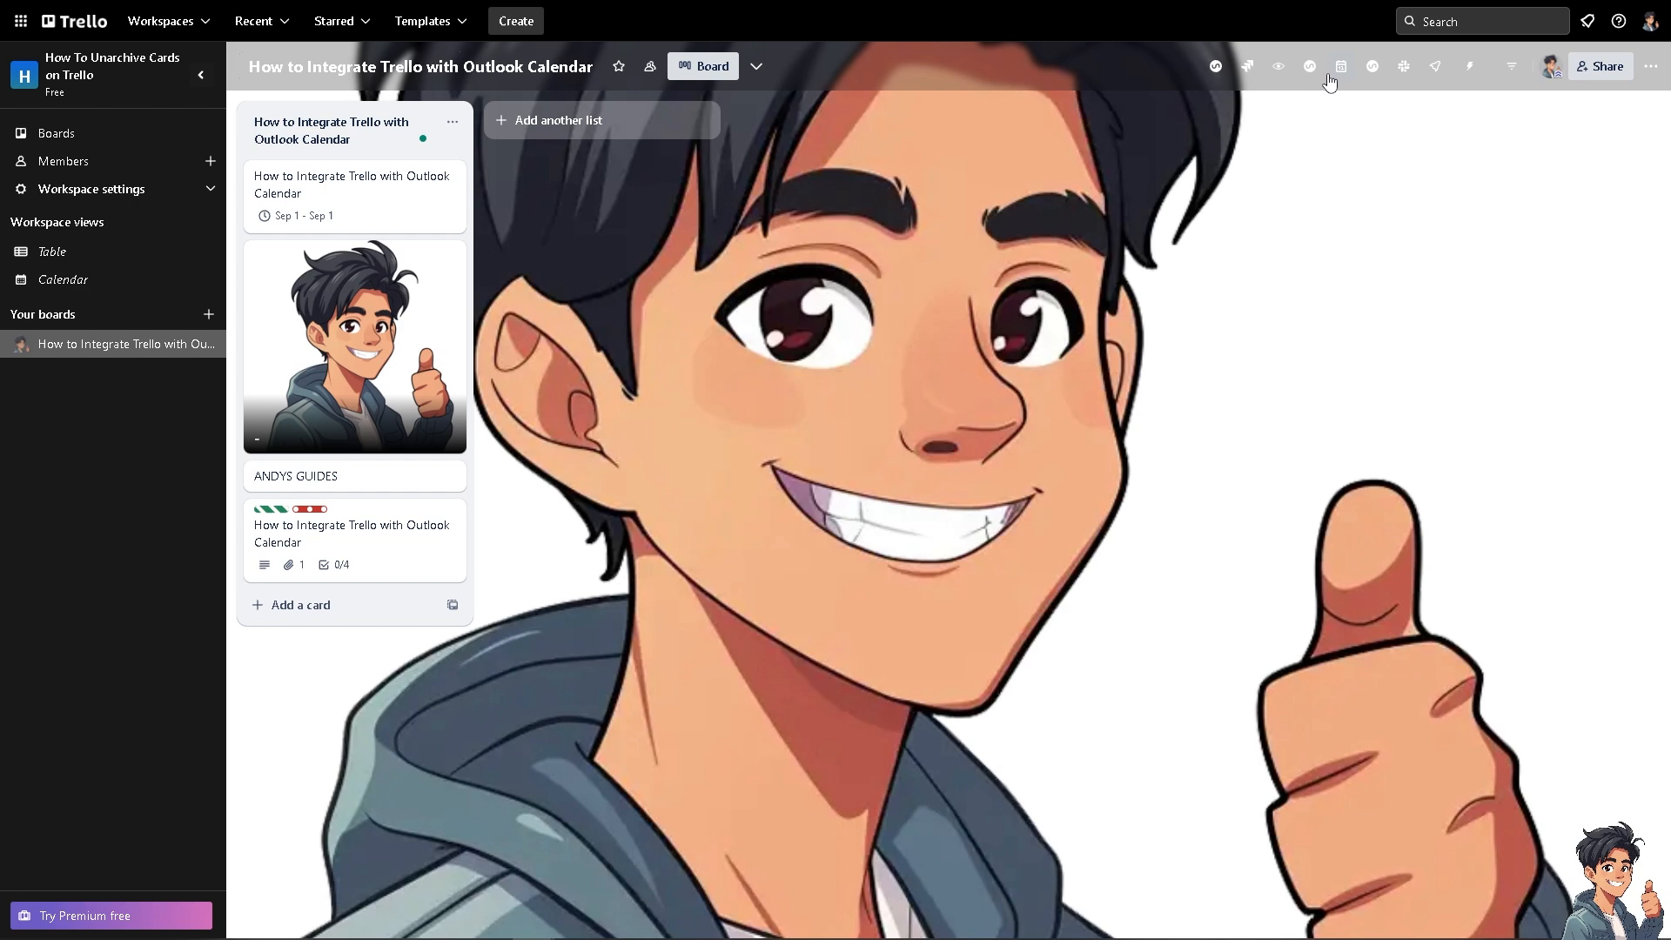
pyautogui.moveTo(1358, 78)
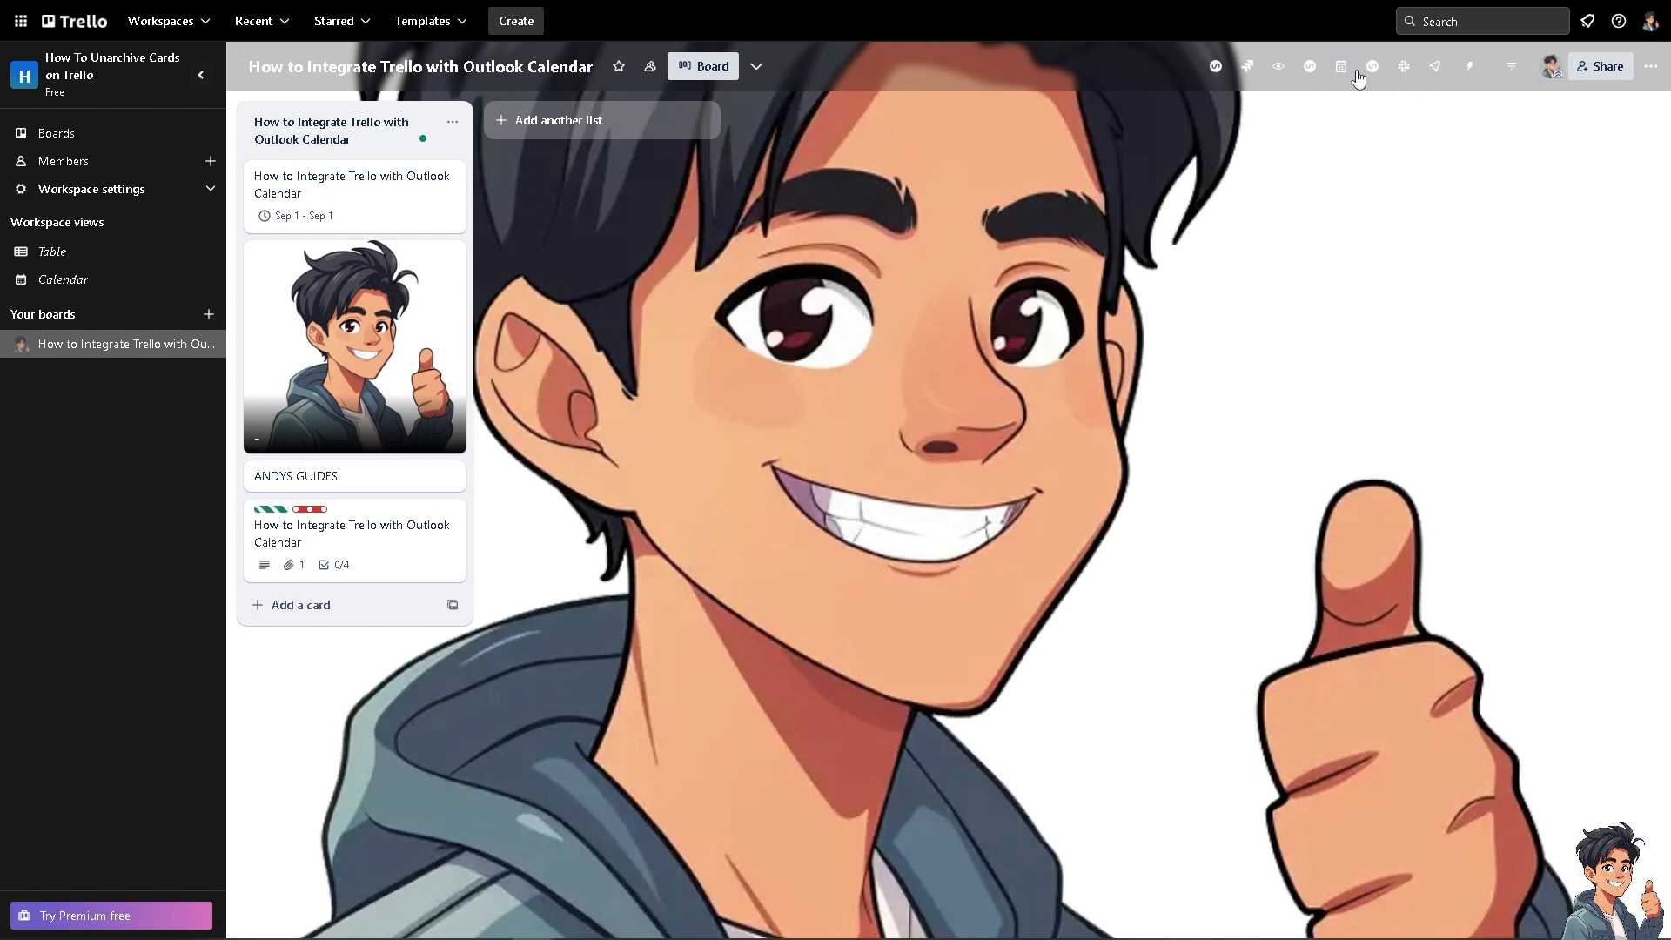
pyautogui.moveTo(1453, 78)
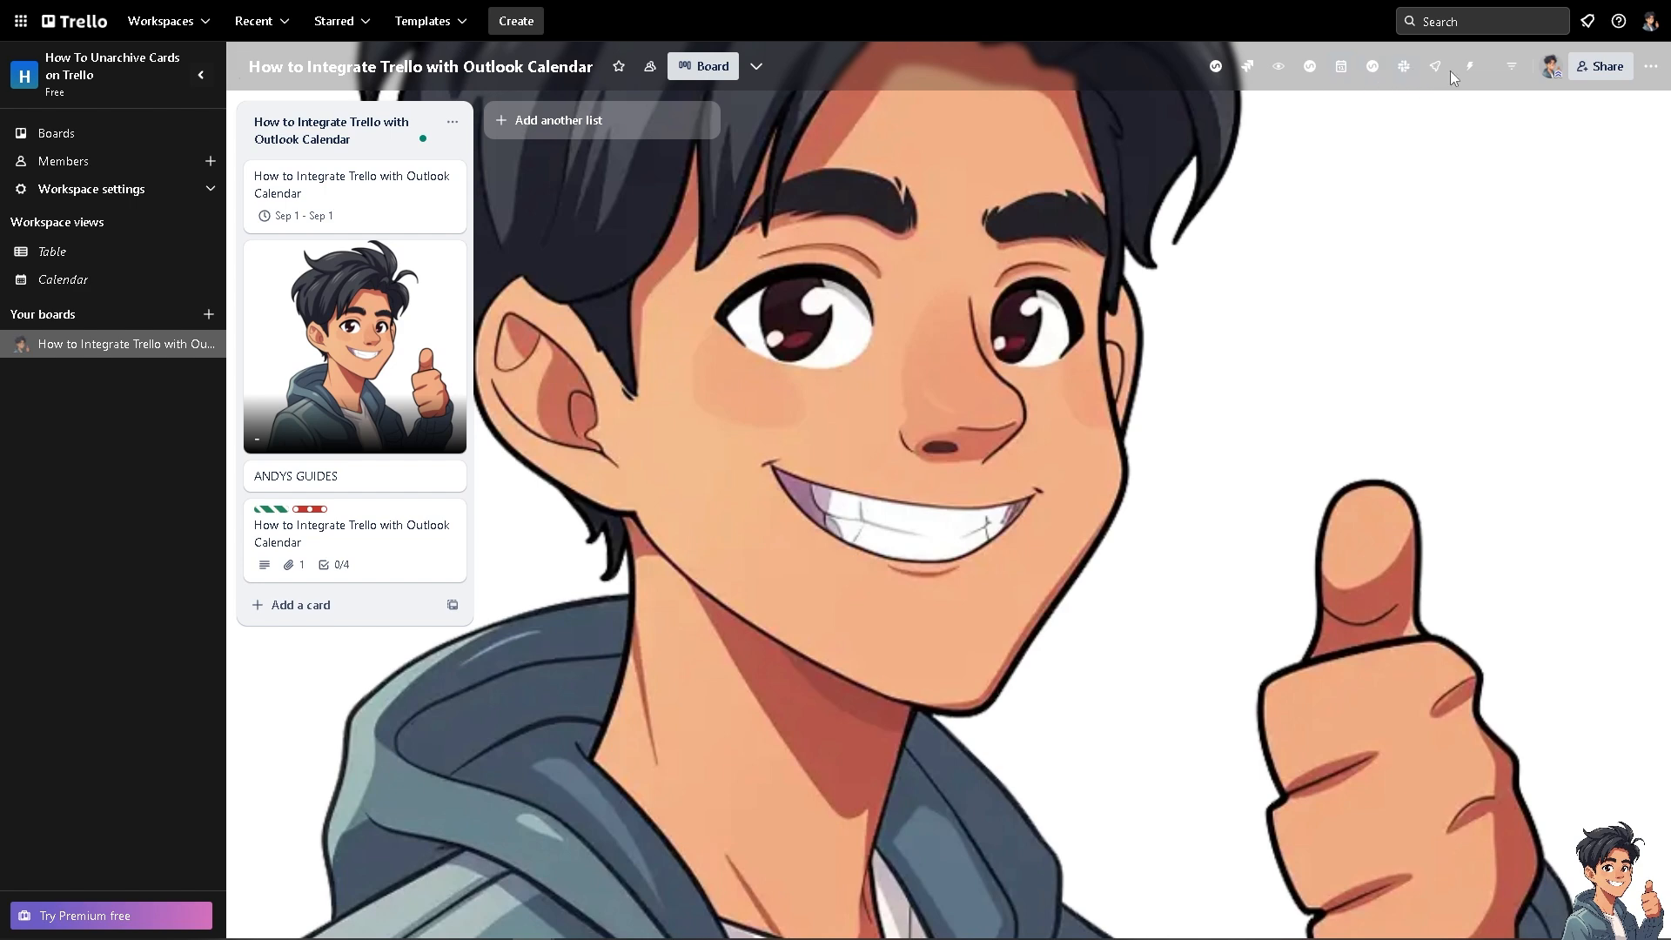
# Search the Power-Up directory for 'Outlook' to list Outlook Calendar for Trello
pyautogui.click(1435, 66)
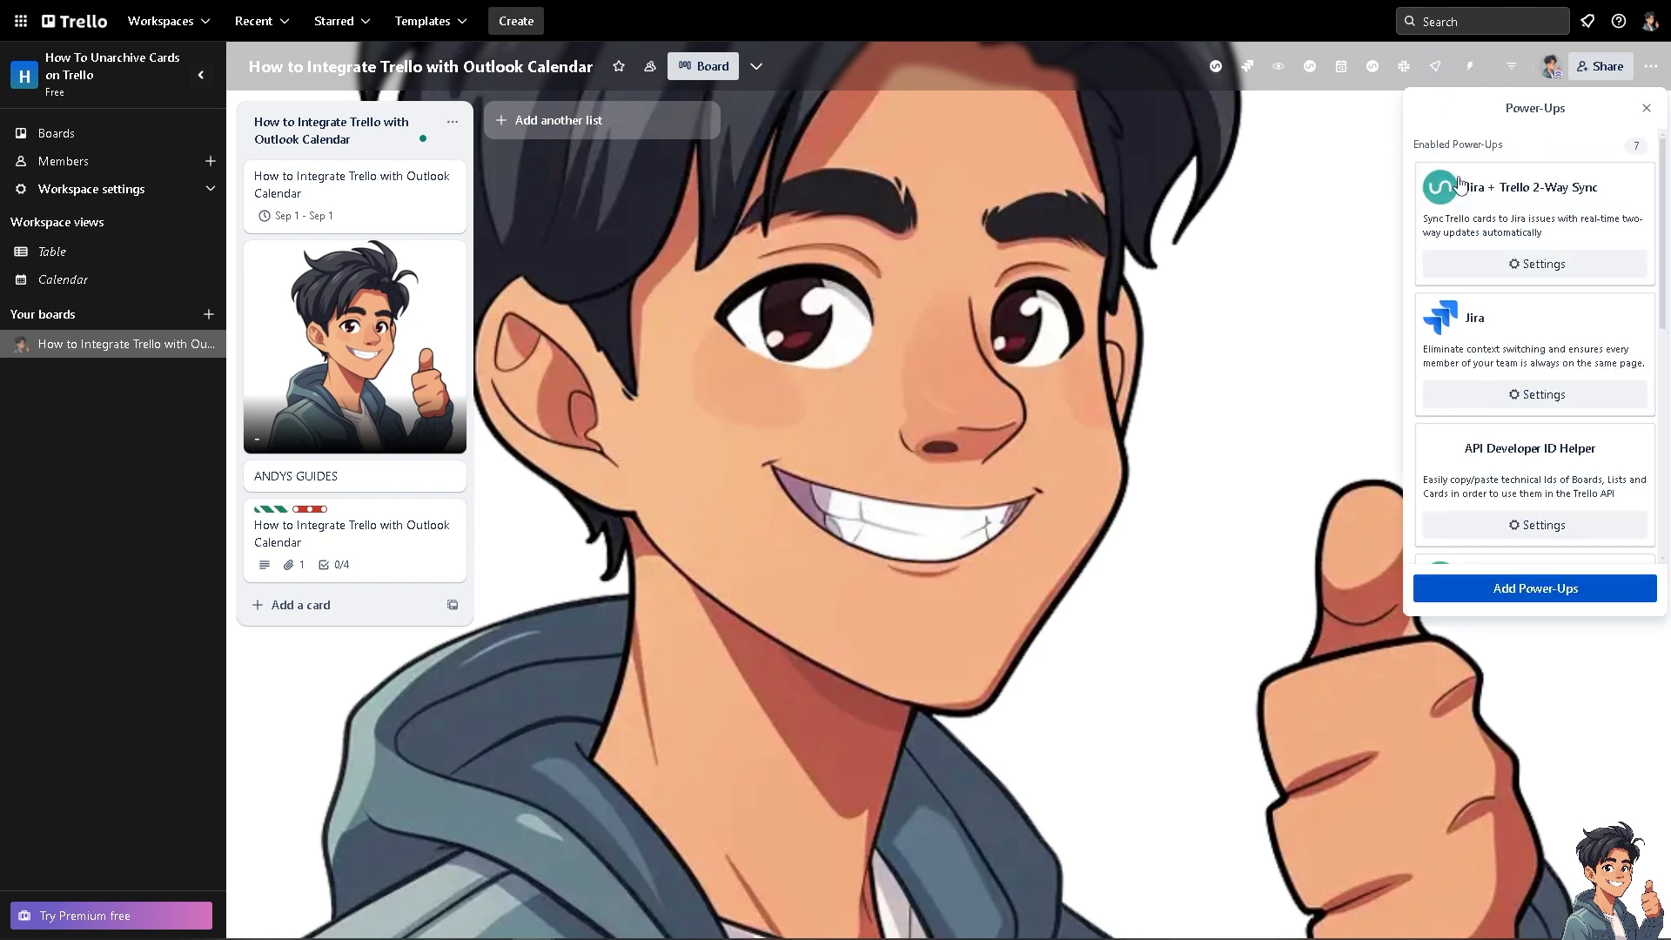
pyautogui.click(1535, 588)
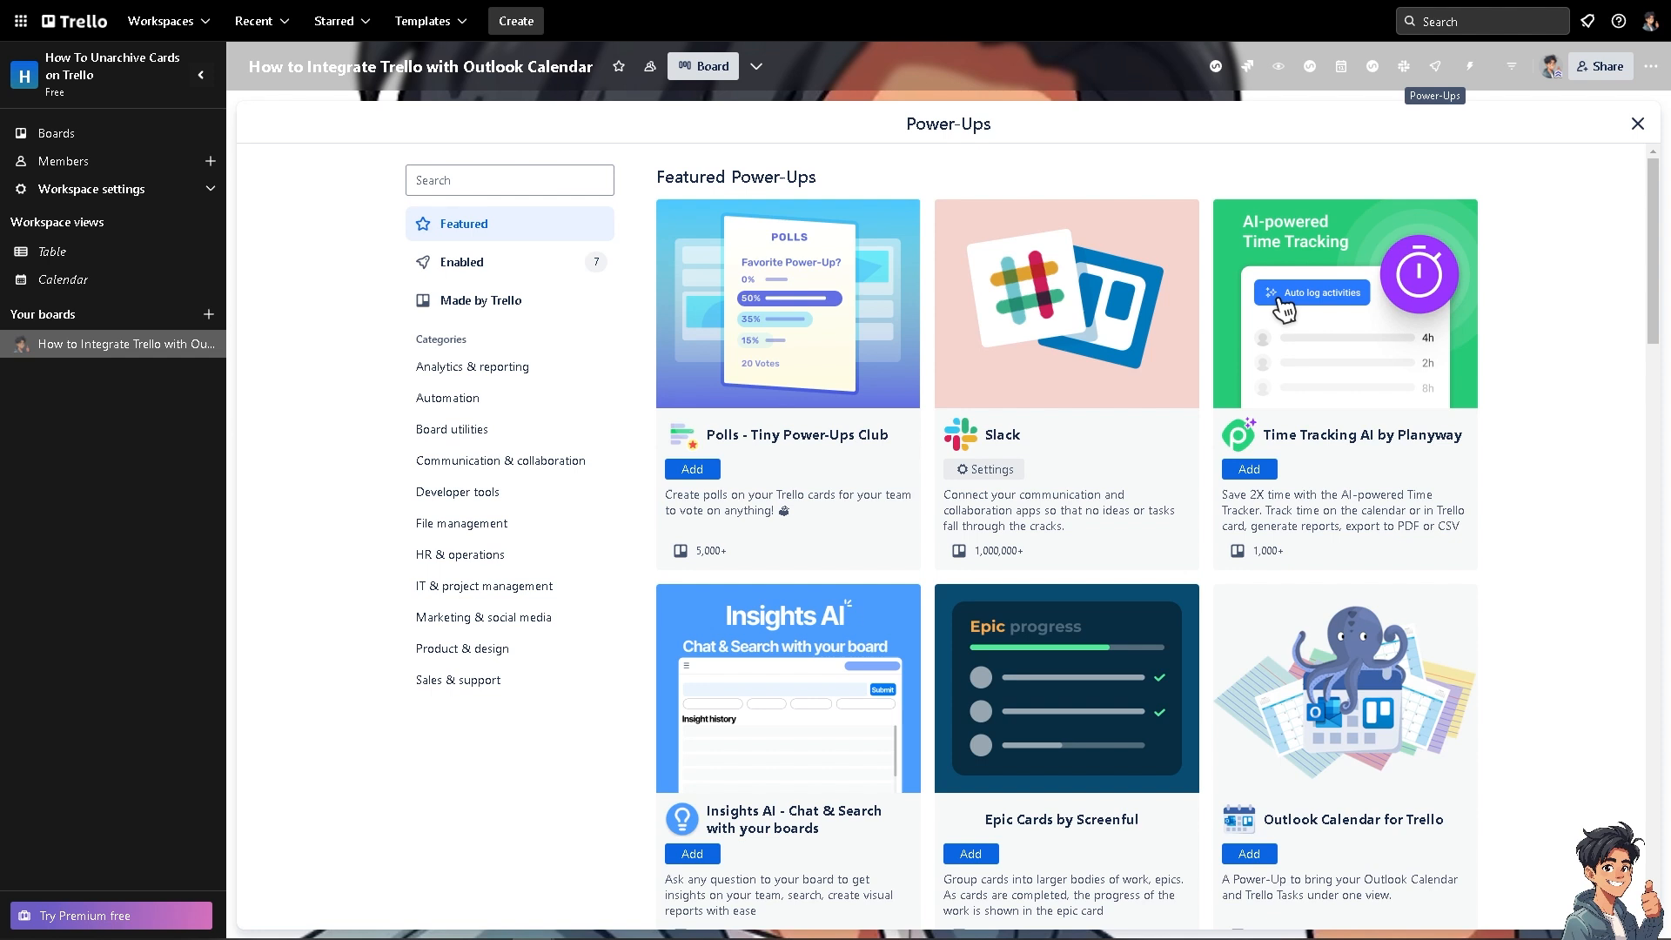
pyautogui.click(508, 180)
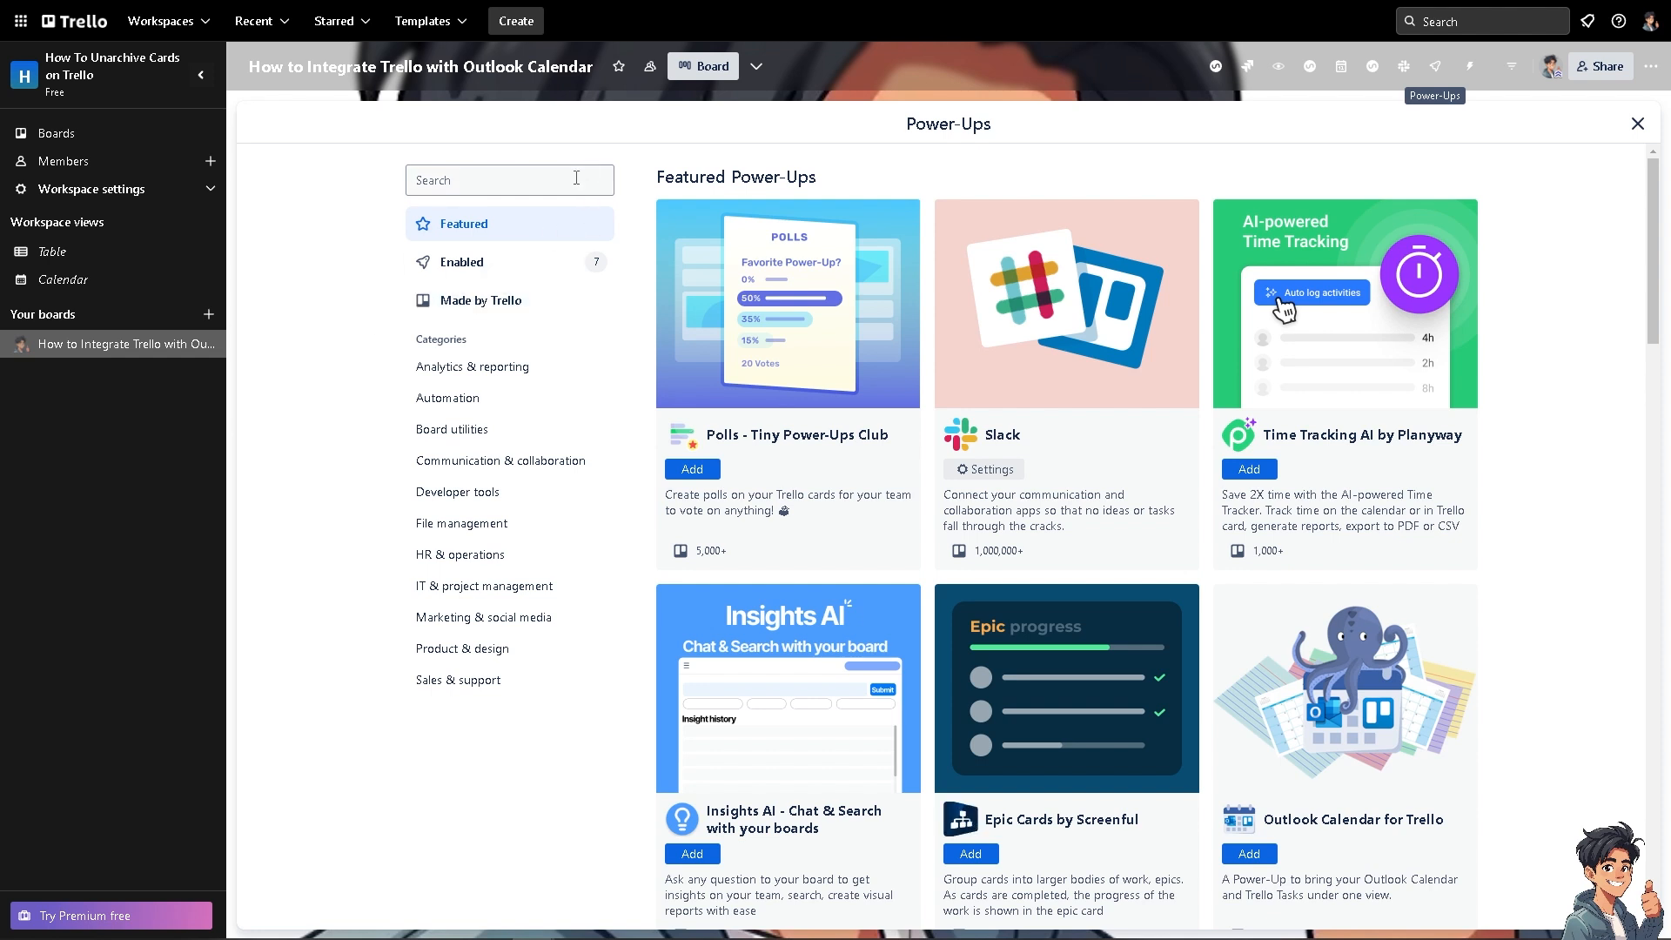
pyautogui.click(508, 180)
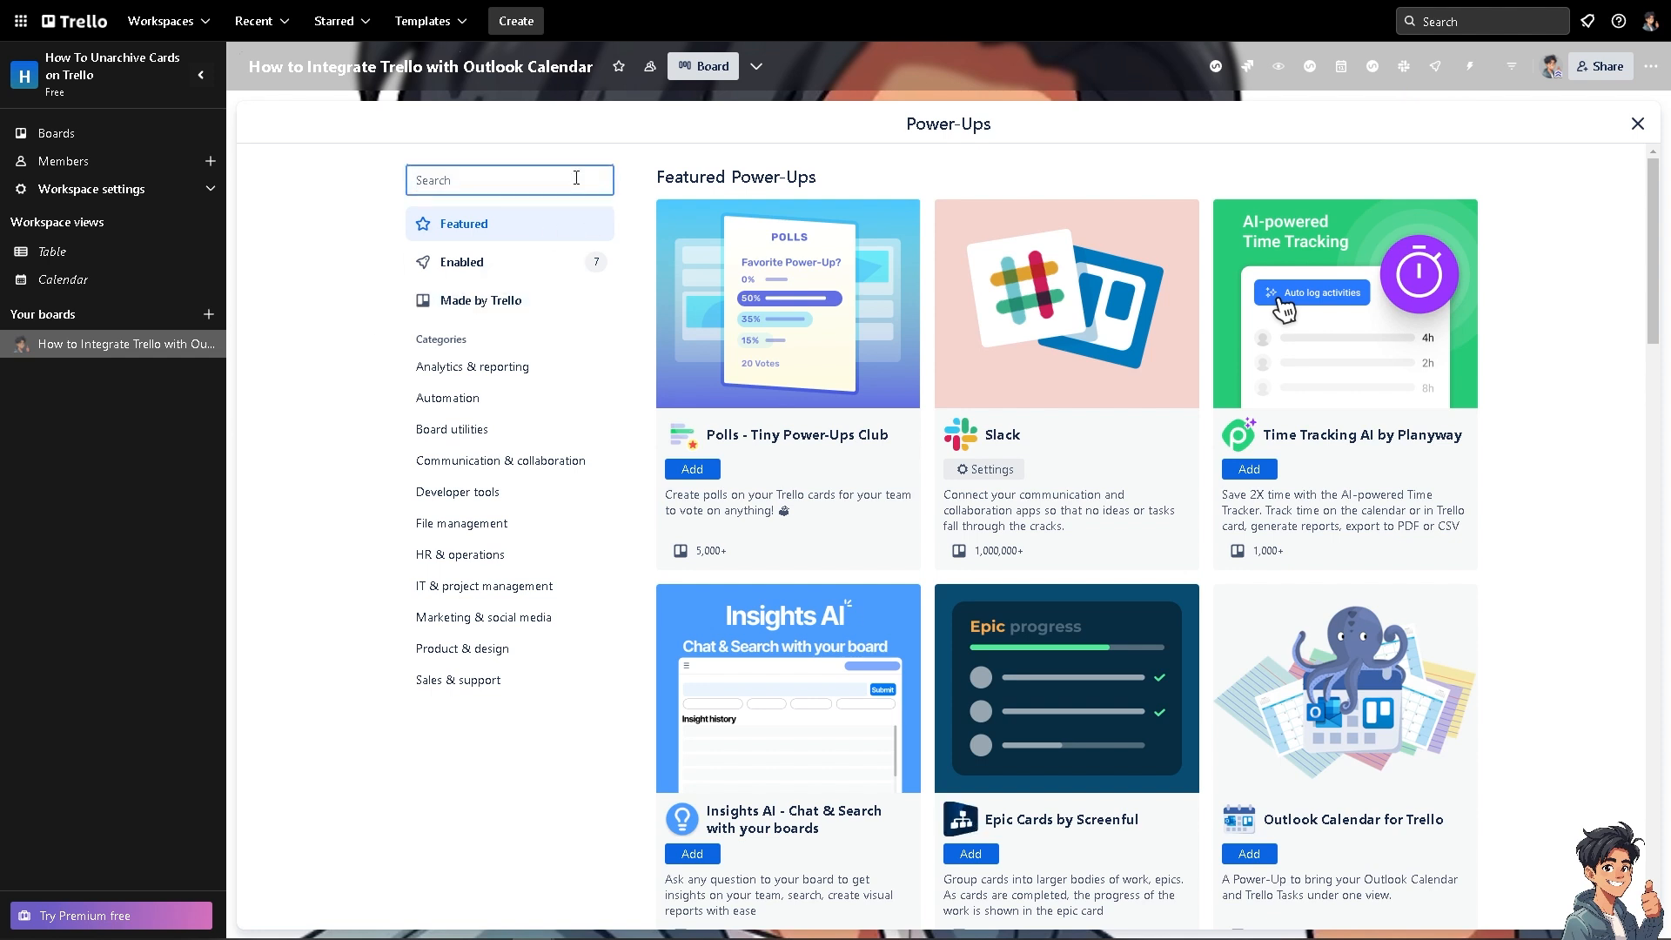
pyautogui.write('o')
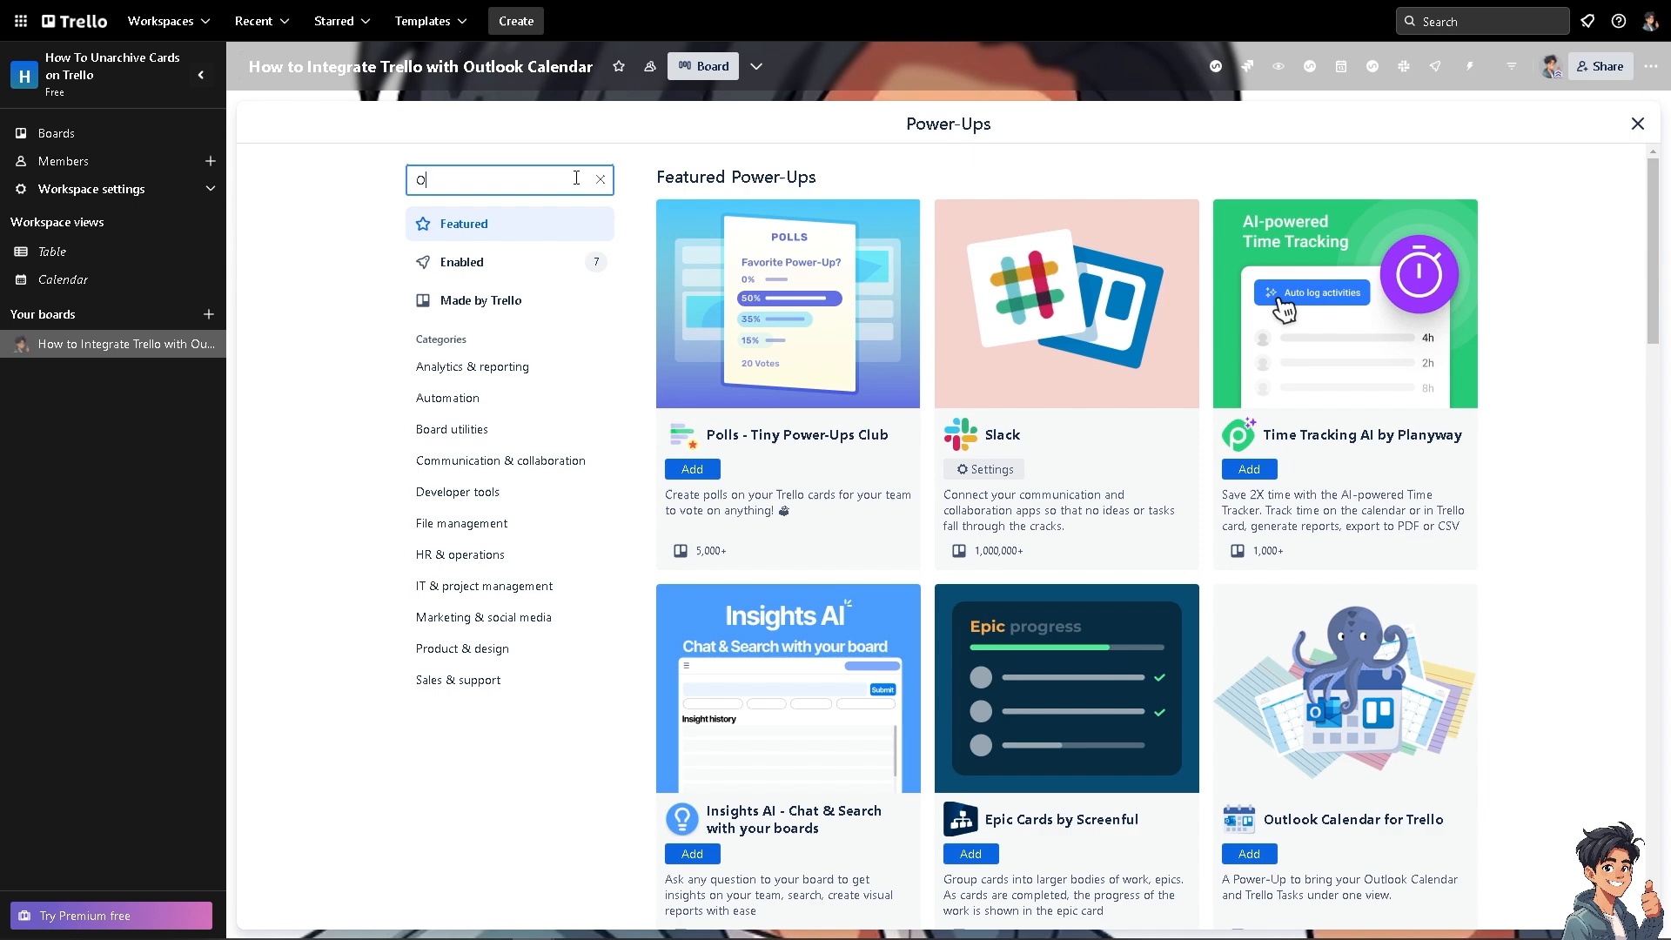
pyautogui.write('Outlook')
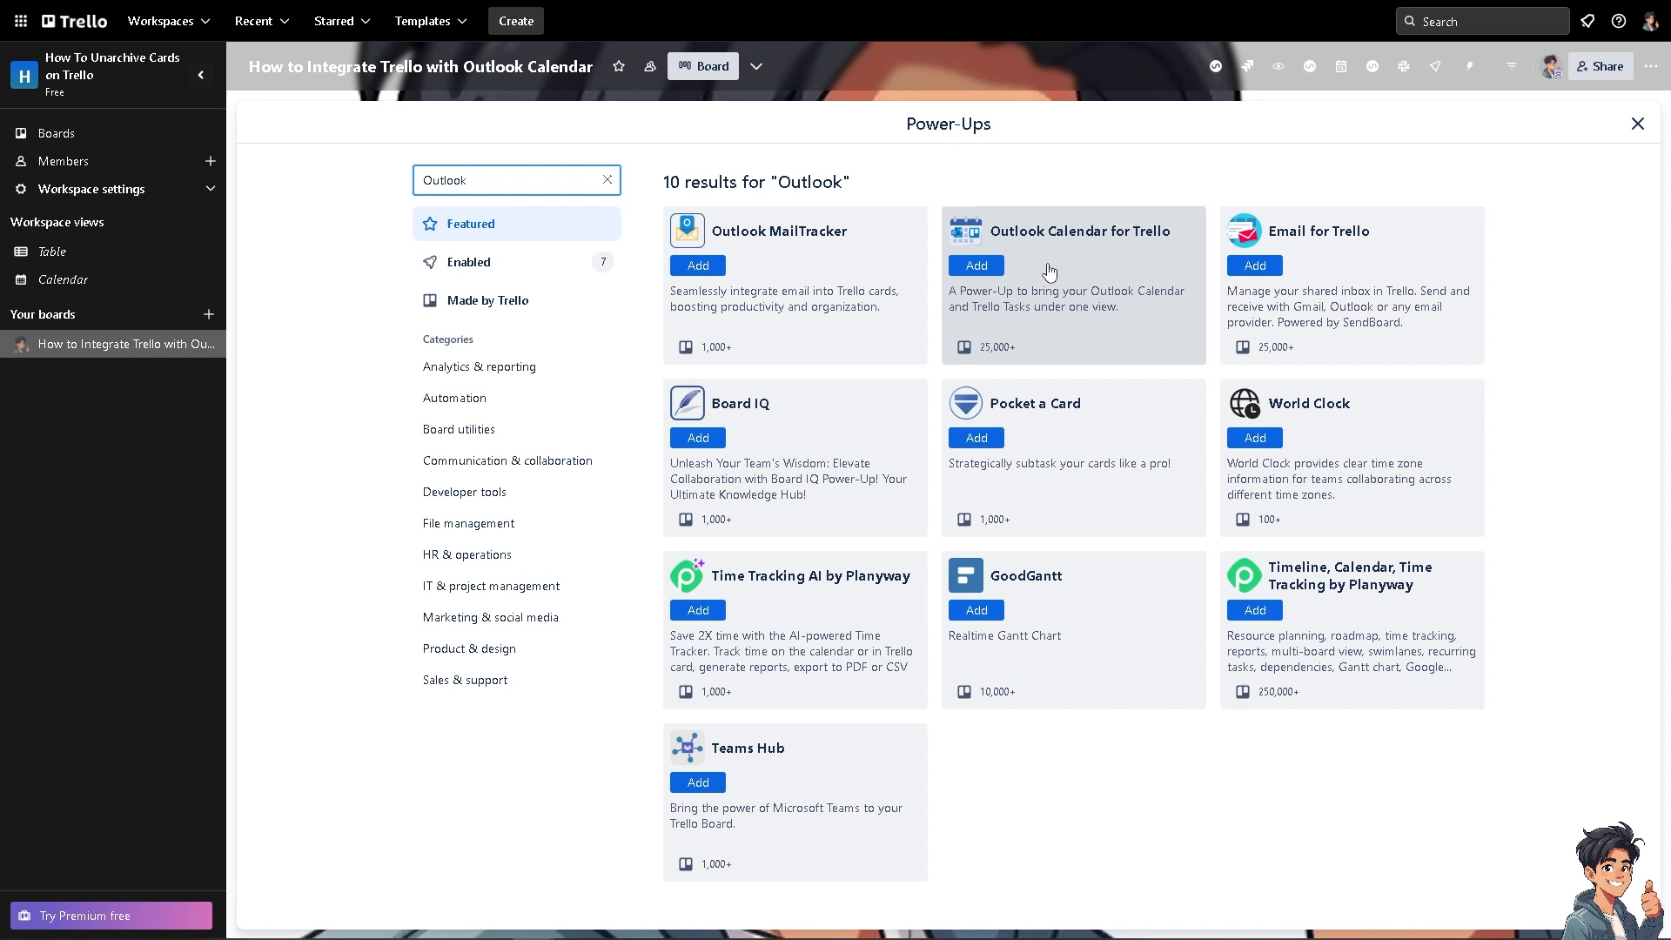
pyautogui.moveTo(992, 275)
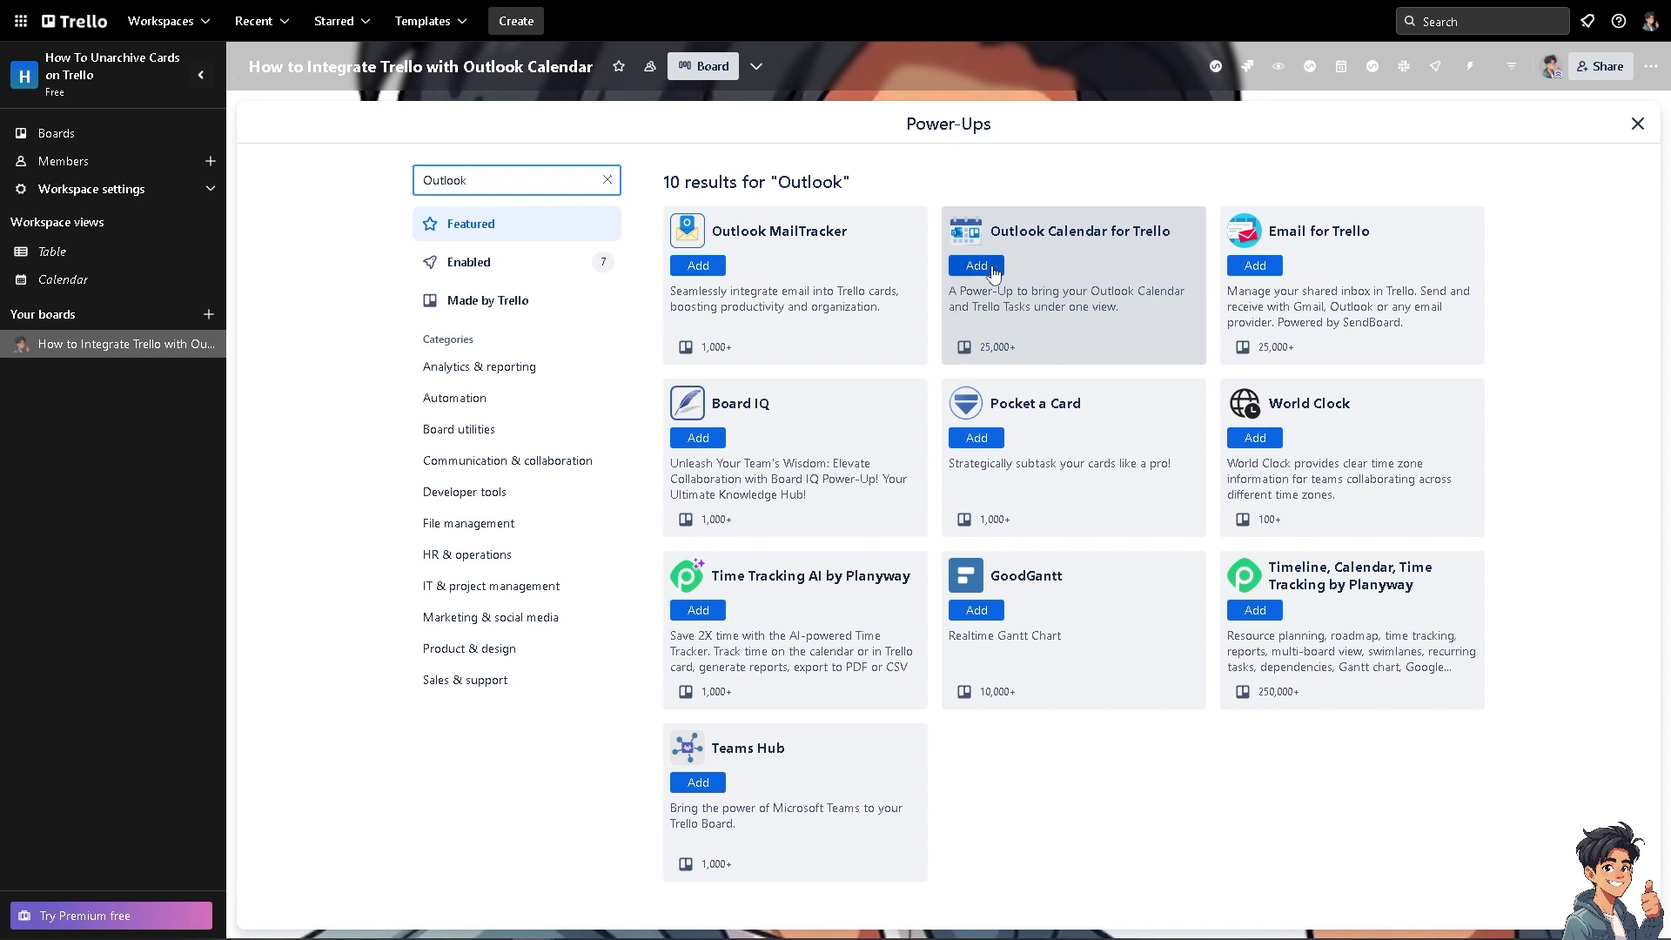
pyautogui.moveTo(1072, 305)
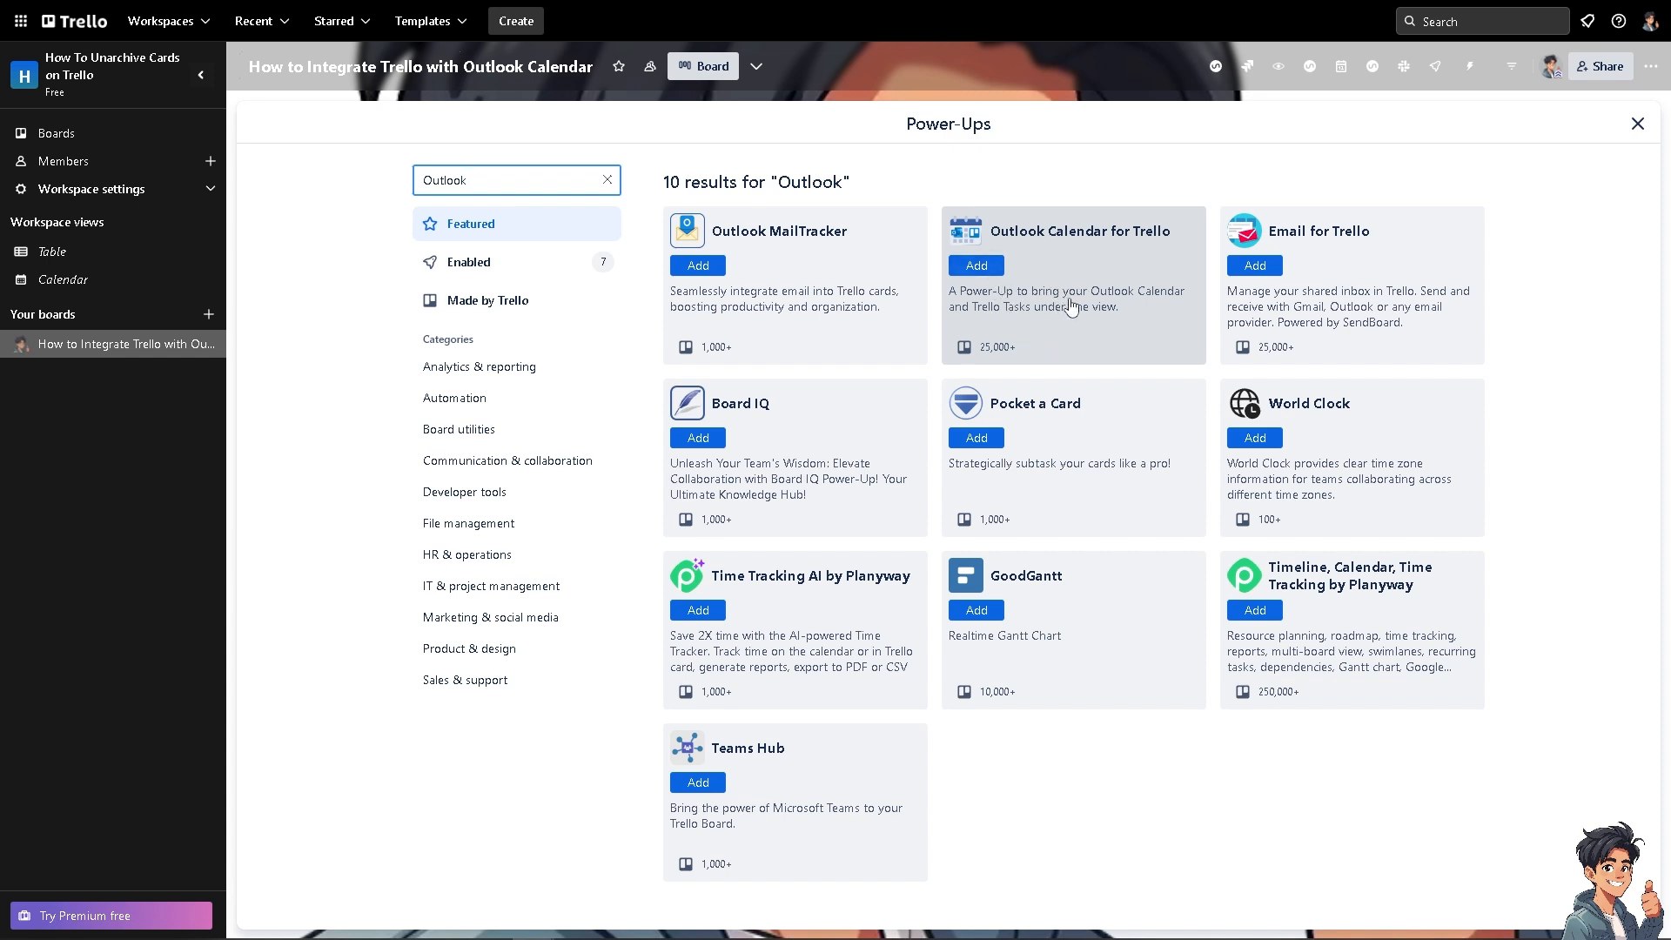
pyautogui.moveTo(1078, 313)
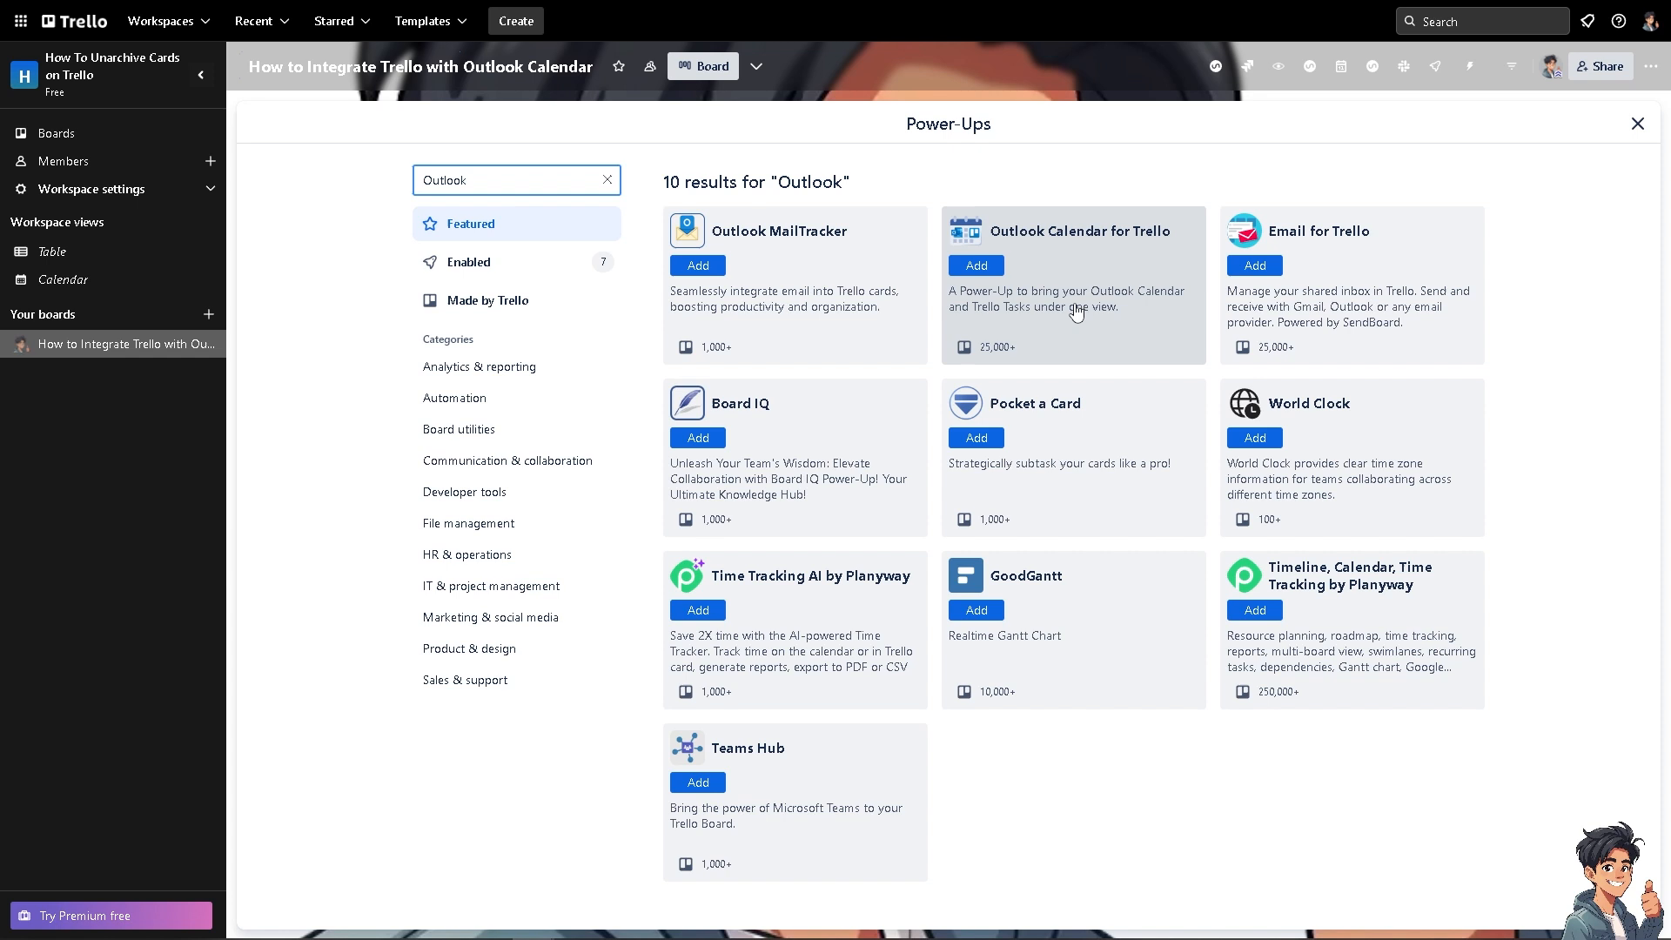
pyautogui.moveTo(1051, 273)
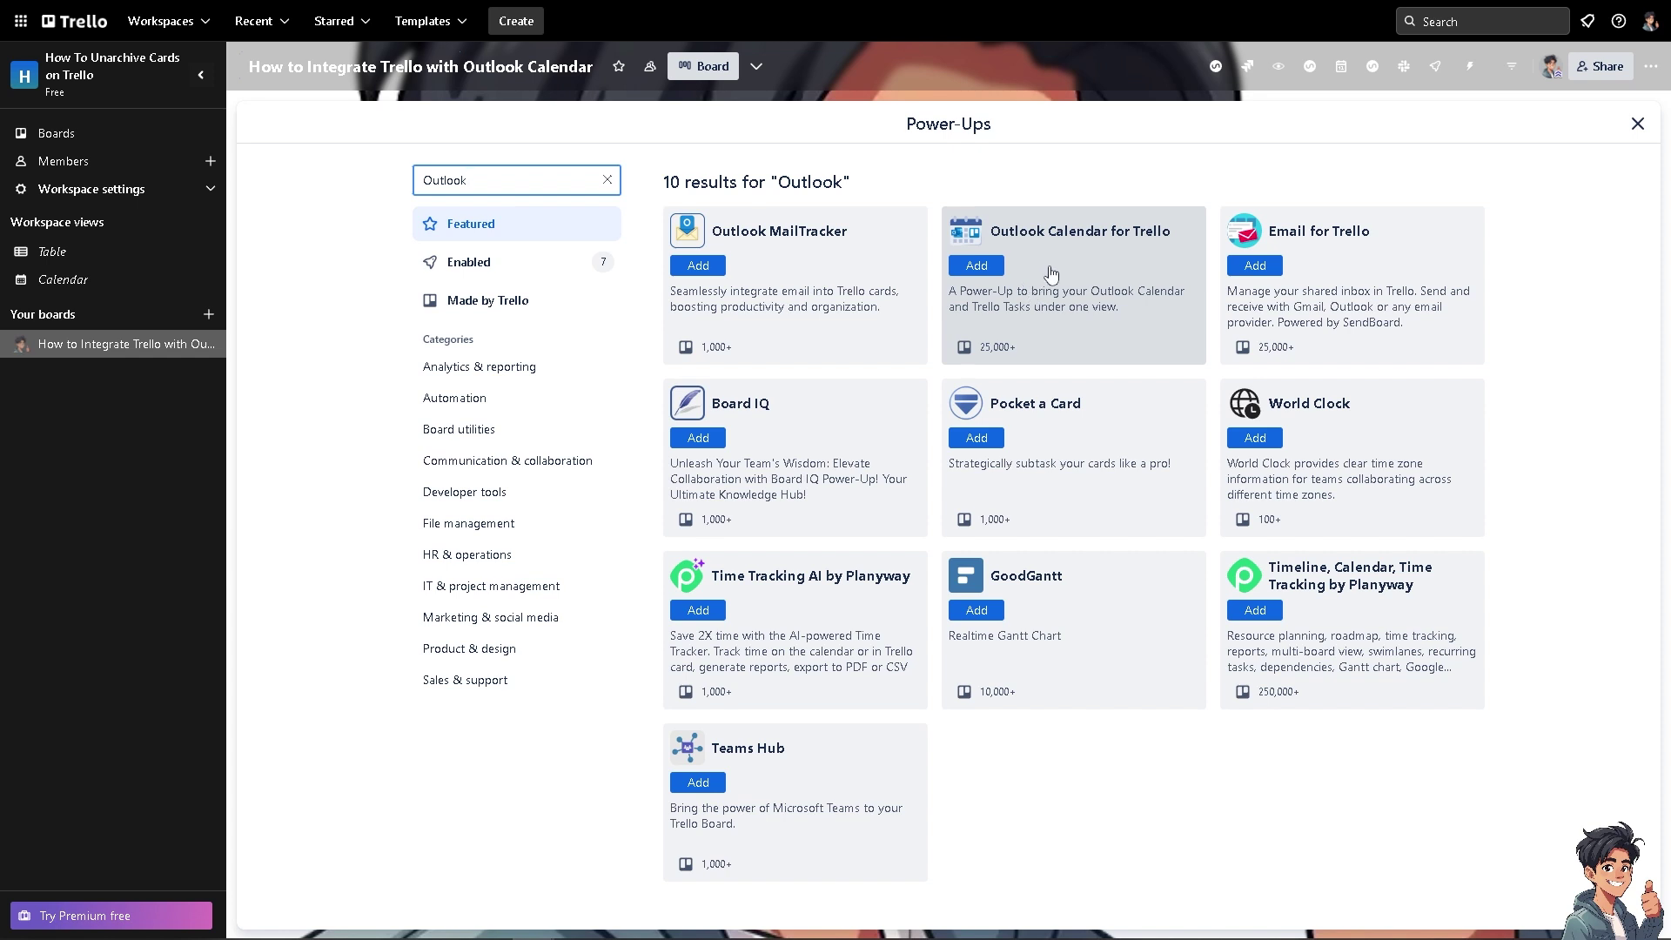
# Add the Outlook Calendar for Trello Power-Up, grant it board access, and leave the directory
pyautogui.click(975, 265)
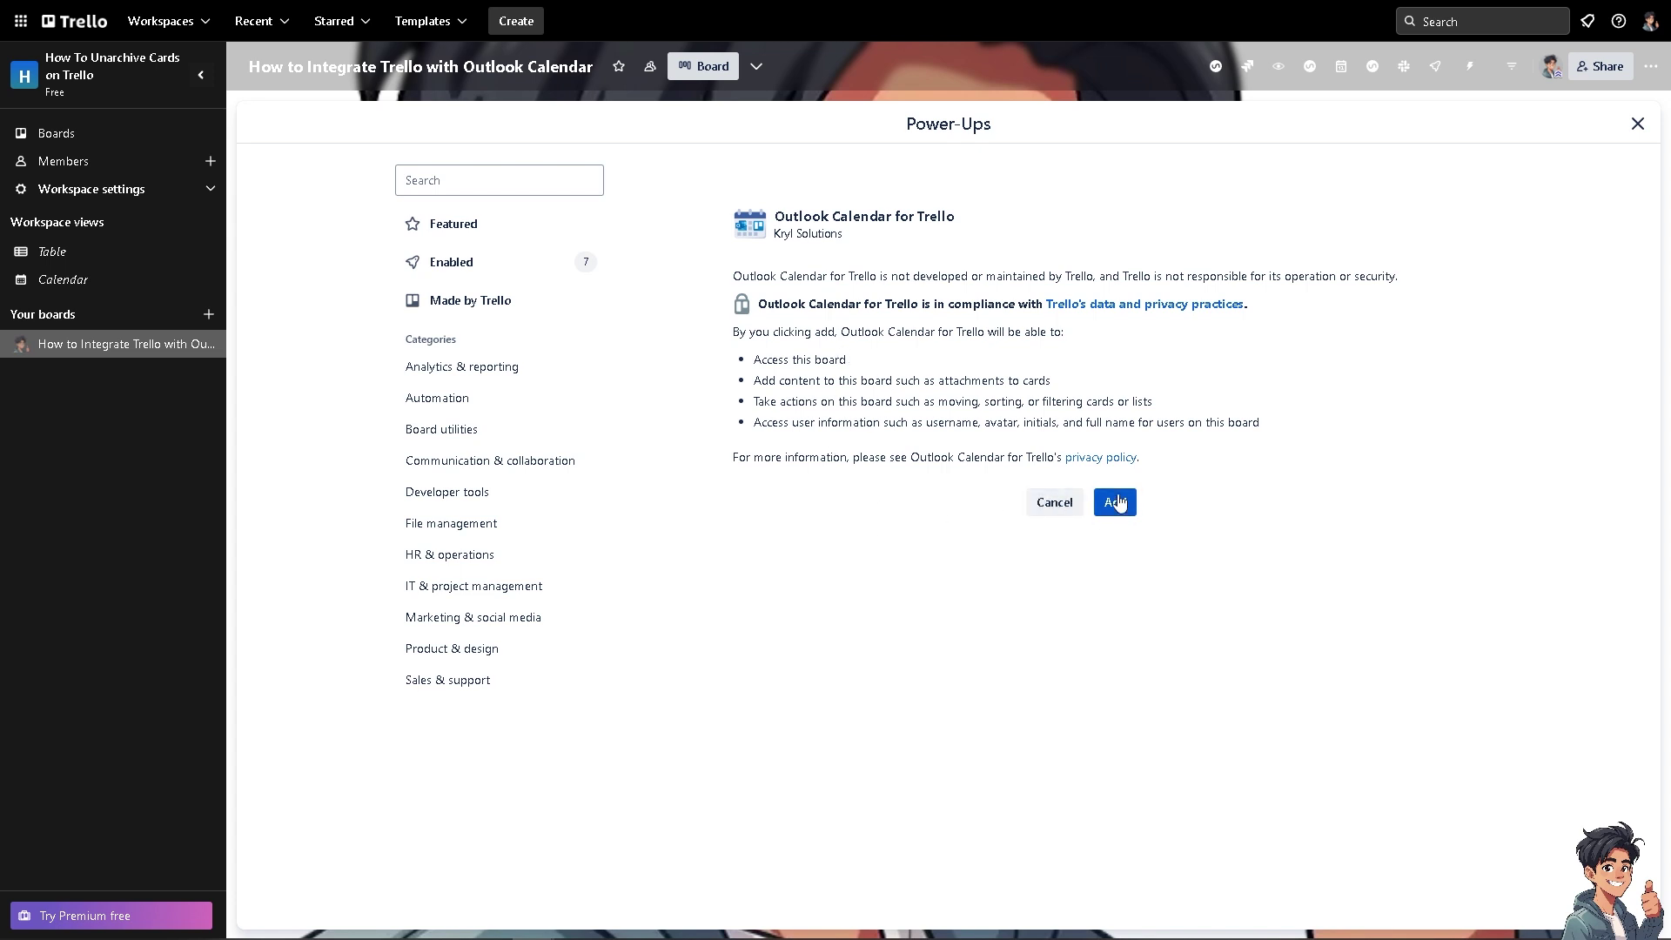
pyautogui.click(1114, 501)
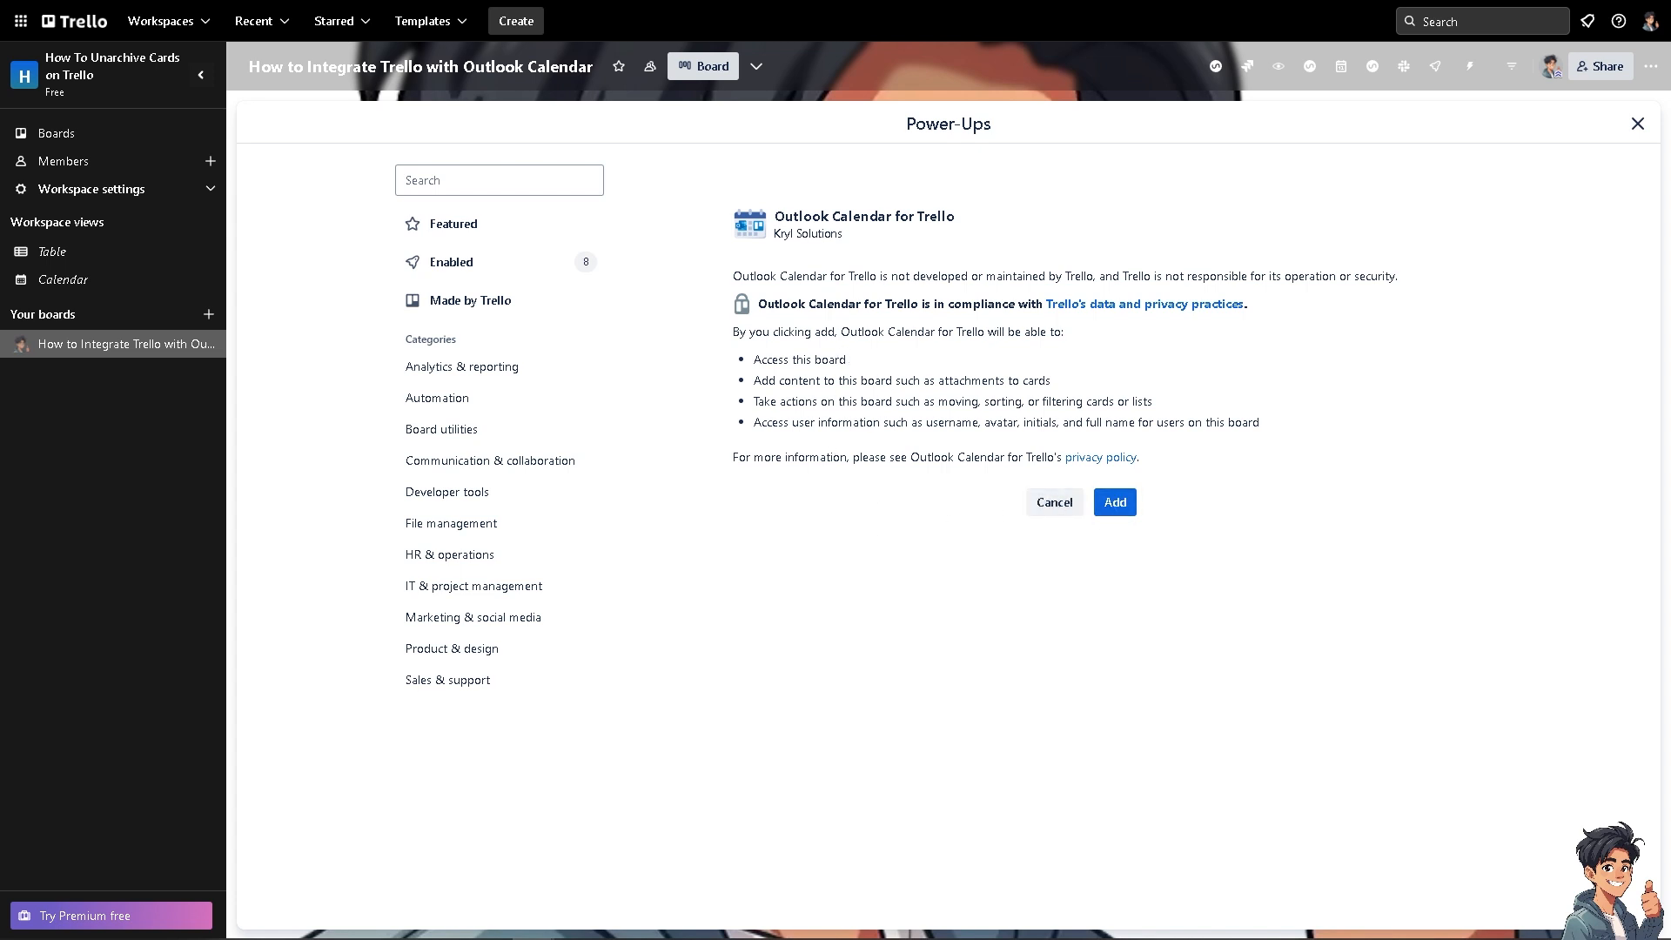
pyautogui.click(1114, 502)
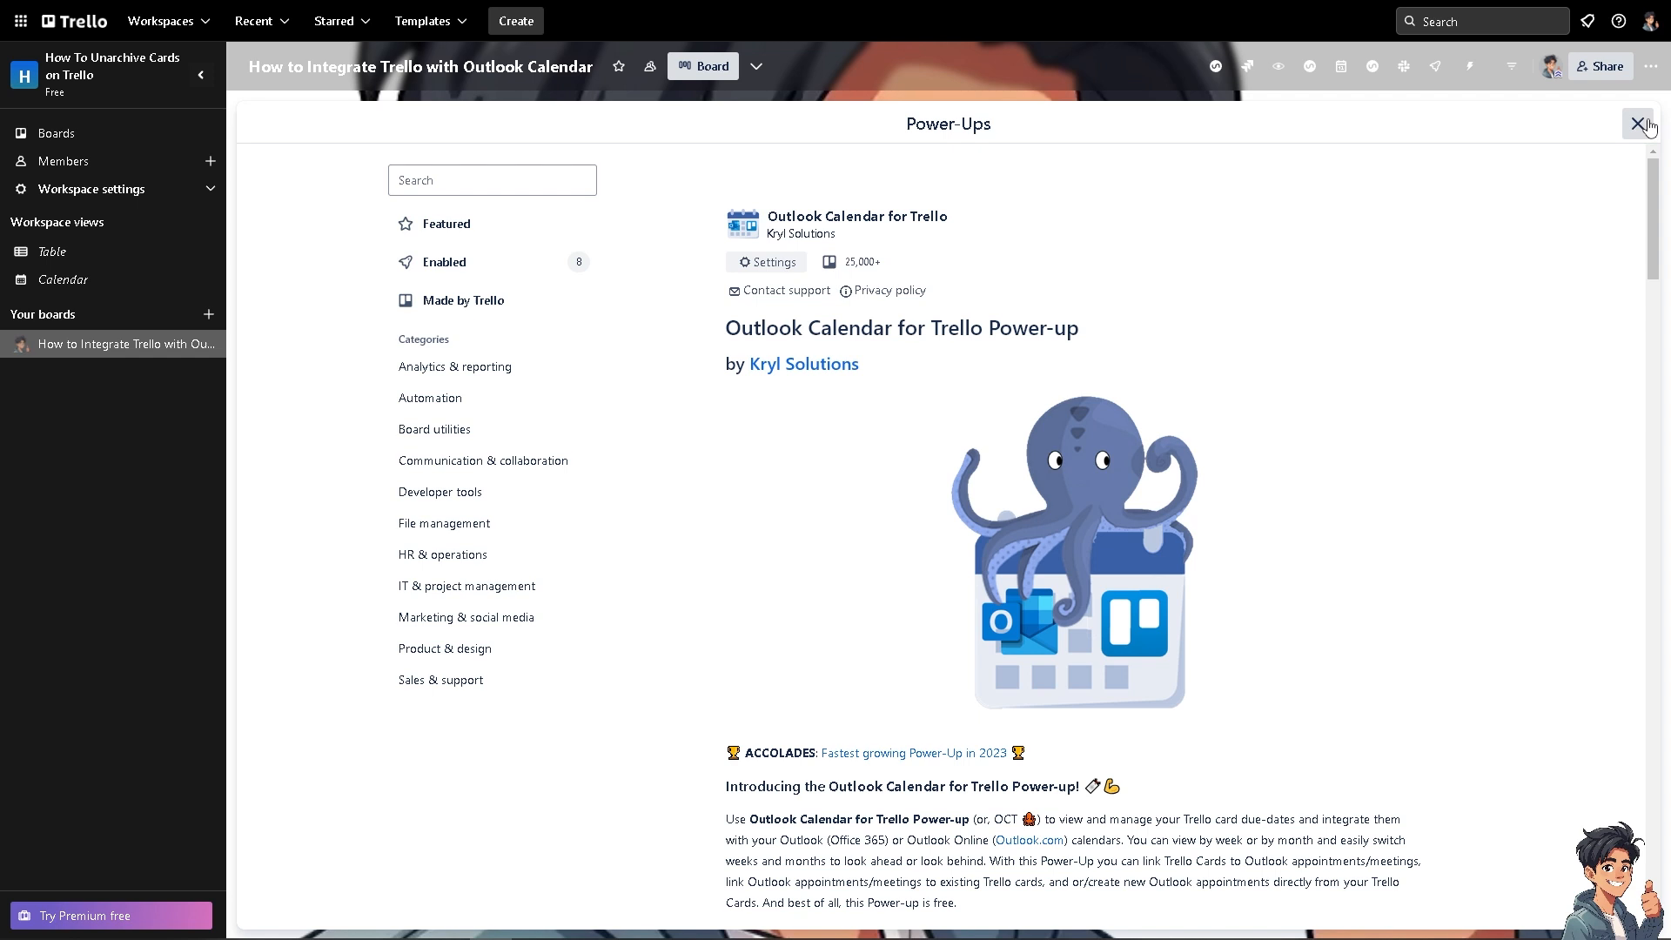
pyautogui.click(1638, 124)
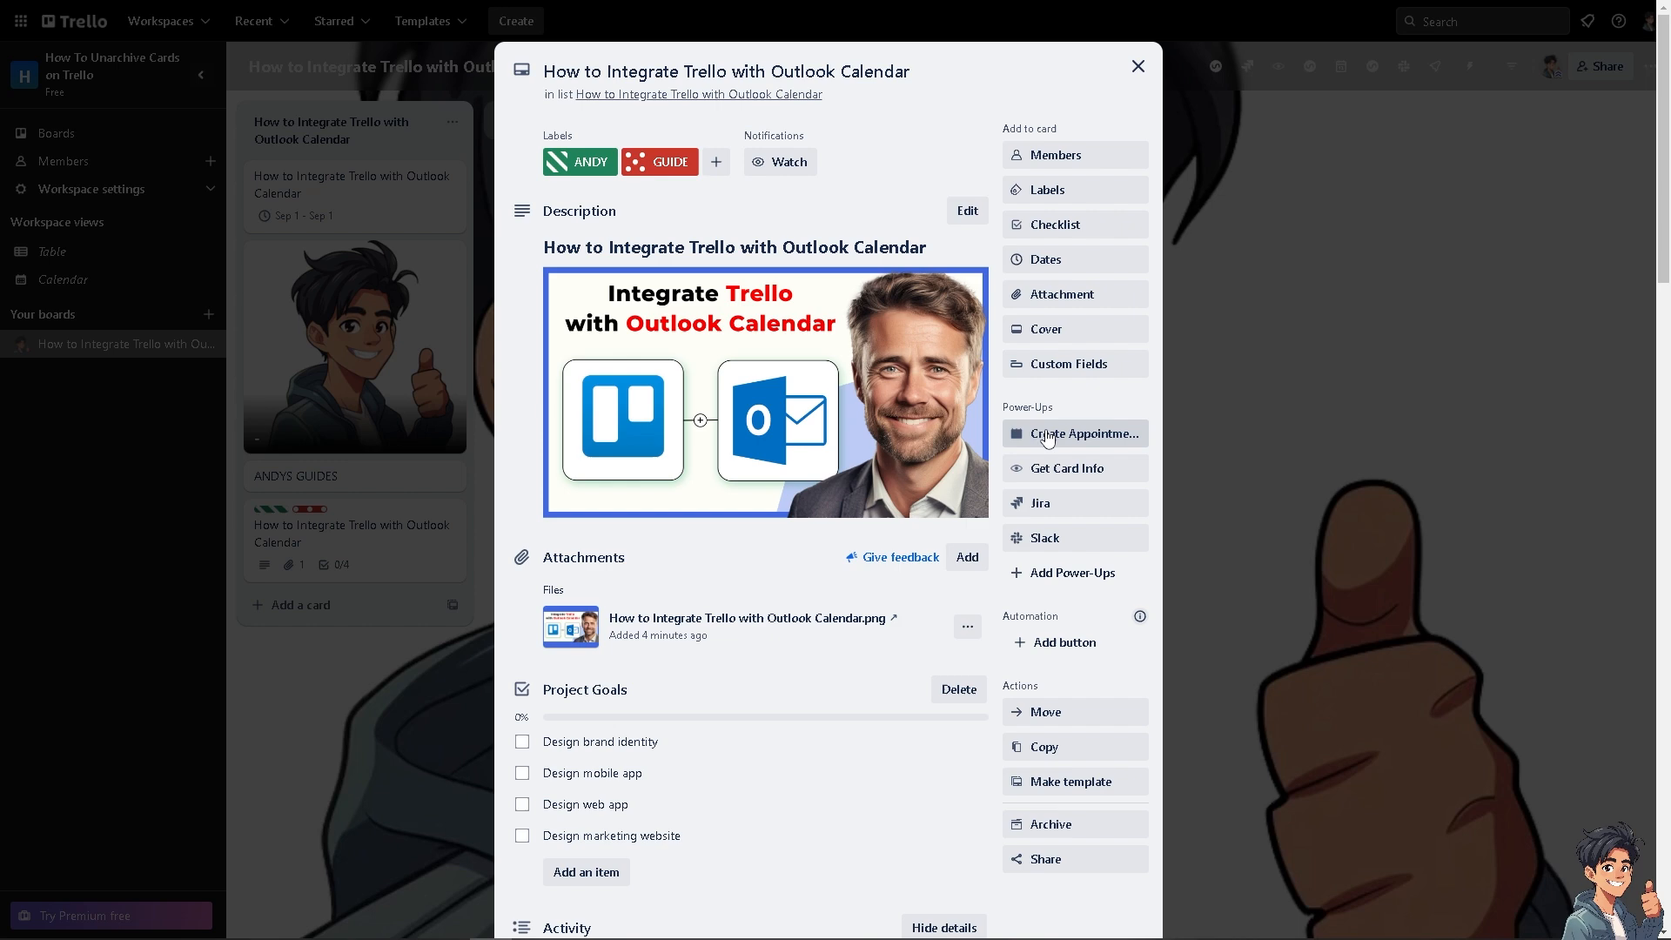
# Start Create Appointment on the card, dismiss the newsletter popup, and begin authorizing with Trello
pyautogui.click(1076, 434)
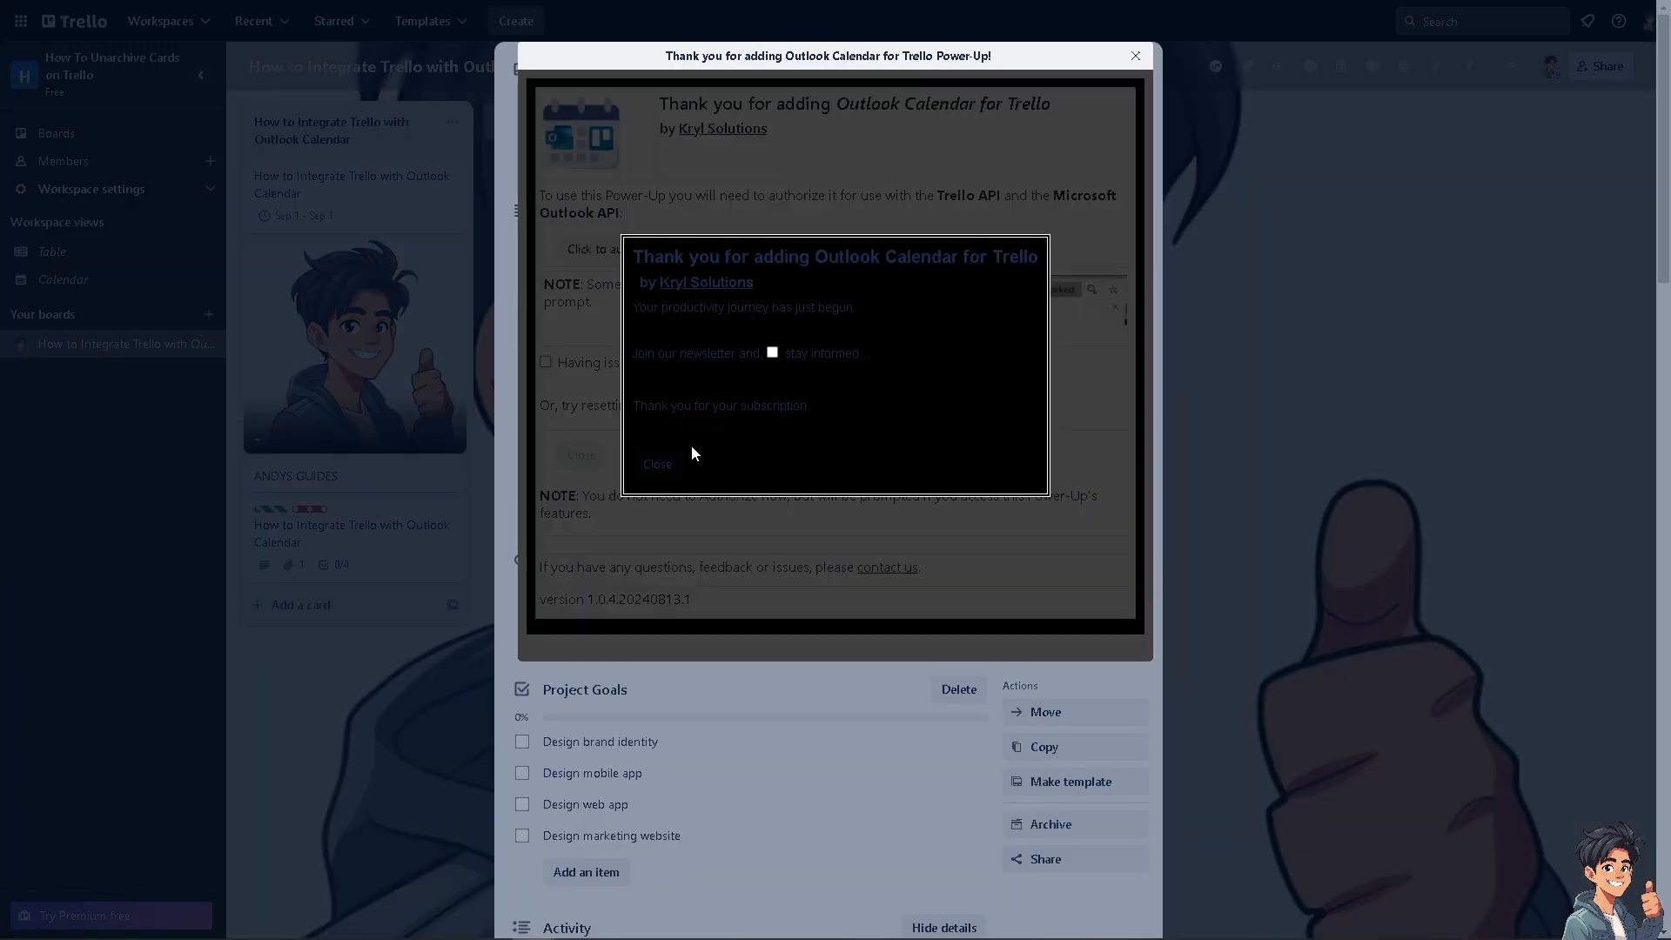
pyautogui.click(658, 463)
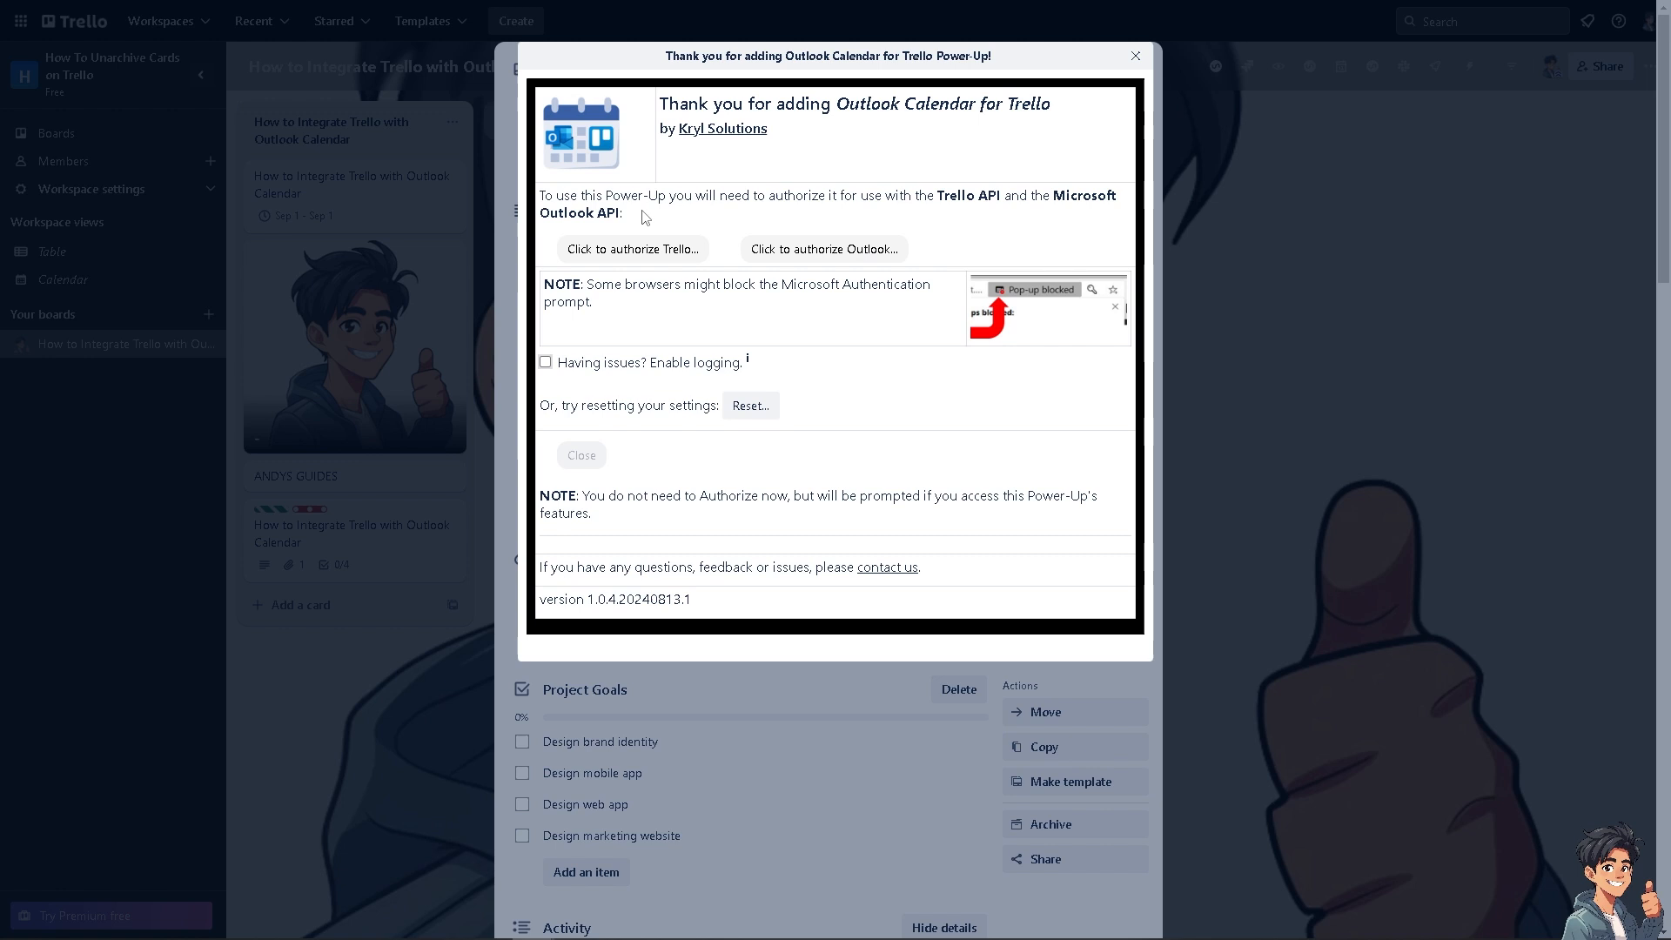
pyautogui.moveTo(729, 195)
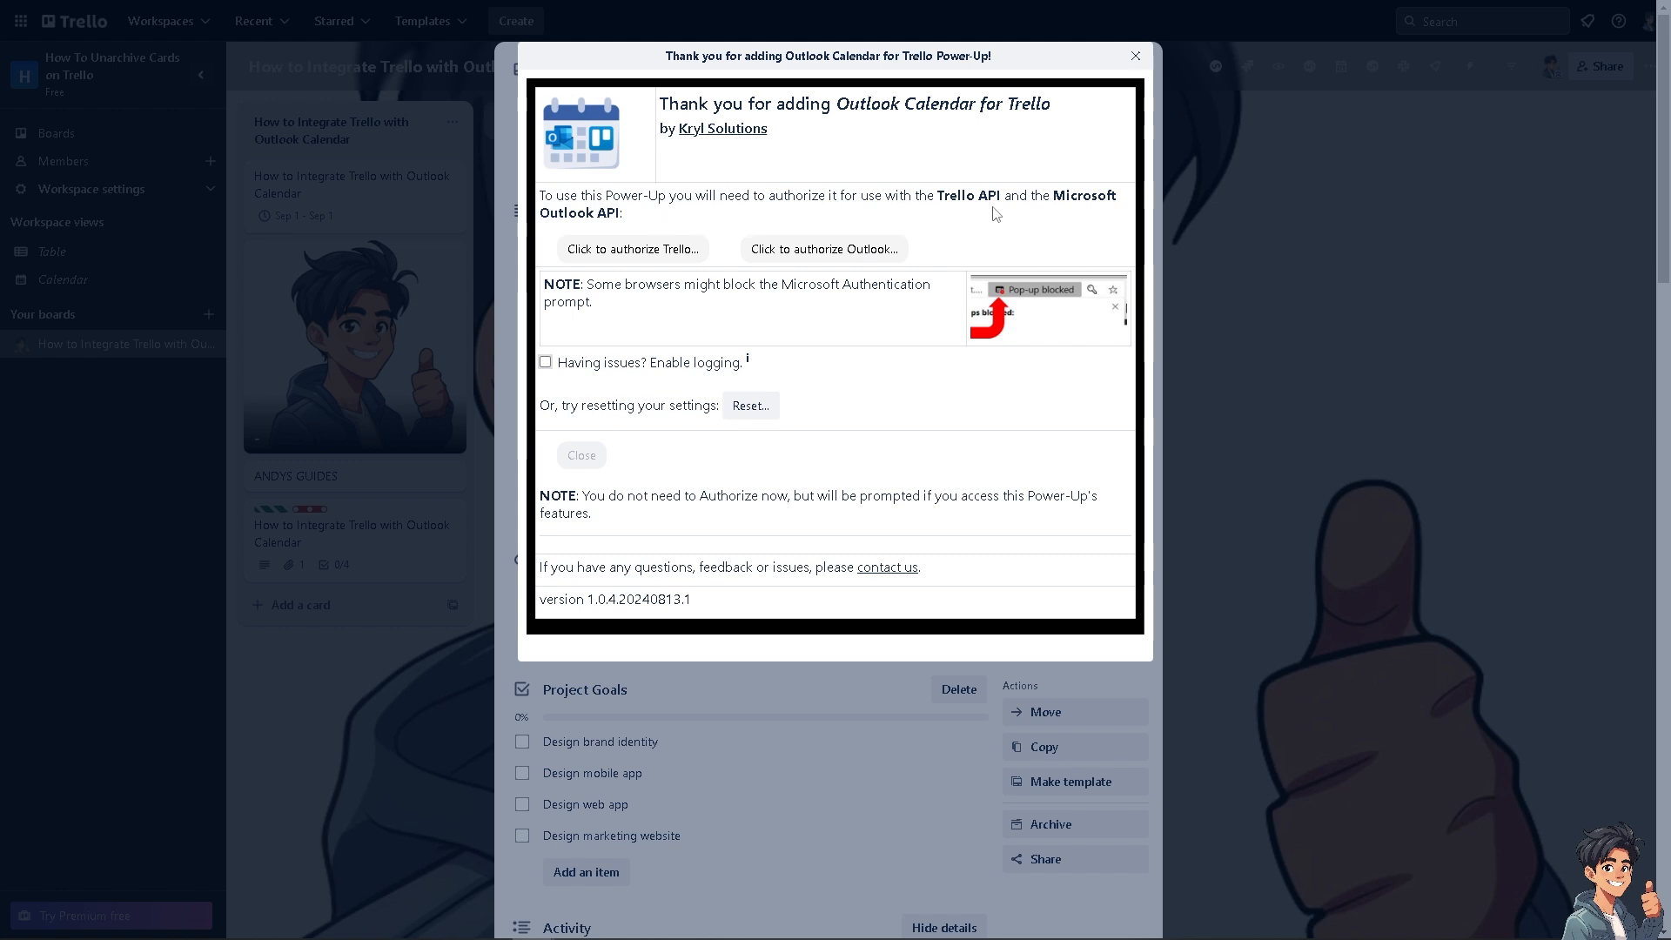
pyautogui.moveTo(1069, 220)
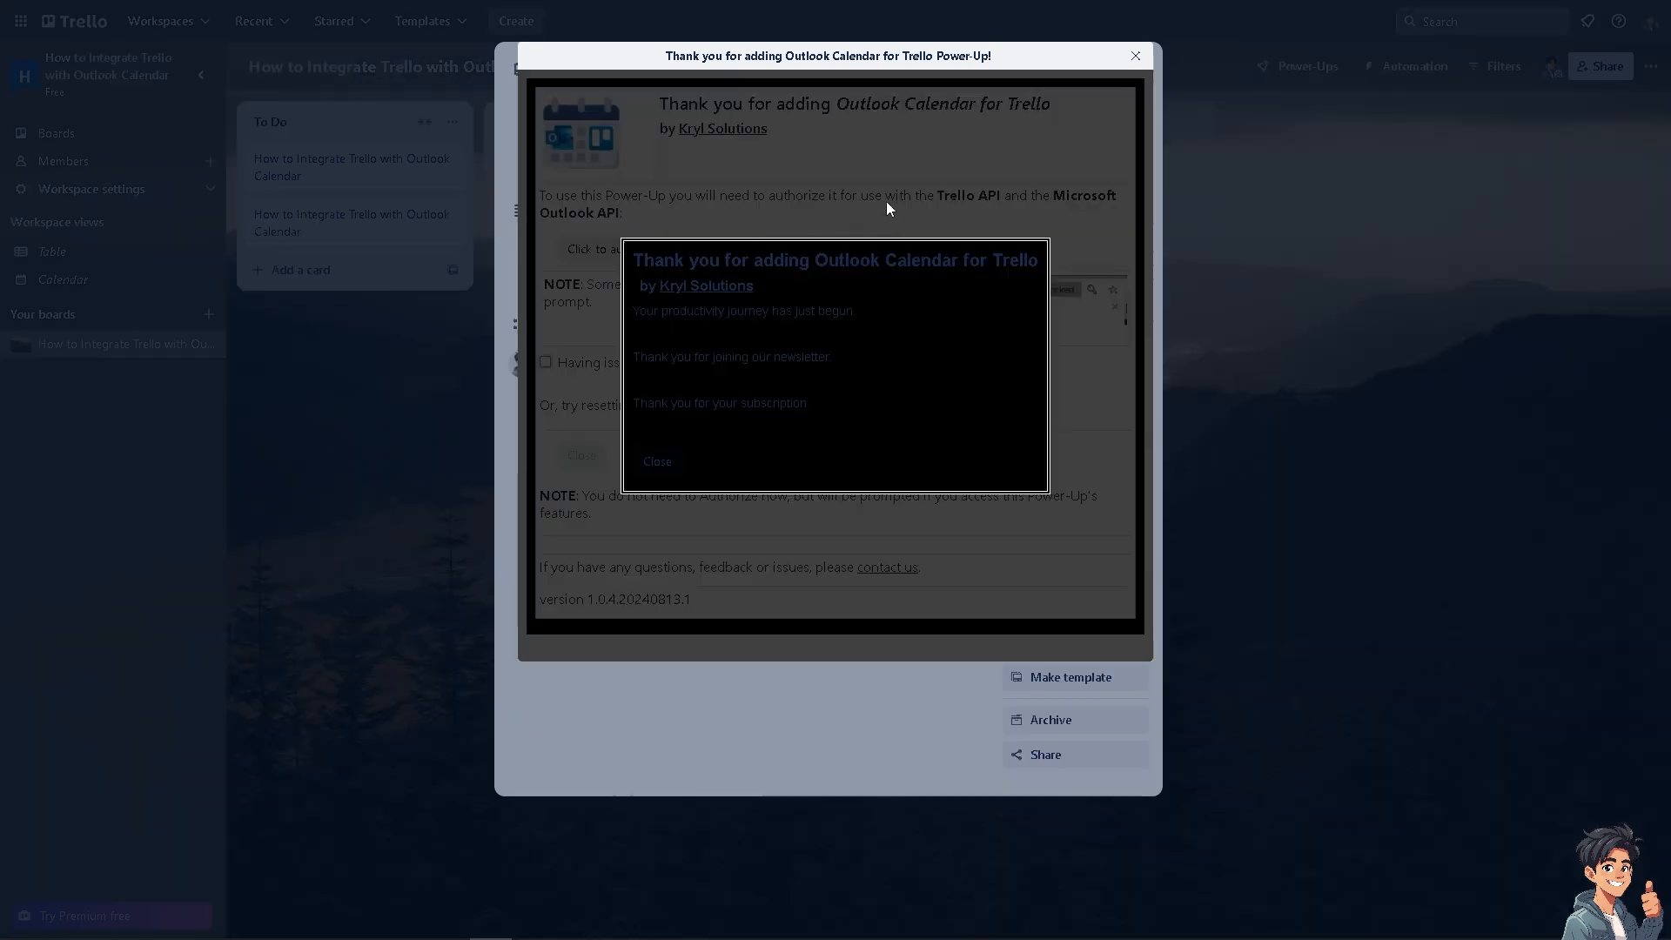
pyautogui.click(658, 461)
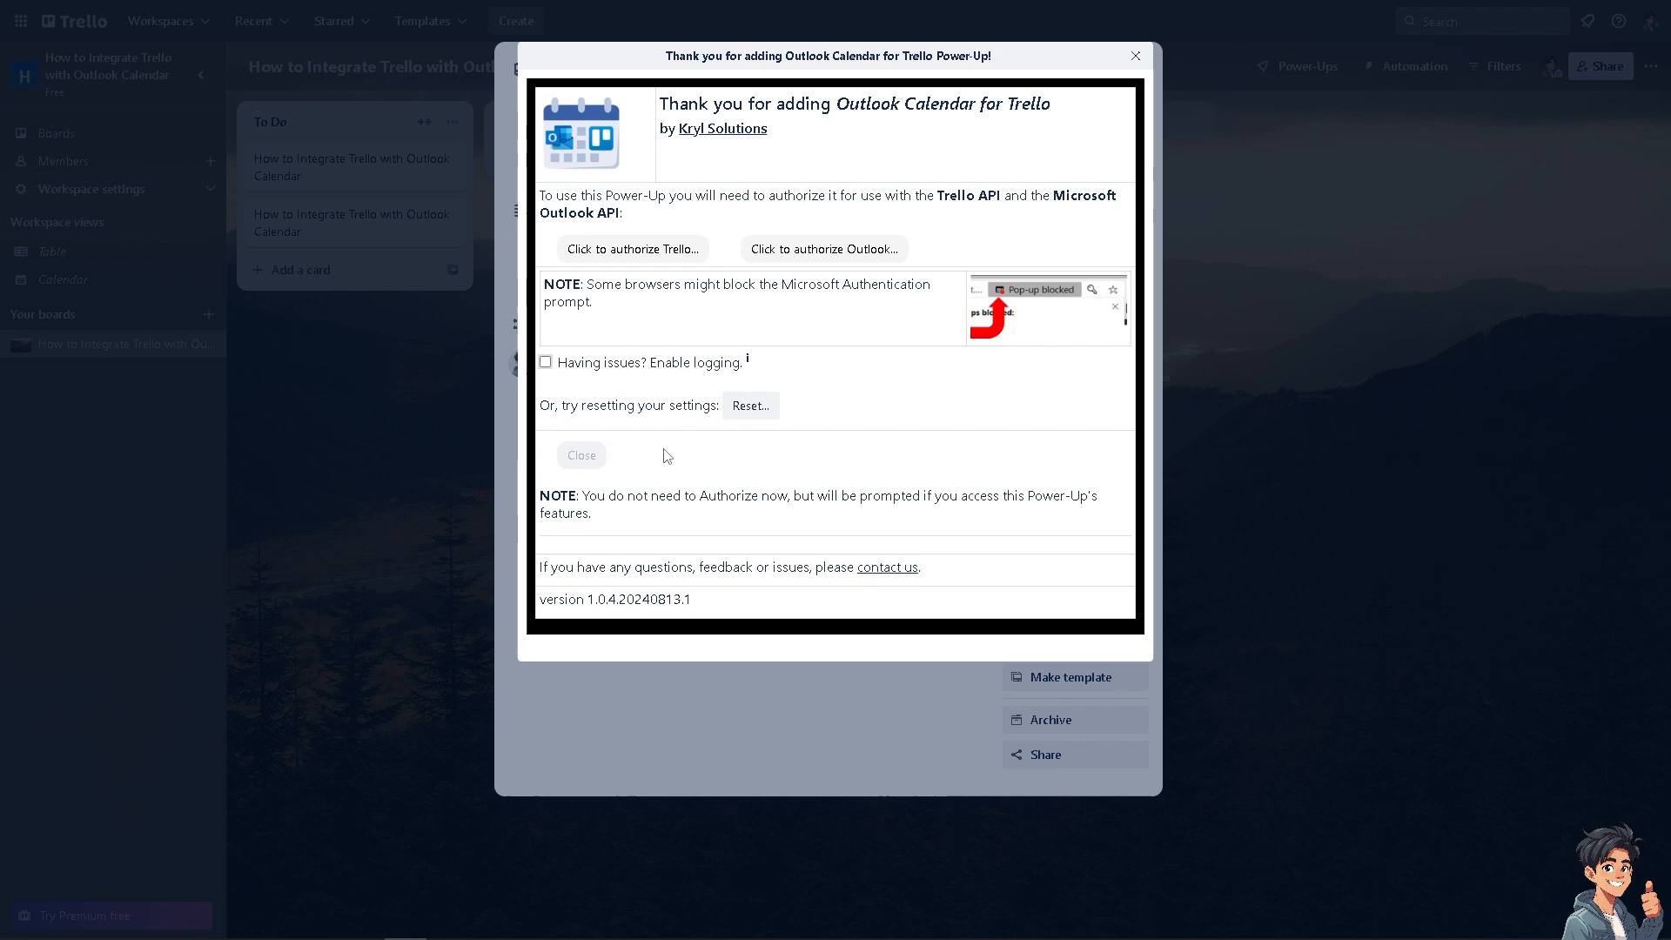
pyautogui.click(633, 249)
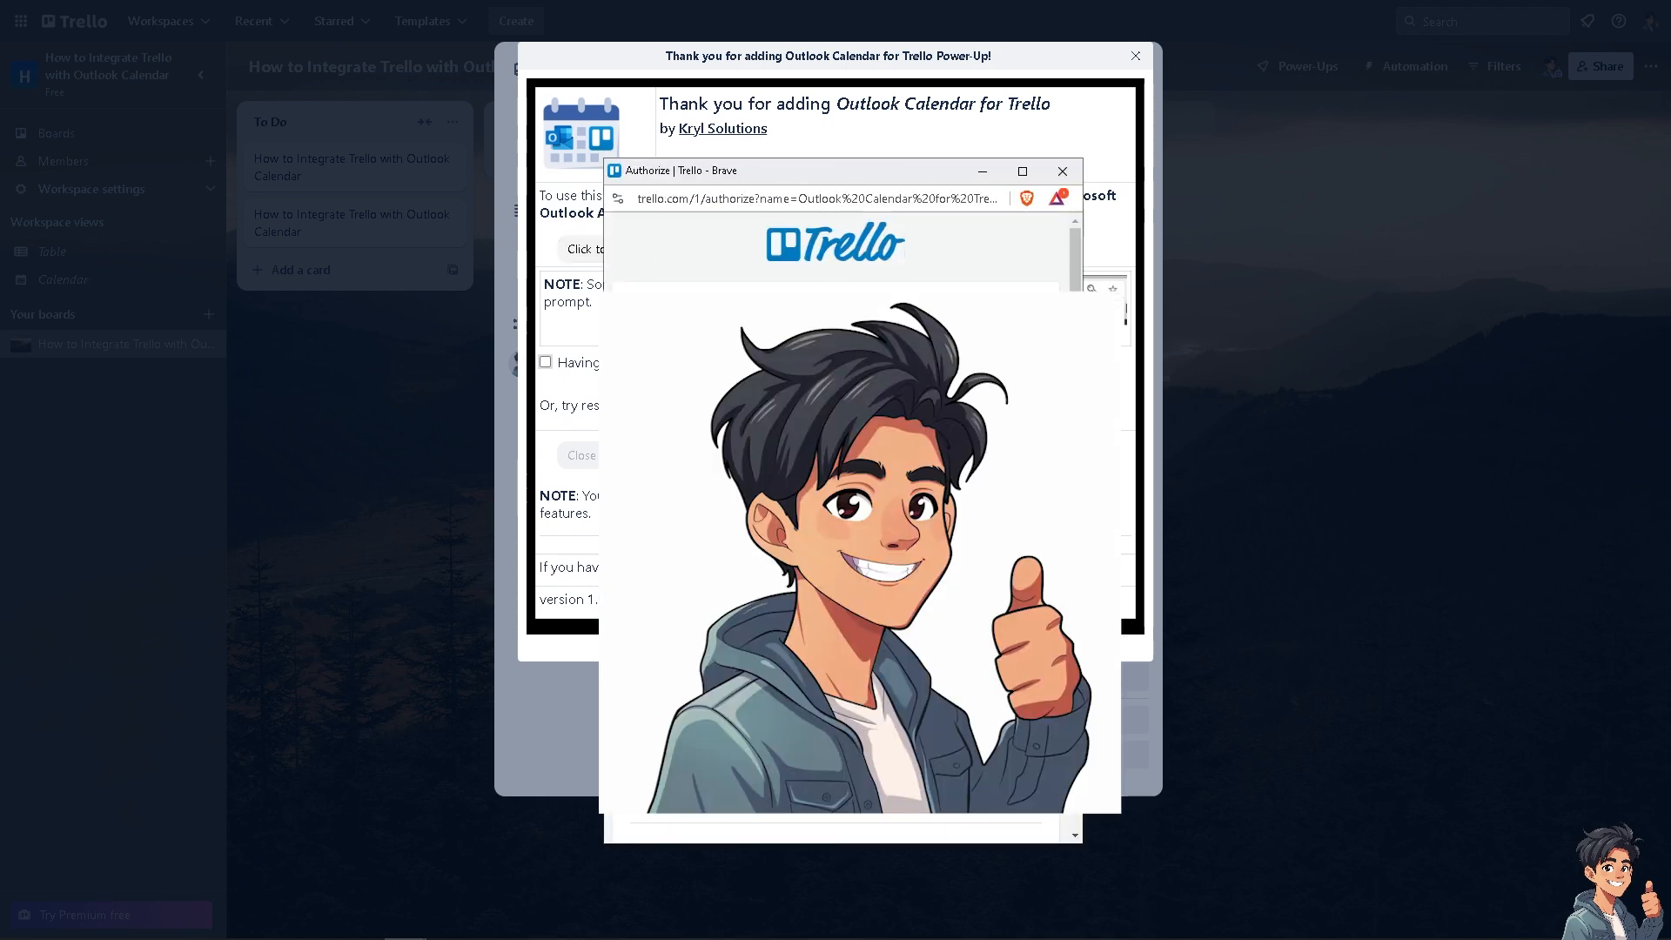
pyautogui.scroll(-3)
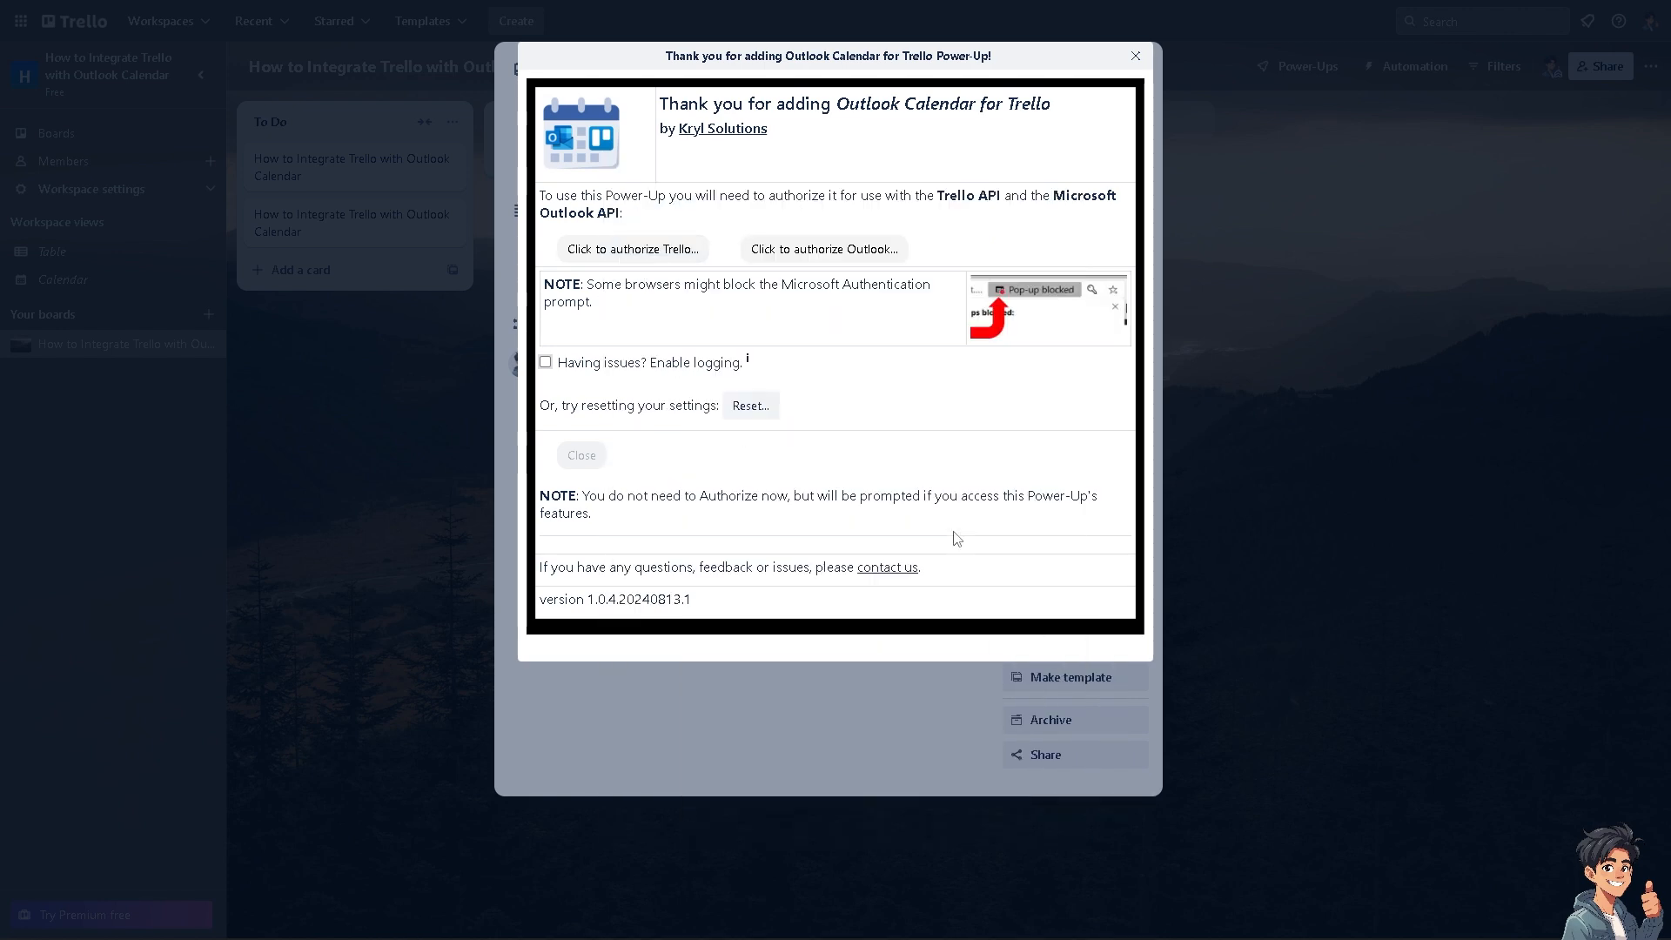
pyautogui.click(633, 249)
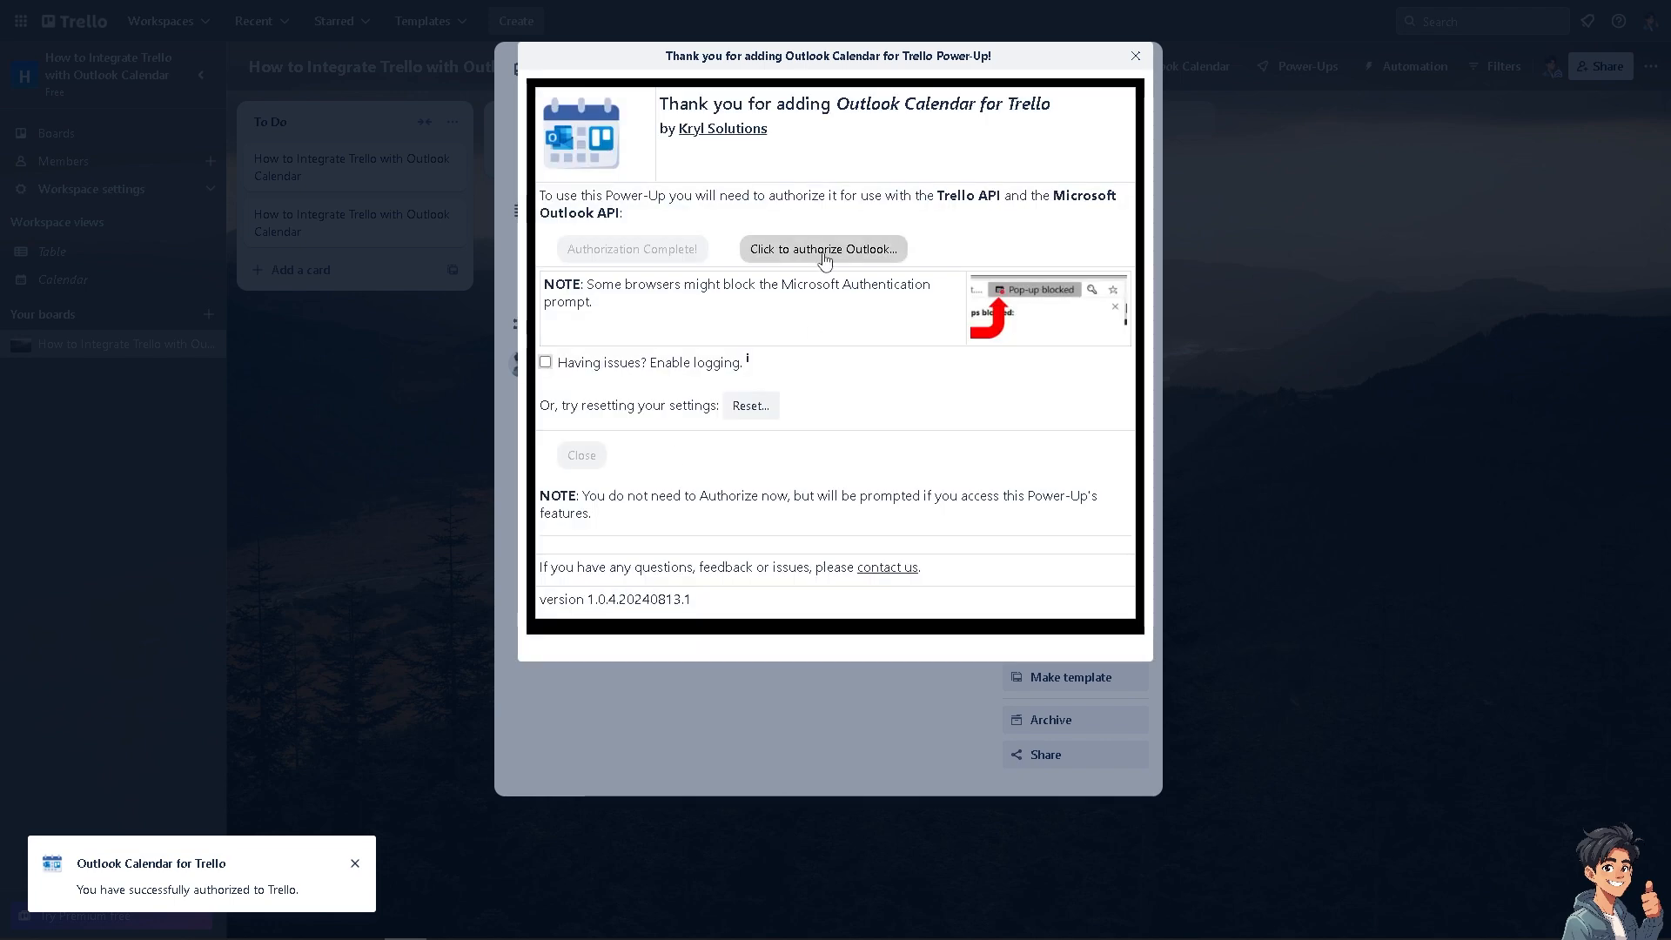
pyautogui.click(824, 249)
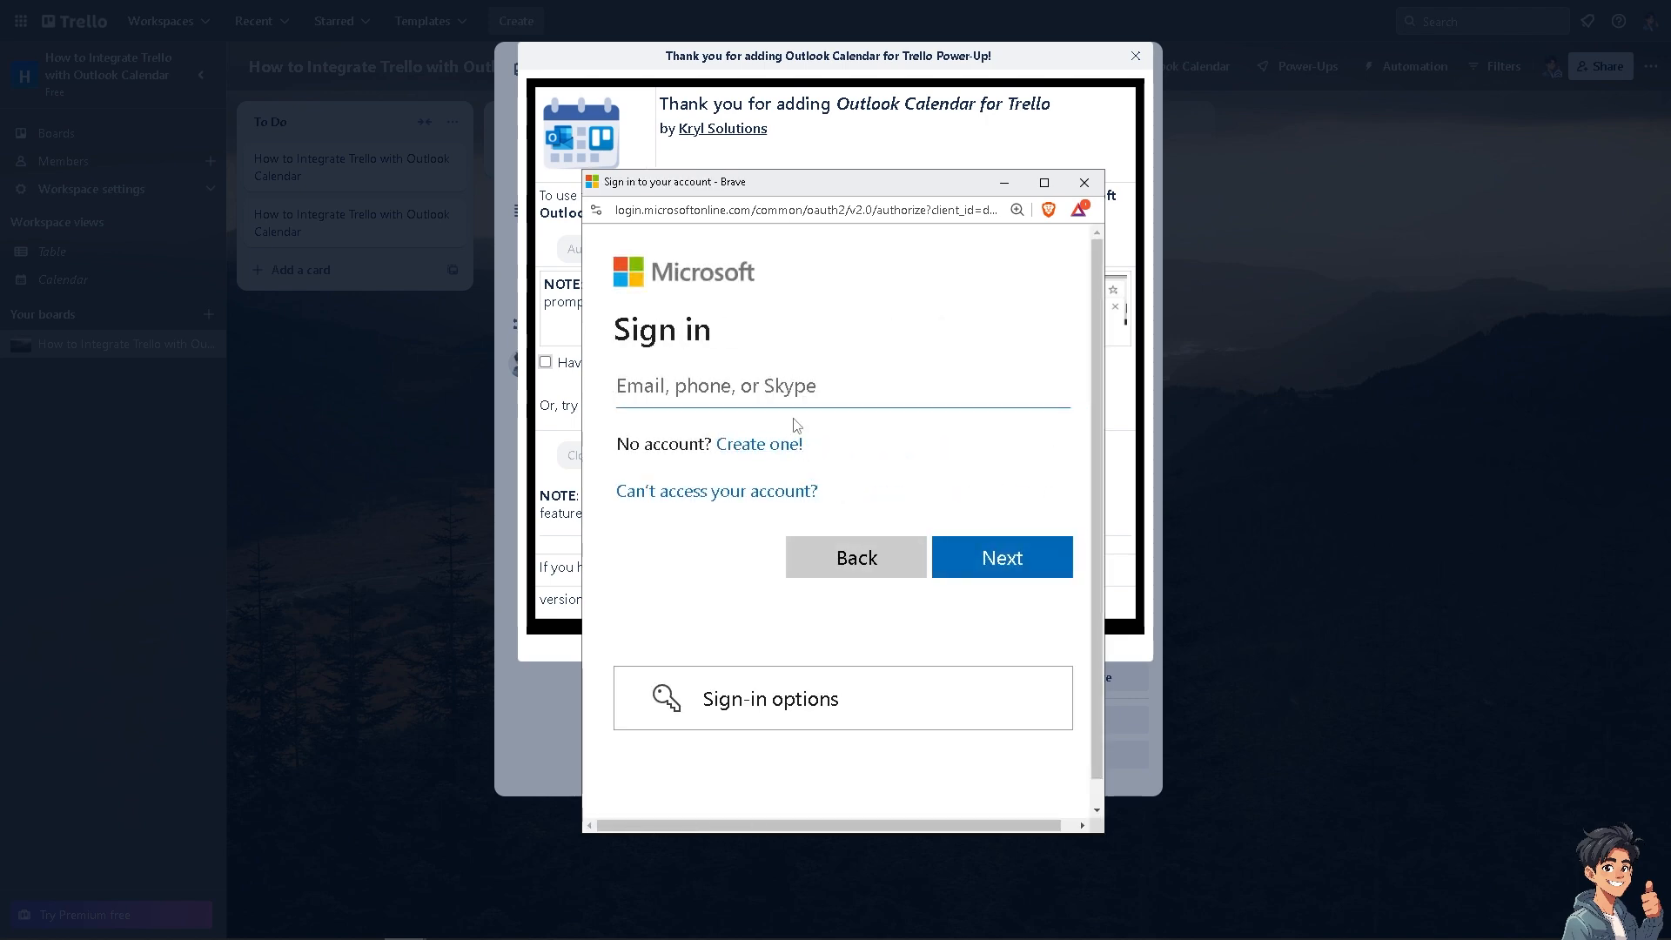
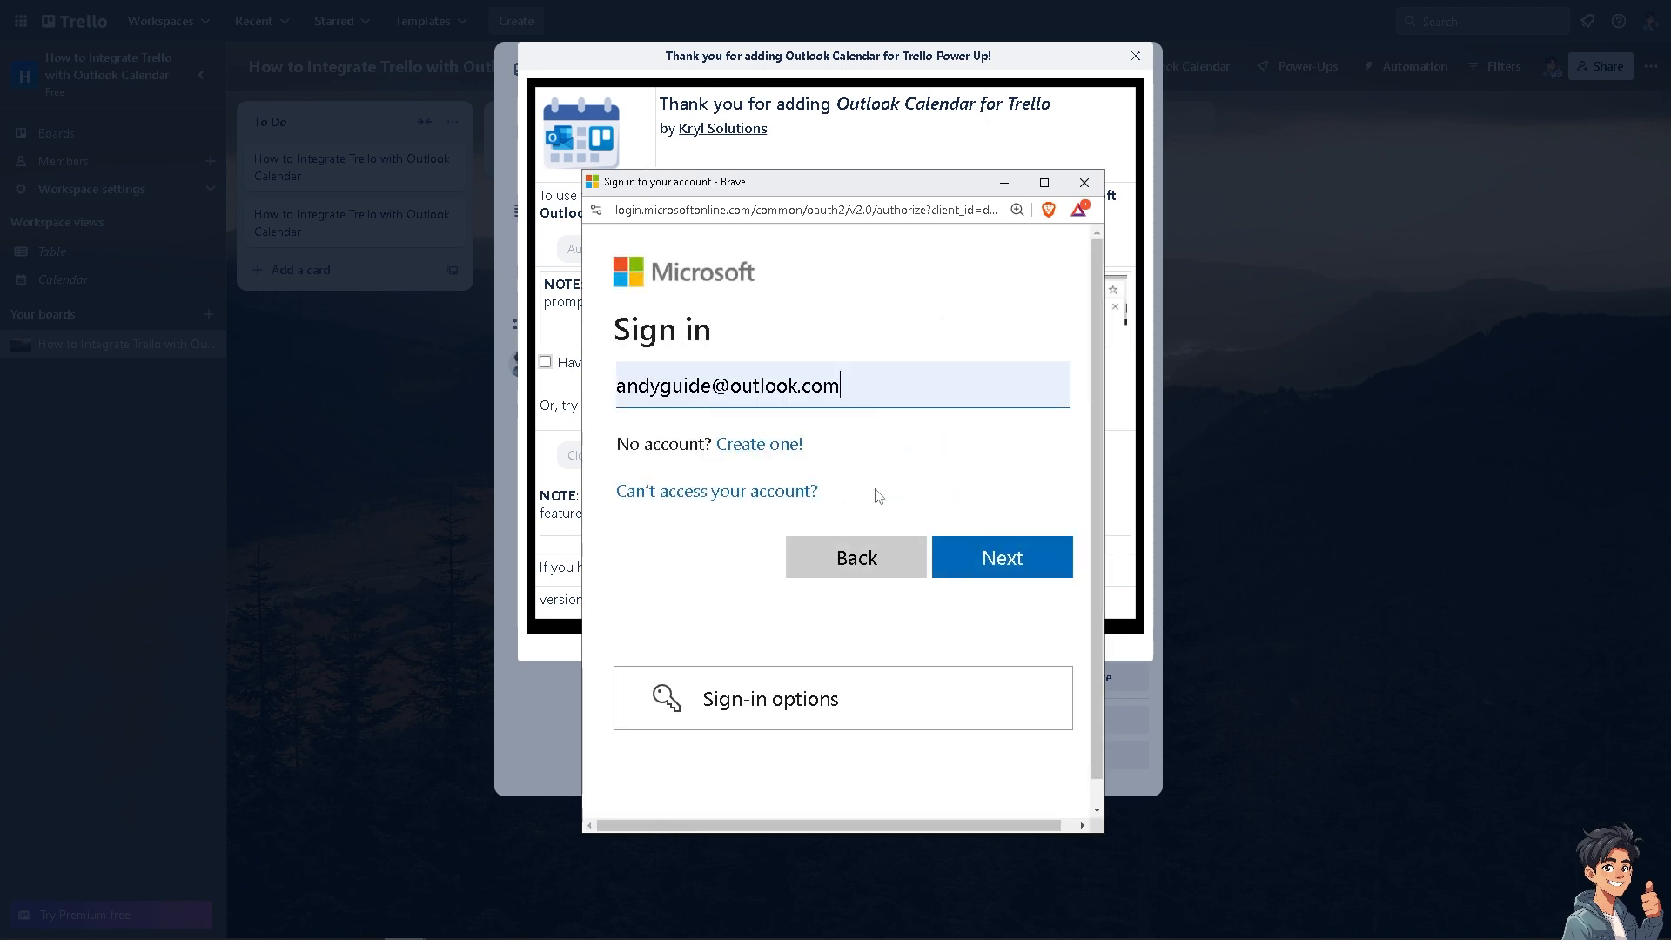
pyautogui.click(1003, 556)
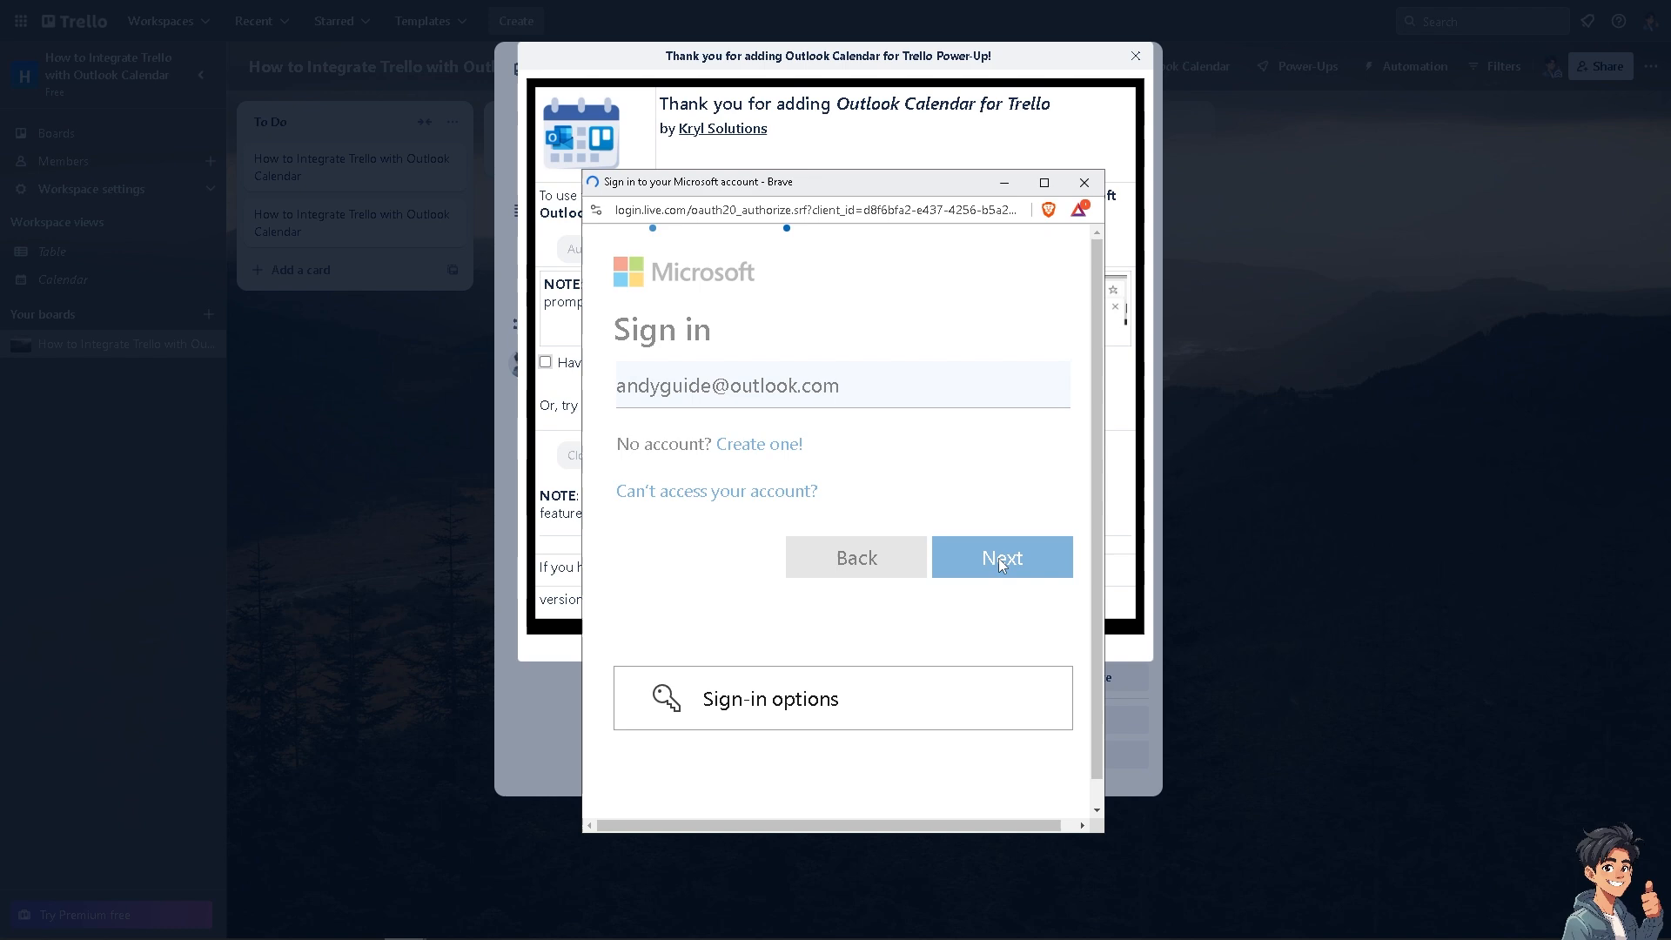
pyautogui.click(1003, 557)
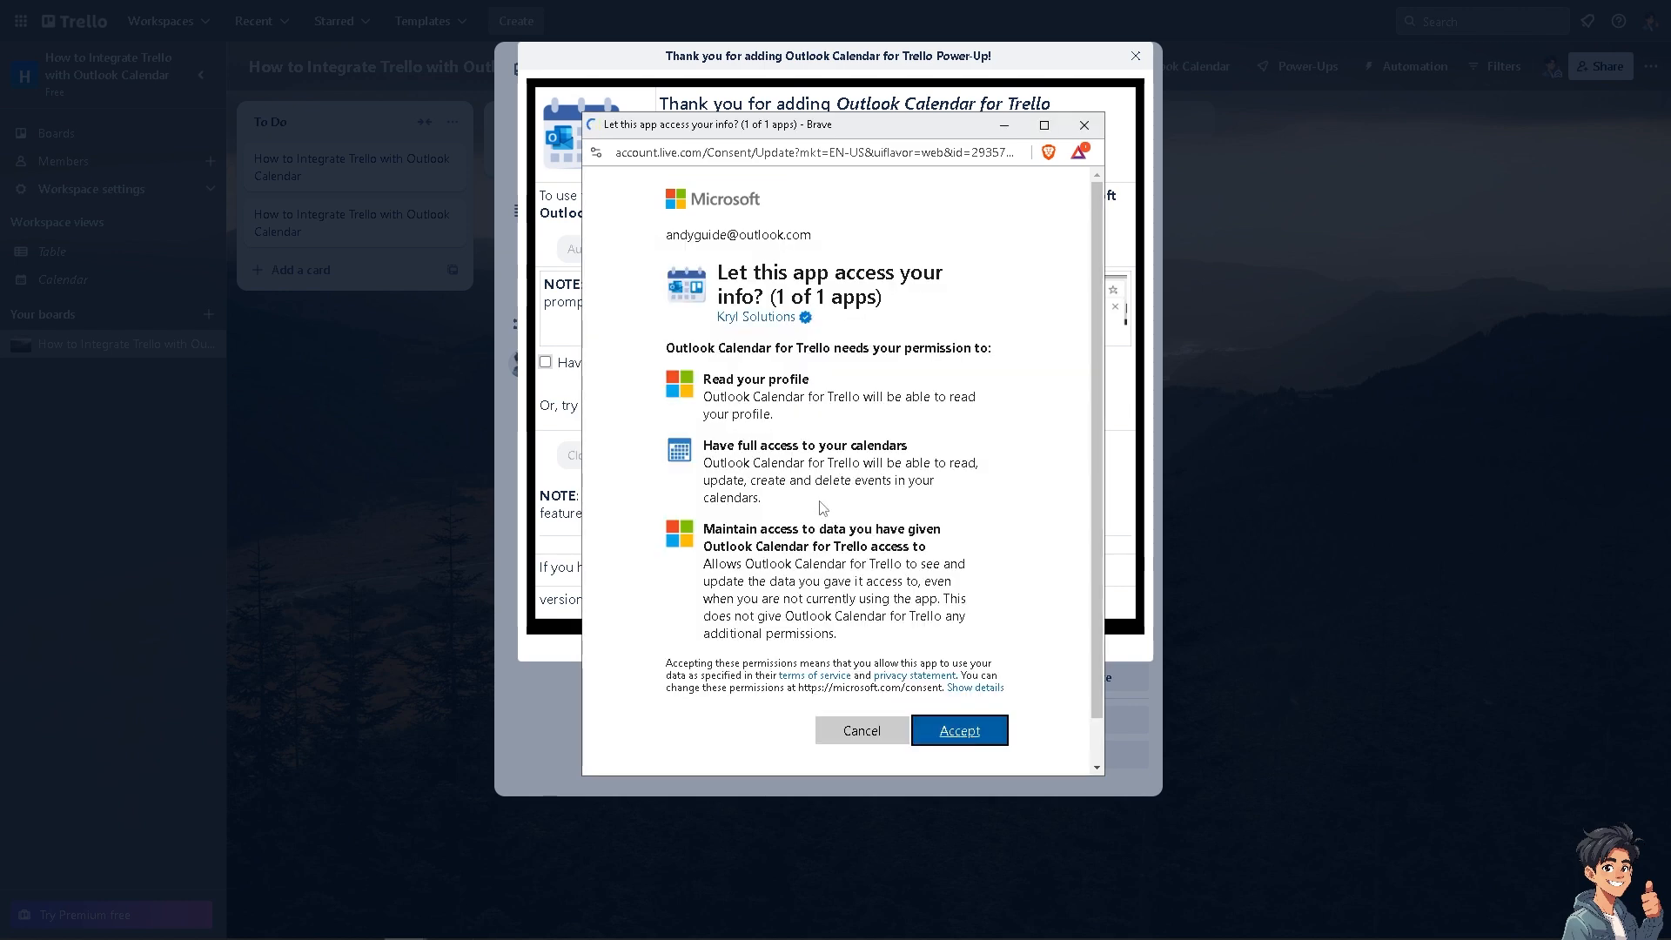
pyautogui.moveTo(742, 401)
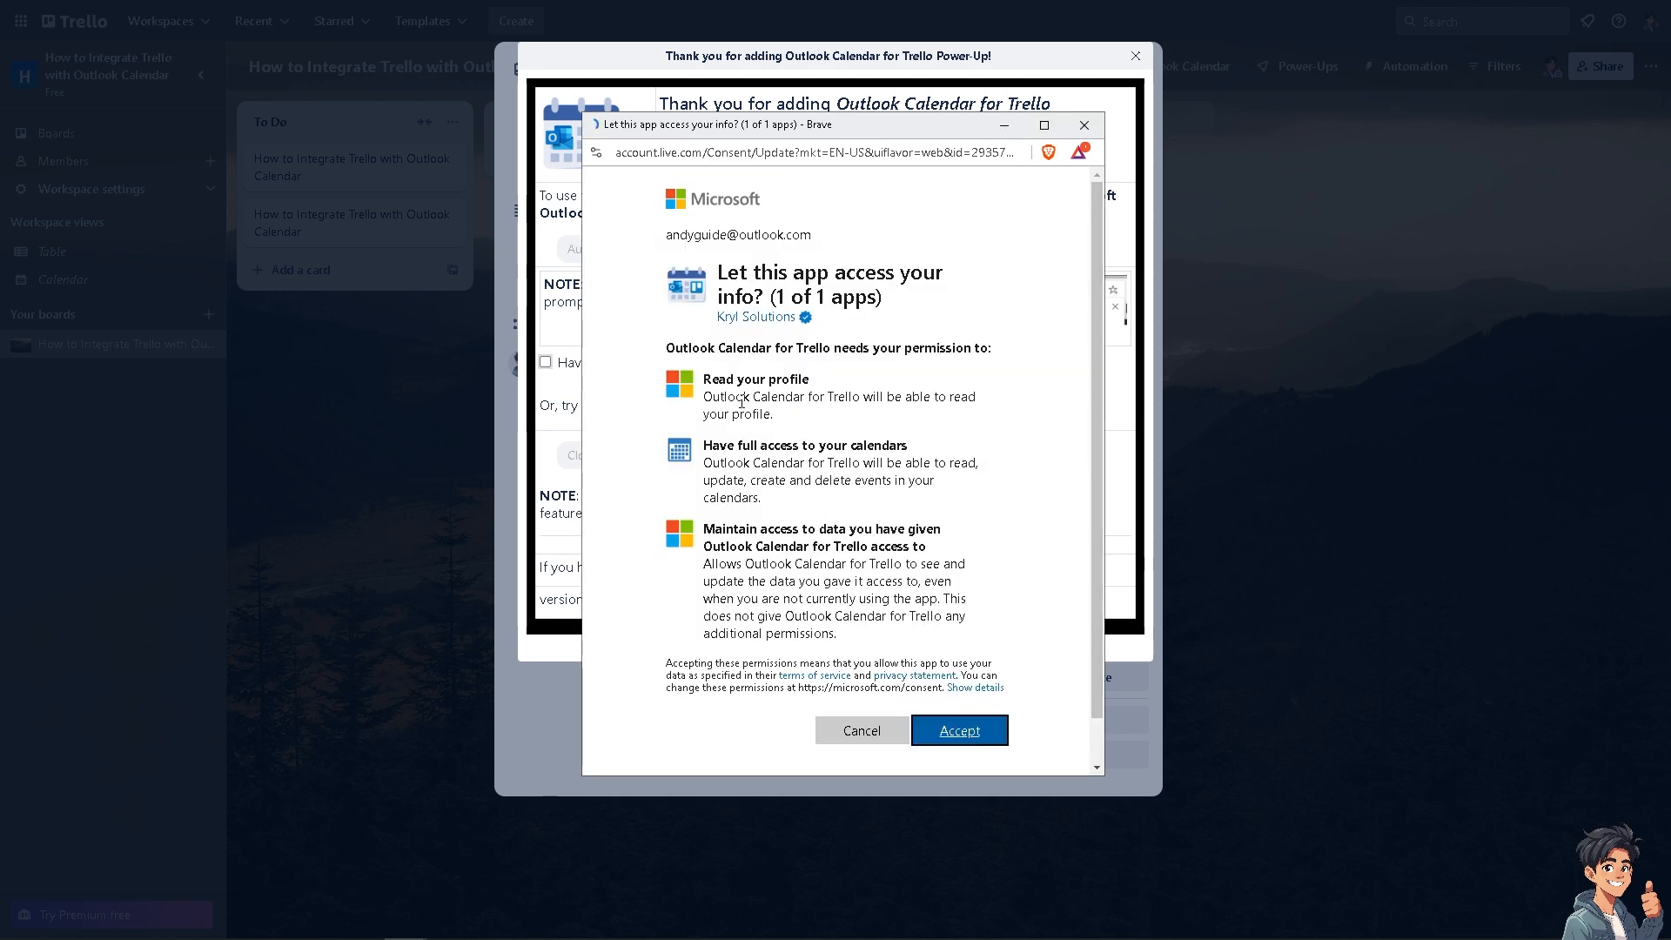
pyautogui.click(961, 729)
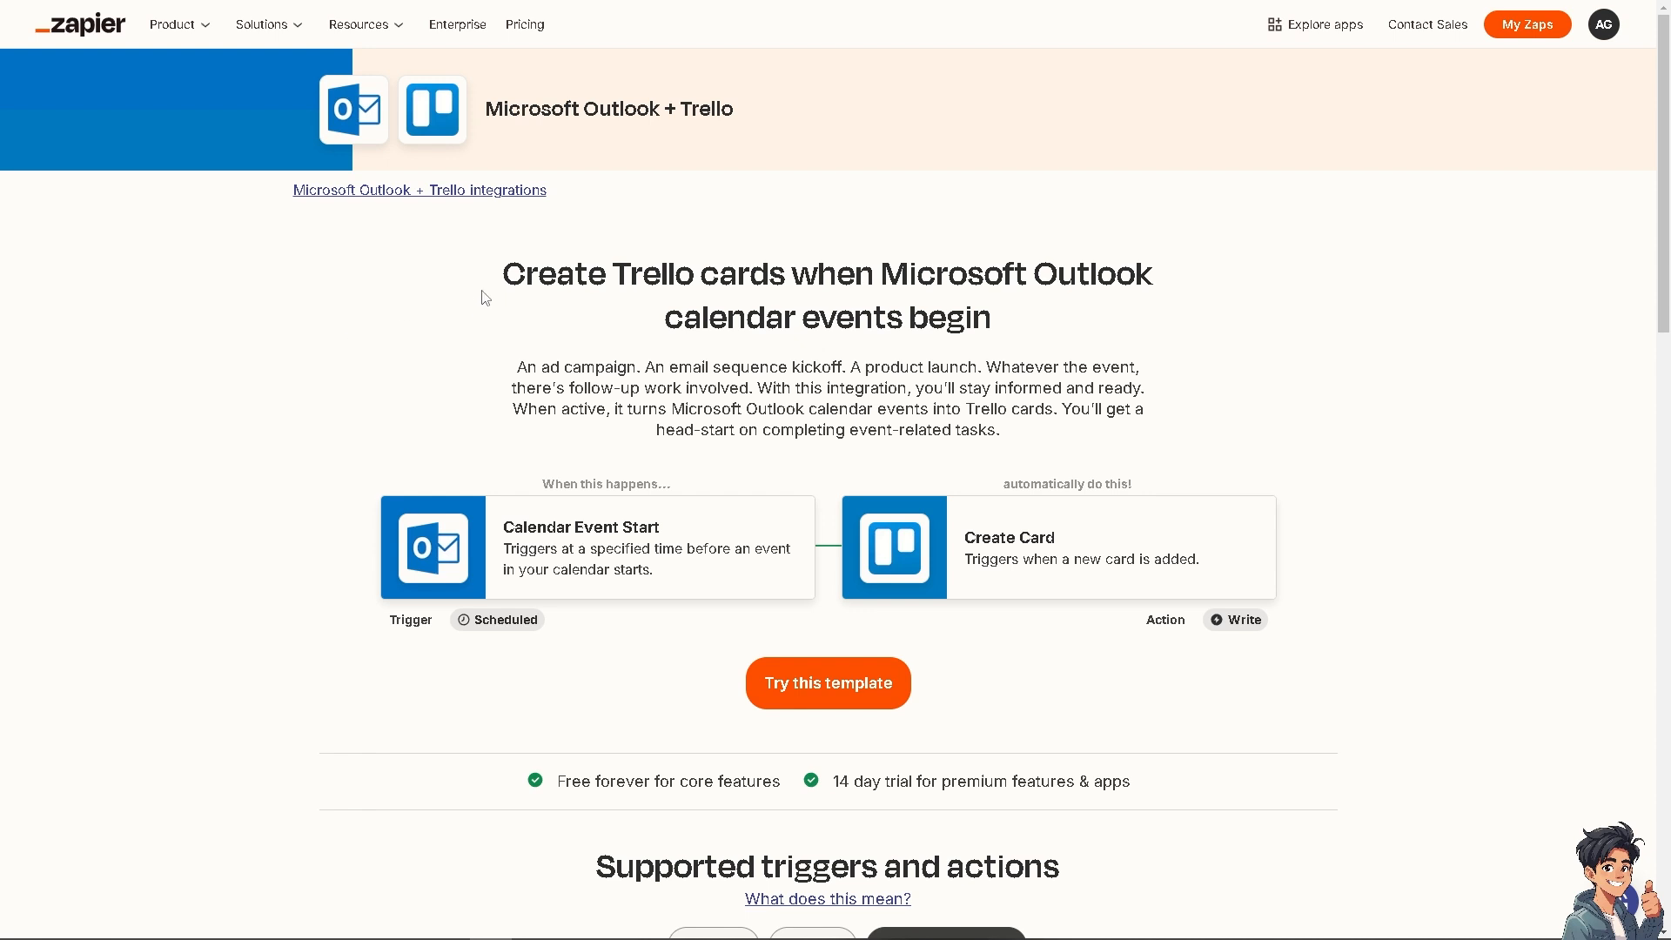
pyautogui.moveTo(837, 313)
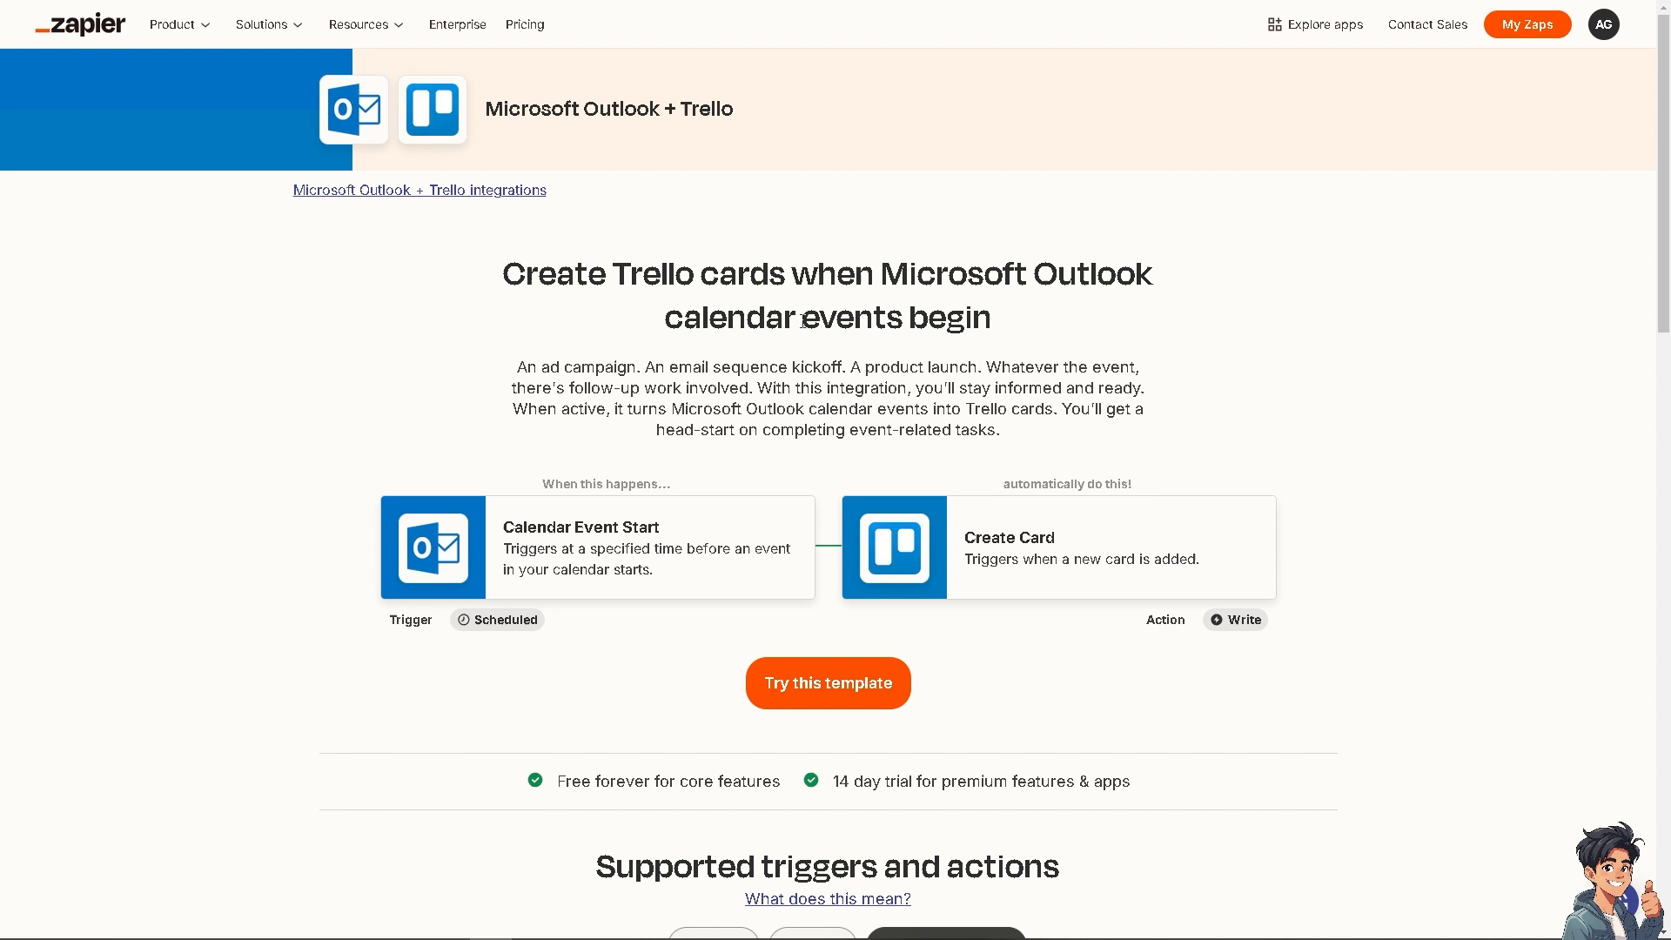
pyautogui.moveTo(595, 431)
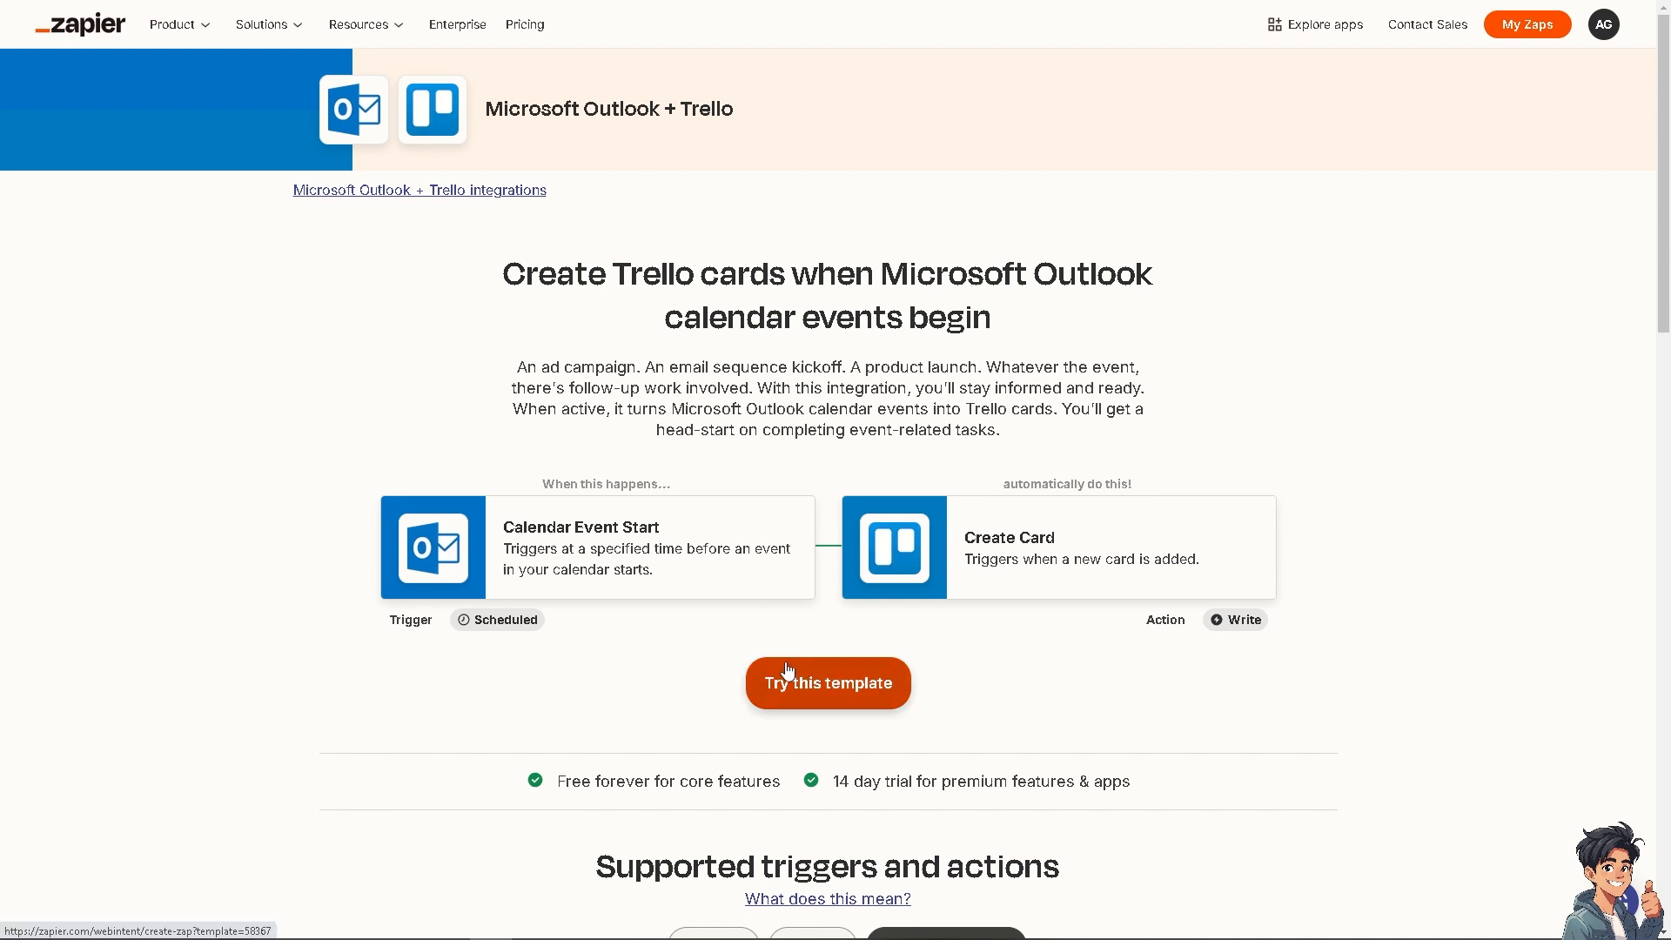
pyautogui.moveTo(801, 717)
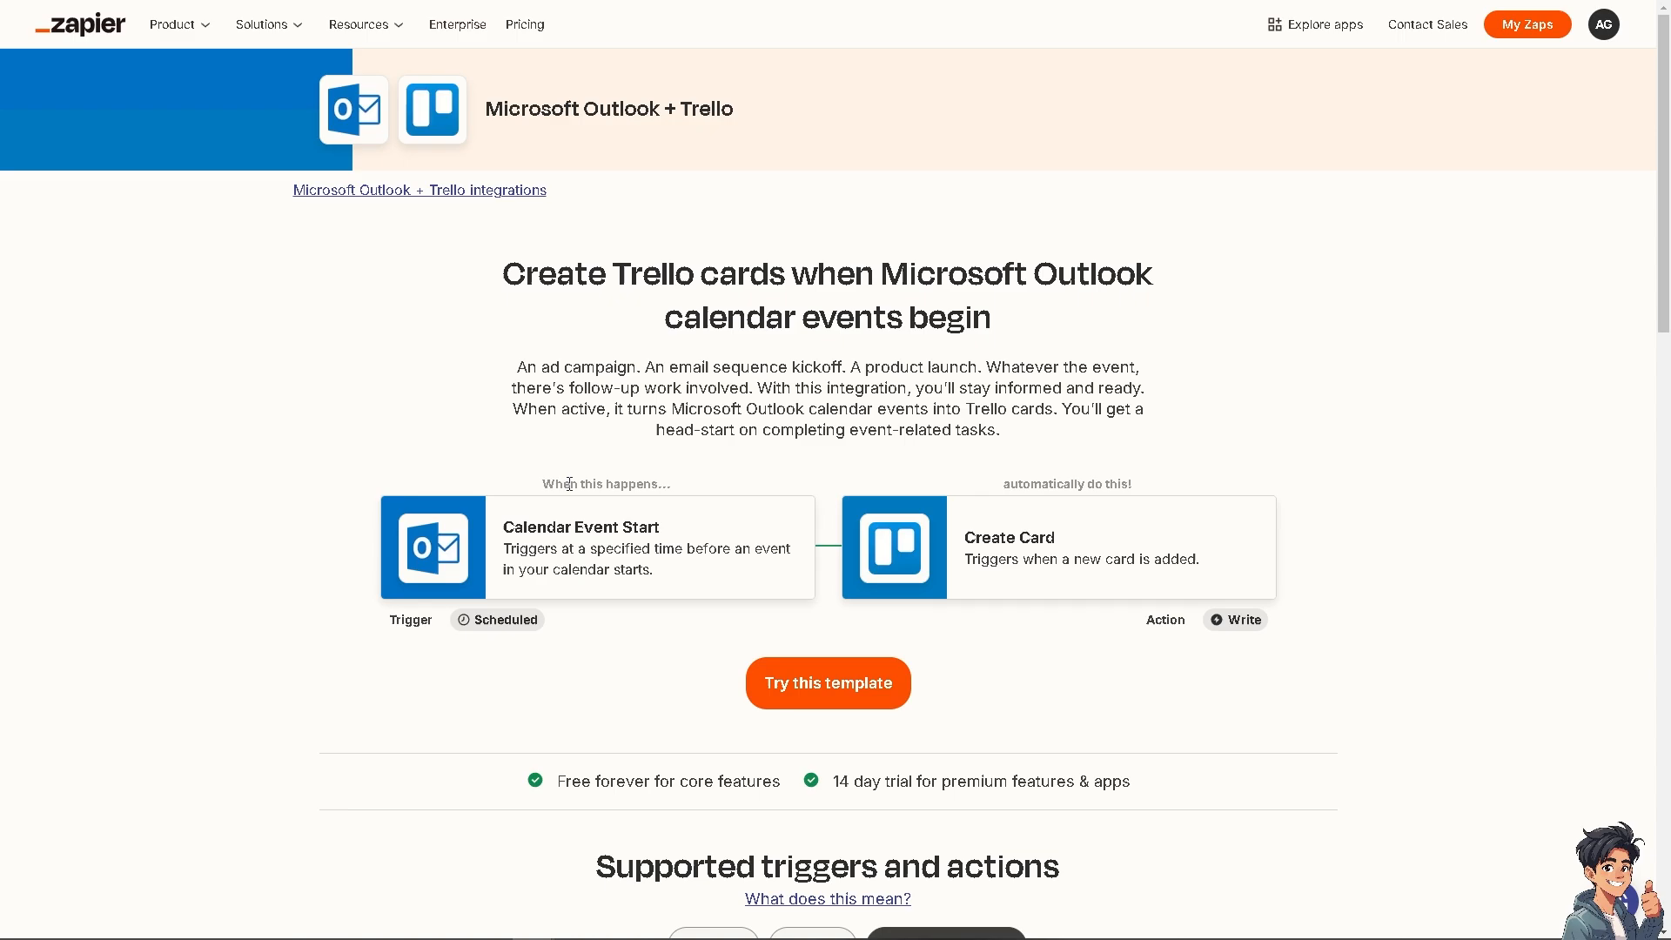
# Start a new zap from the Microsoft Outlook + Trello template via 'Try this template'
pyautogui.click(829, 682)
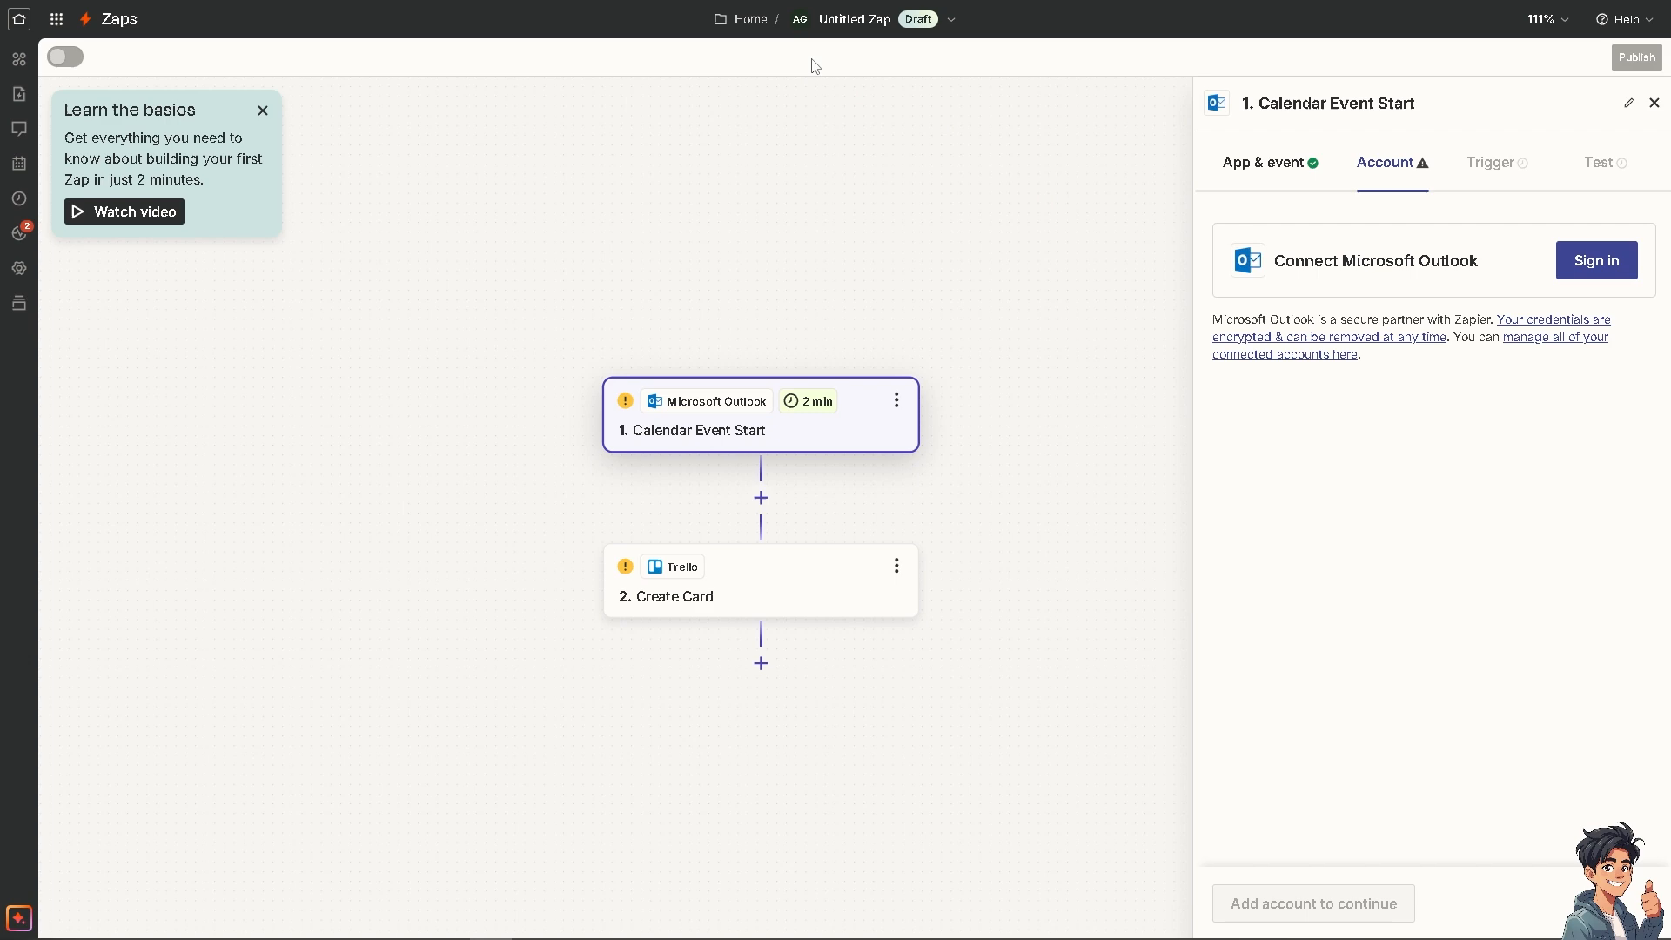
# Name the zap 'How to Integrate Trello with Outlook Calendar' and keep Calendar Event Start as trigger
pyautogui.write('How to Integrate Trello with Outlook Calendar')
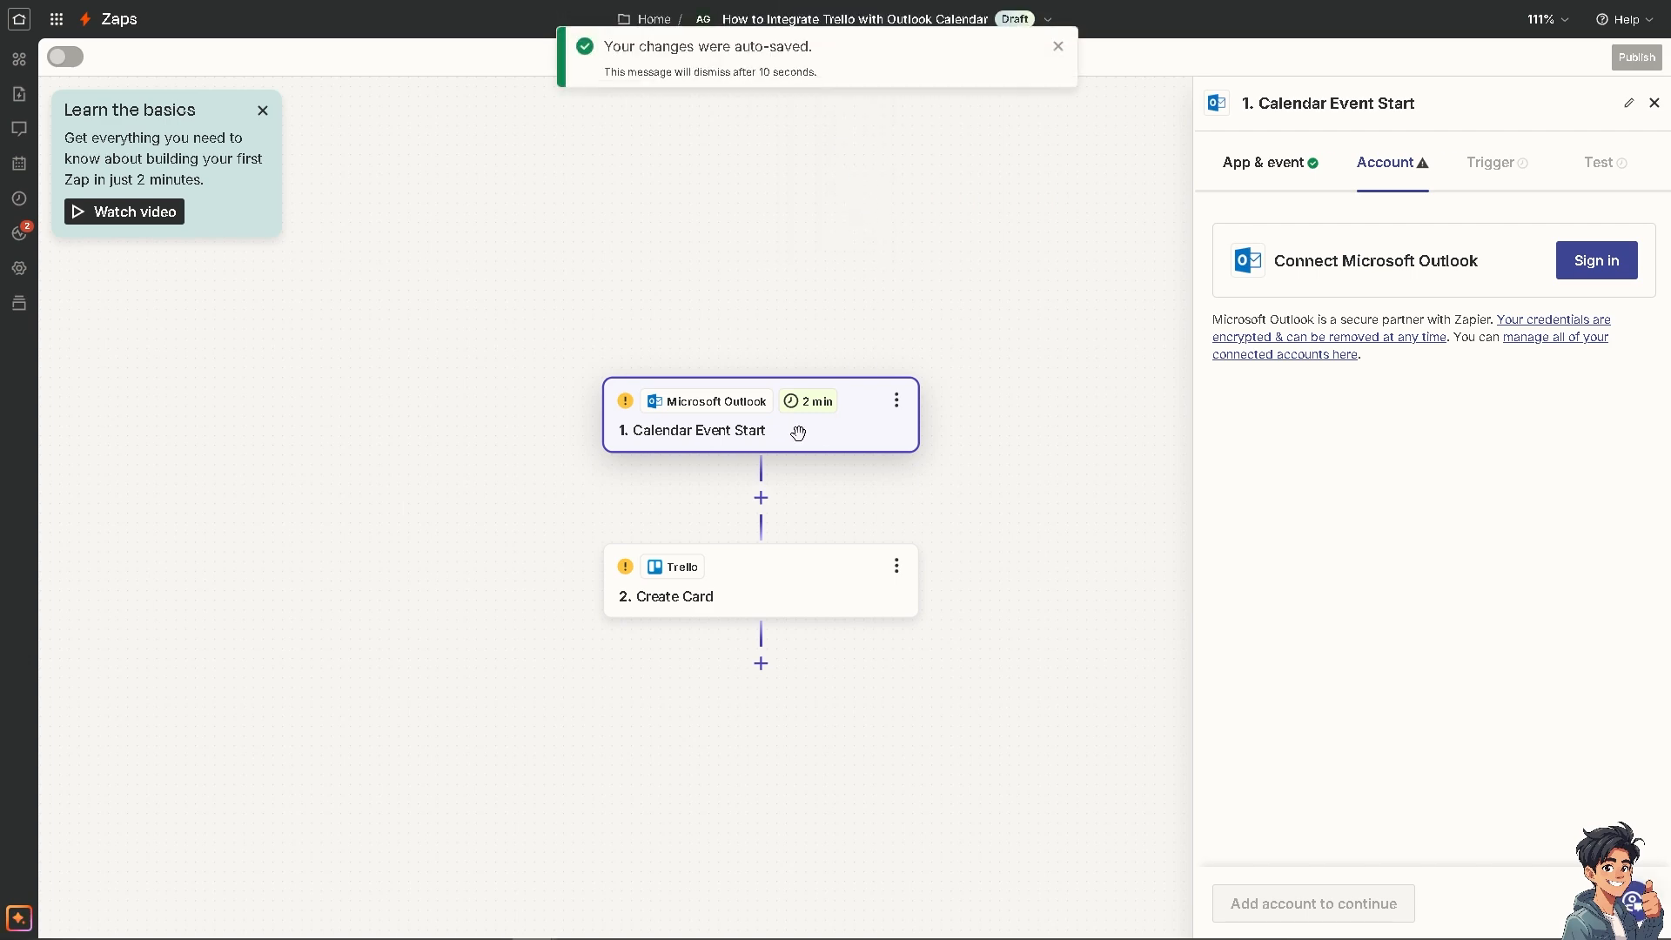
pyautogui.moveTo(818, 439)
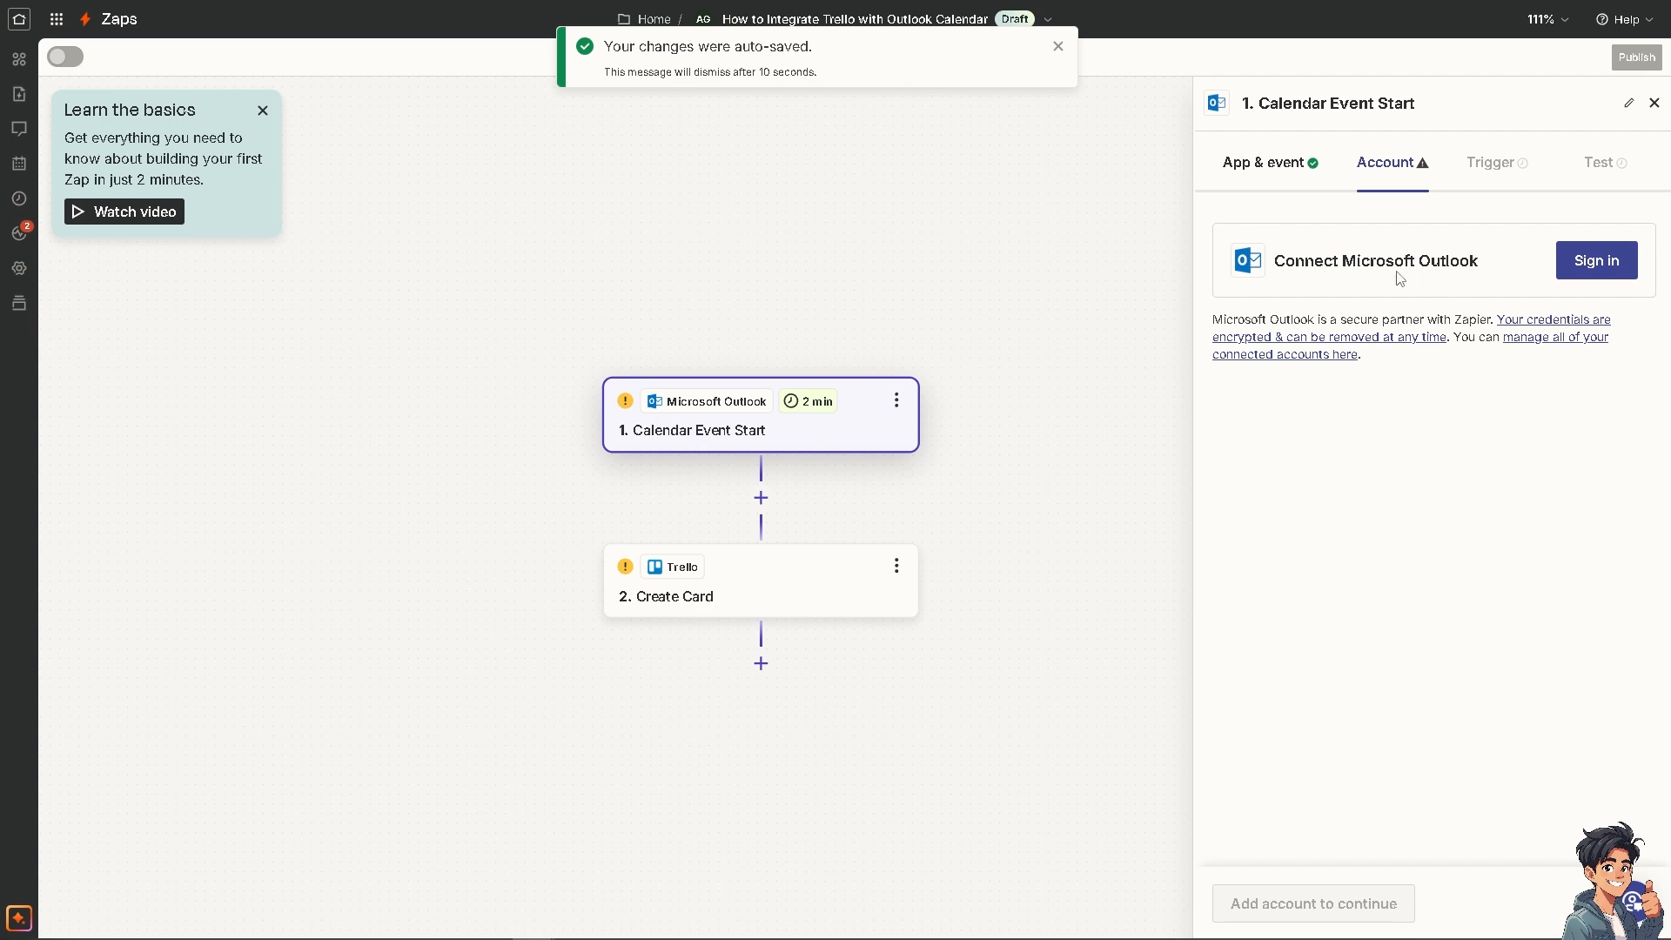
pyautogui.moveTo(1307, 113)
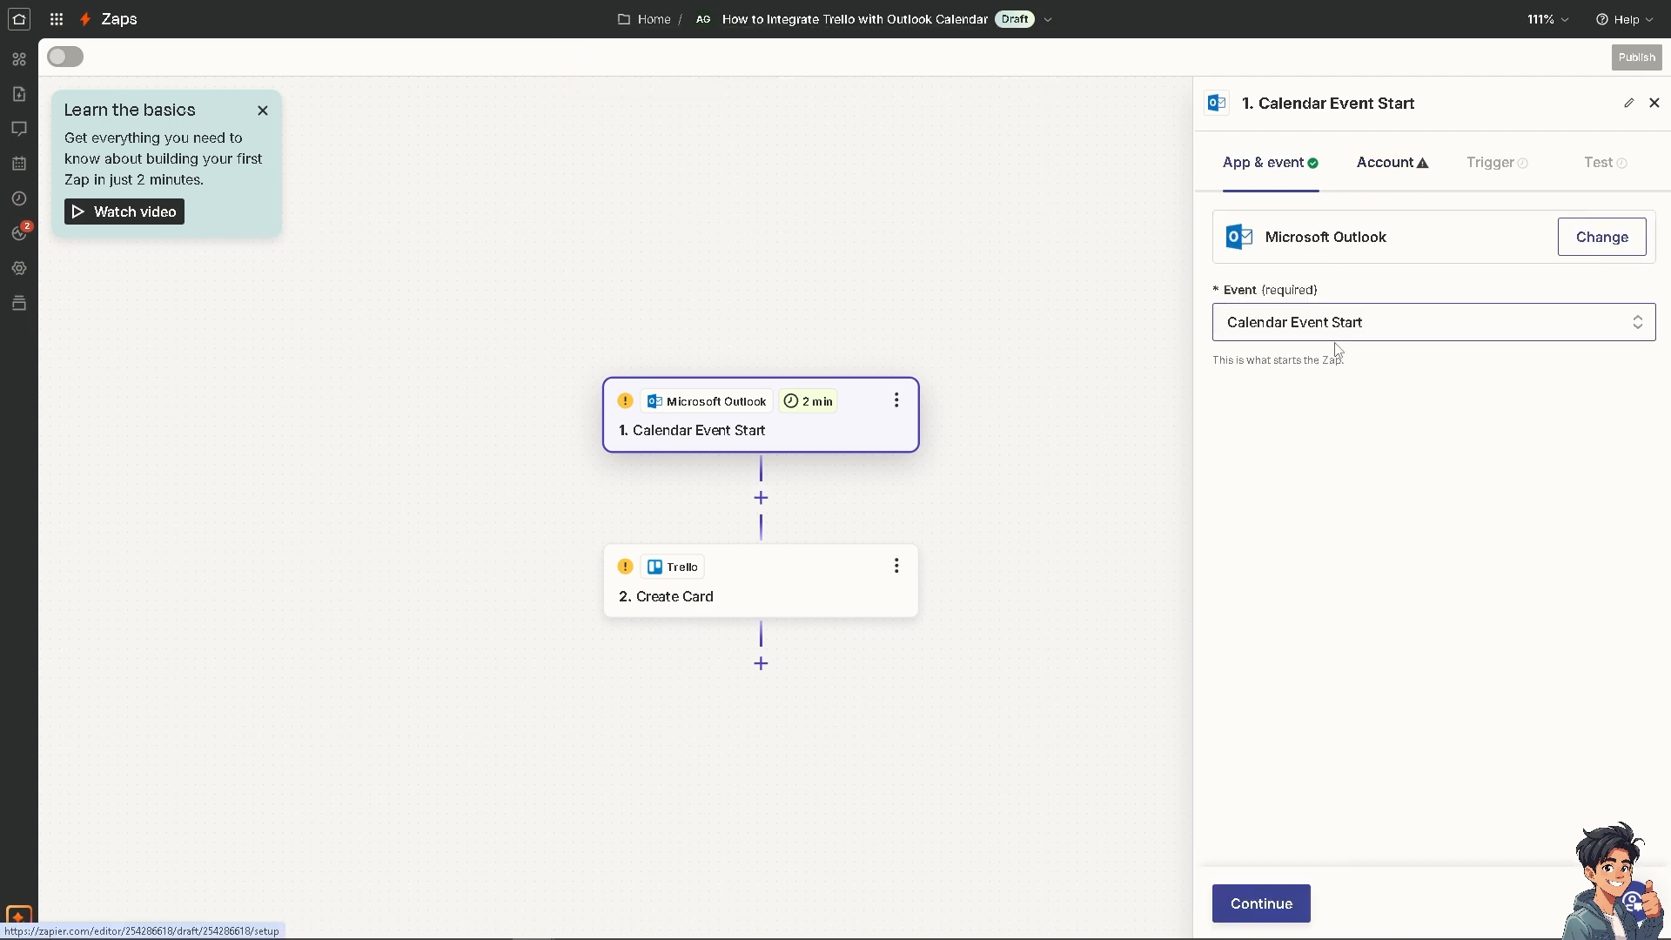
pyautogui.click(1435, 322)
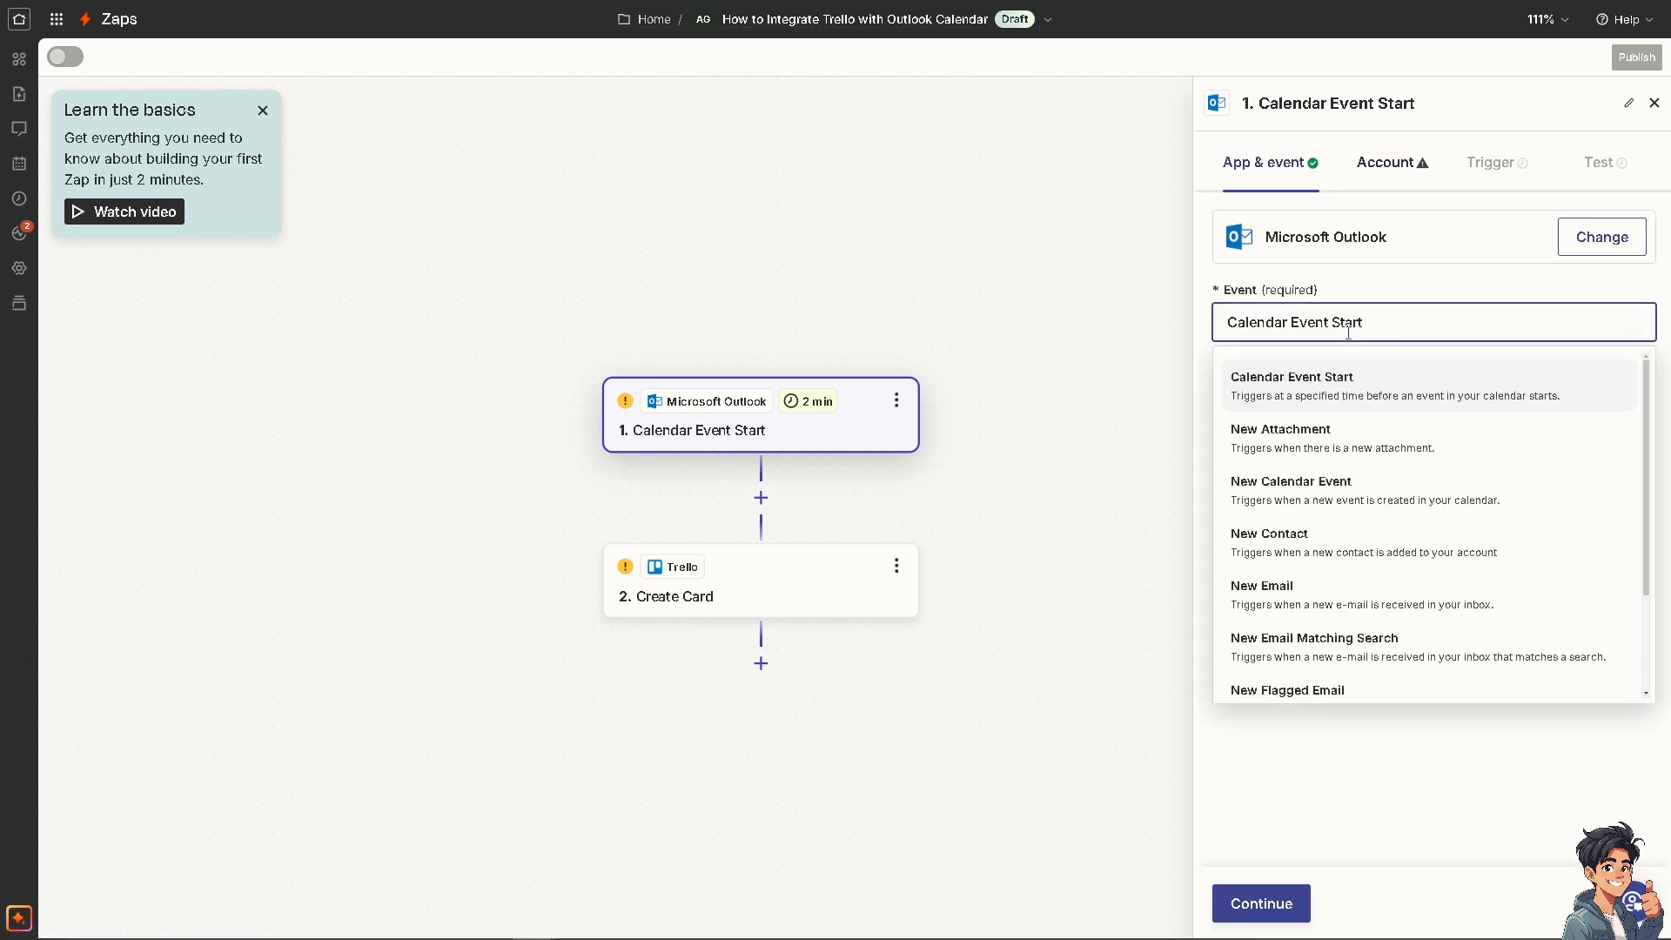
pyautogui.moveTo(1315, 407)
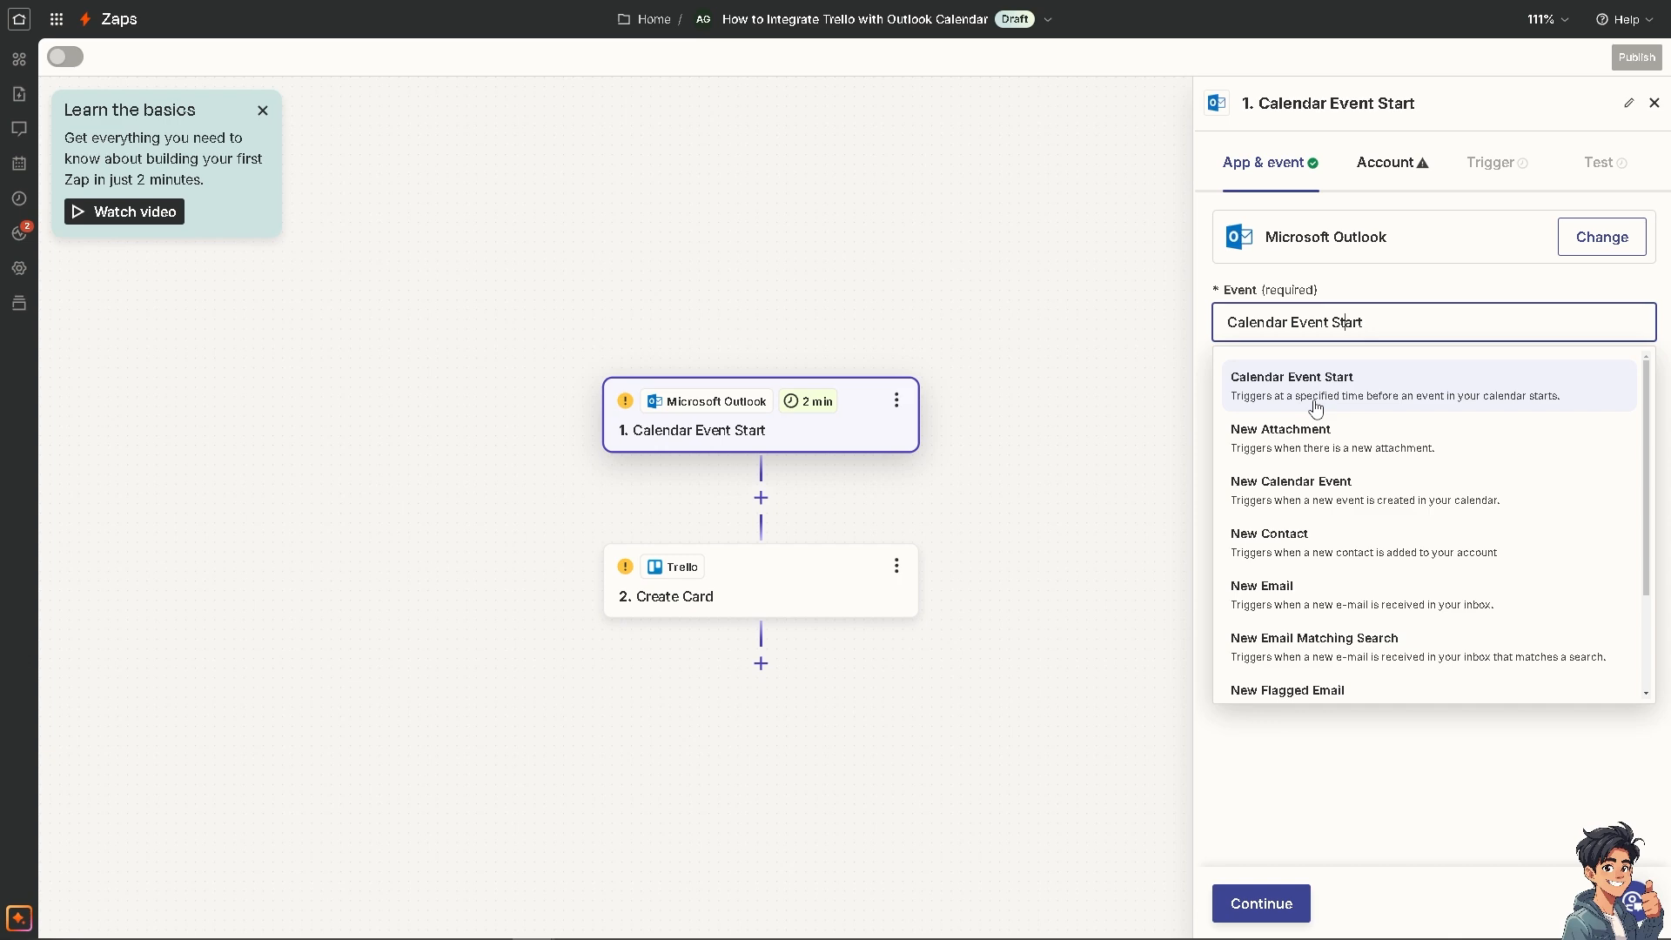
pyautogui.click(1292, 384)
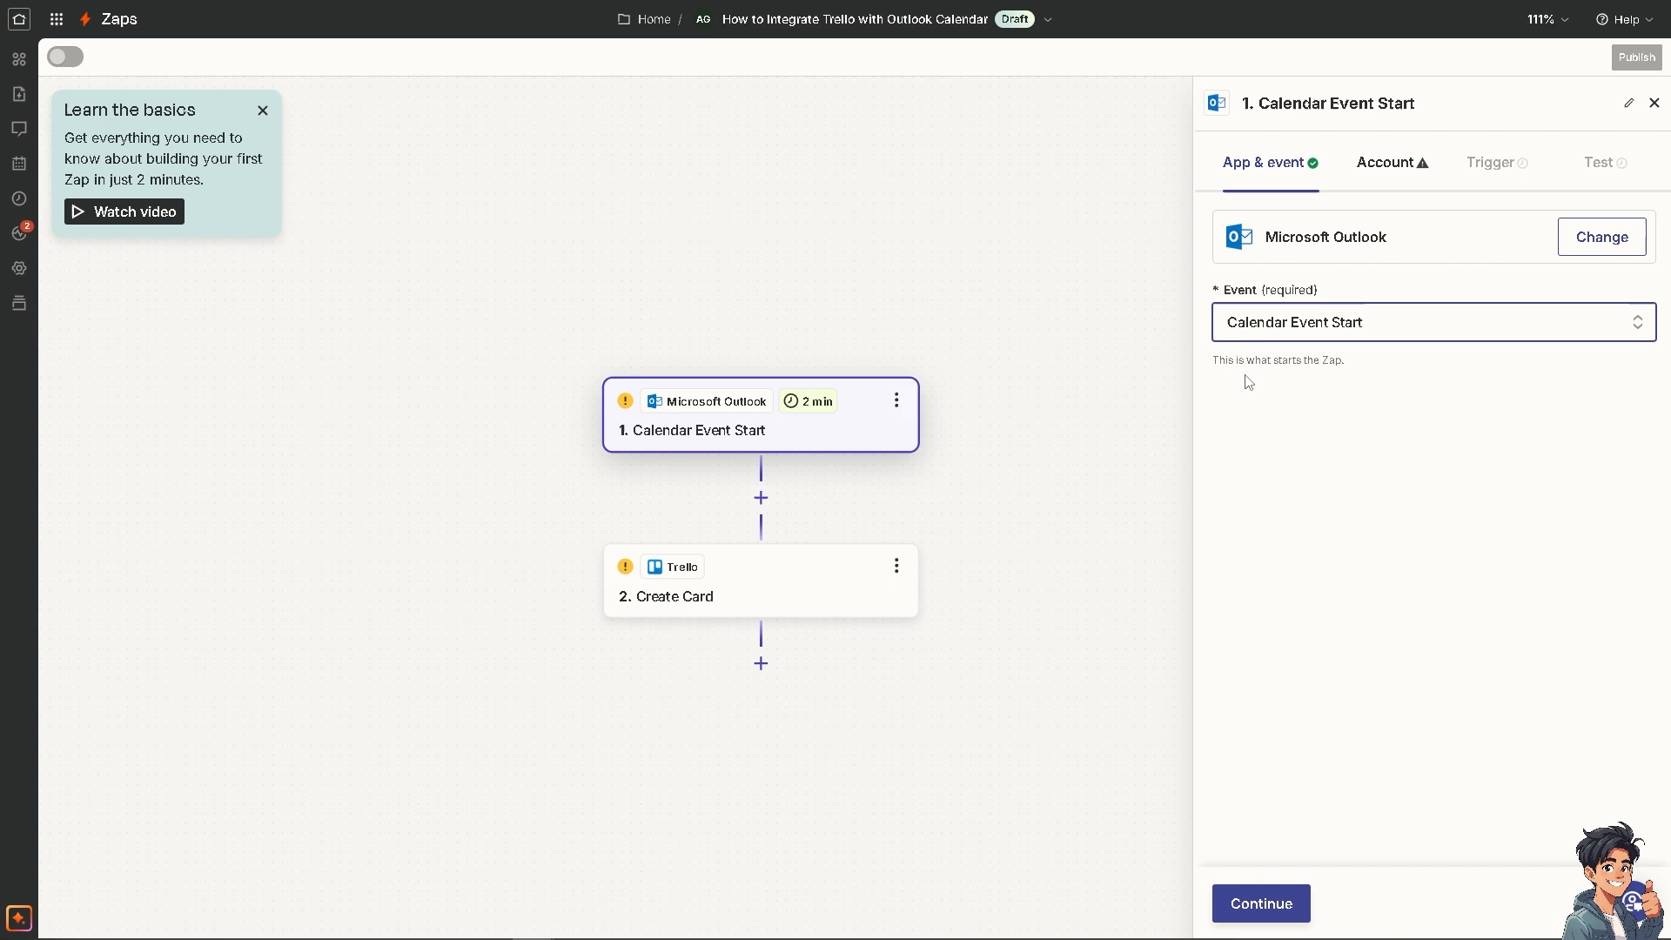
pyautogui.moveTo(691, 531)
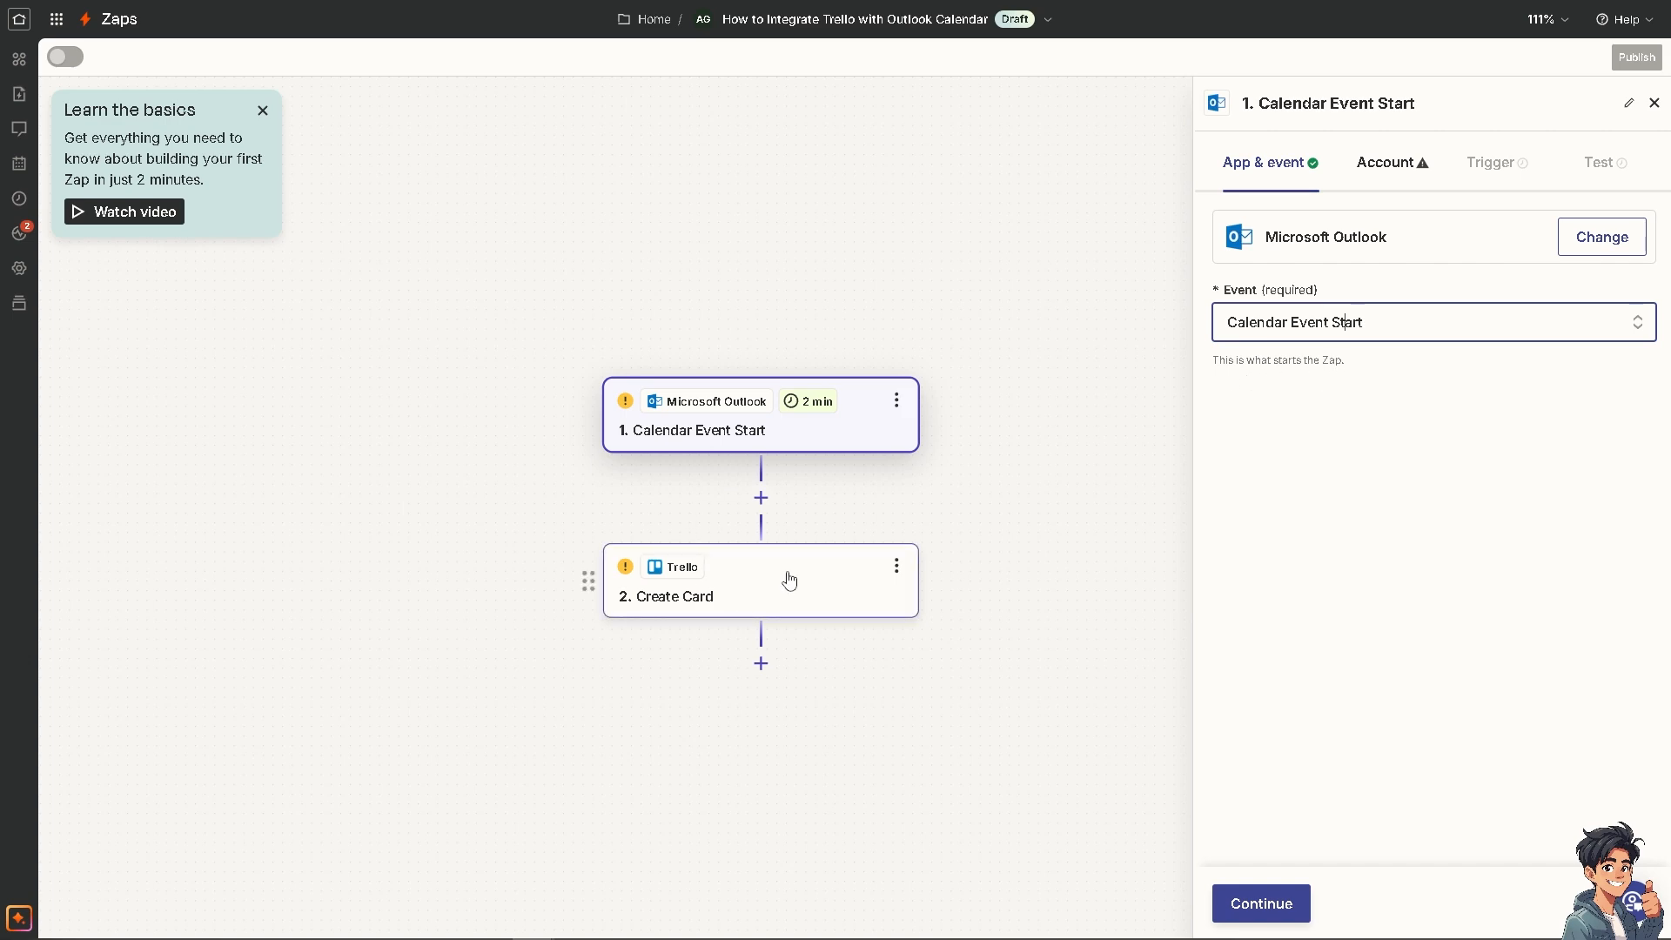
# Switch the Trello step's action event from Create Card to Add Label to Card
pyautogui.click(785, 581)
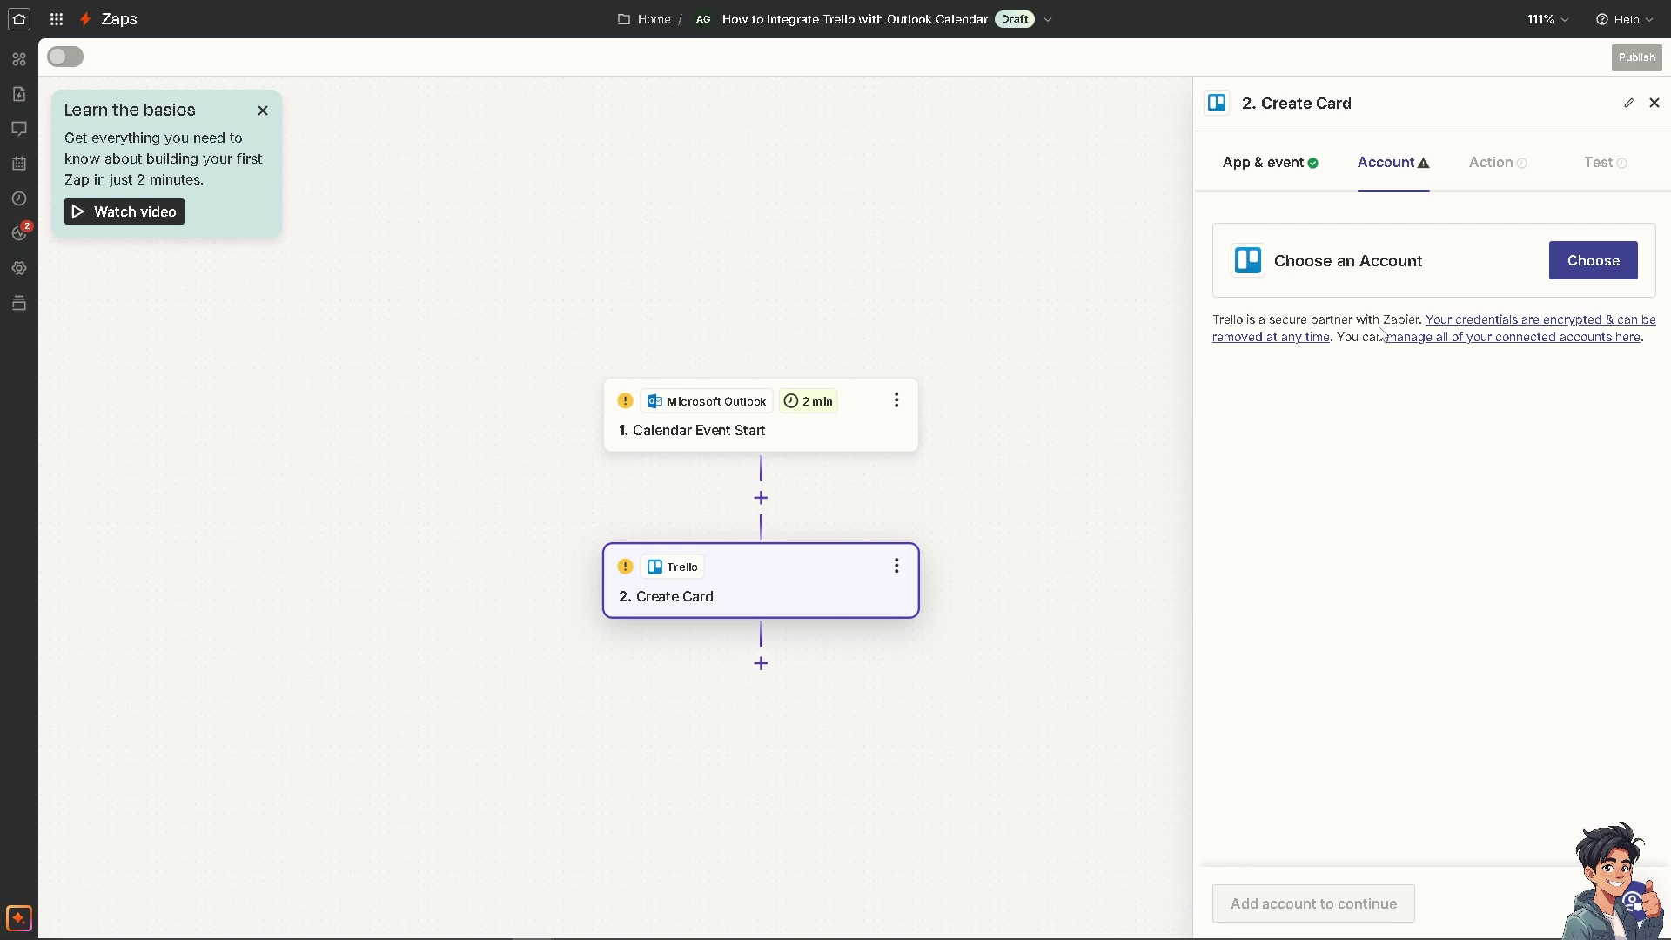
pyautogui.click(1264, 164)
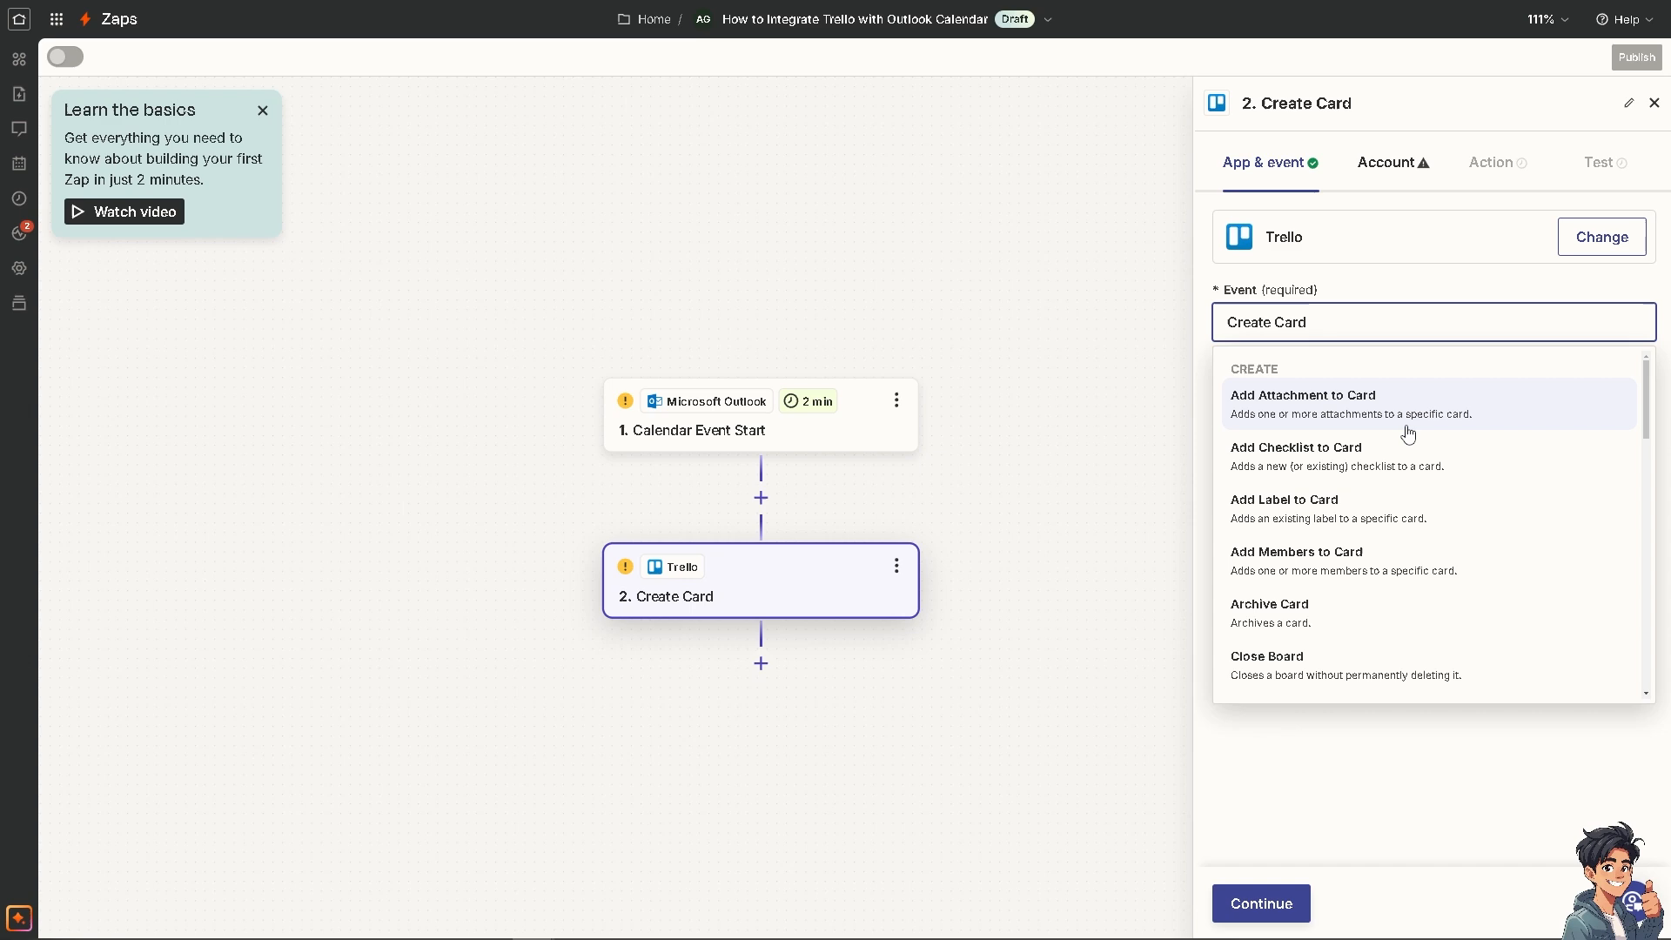
pyautogui.moveTo(1365, 527)
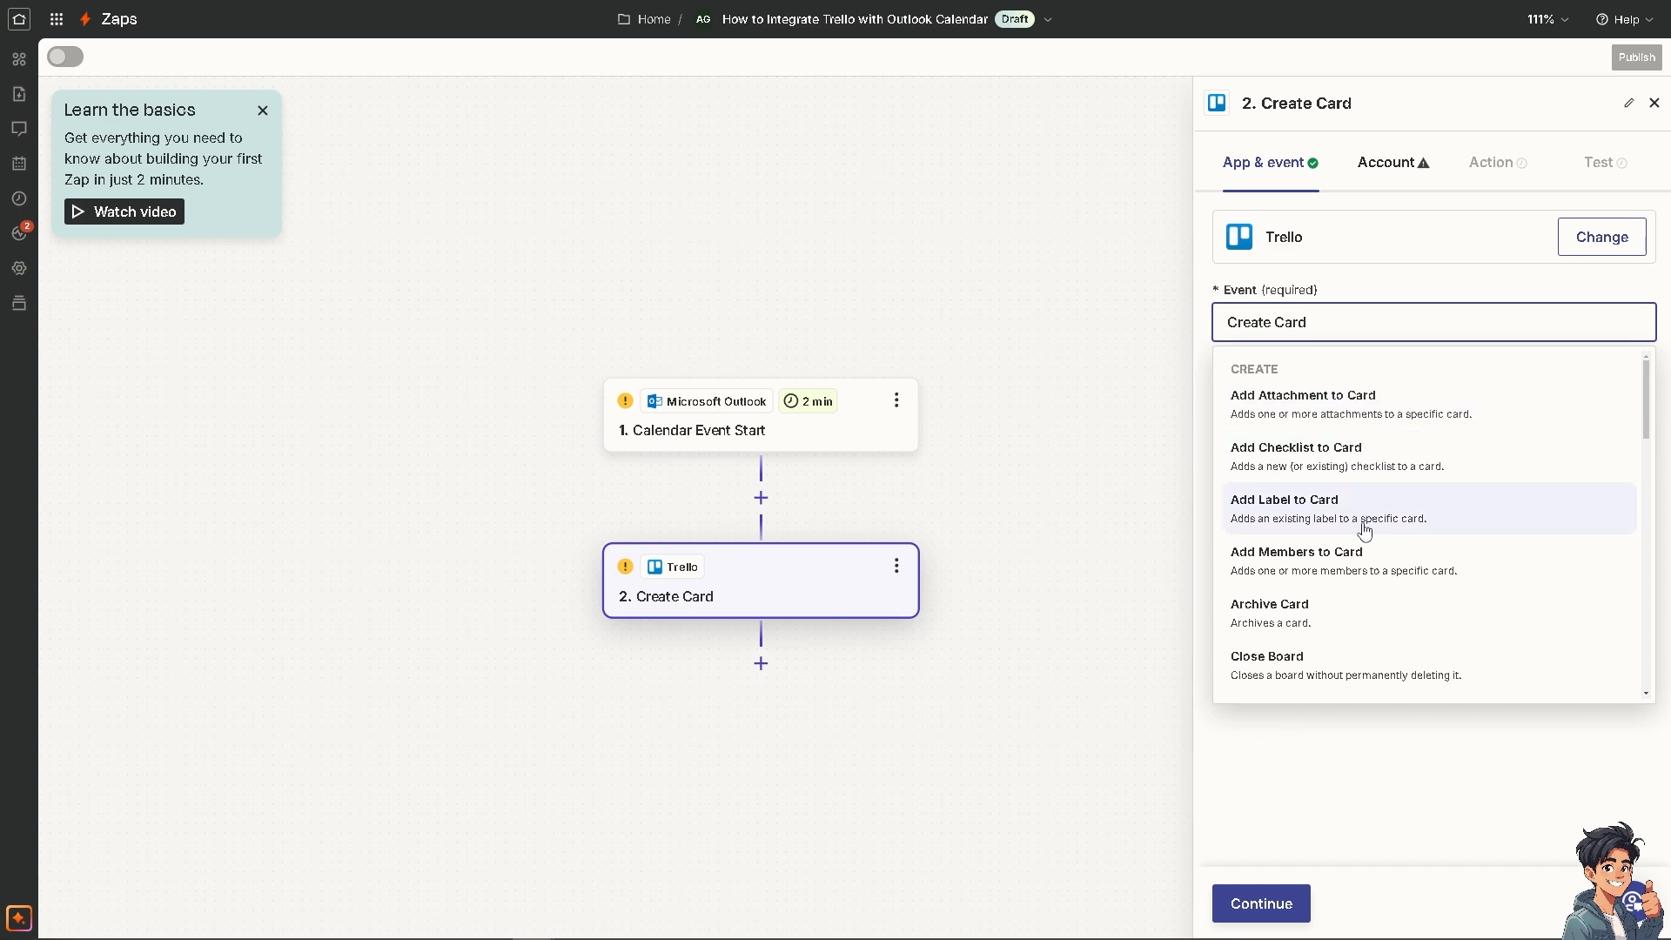
pyautogui.moveTo(1391, 550)
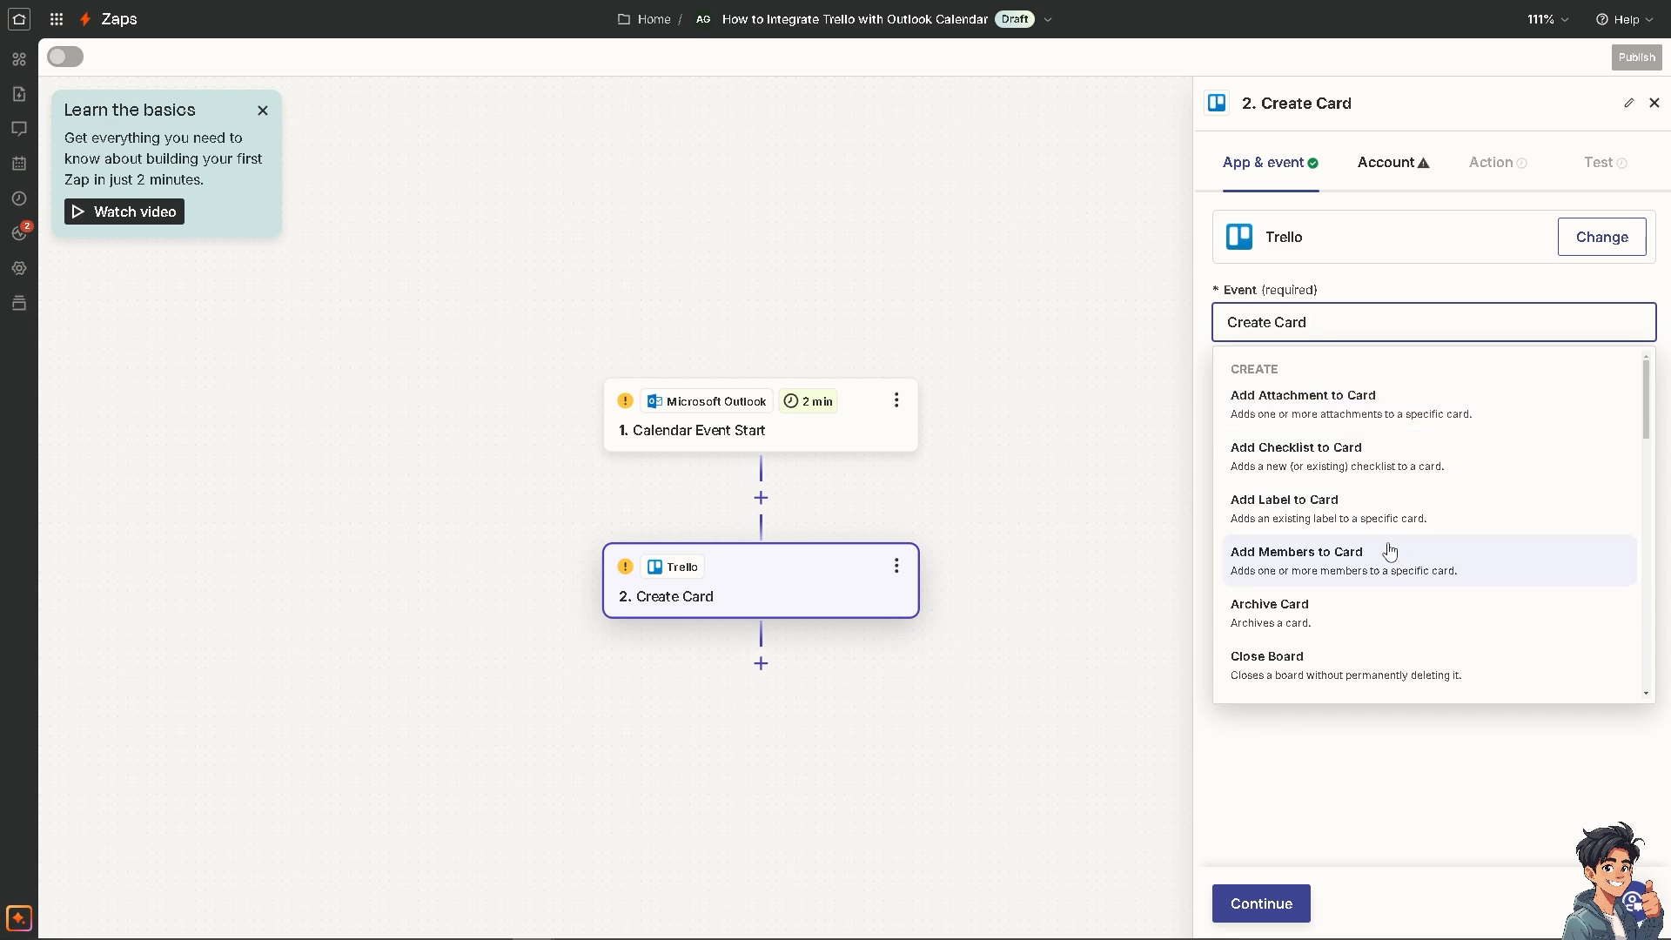
pyautogui.click(1285, 500)
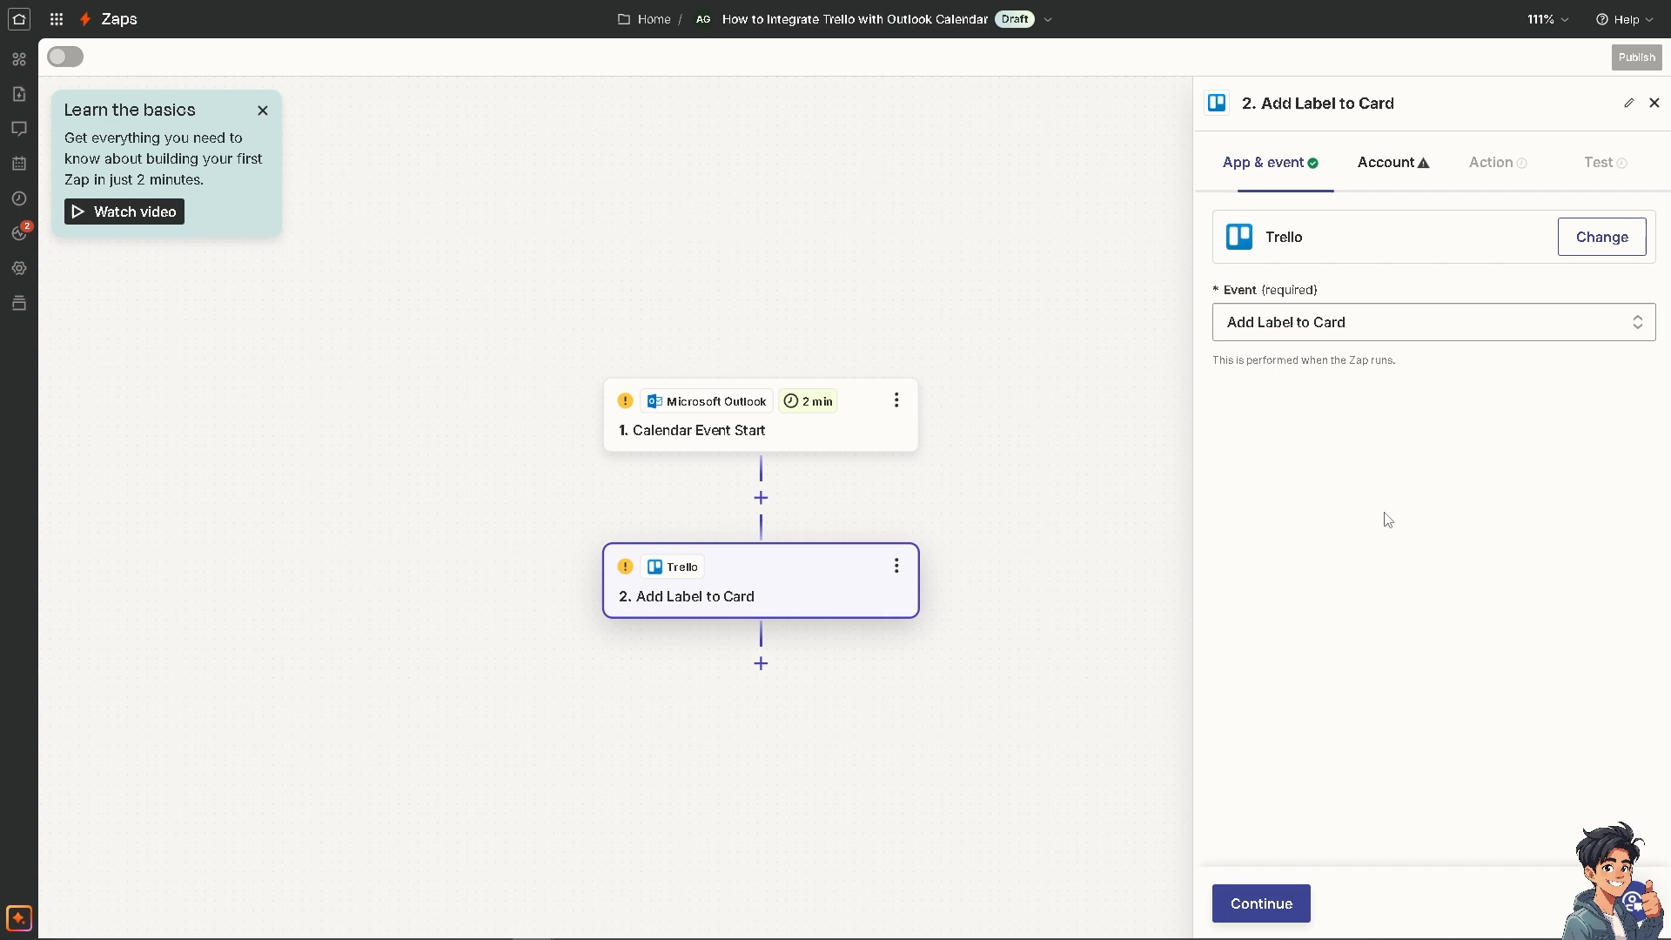
pyautogui.moveTo(930, 438)
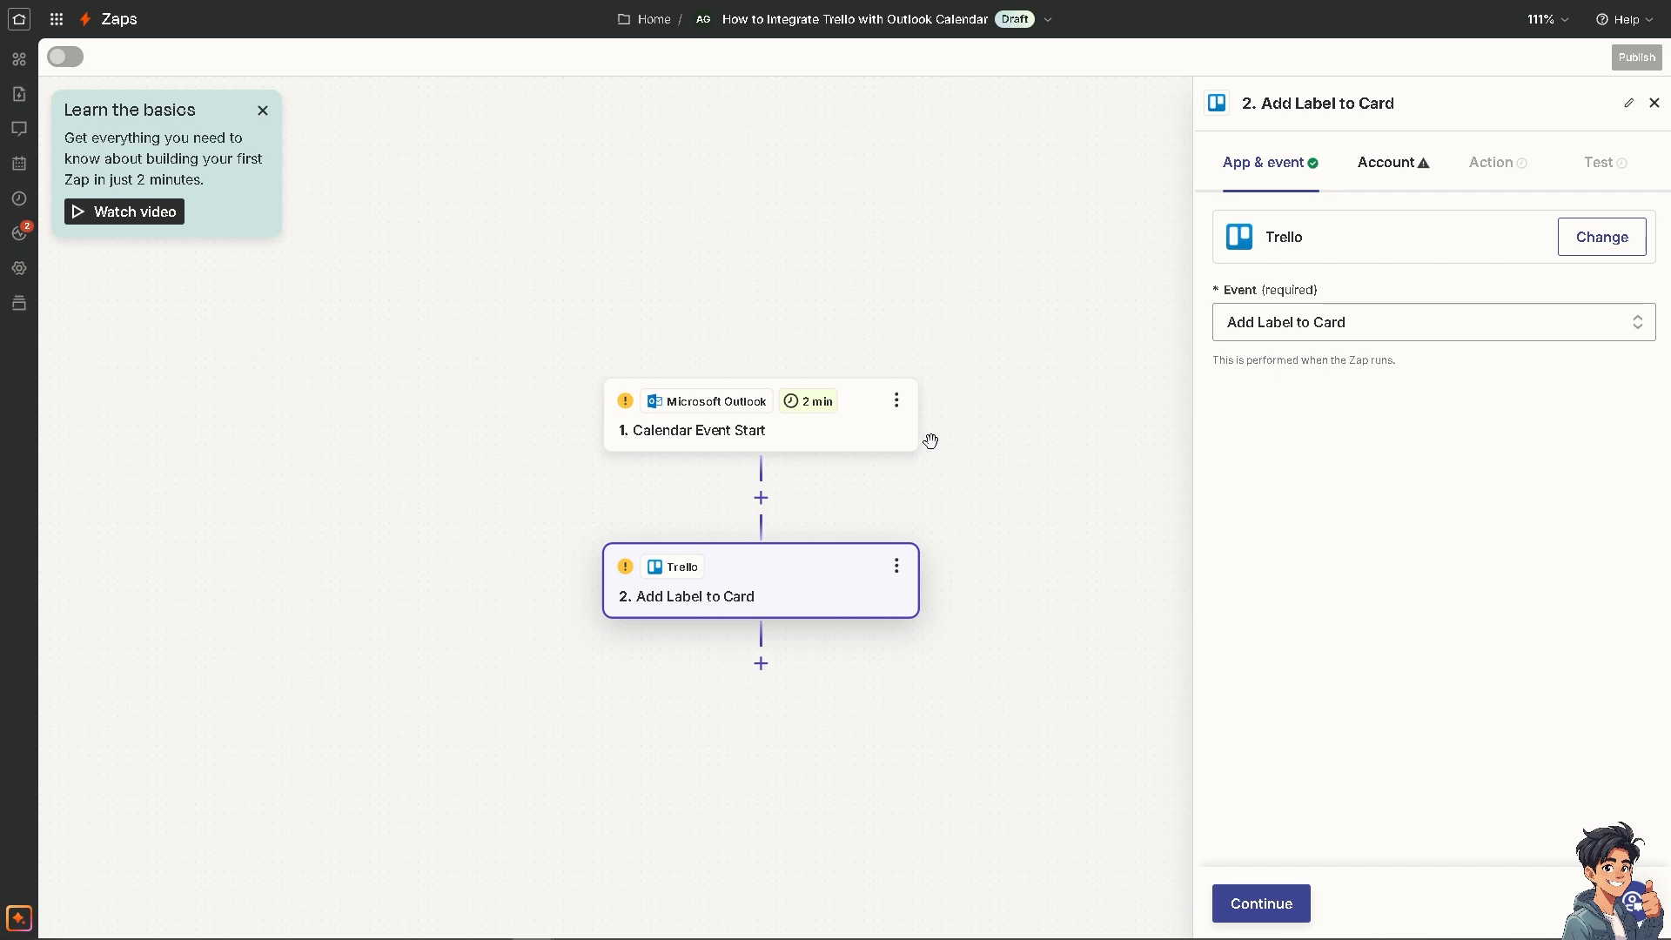
pyautogui.moveTo(710, 386)
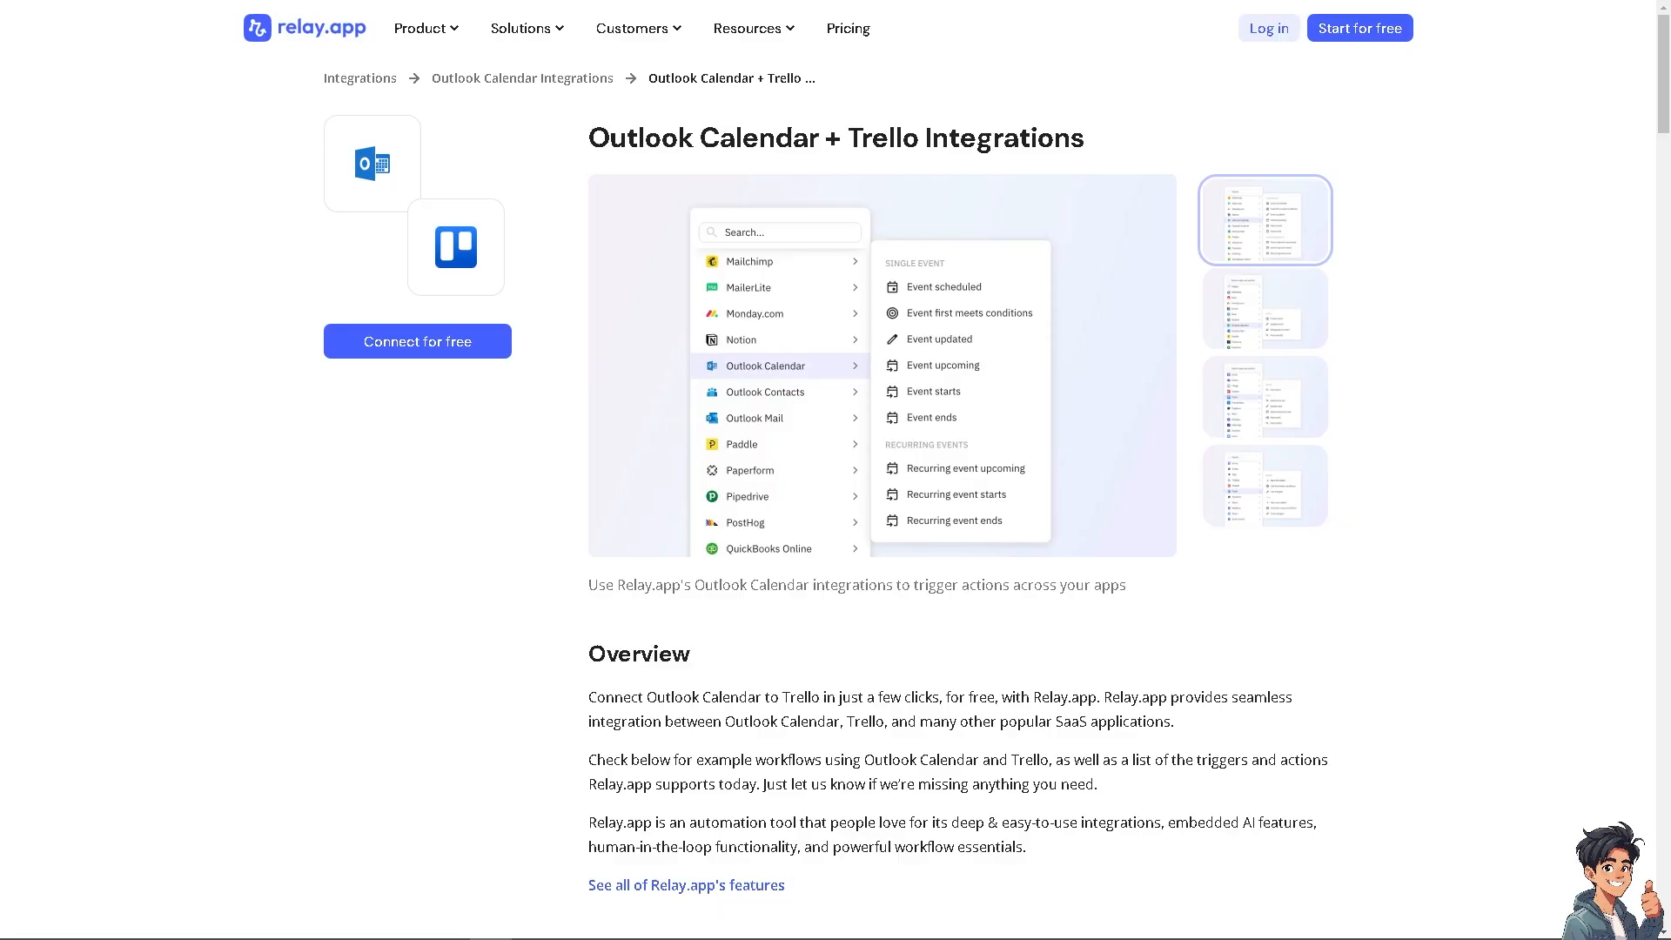
pyautogui.moveTo(644, 233)
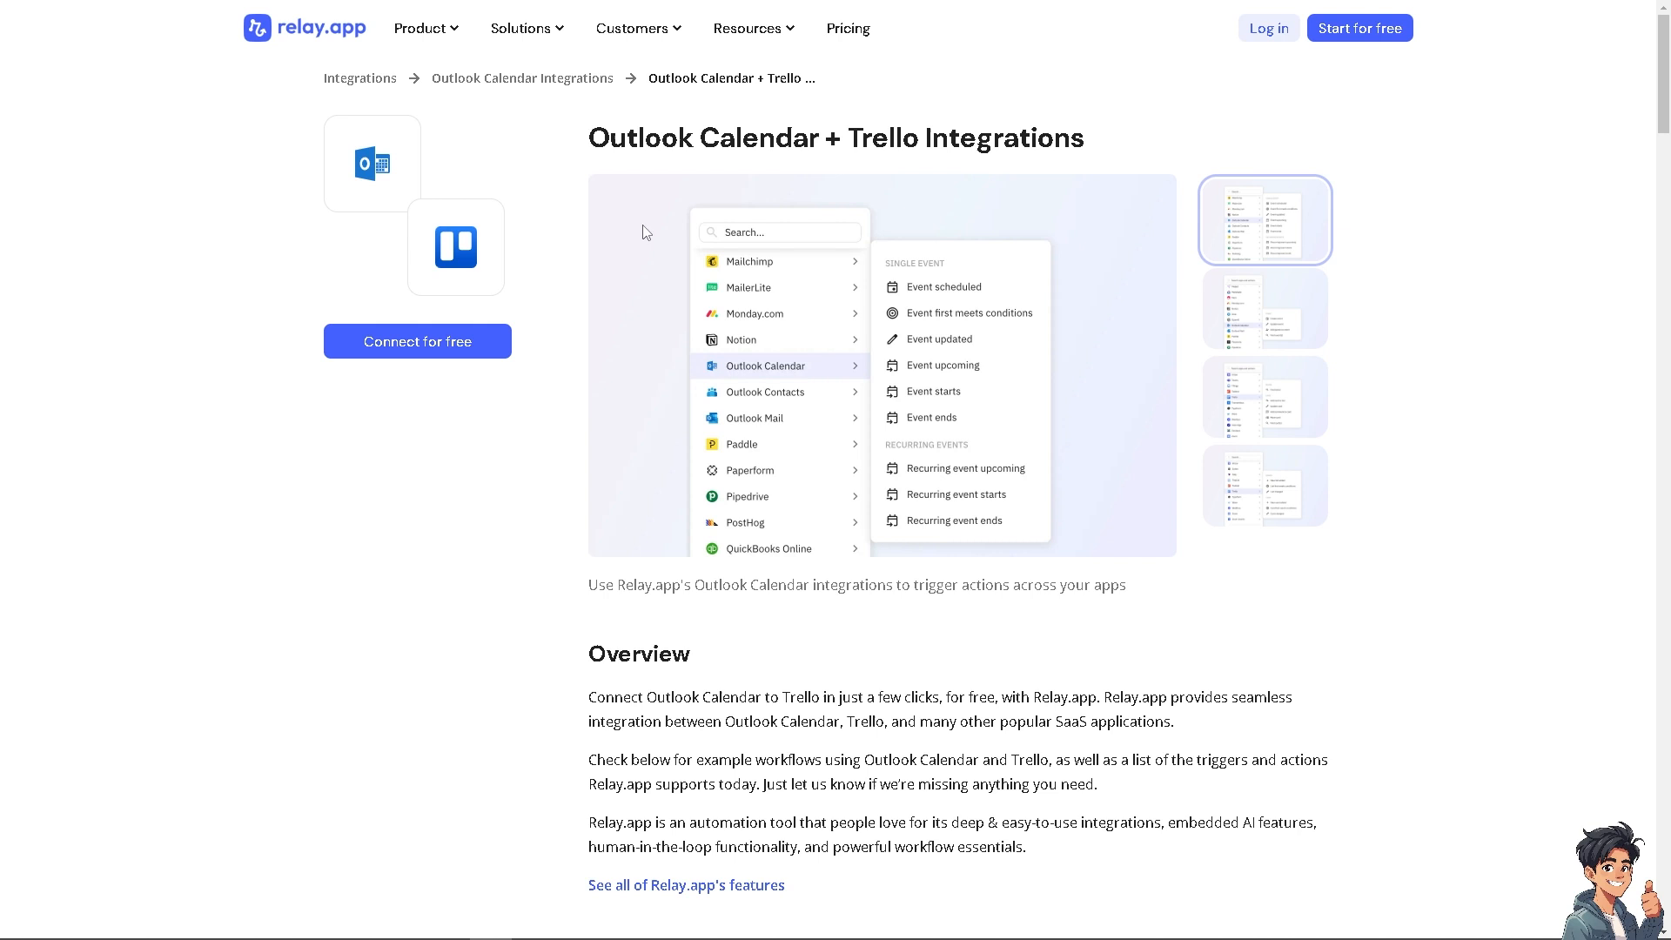
pyautogui.moveTo(910, 146)
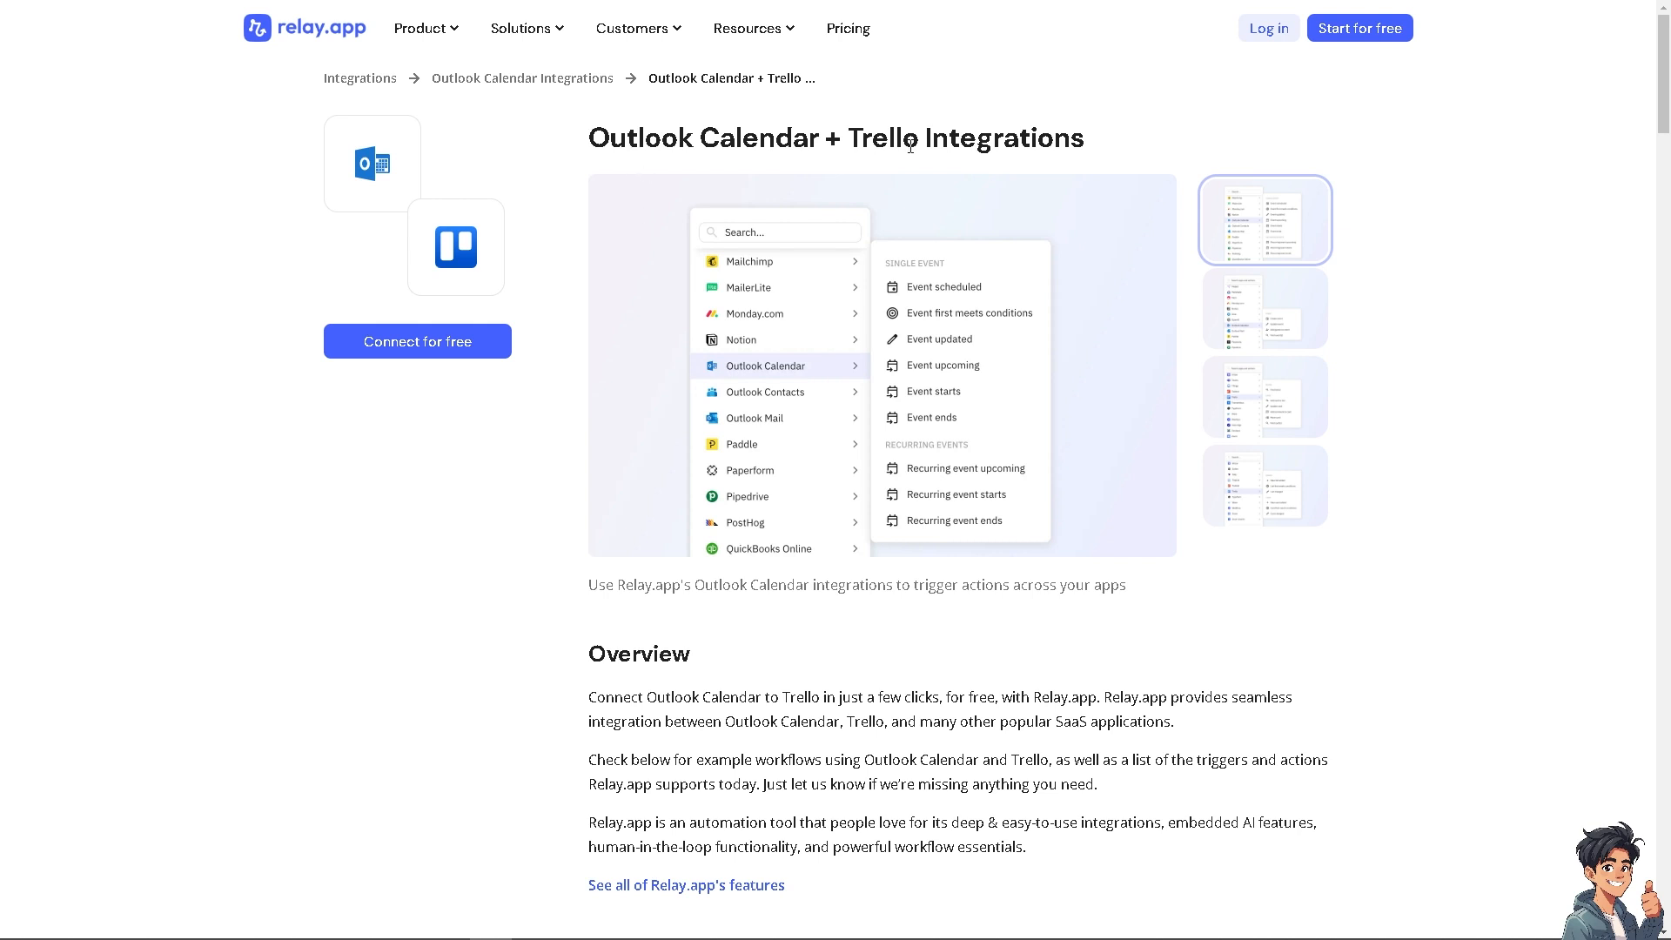
pyautogui.moveTo(498, 444)
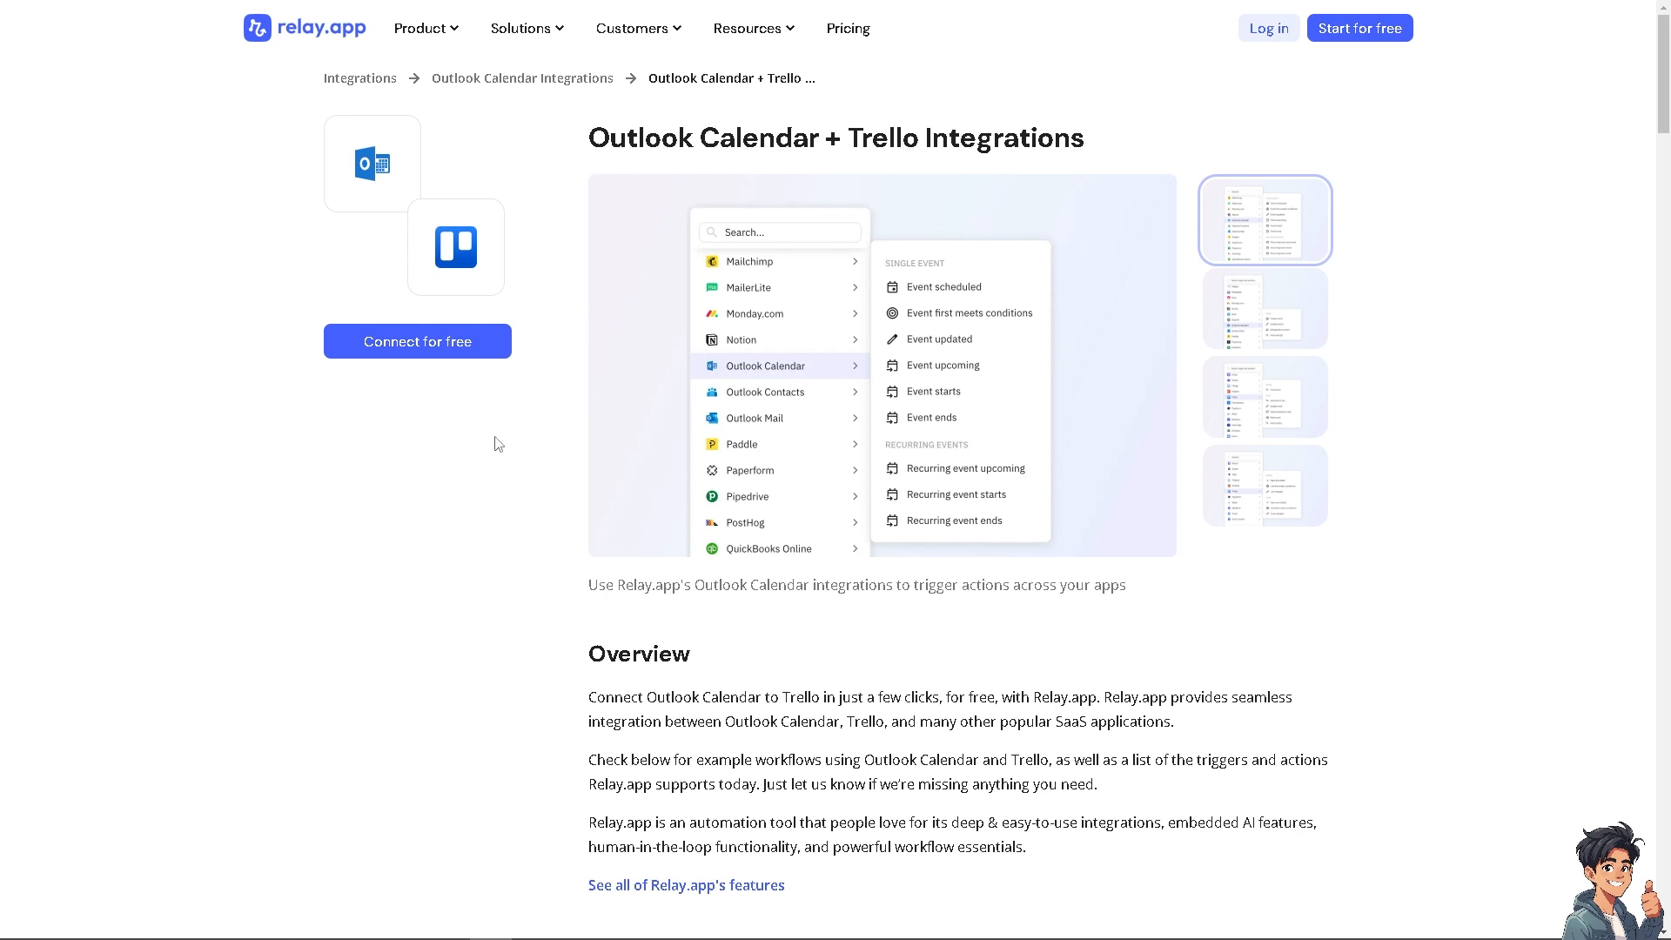
pyautogui.moveTo(439, 342)
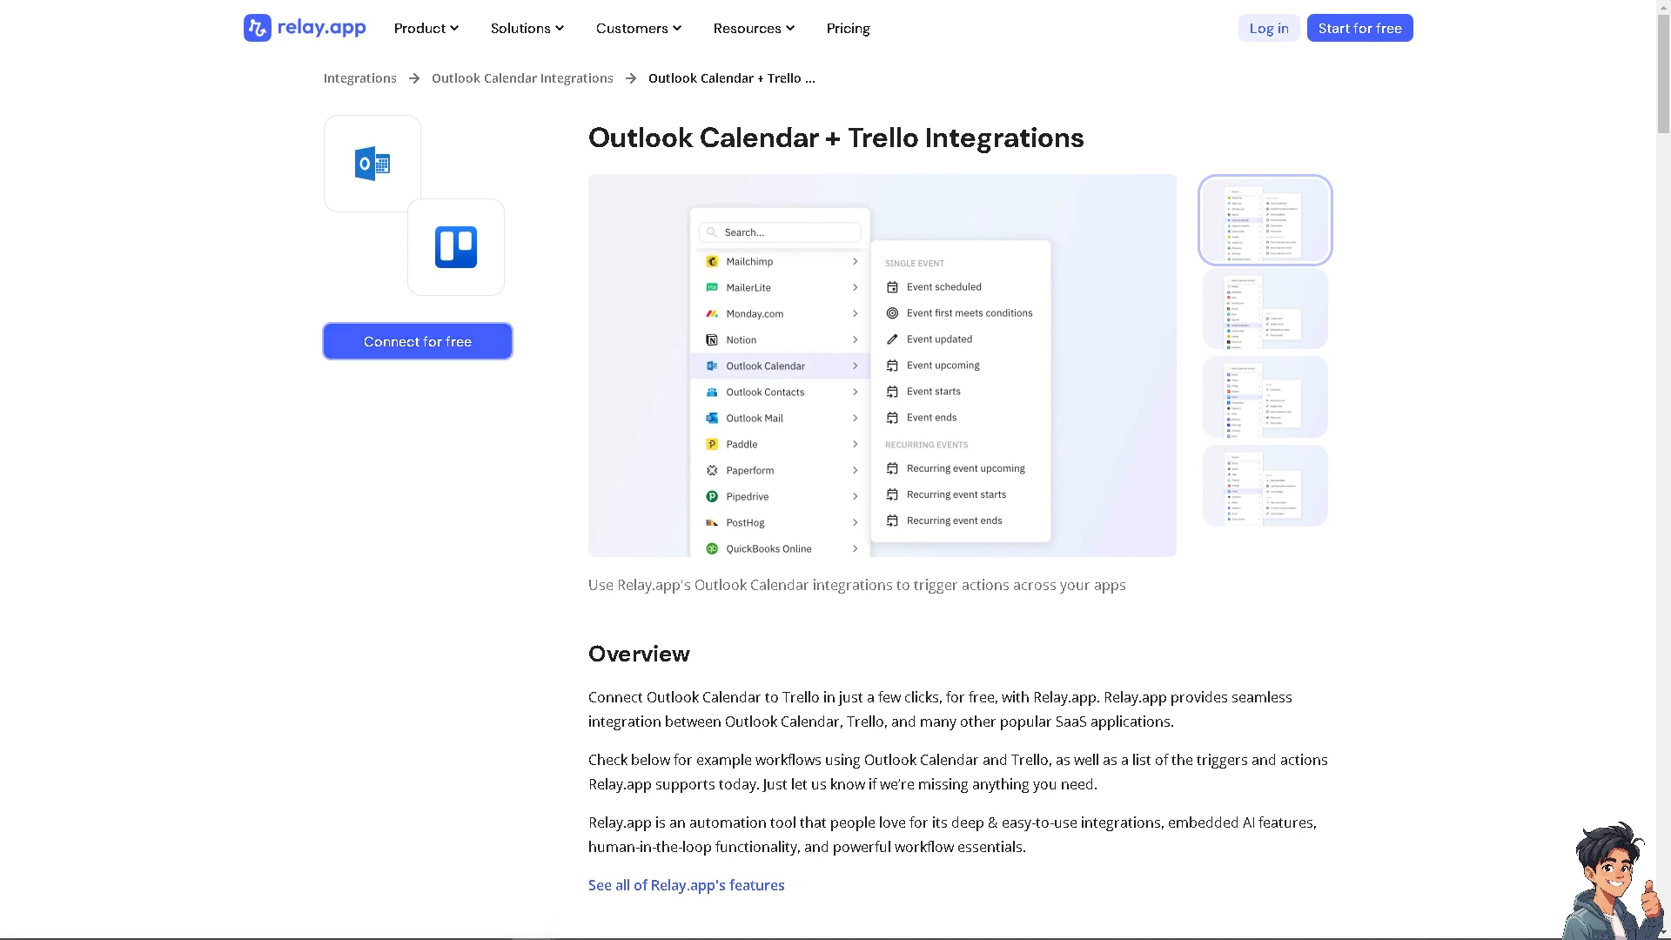
# Begin Relay.app sign-up with 'Connect for free' and accept the Terms of Use
pyautogui.click(417, 341)
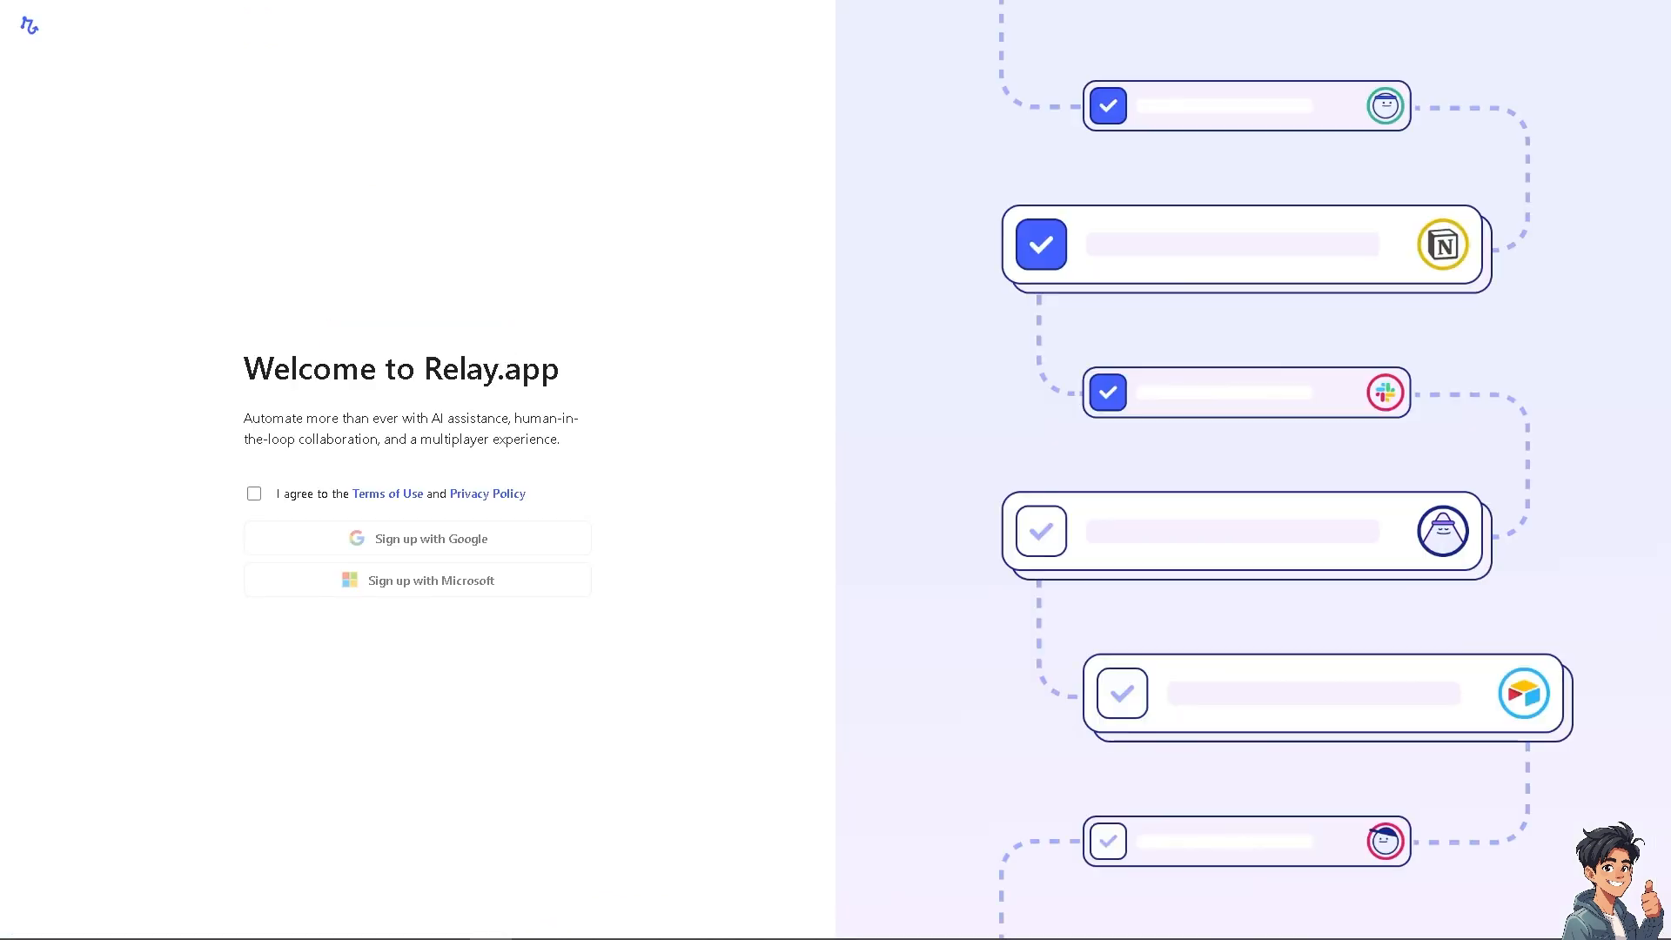
pyautogui.moveTo(291, 402)
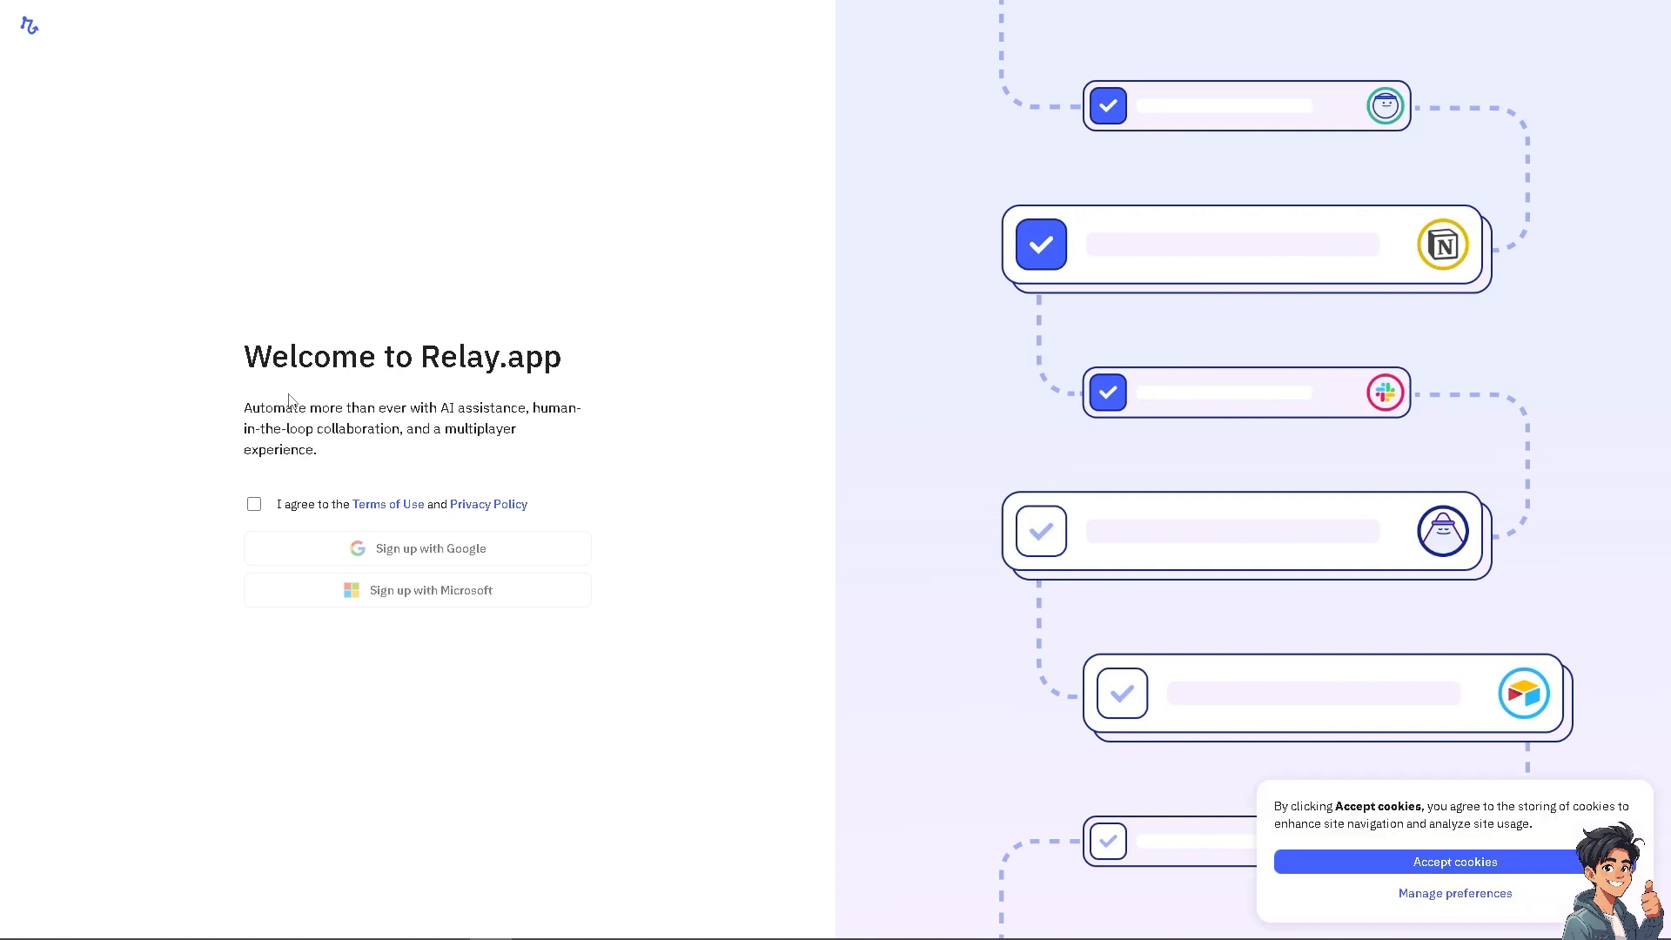
pyautogui.click(254, 505)
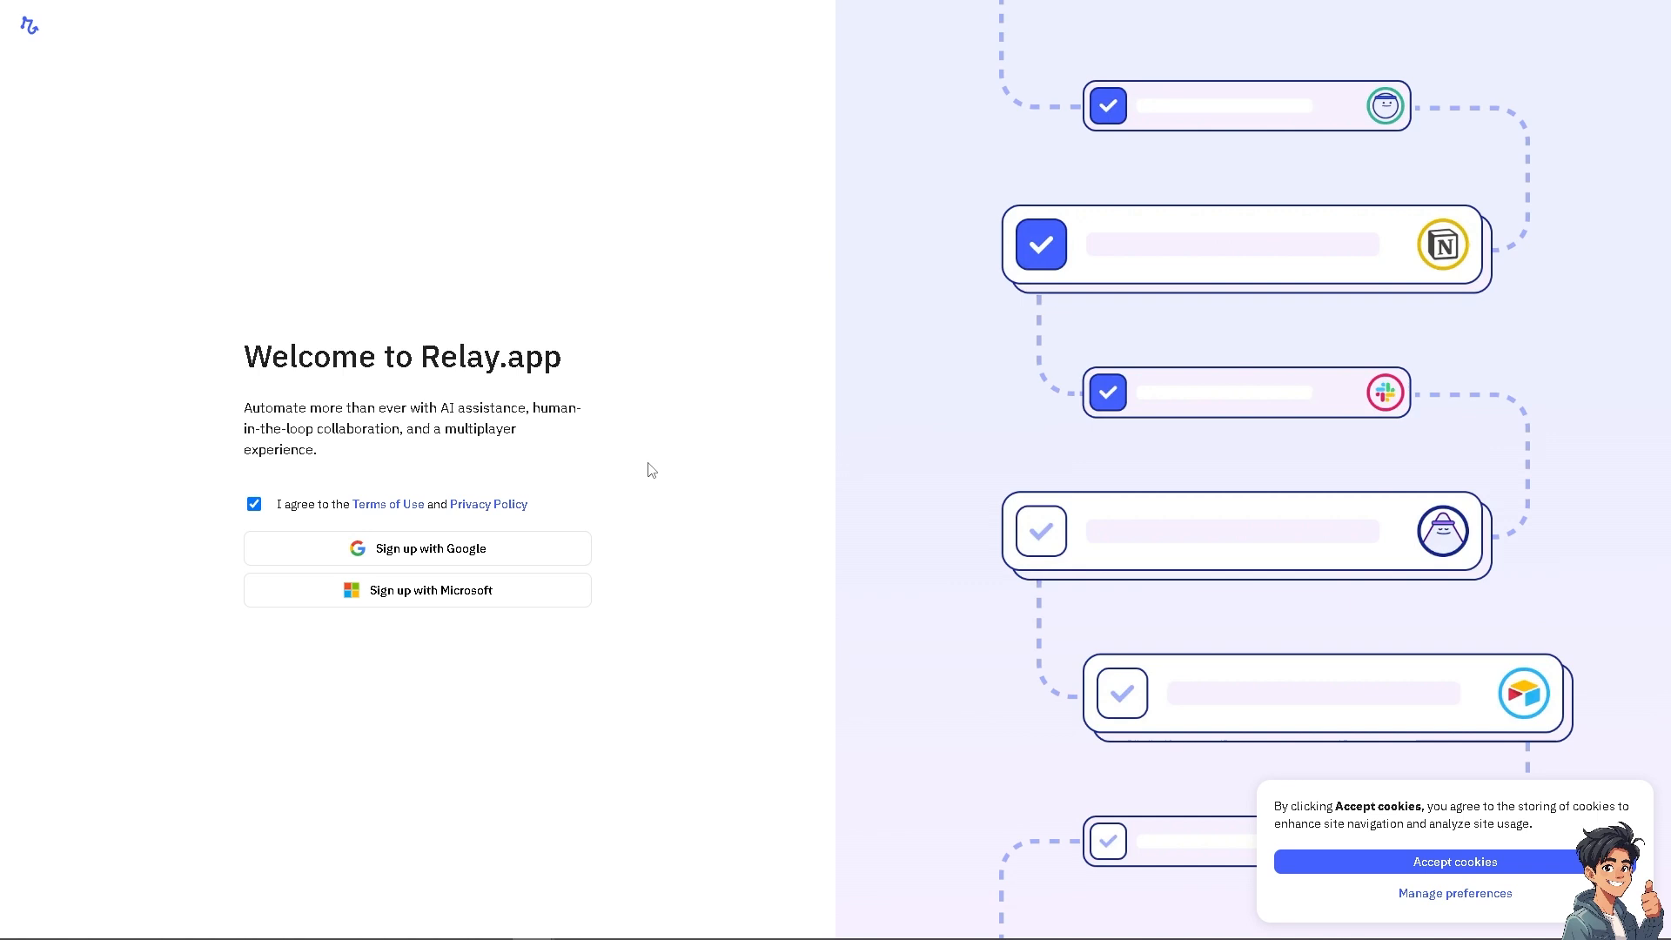
pyautogui.moveTo(28, 310)
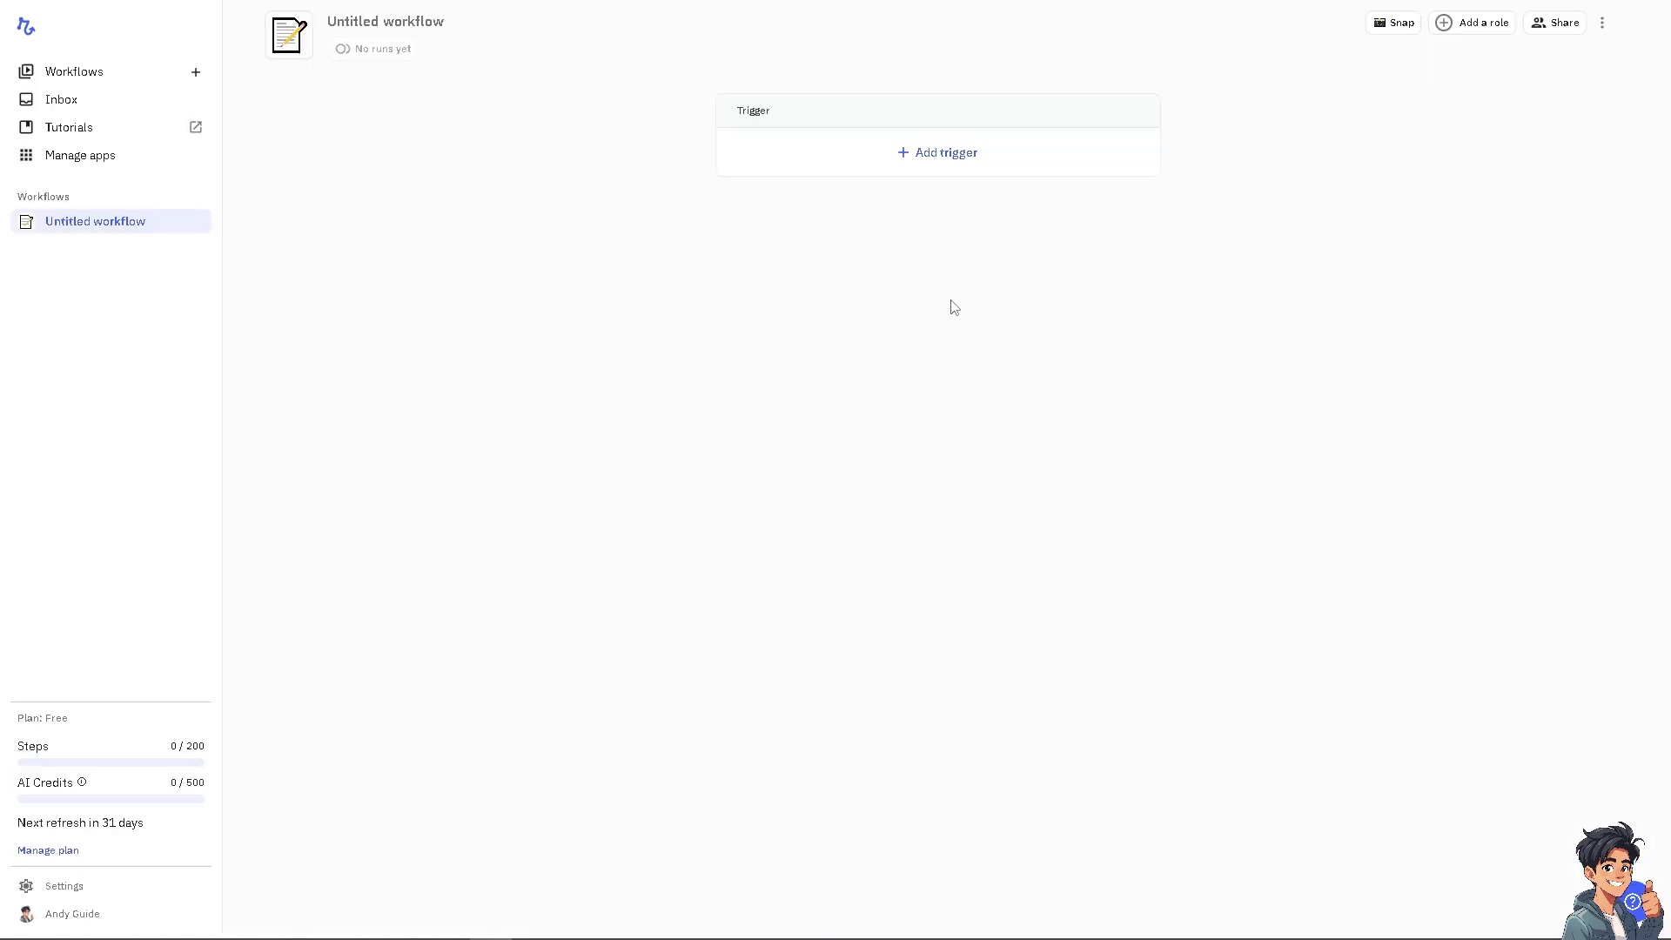
# Title the workflow 'How to Integrate Trello with Outlook Calendar' and pick the Outlook 'Event first meets conditions' trigger, dismissing the connection prompt
pyautogui.click(289, 34)
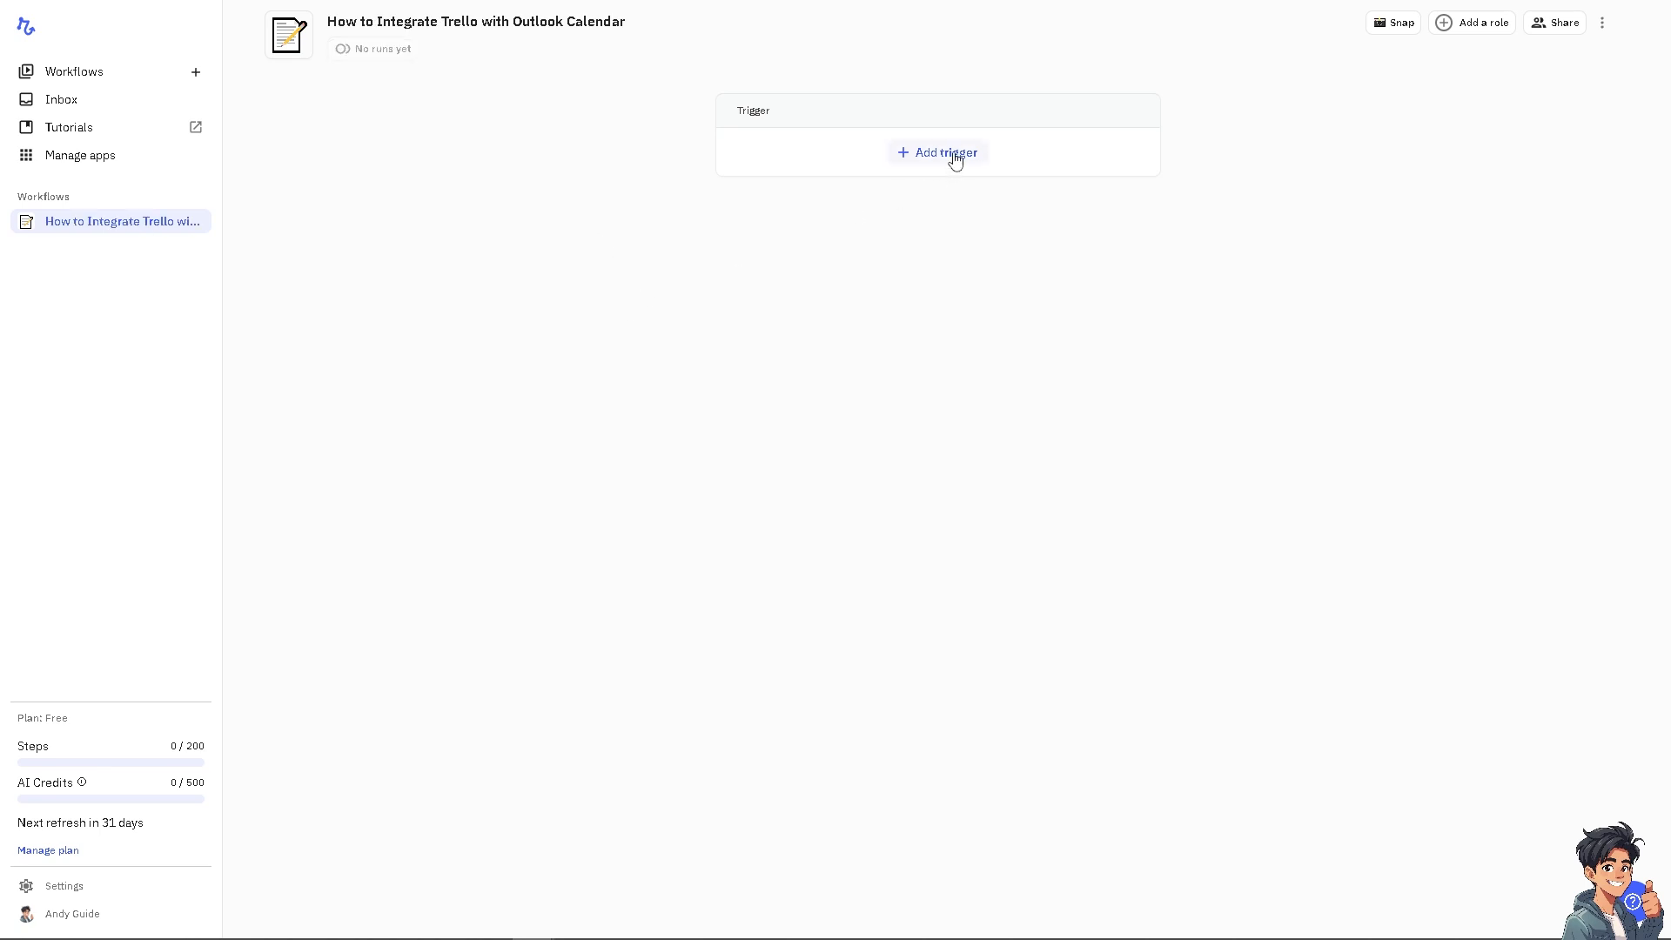
pyautogui.click(943, 153)
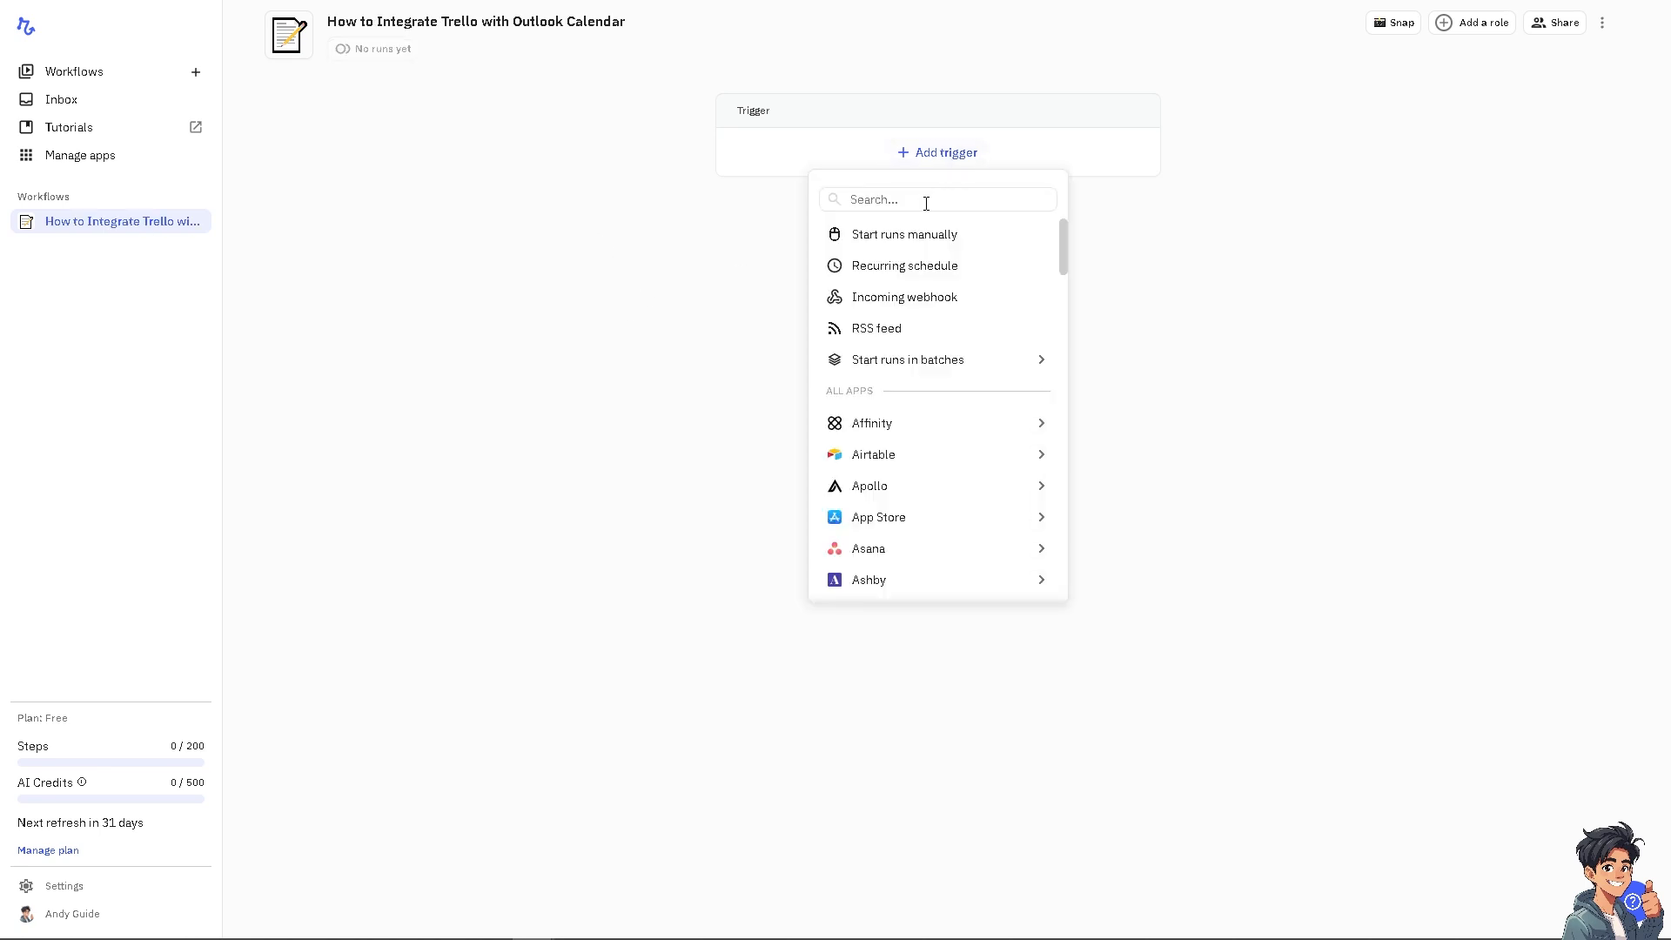
pyautogui.write('Outloo')
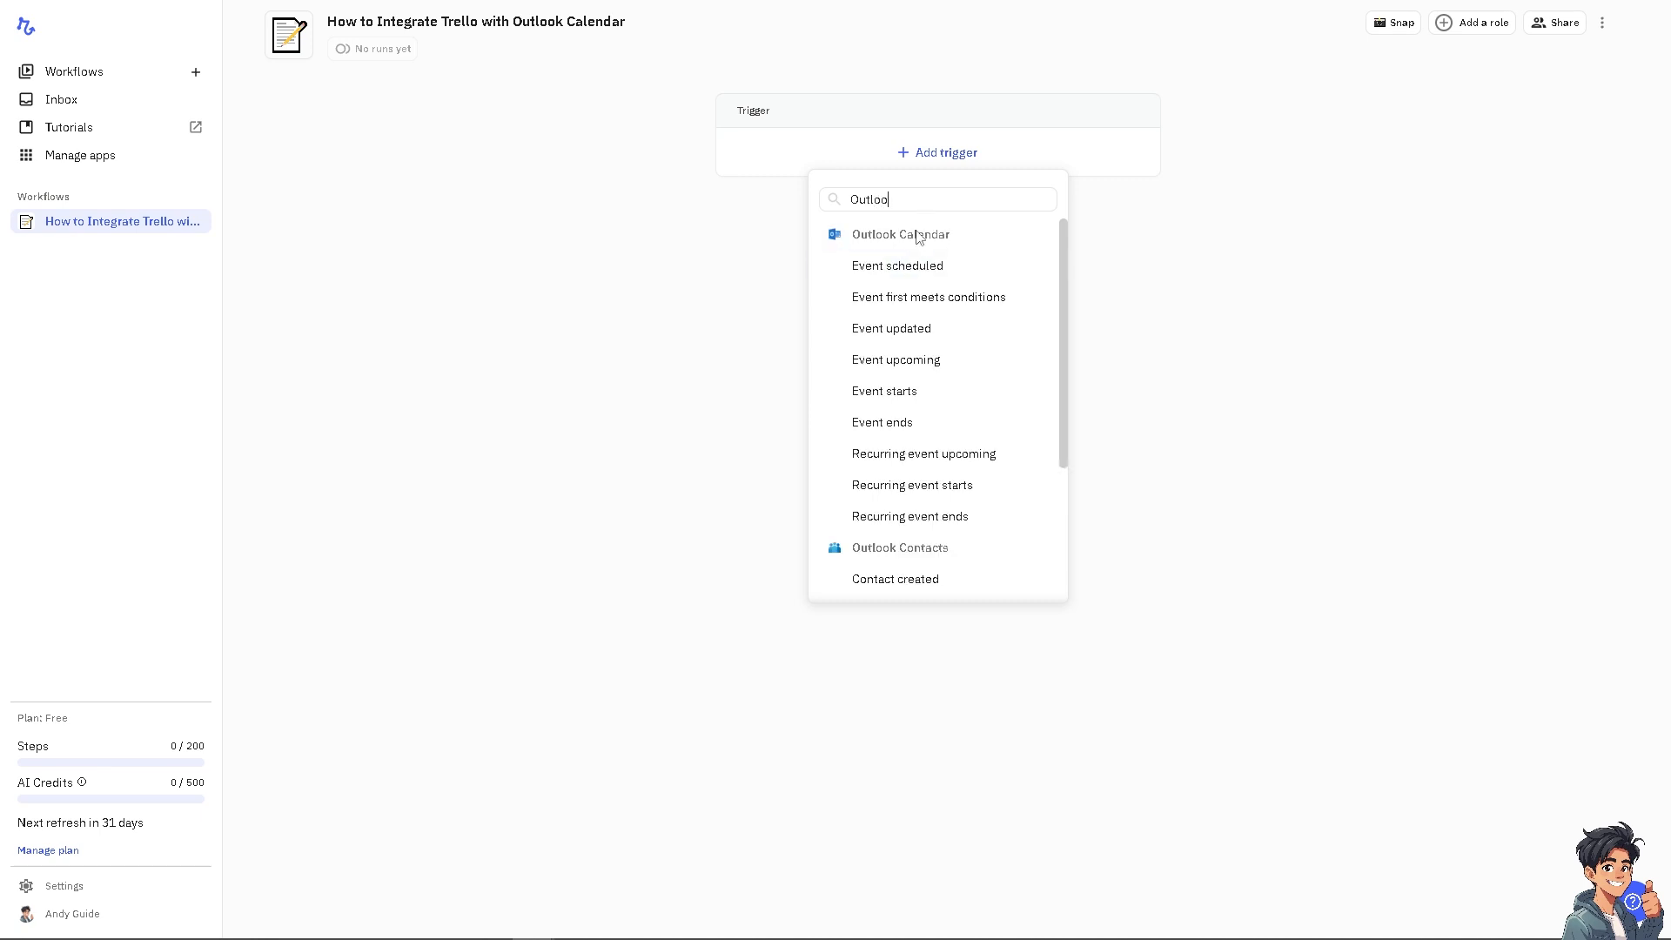
pyautogui.moveTo(914, 306)
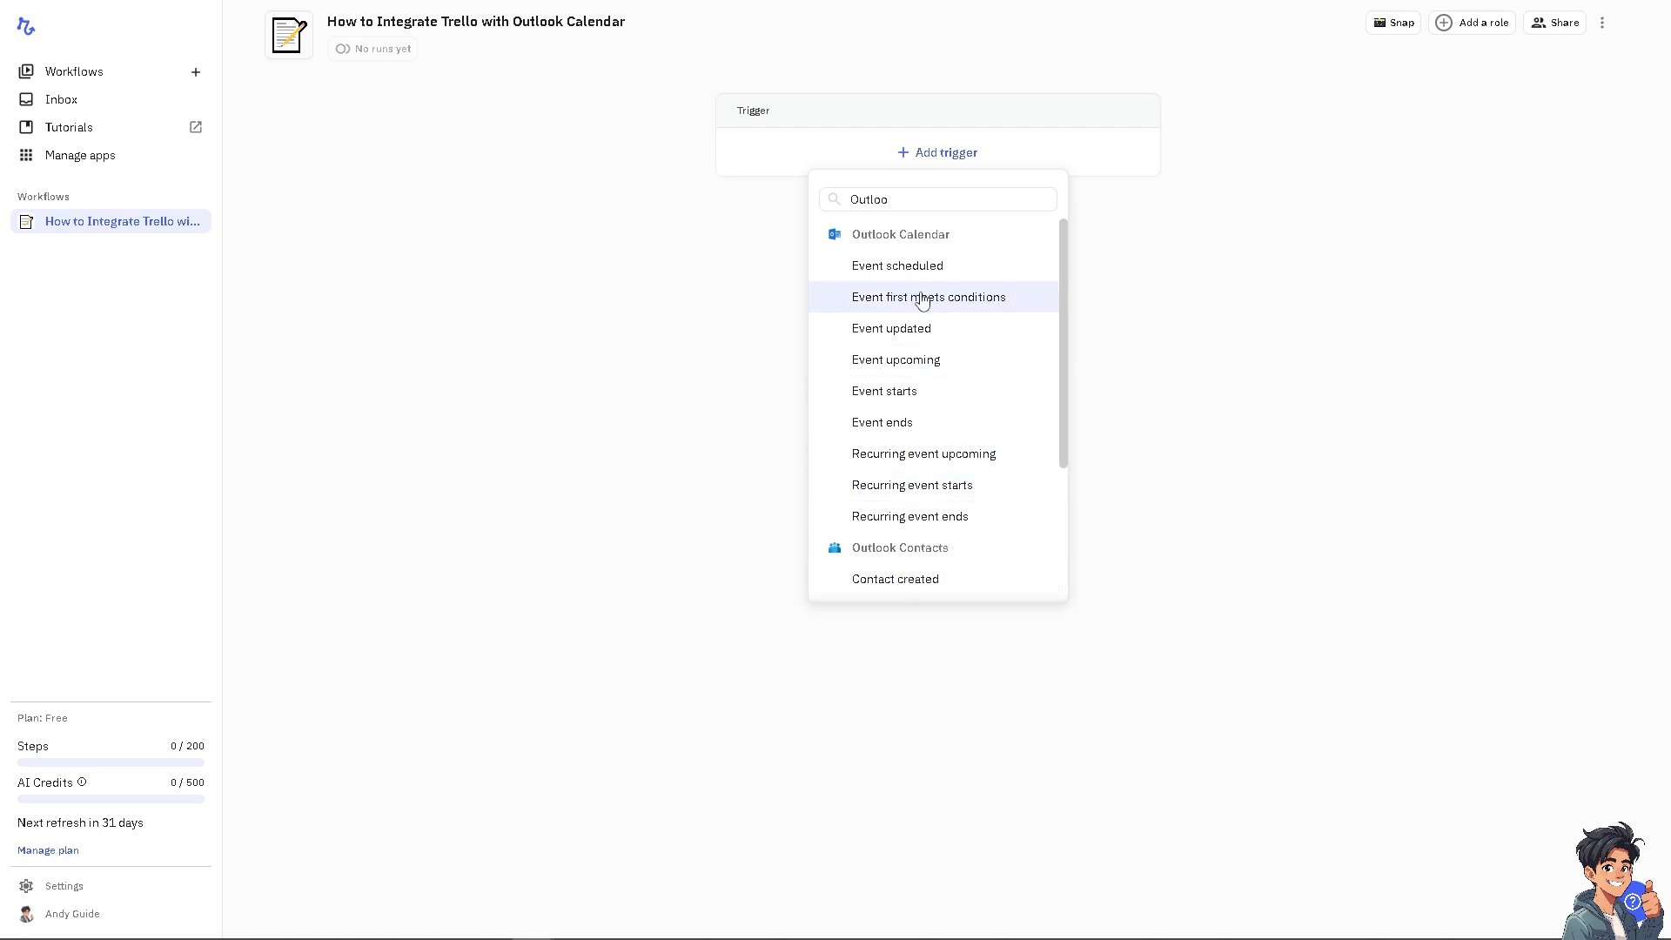
pyautogui.click(930, 296)
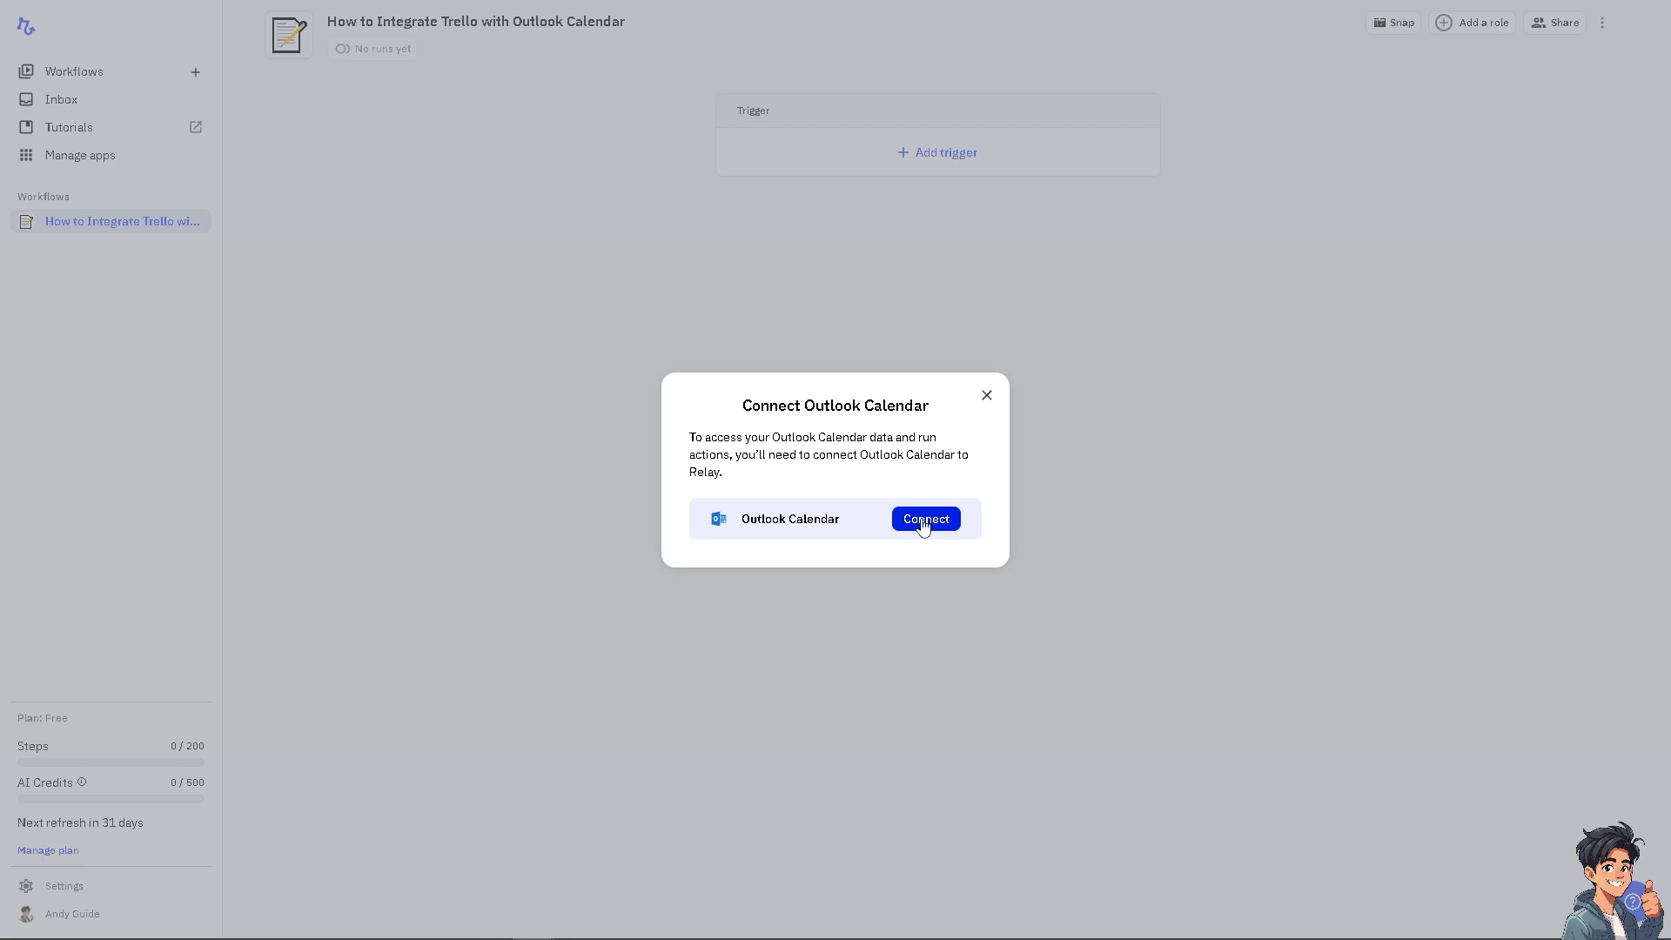
pyautogui.moveTo(985, 395)
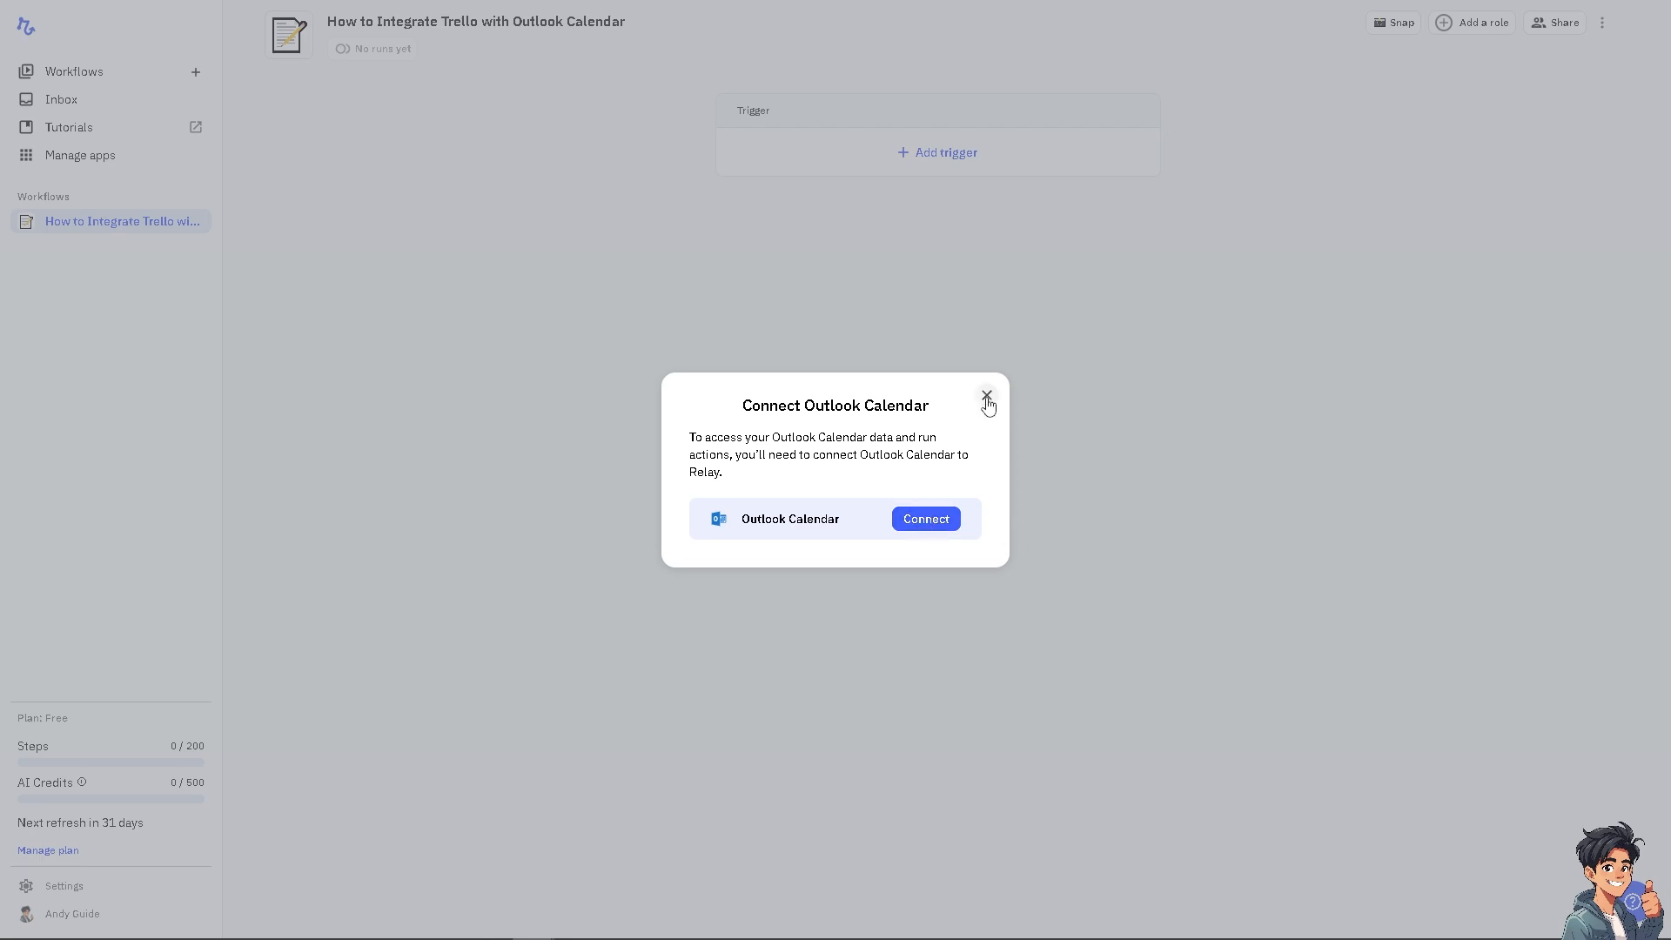
pyautogui.click(987, 394)
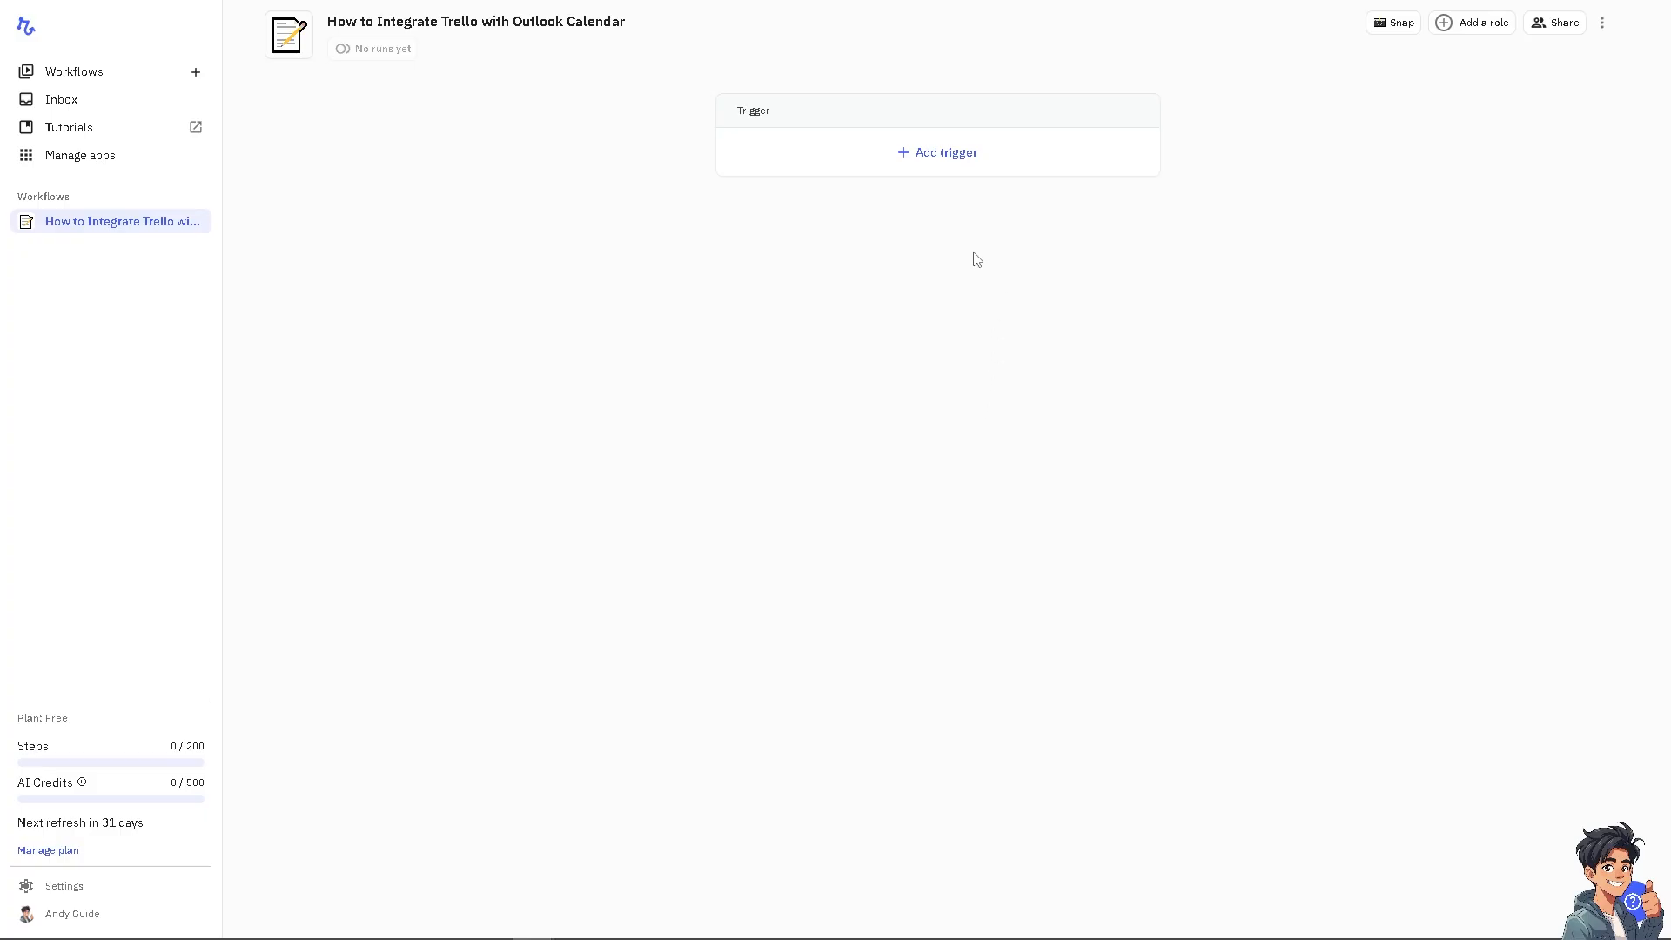
pyautogui.moveTo(815, 279)
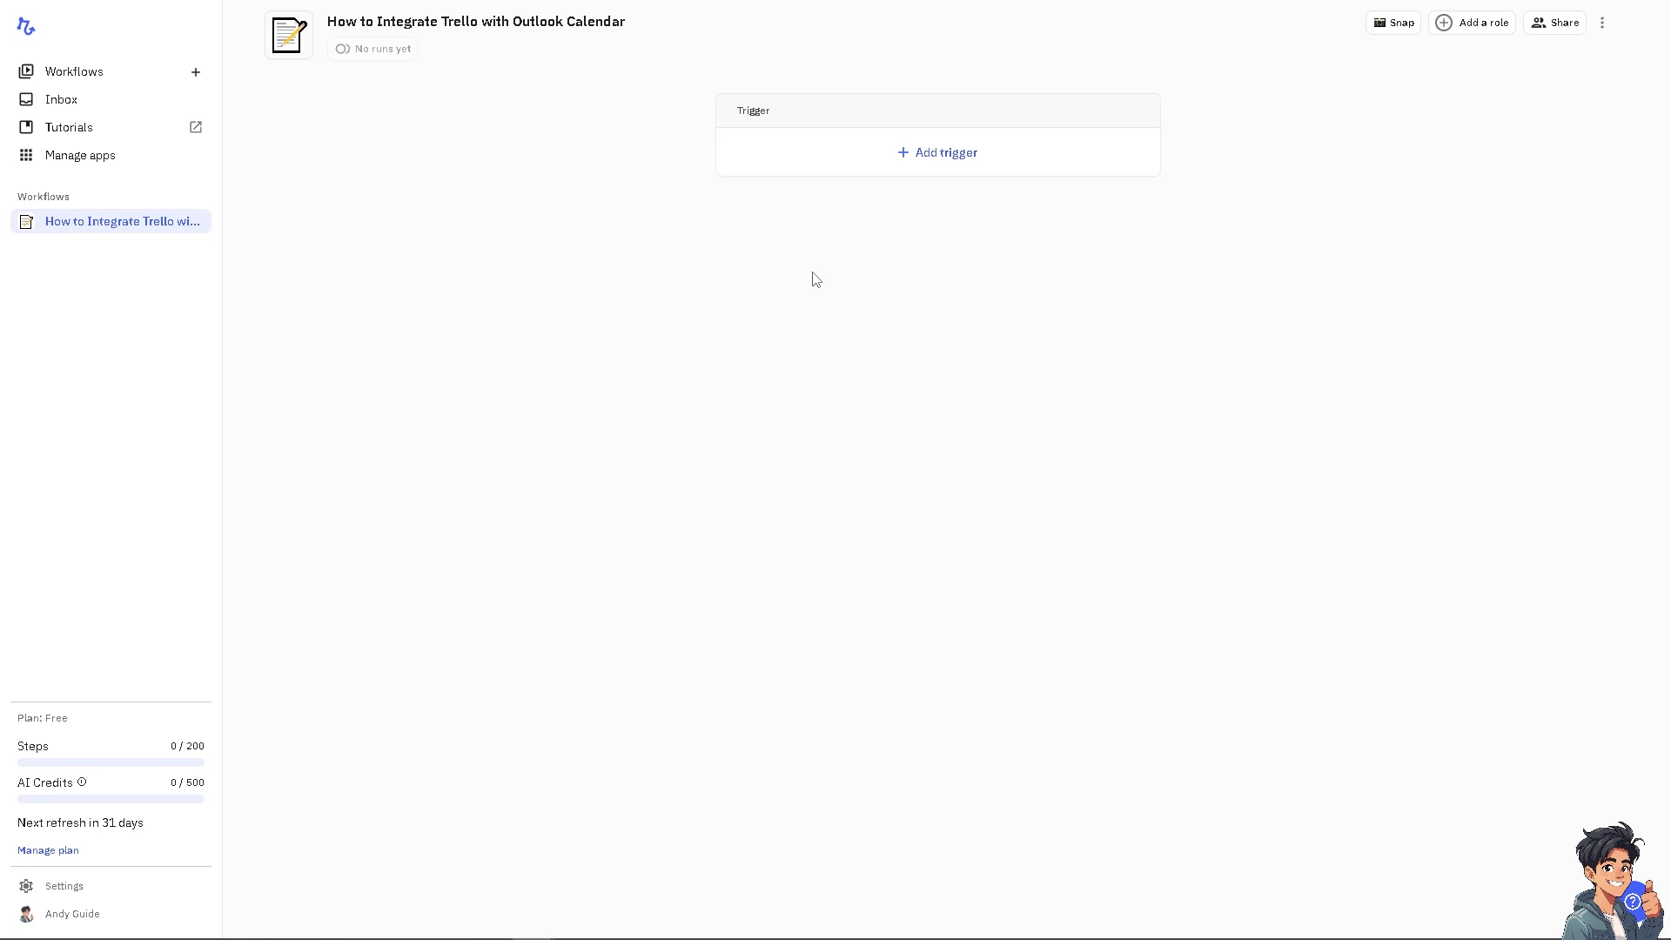
pyautogui.moveTo(679, 306)
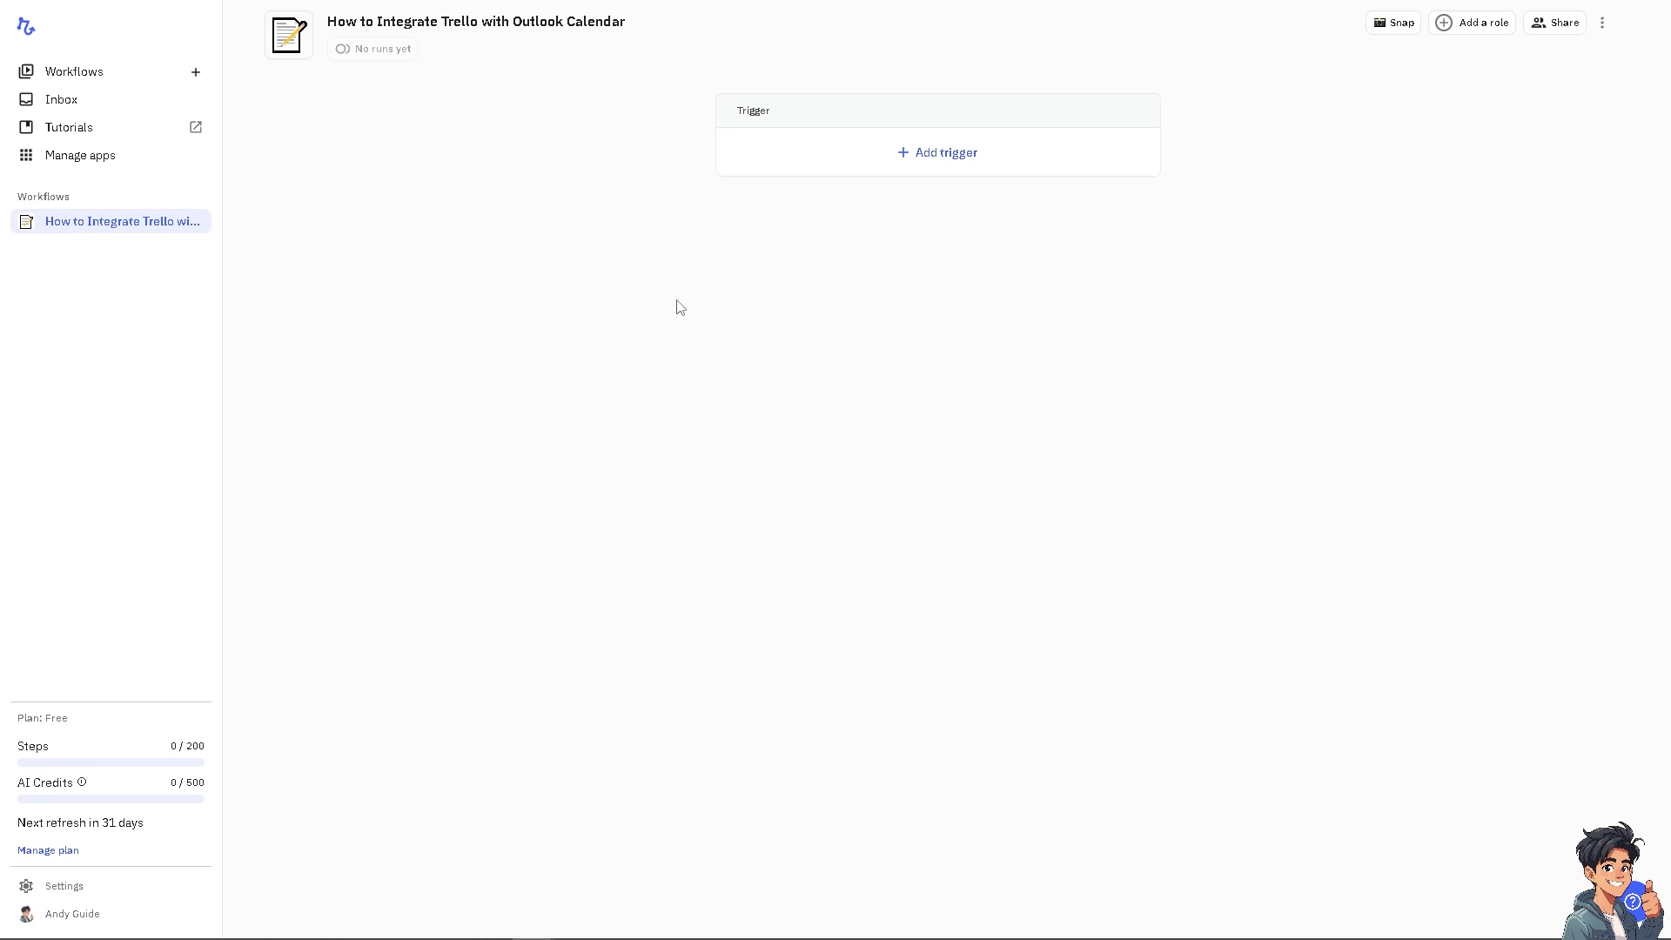
pyautogui.moveTo(487, 268)
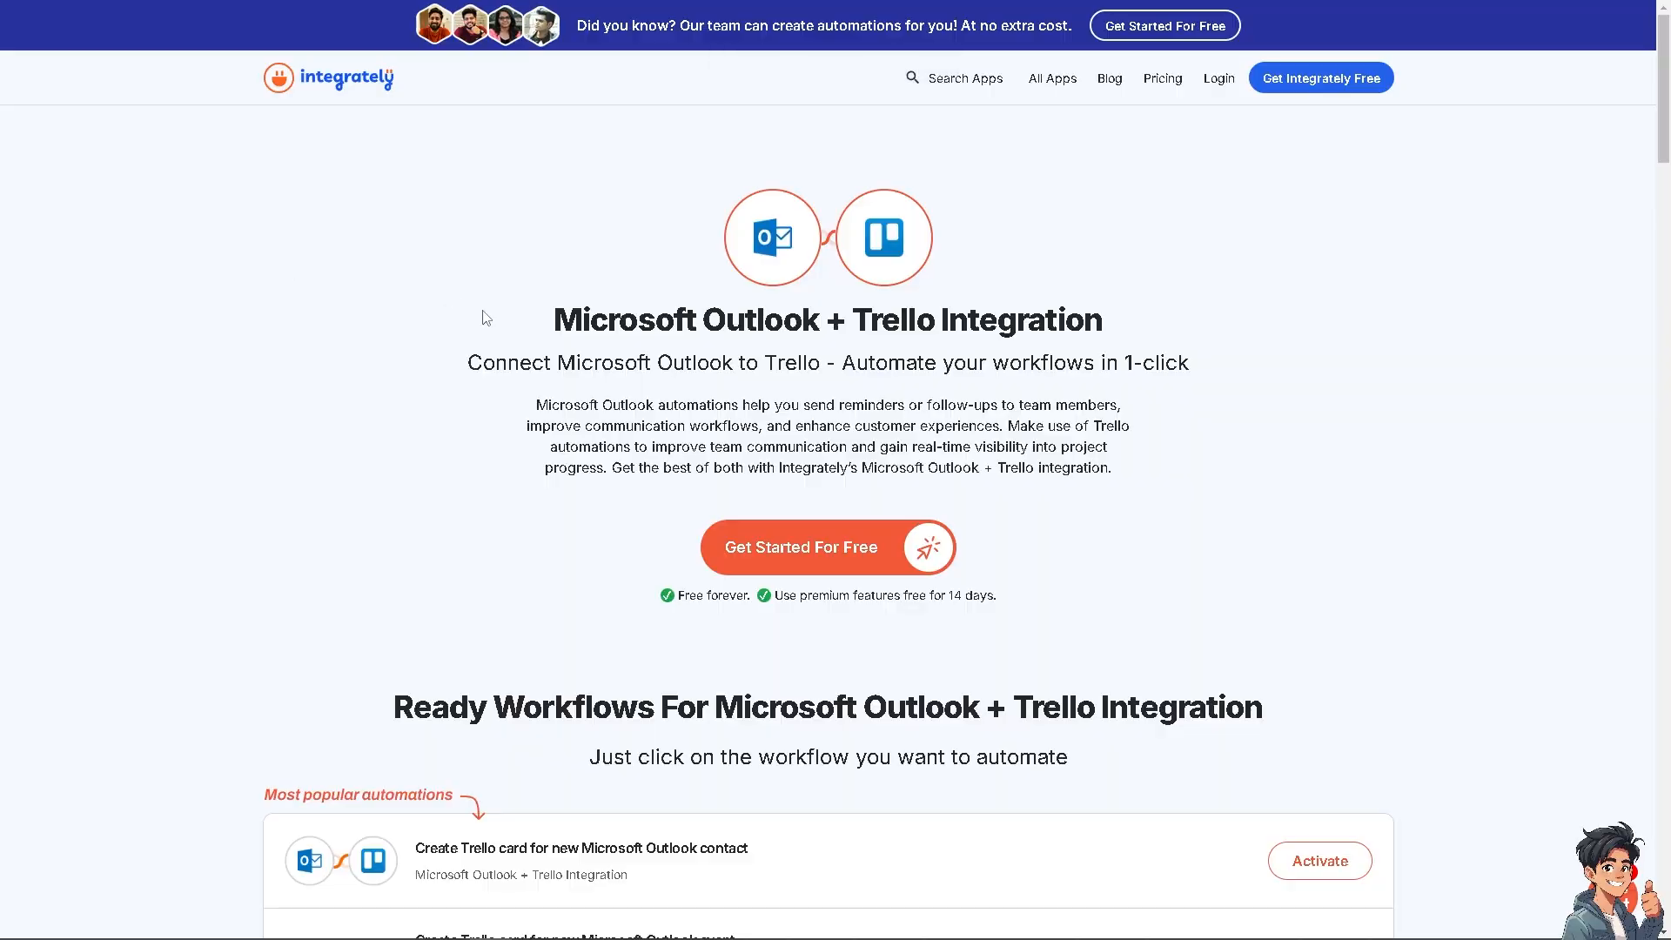
# Activate the ready workflow 'Create Trello card for new Microsoft Outlook event' from Integrately's Outlook + Trello page
pyautogui.scroll(-3)
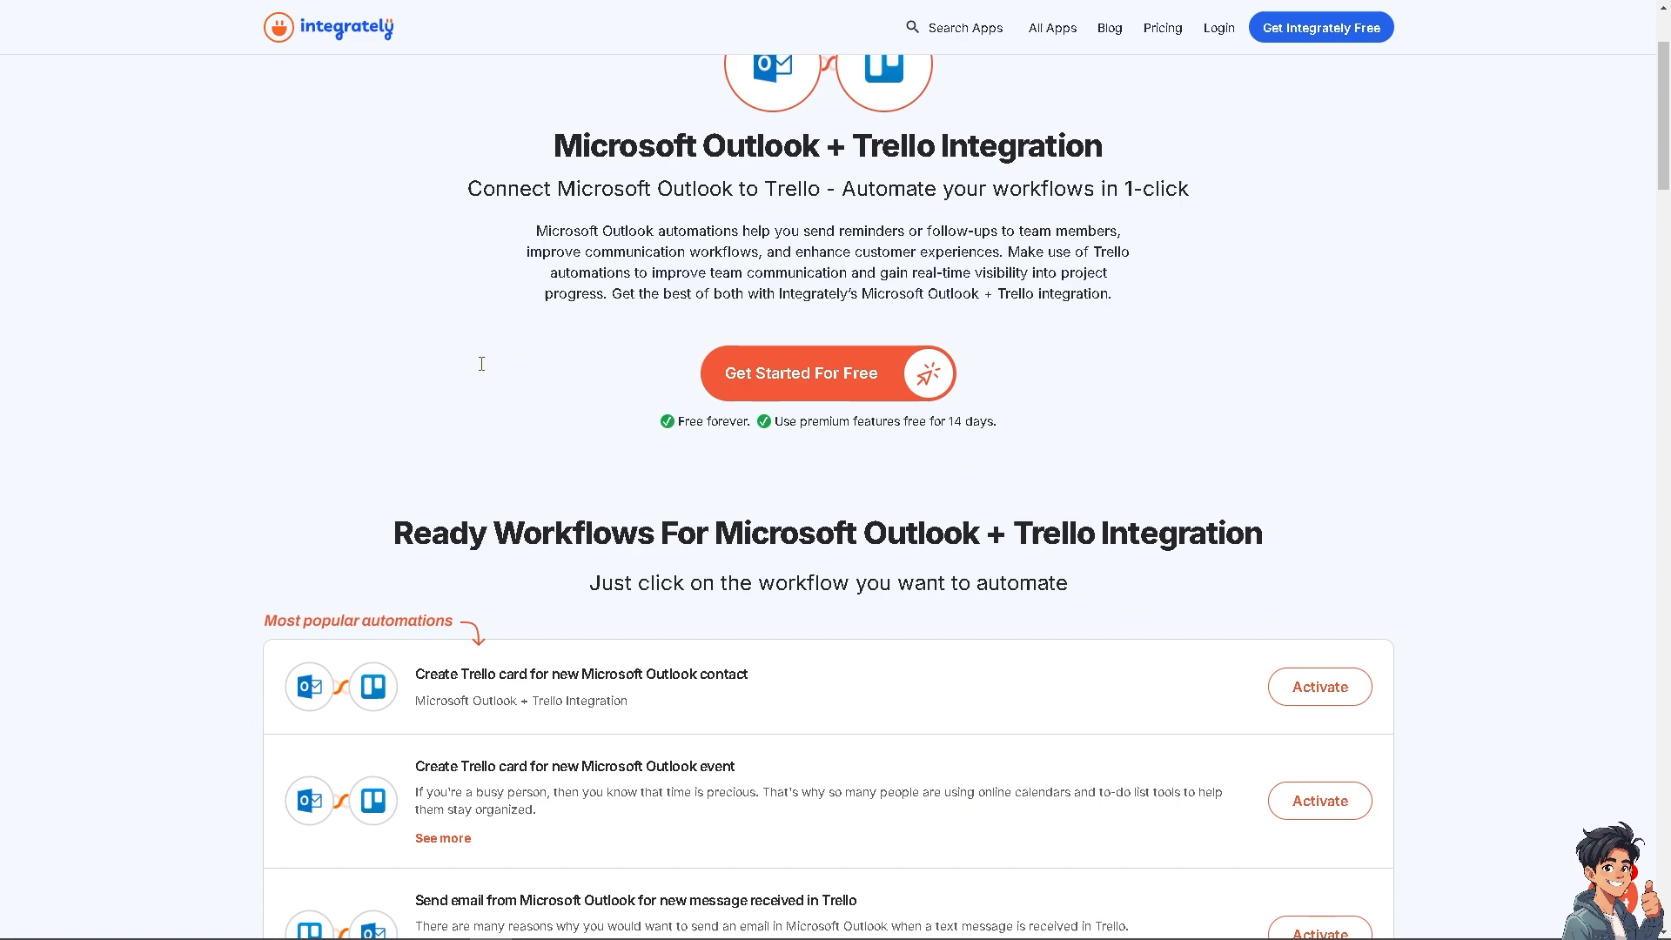
pyautogui.moveTo(475, 467)
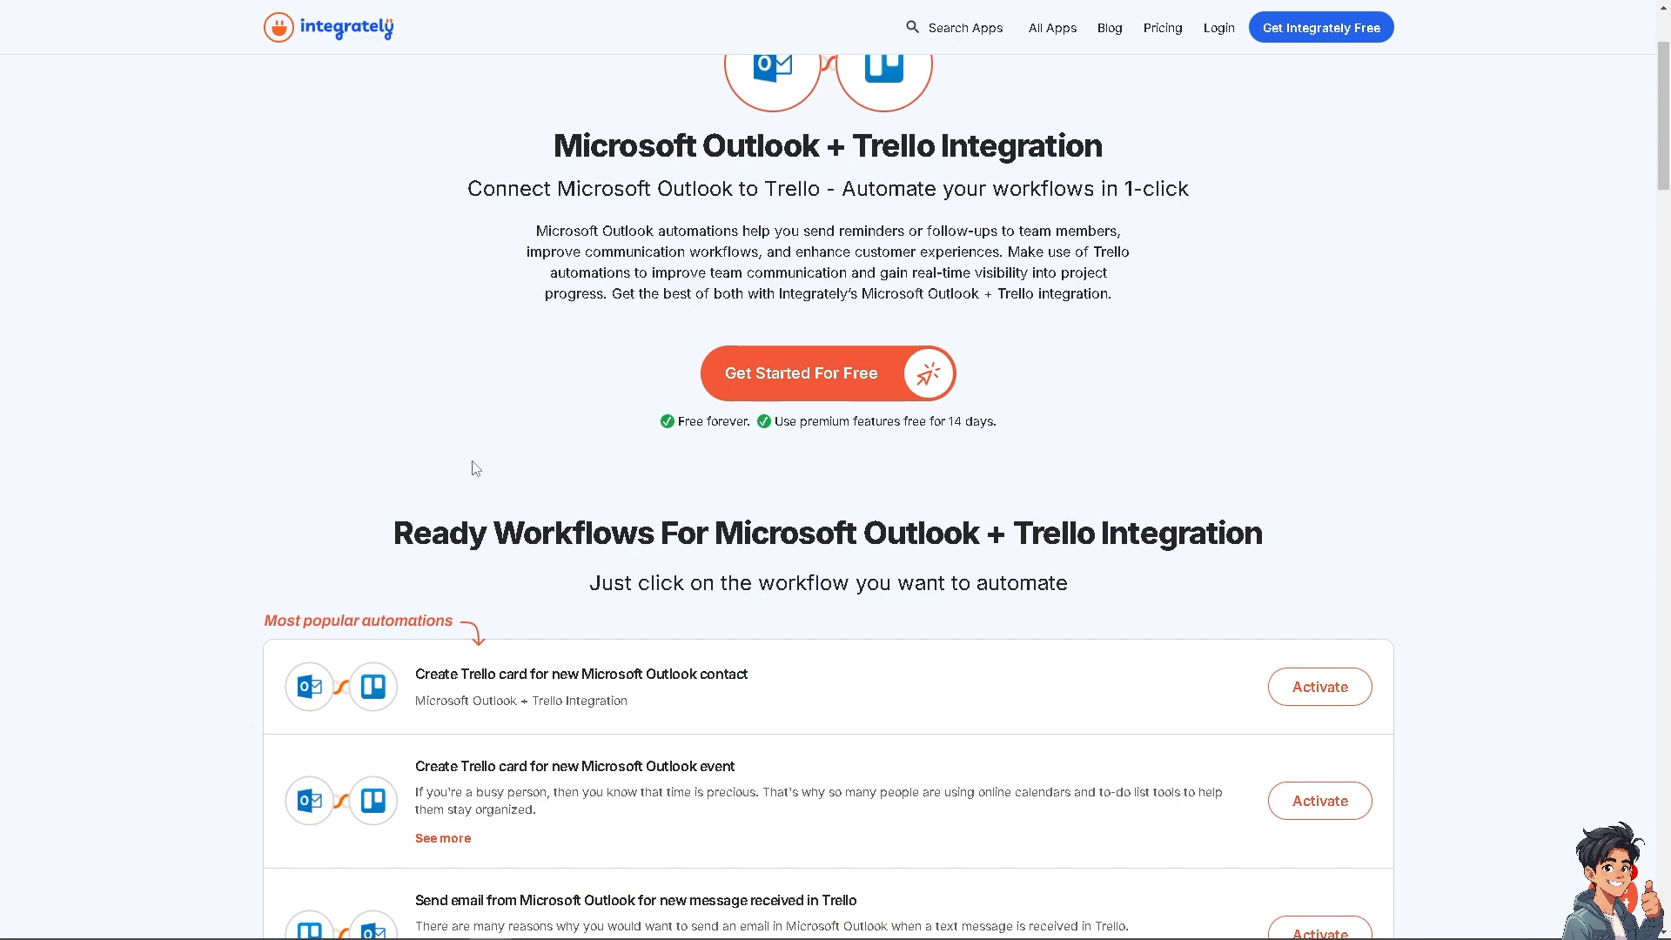
pyautogui.scroll(-3)
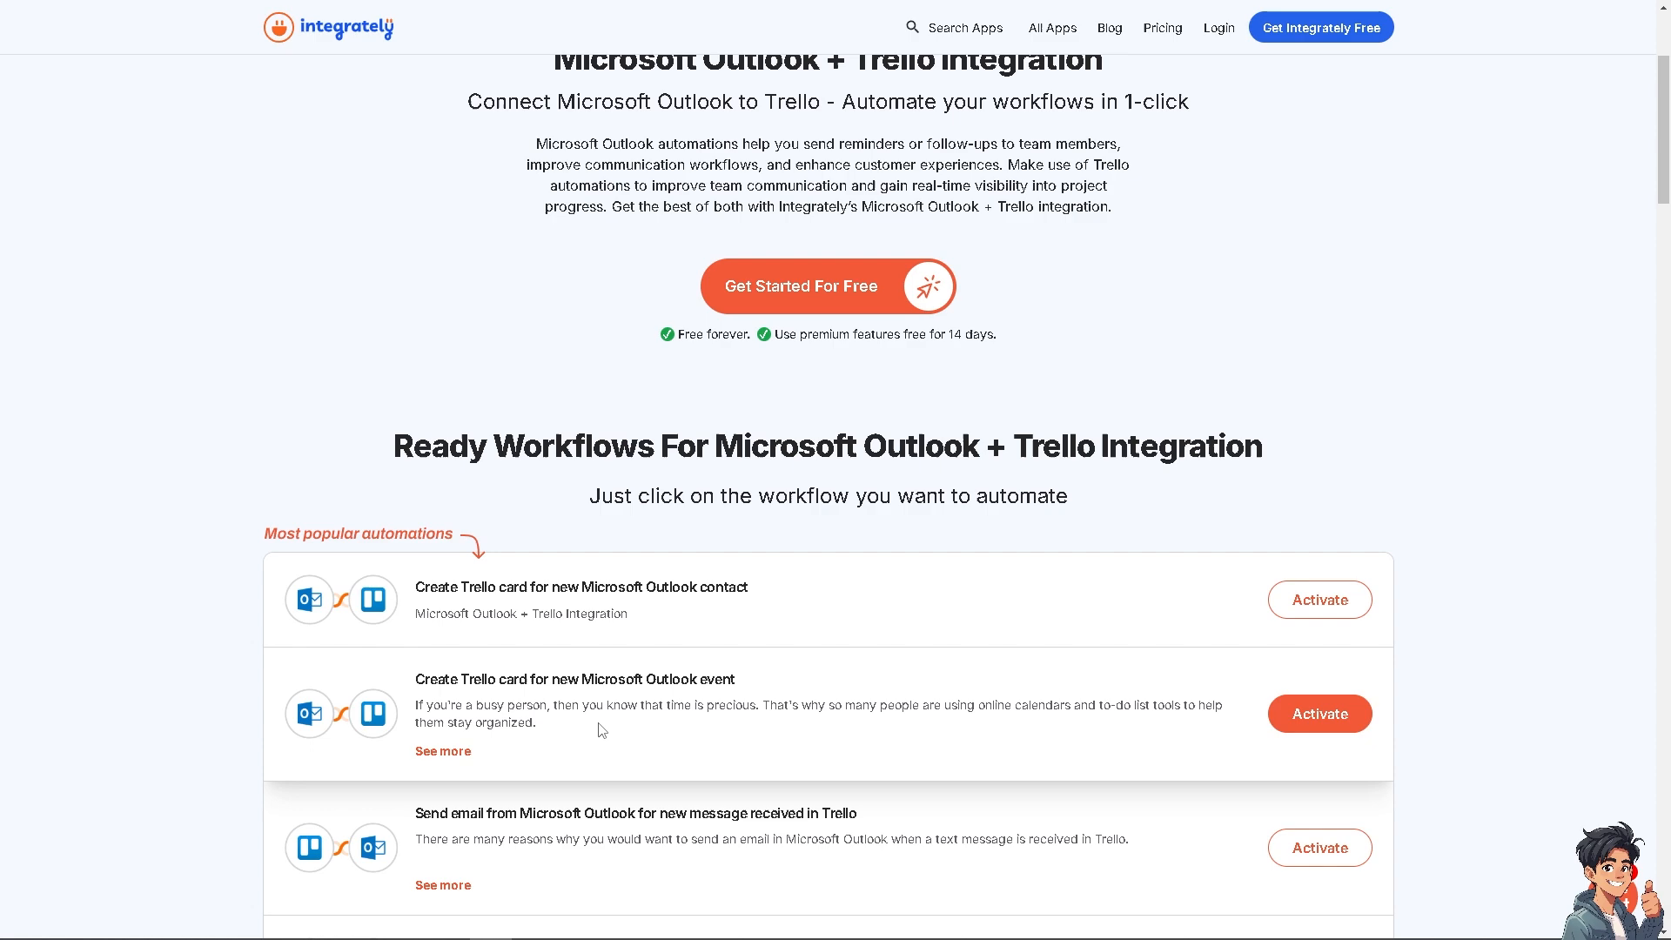
pyautogui.scroll(-3)
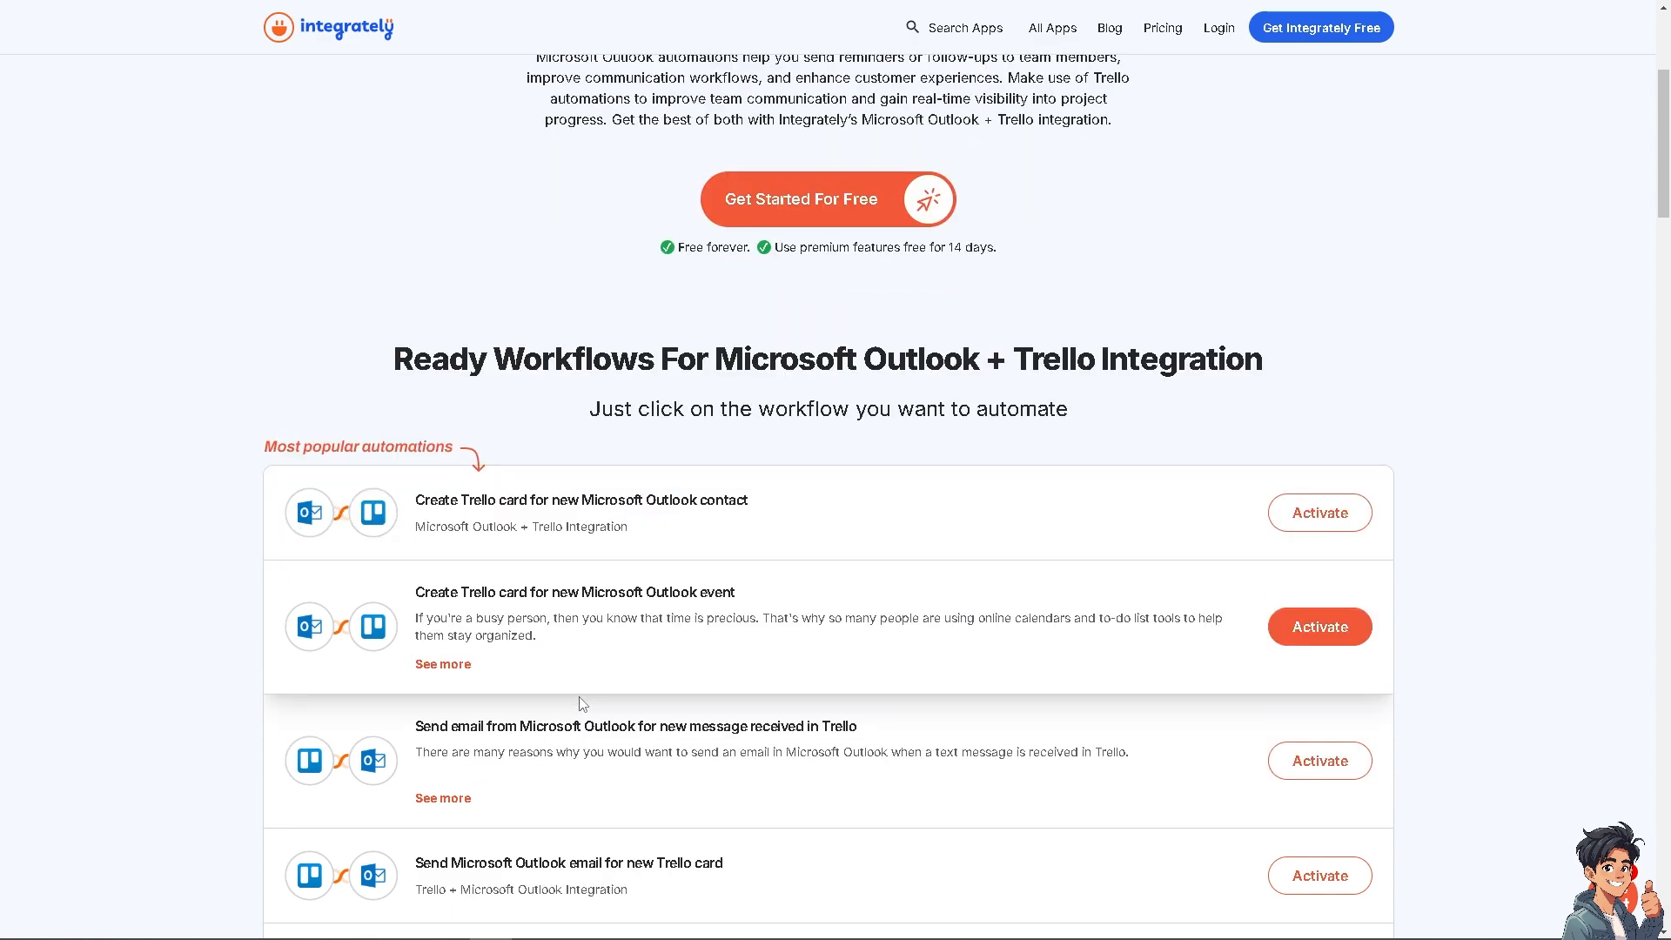
pyautogui.moveTo(914, 637)
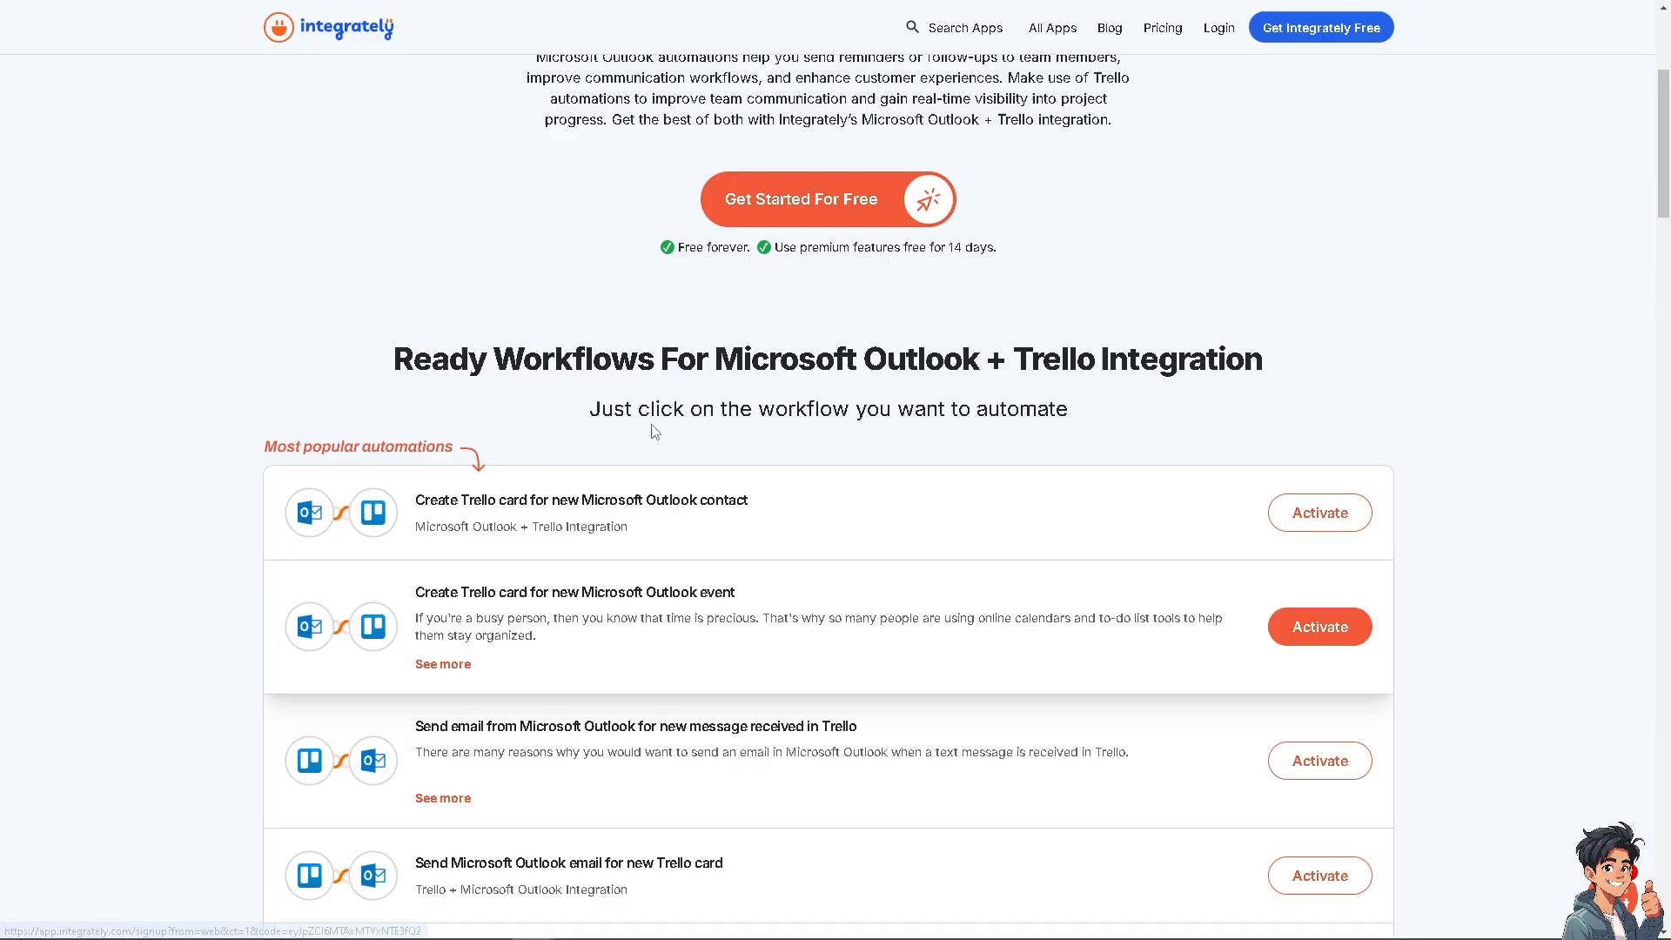
pyautogui.click(1319, 625)
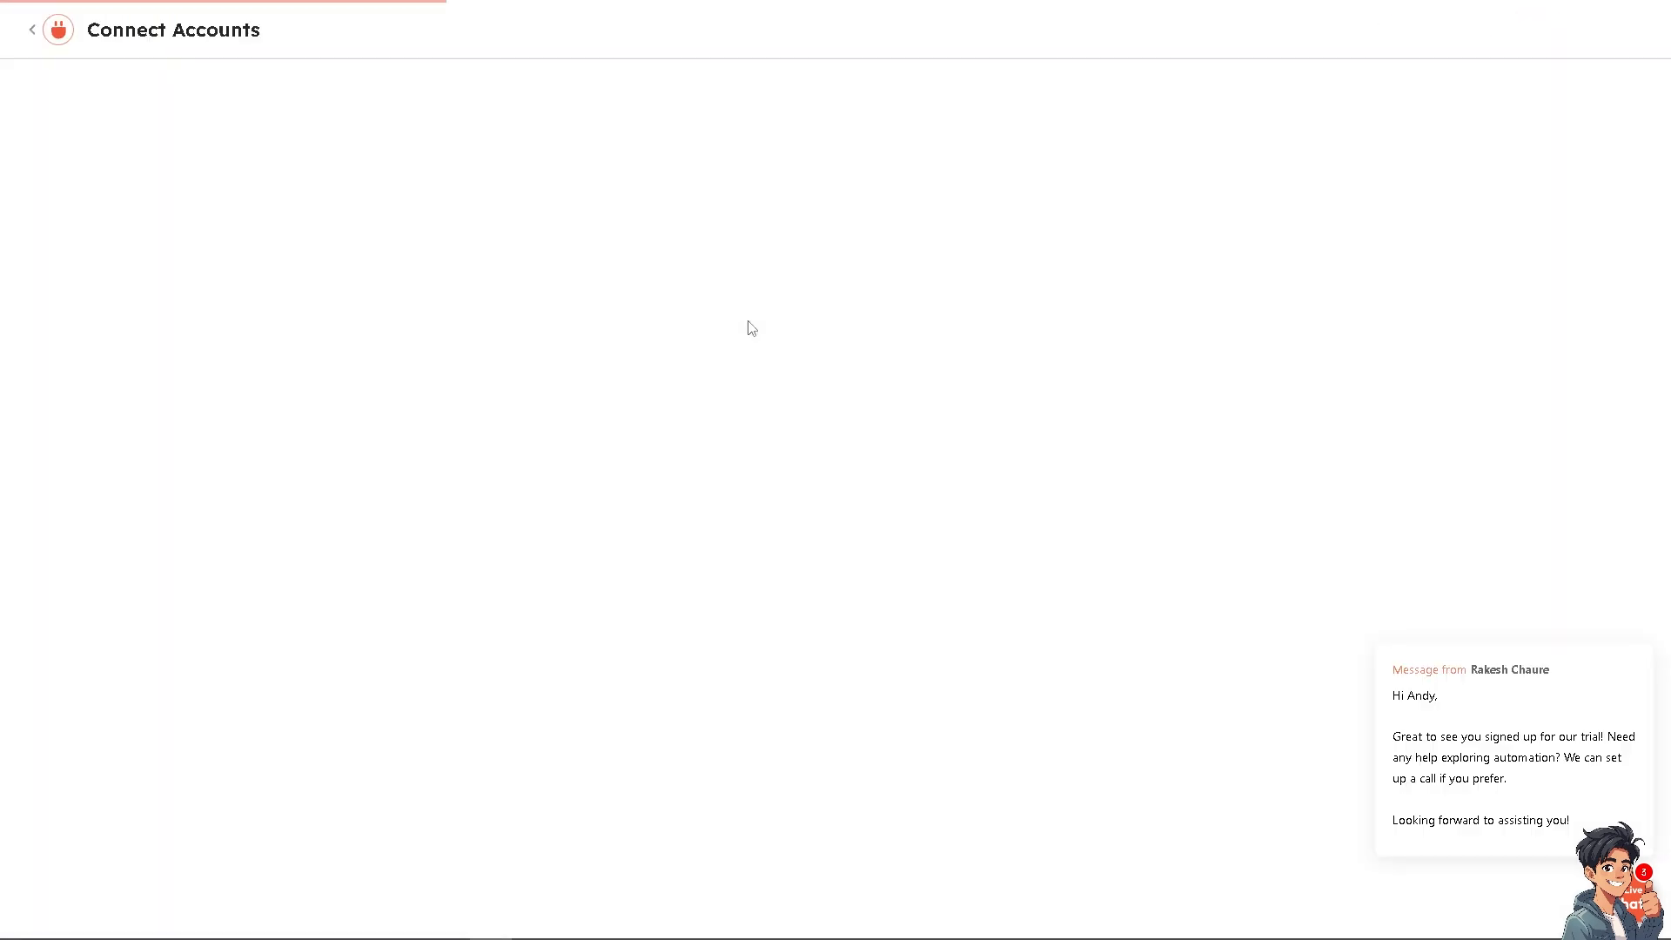
pyautogui.moveTo(645, 253)
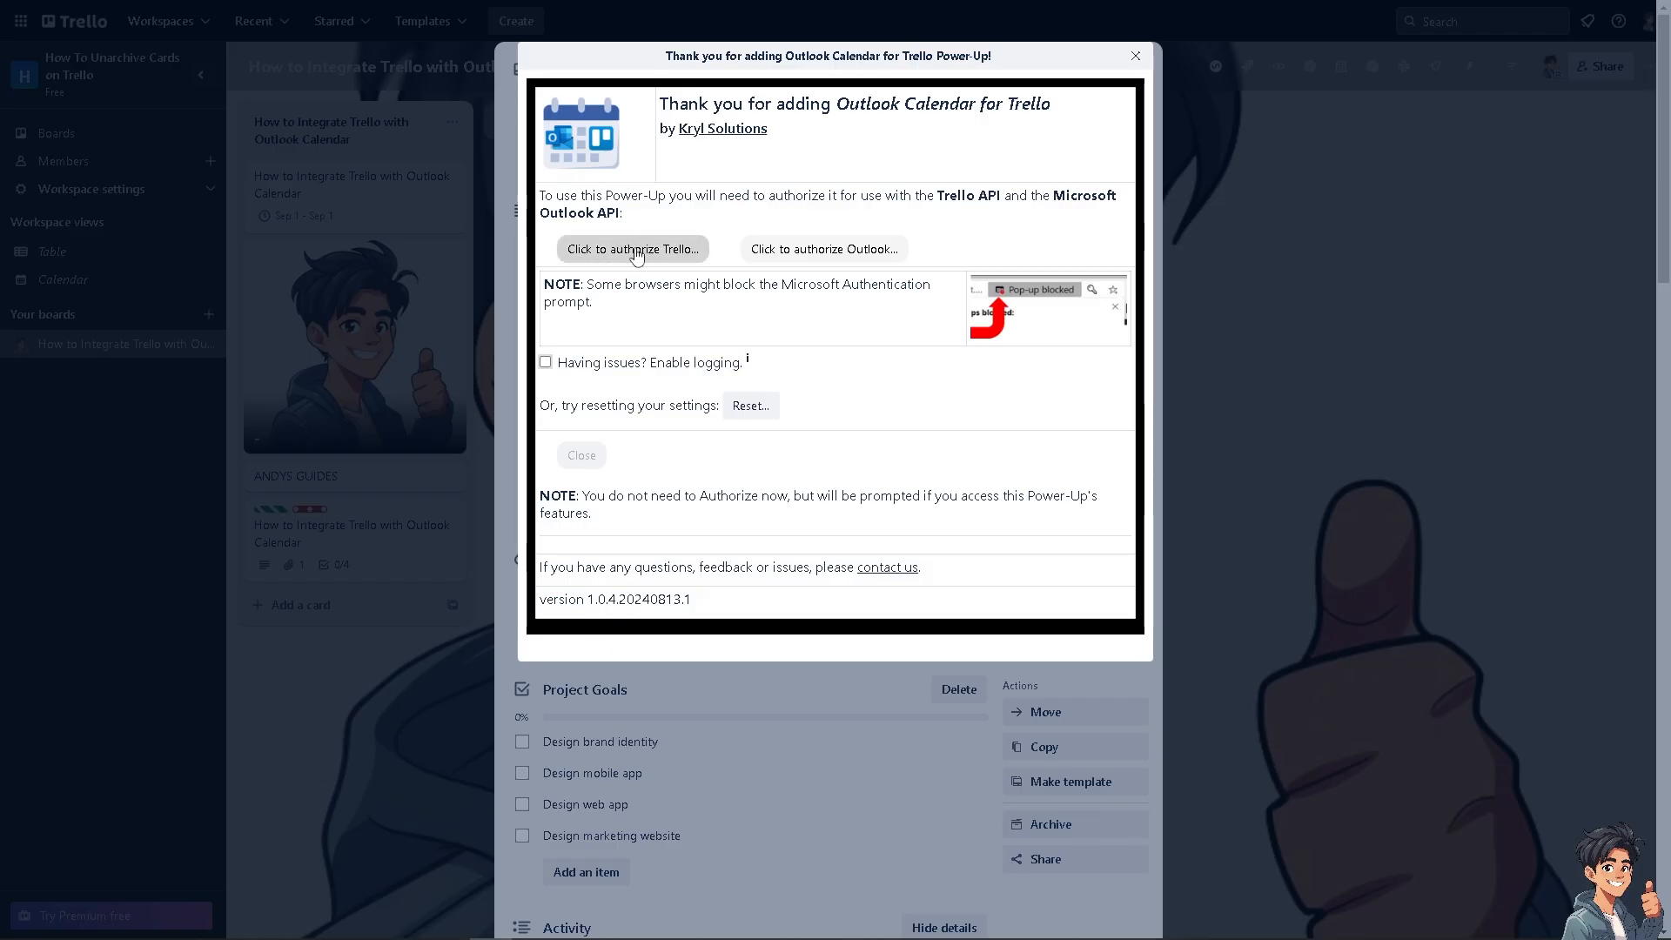
# Start and abandon both the Trello and Outlook authorizations, then dismiss the Power-Up welcome dialog
pyautogui.click(634, 249)
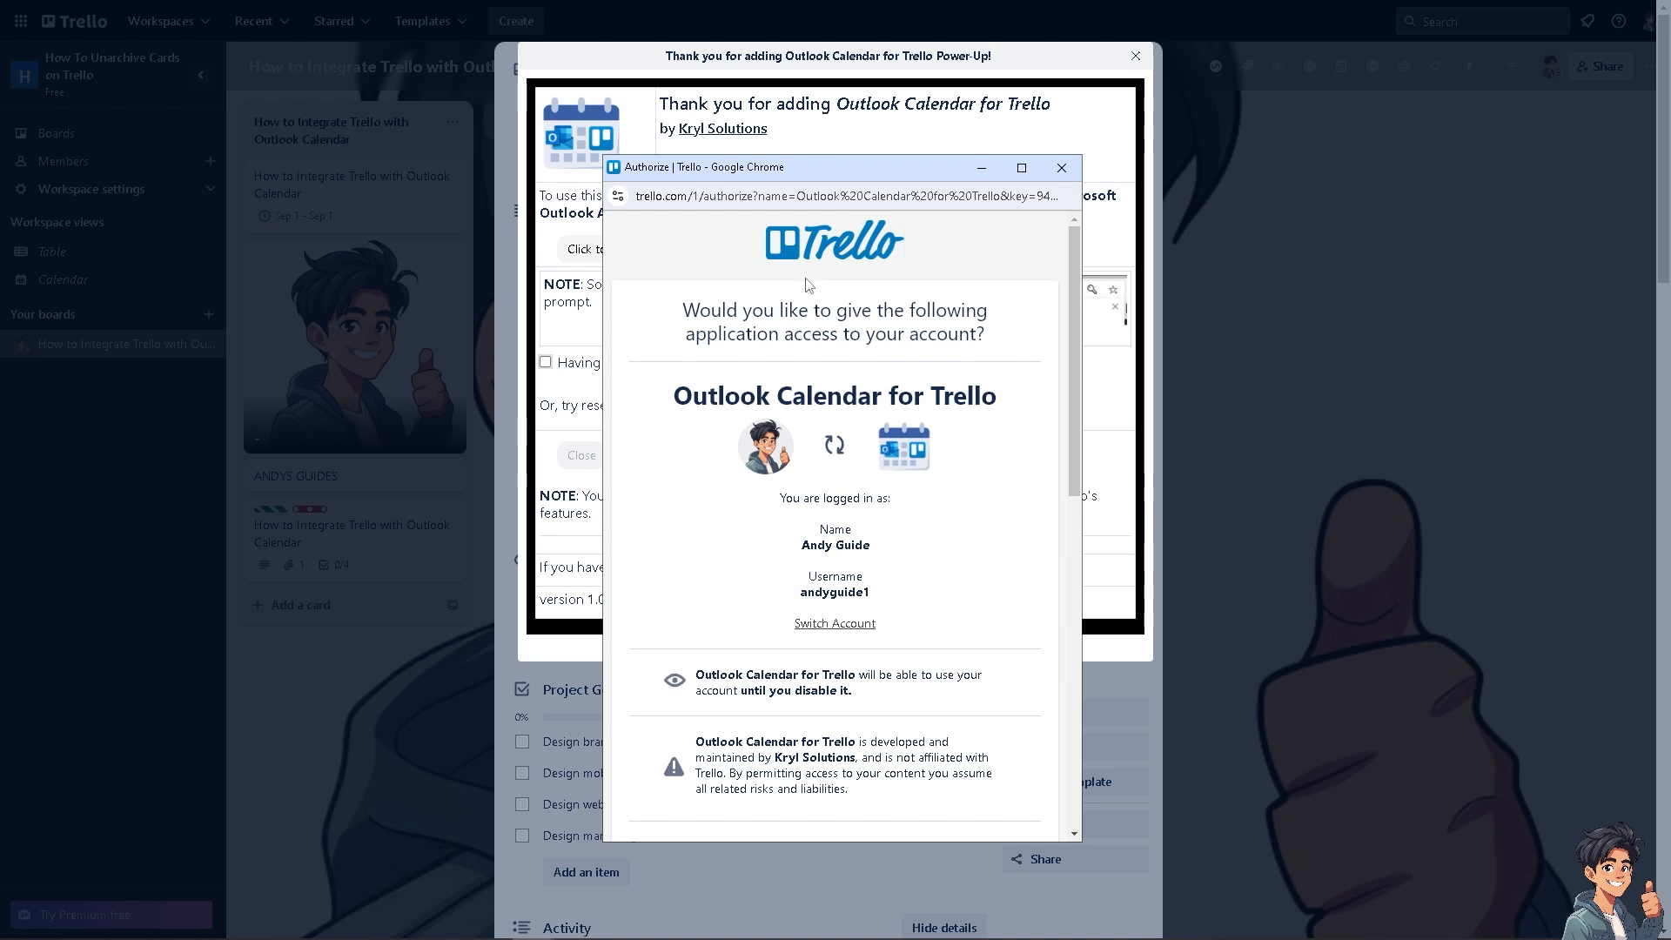
pyautogui.click(1062, 167)
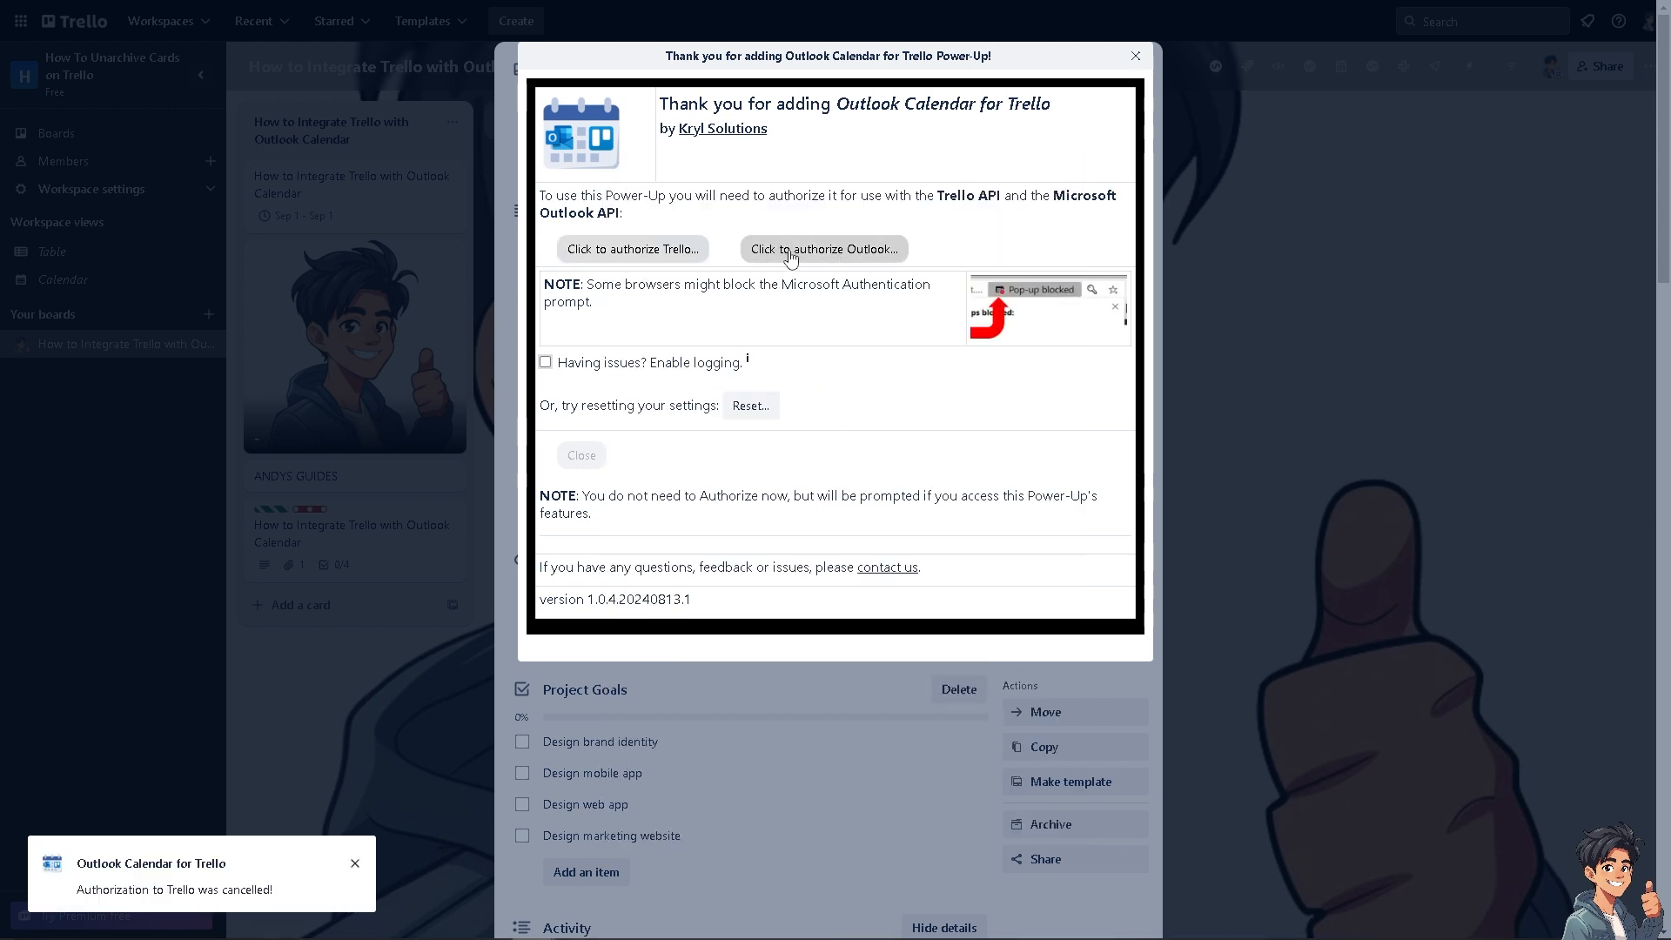
pyautogui.click(825, 249)
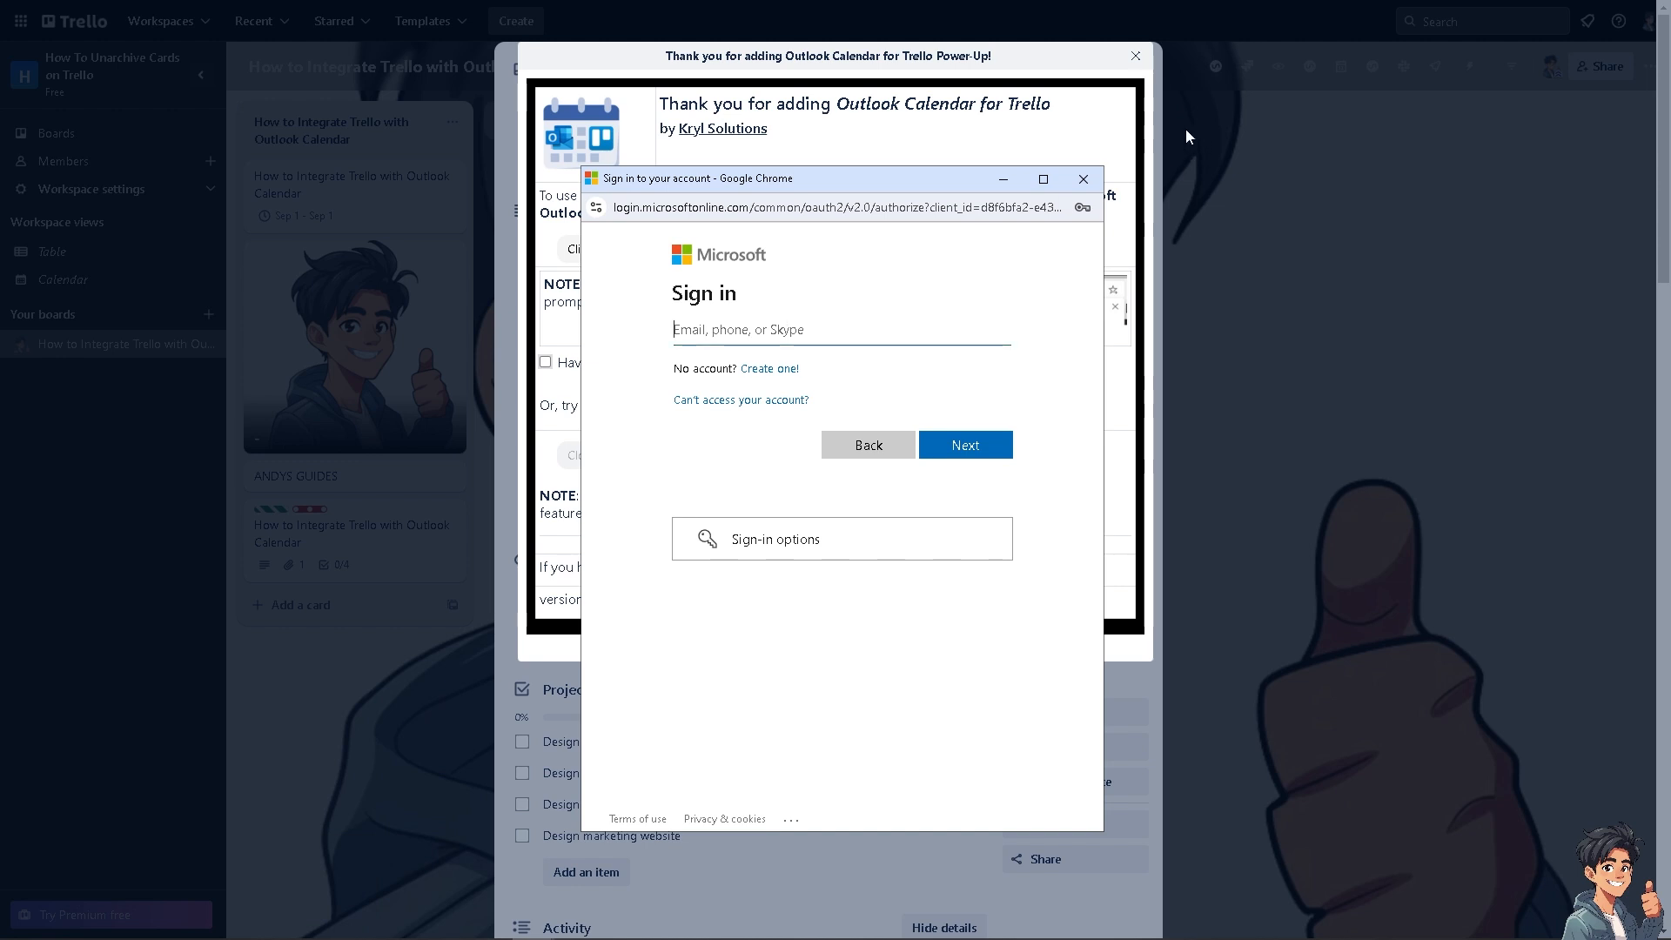
pyautogui.click(1083, 179)
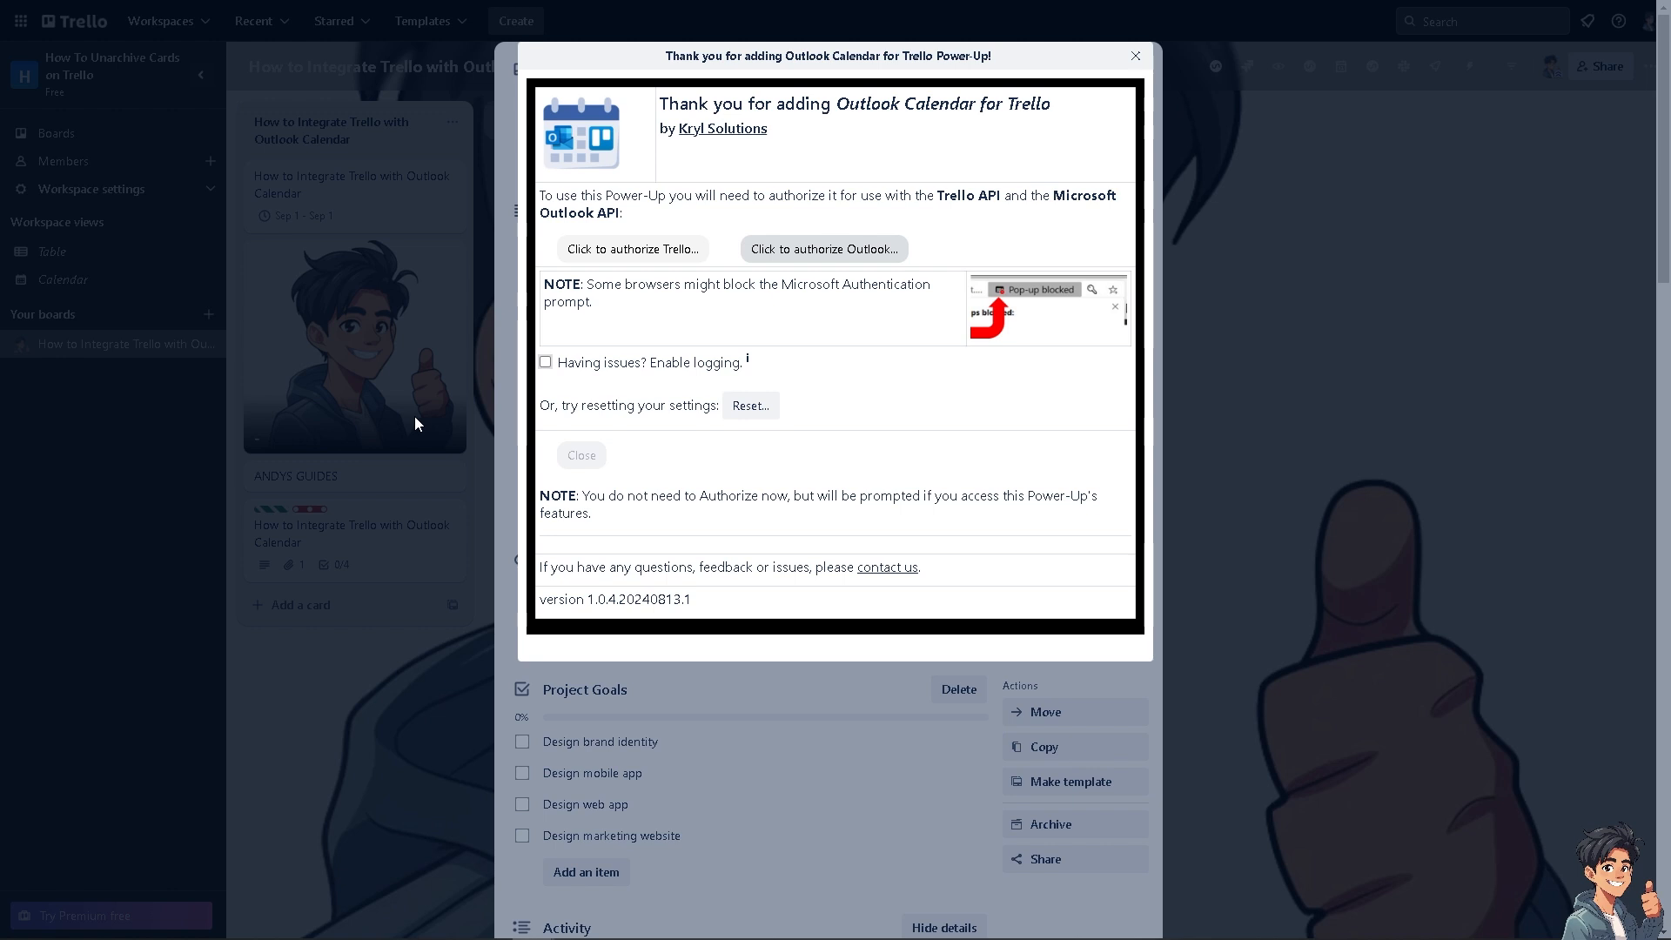
pyautogui.click(1131, 54)
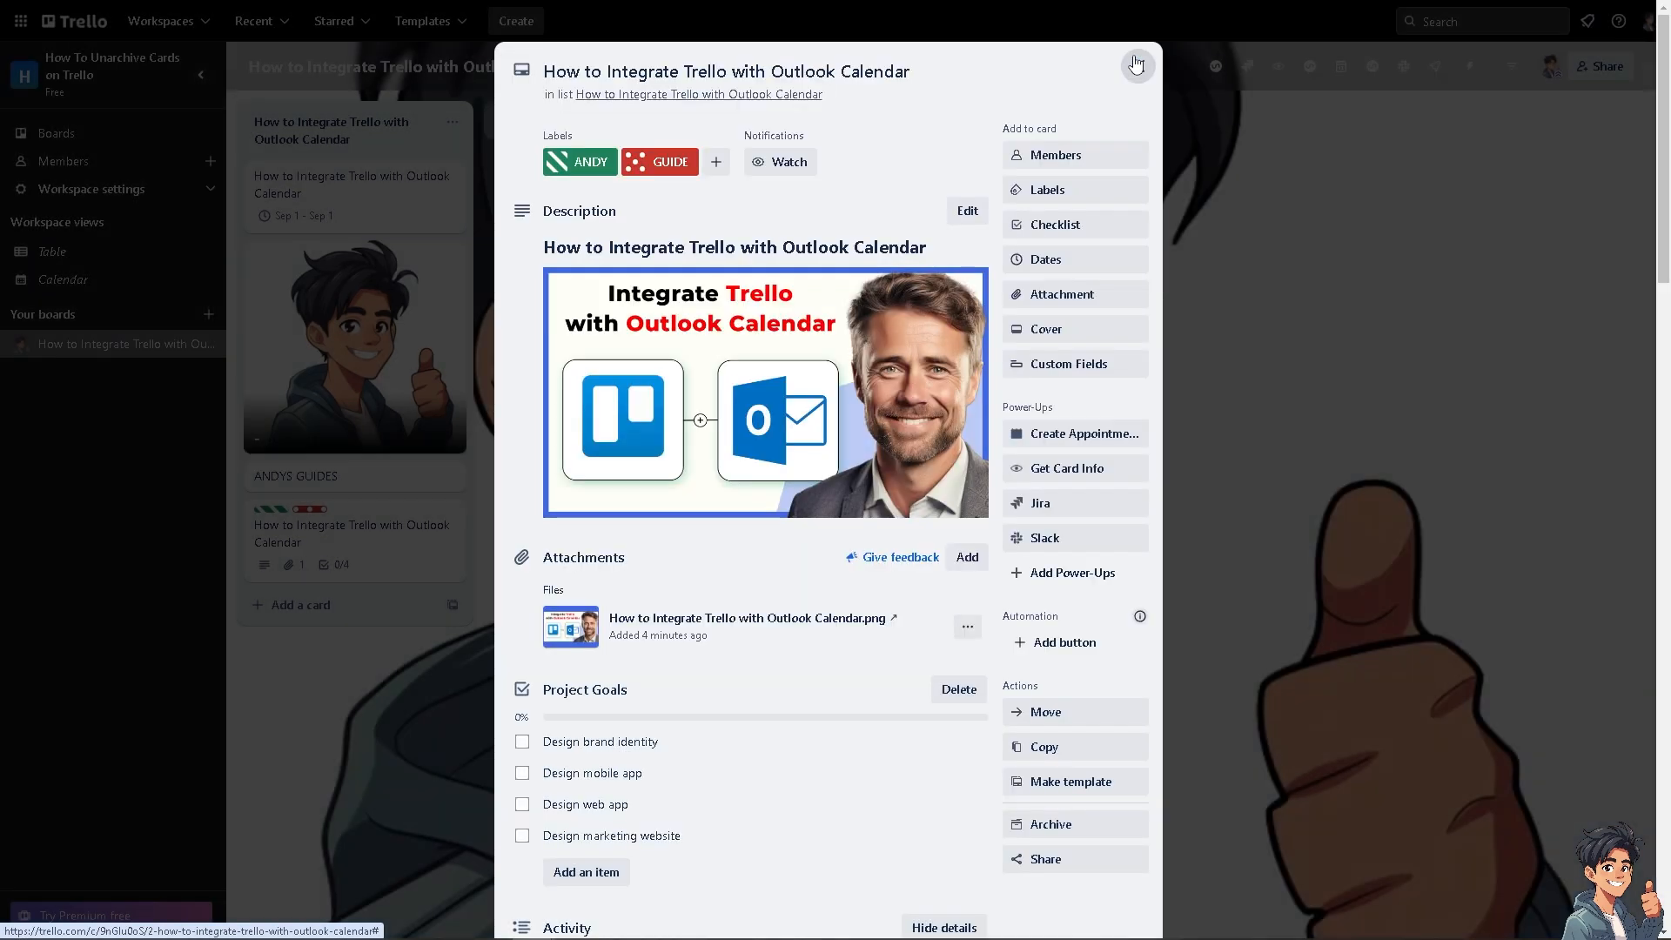
pyautogui.moveTo(809, 393)
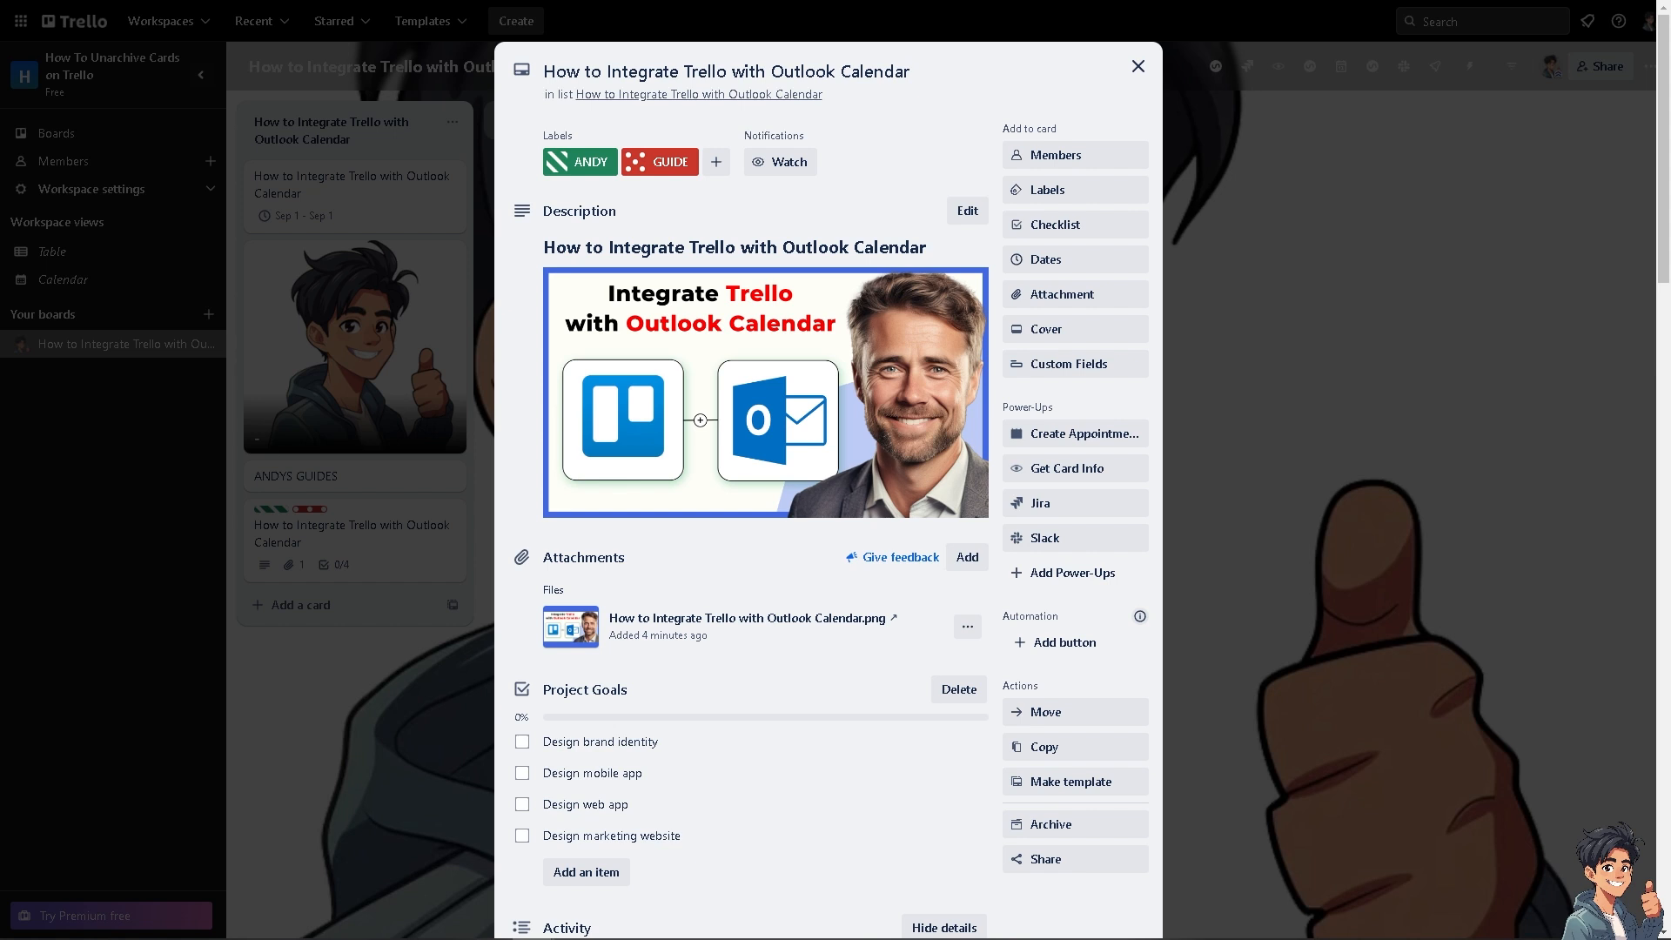
pyautogui.moveTo(47, 308)
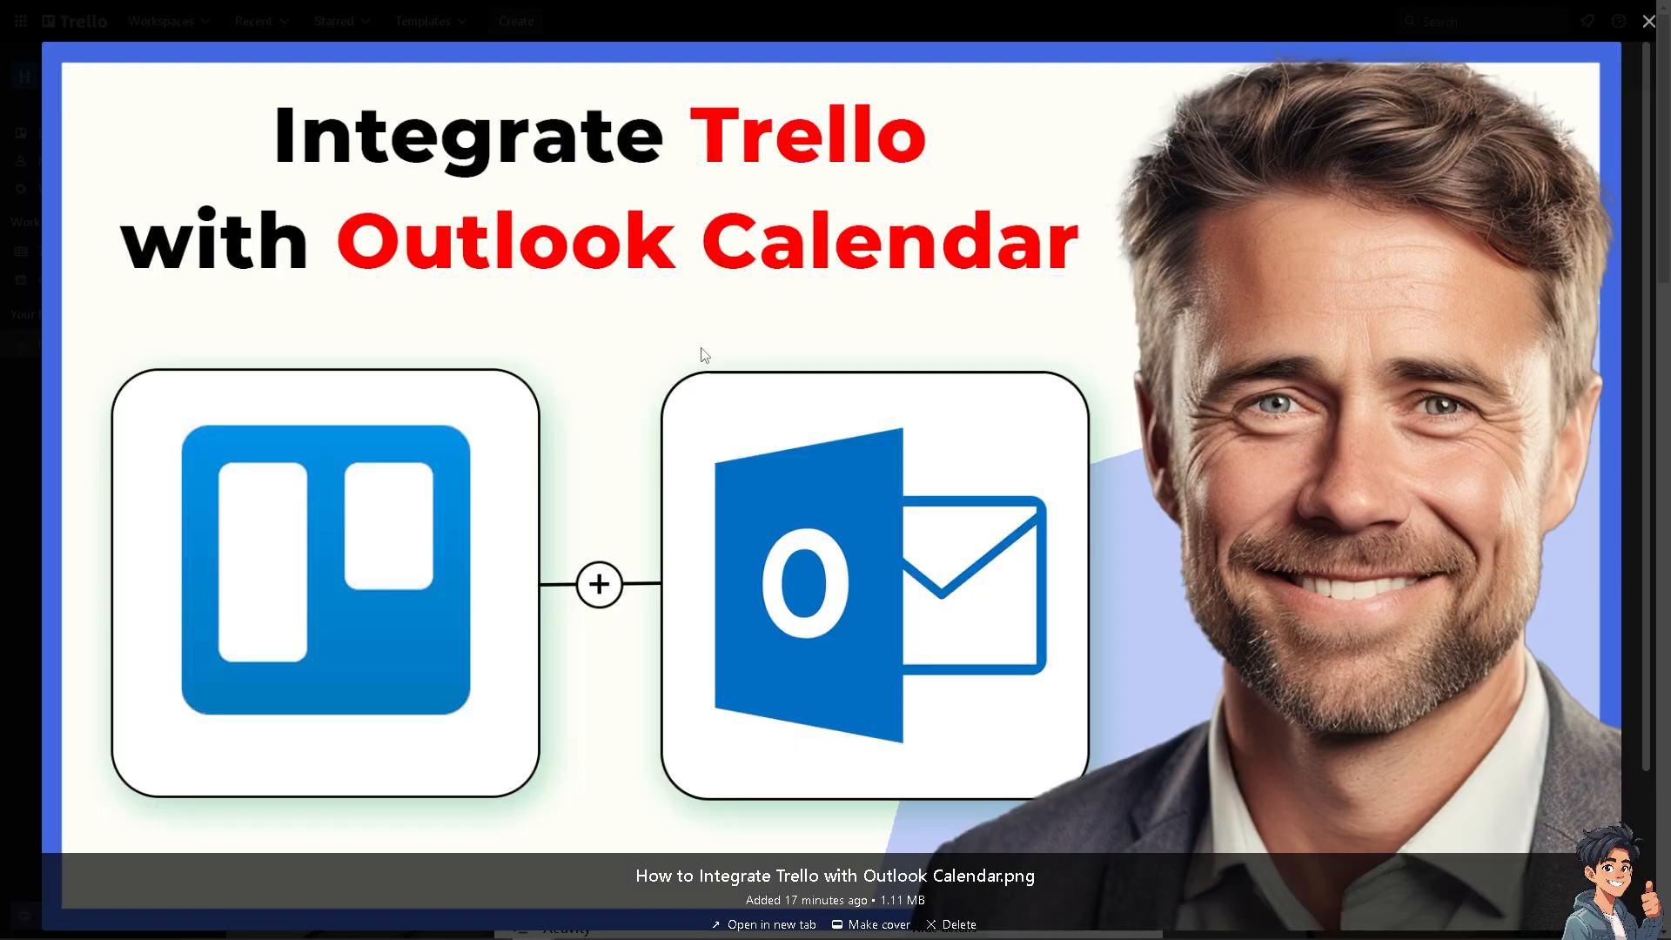
pyautogui.moveTo(573, 327)
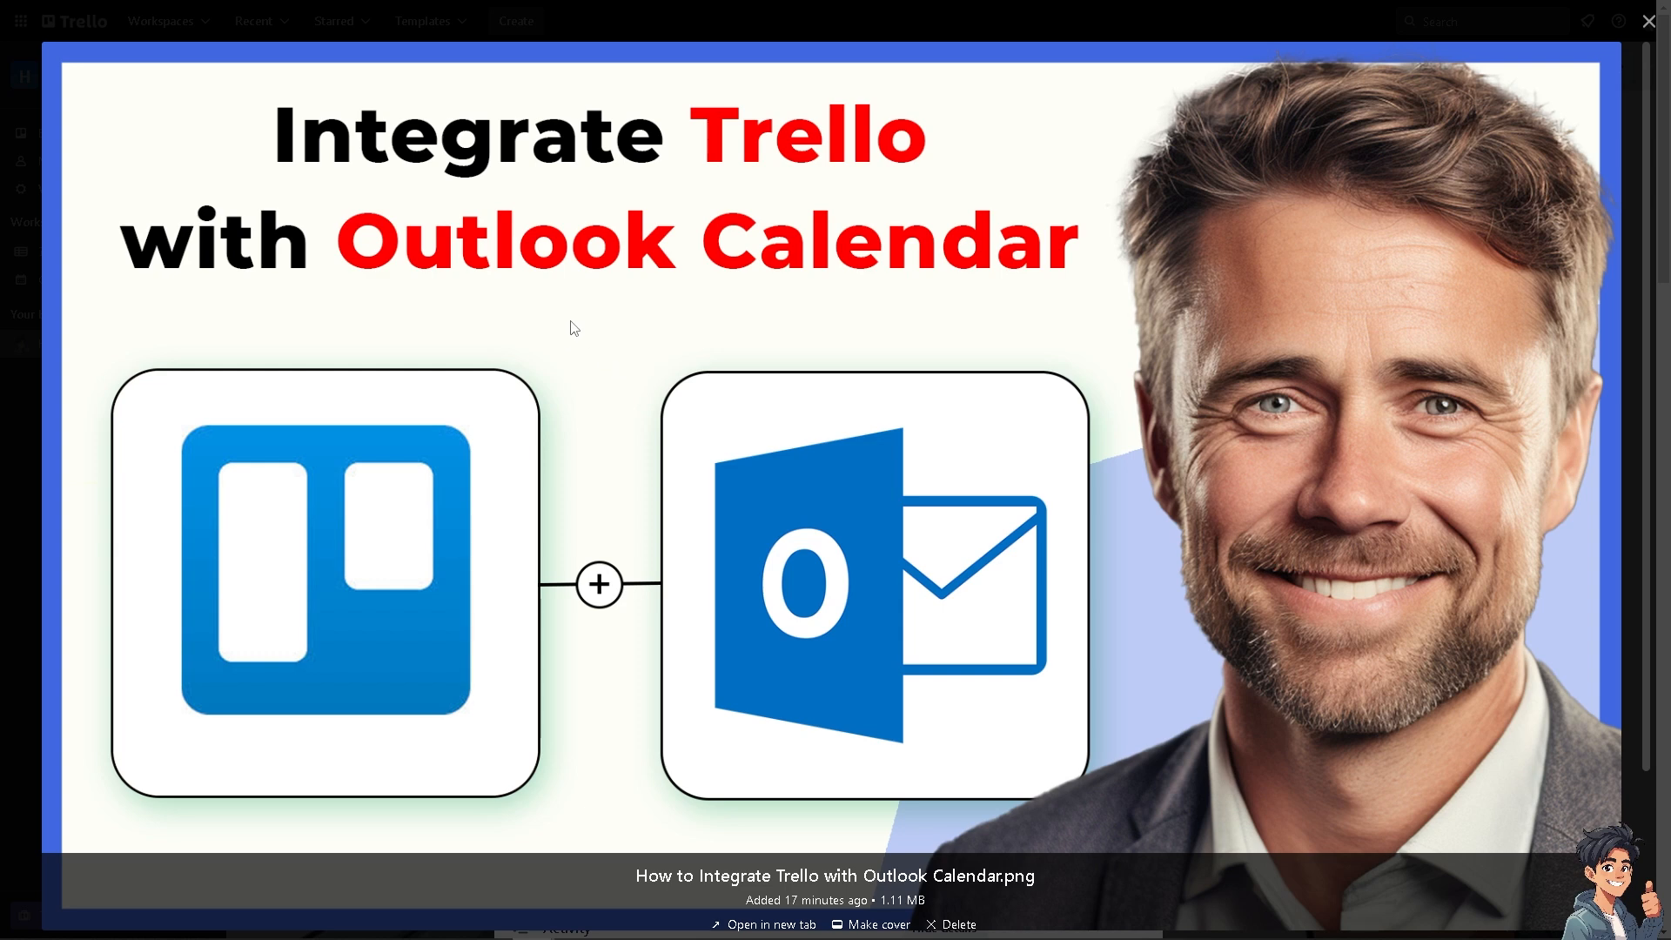